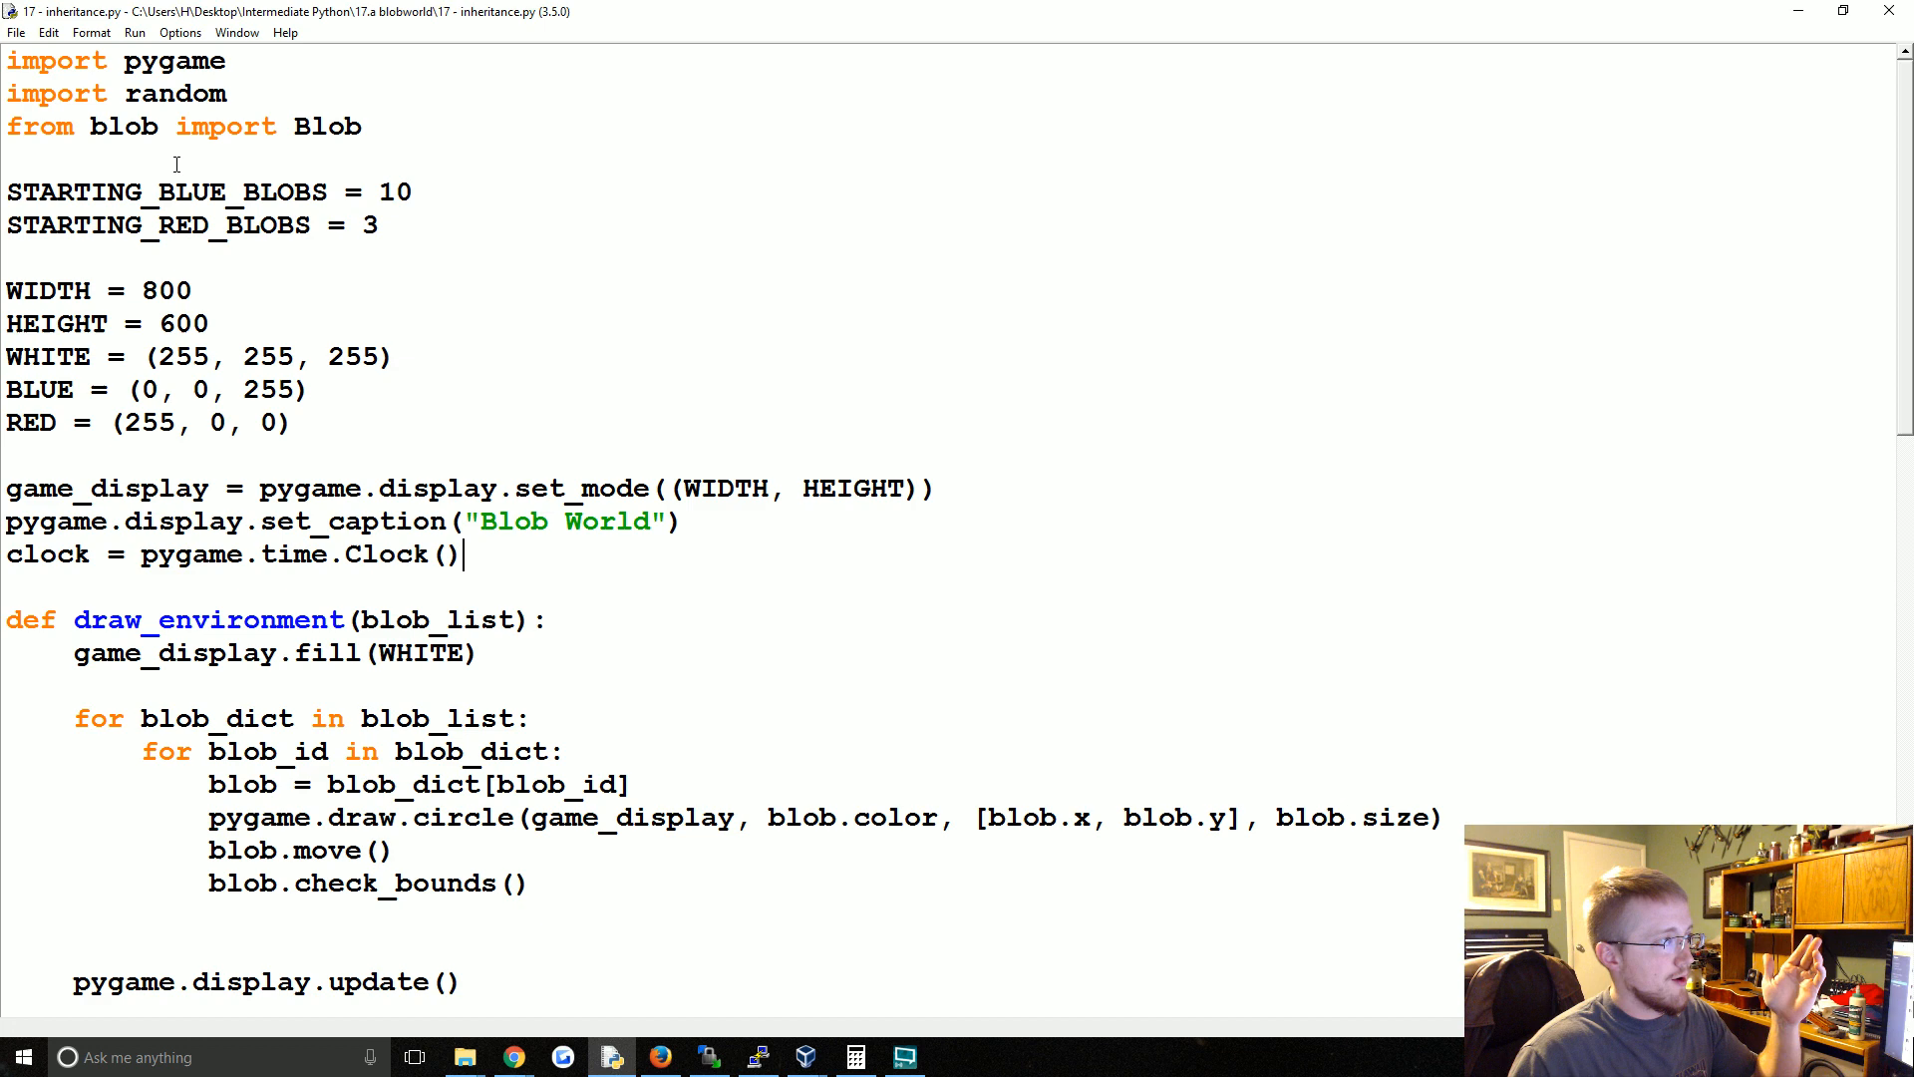
- Add blank lines after the clock = pygame.time.Clock() line to make room for a new class
double_click(329, 126)
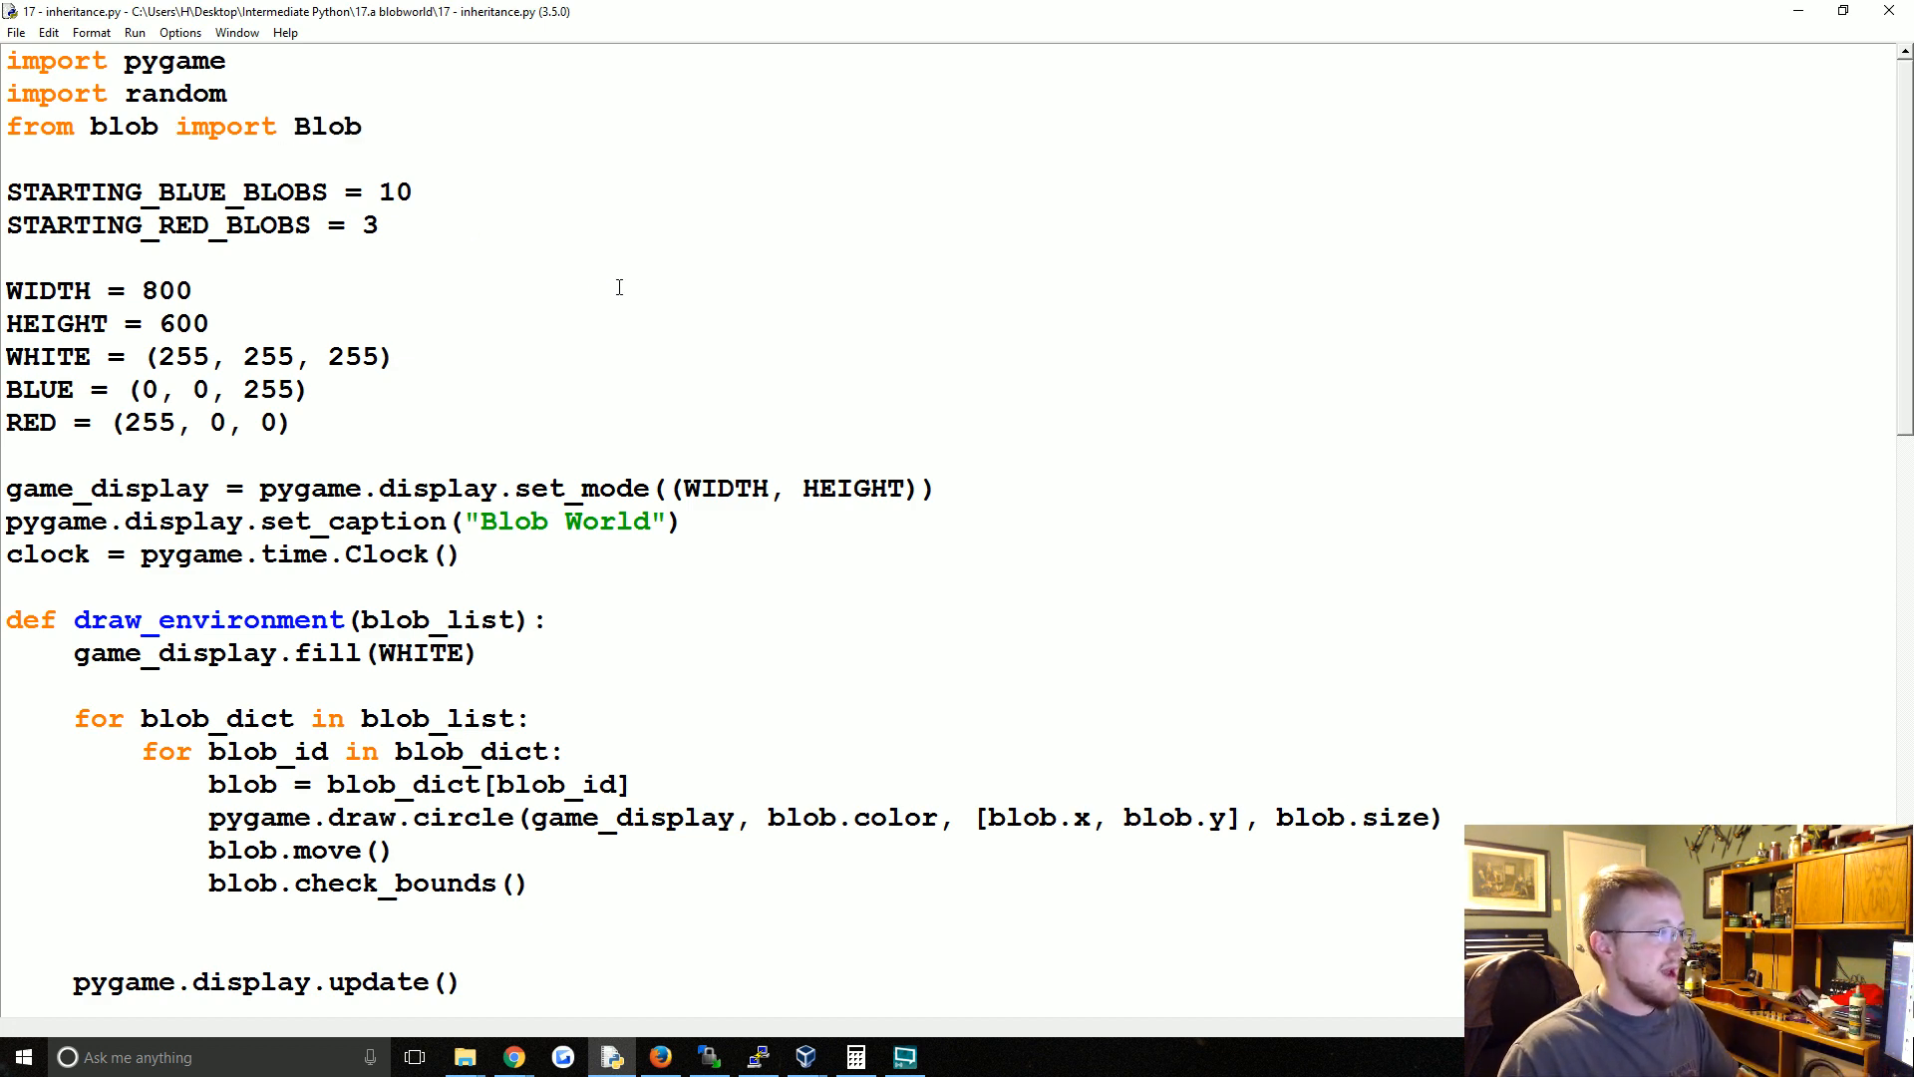
key(F5)
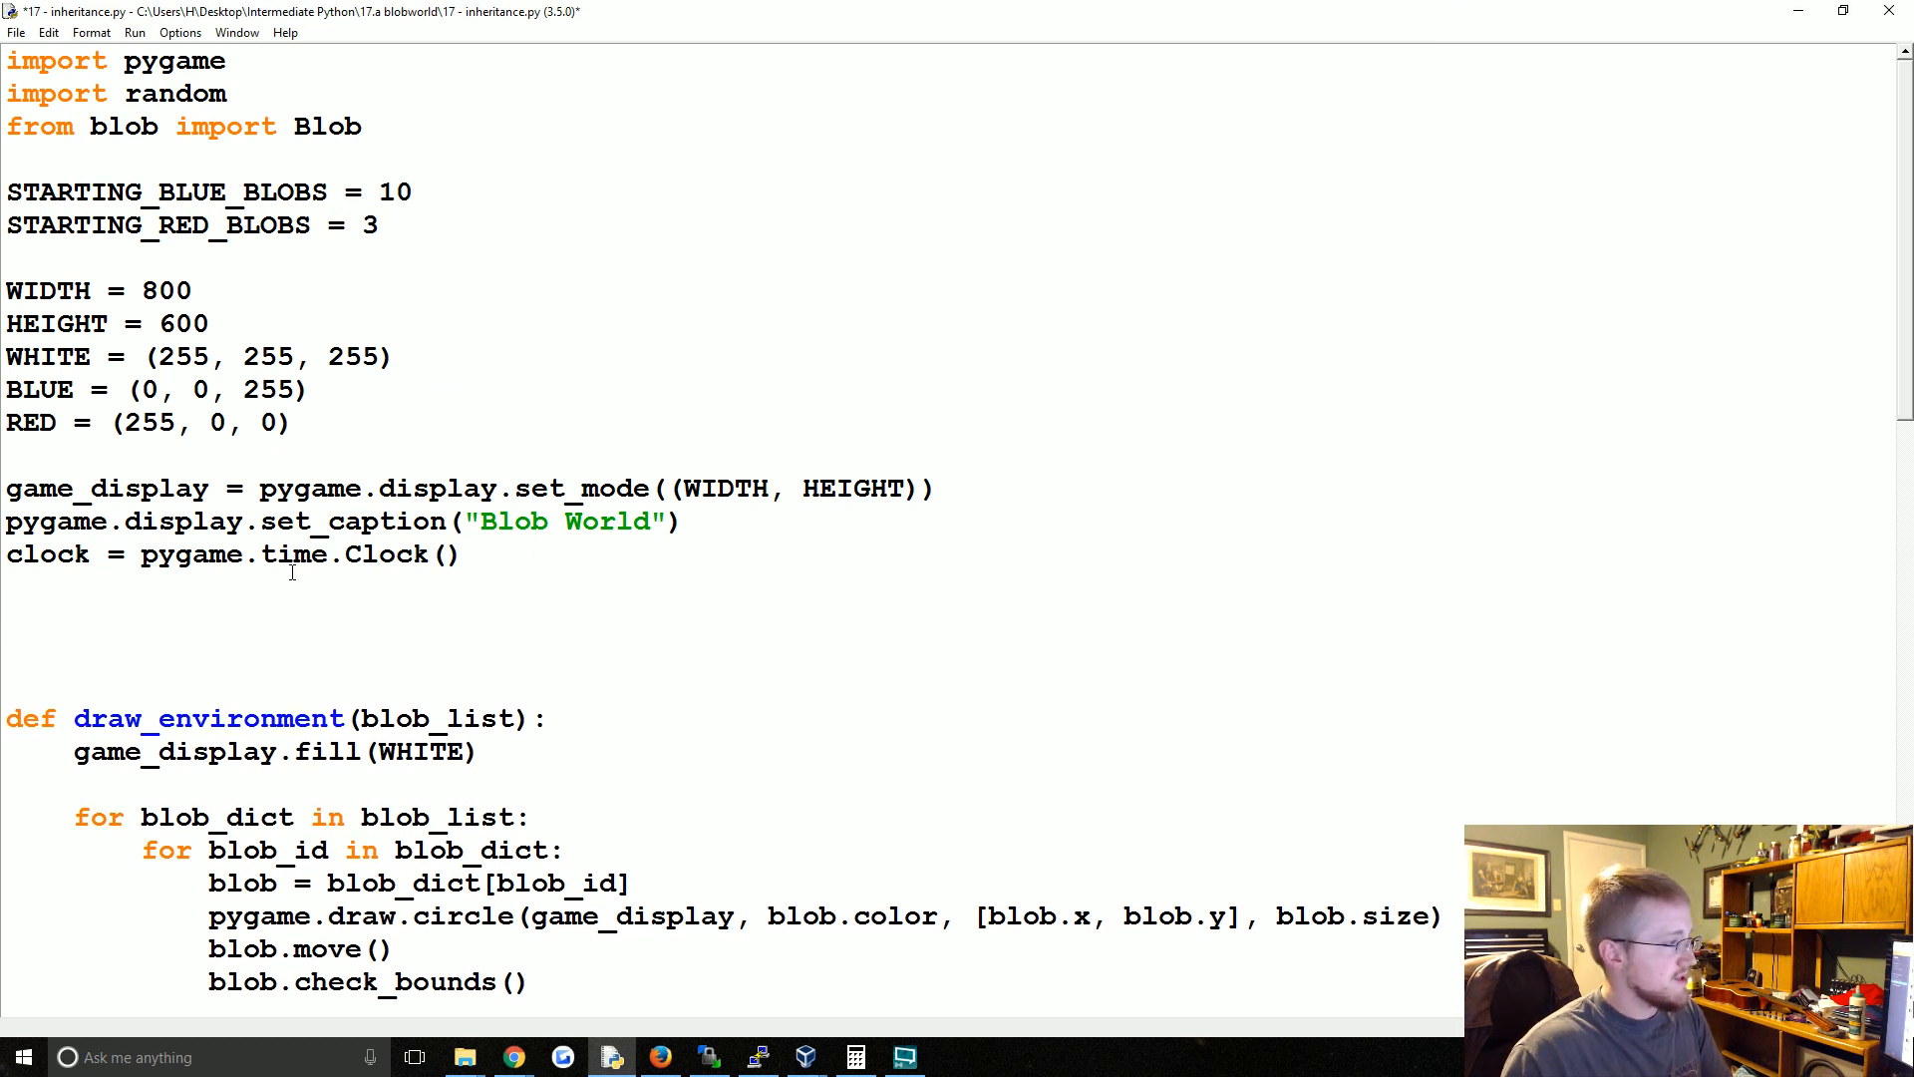
- Declare class BlueBlob(Blob): above draw_environment, inheriting from Blob
text(clas)
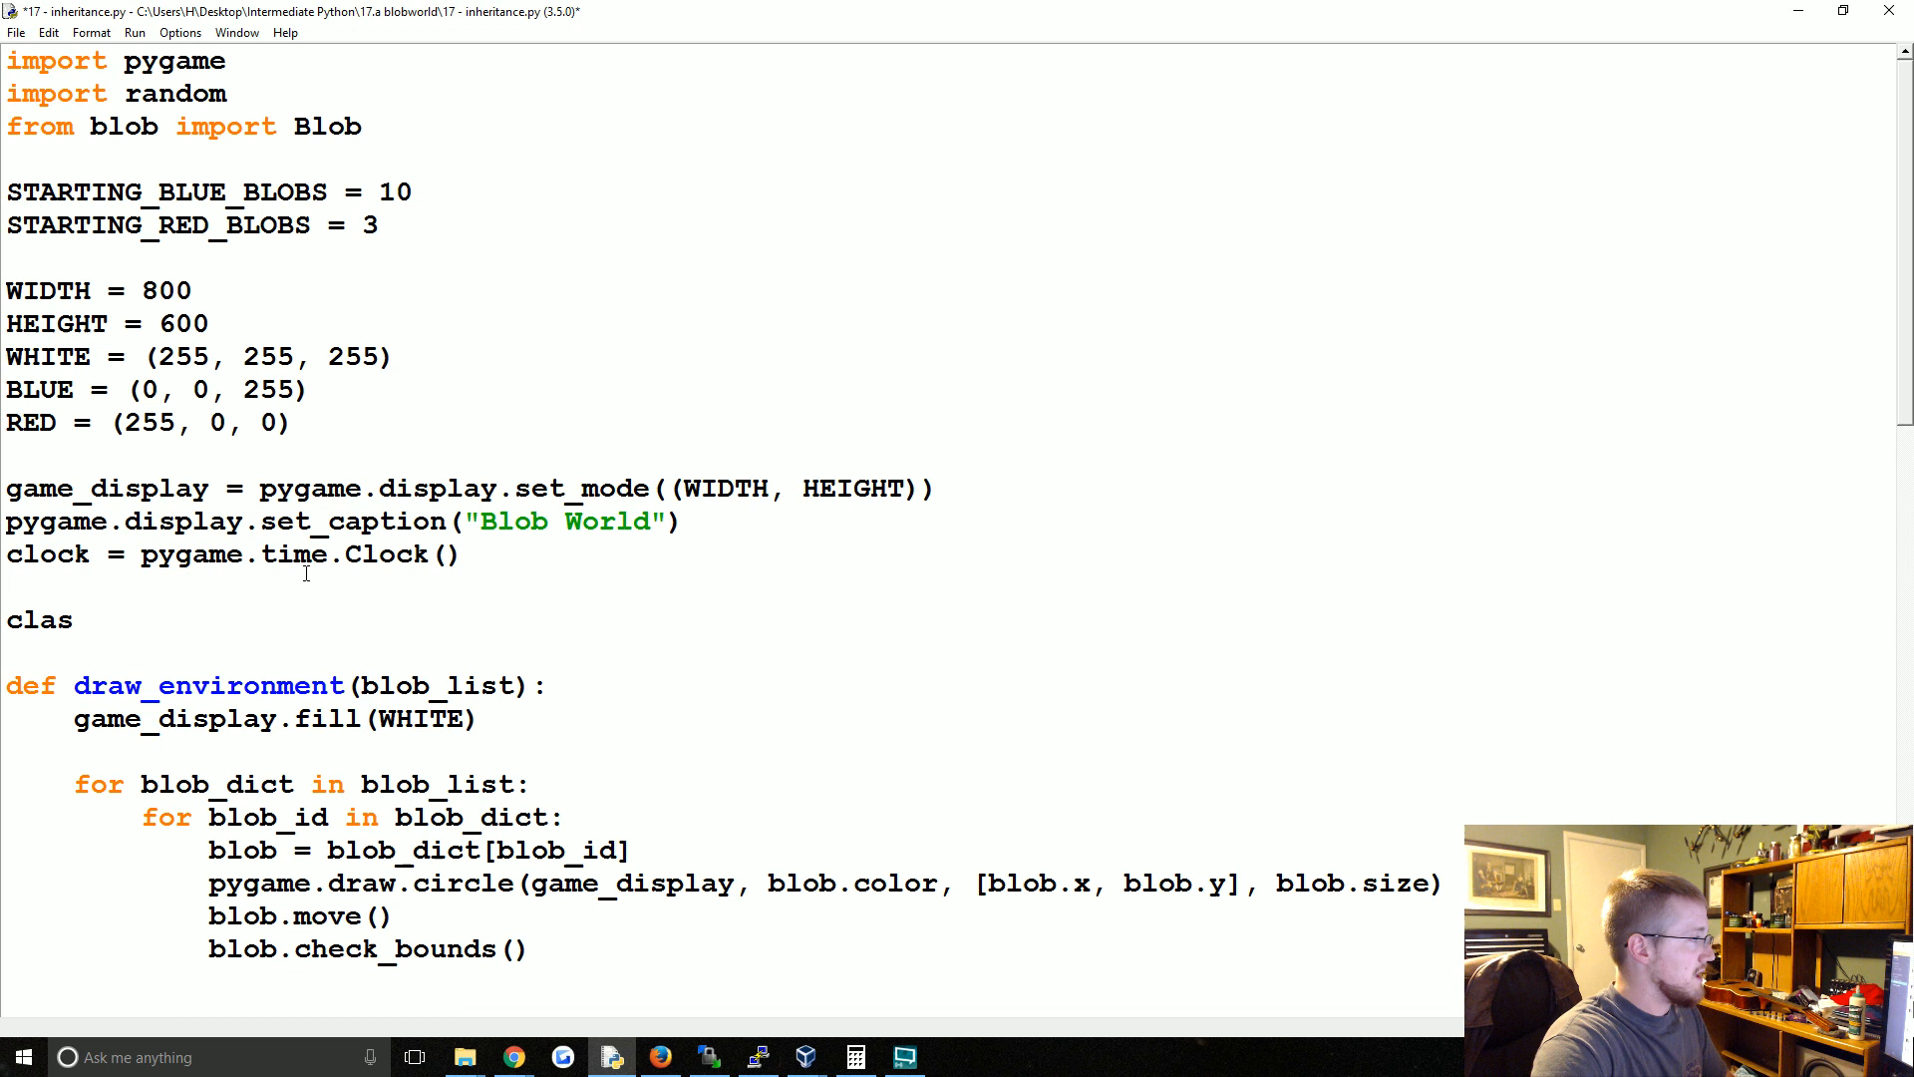
text(s BlueBlob())
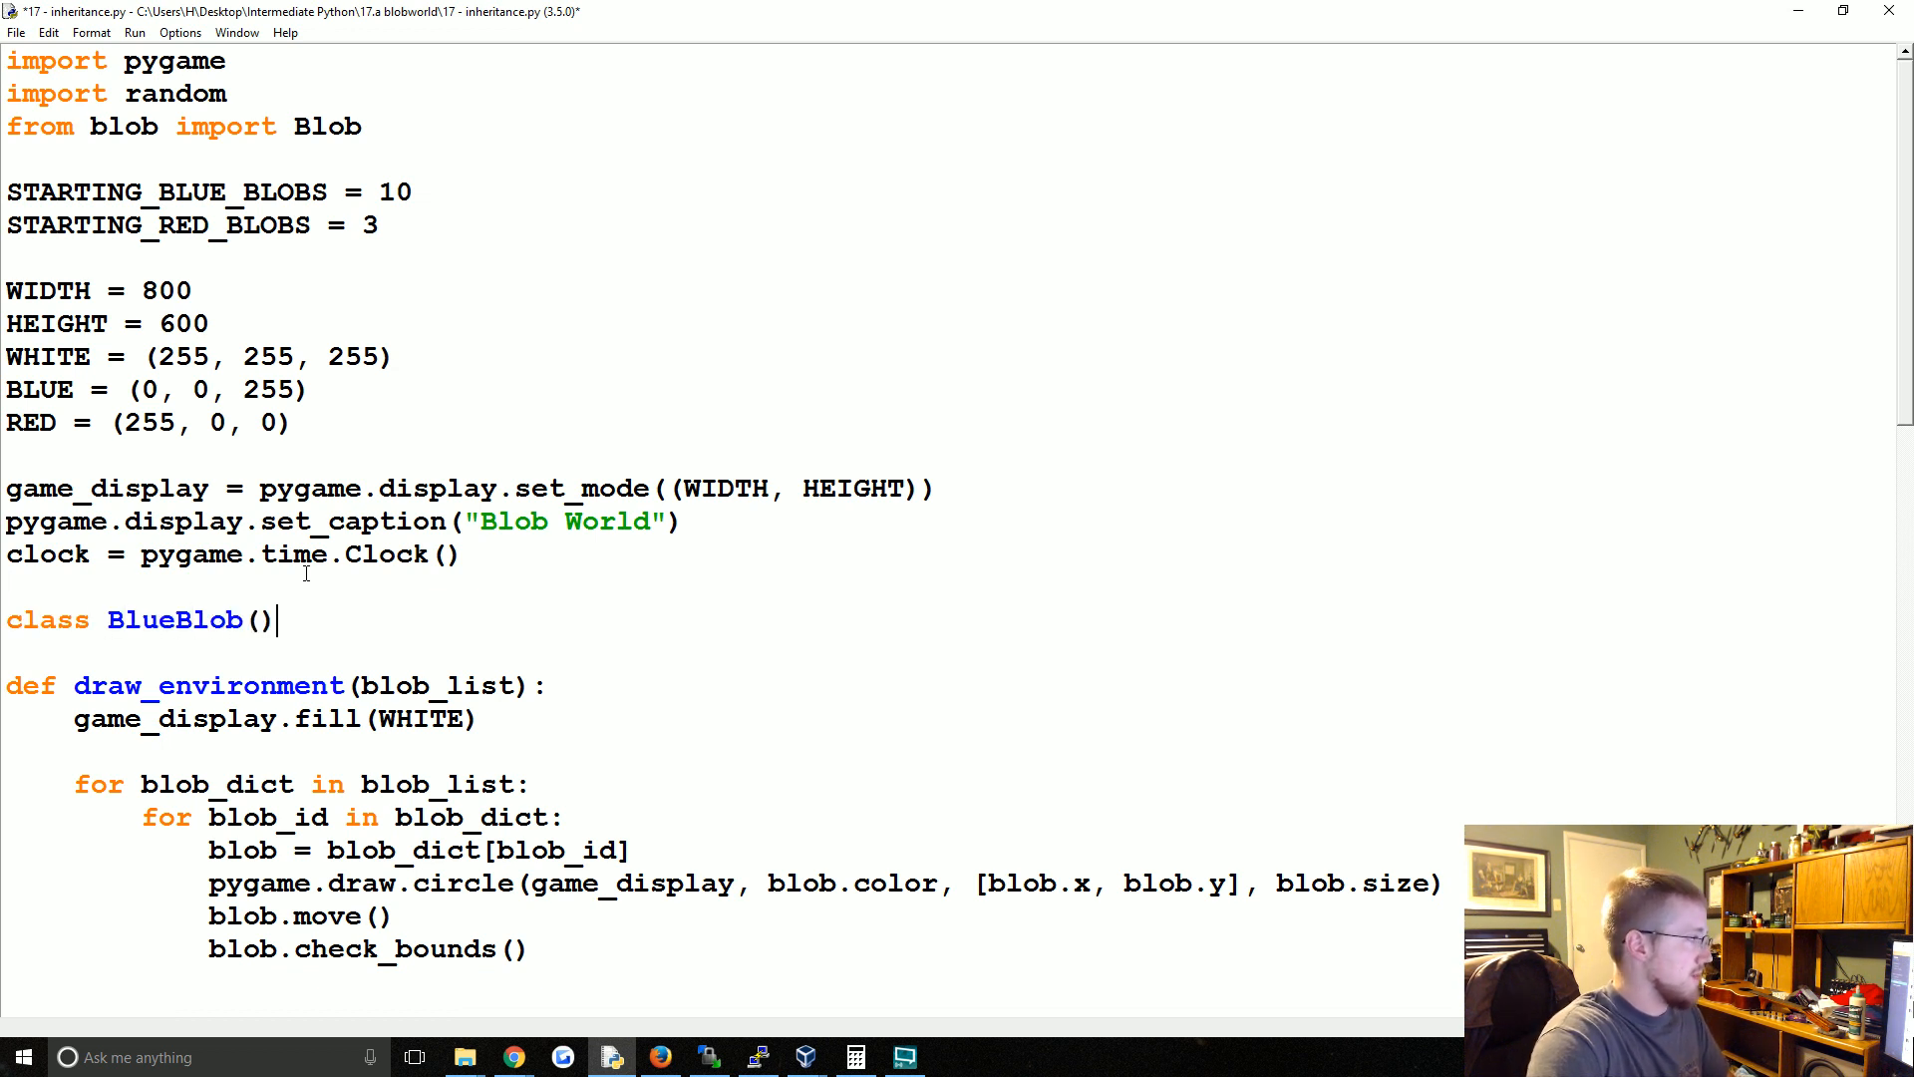
text(Blob)
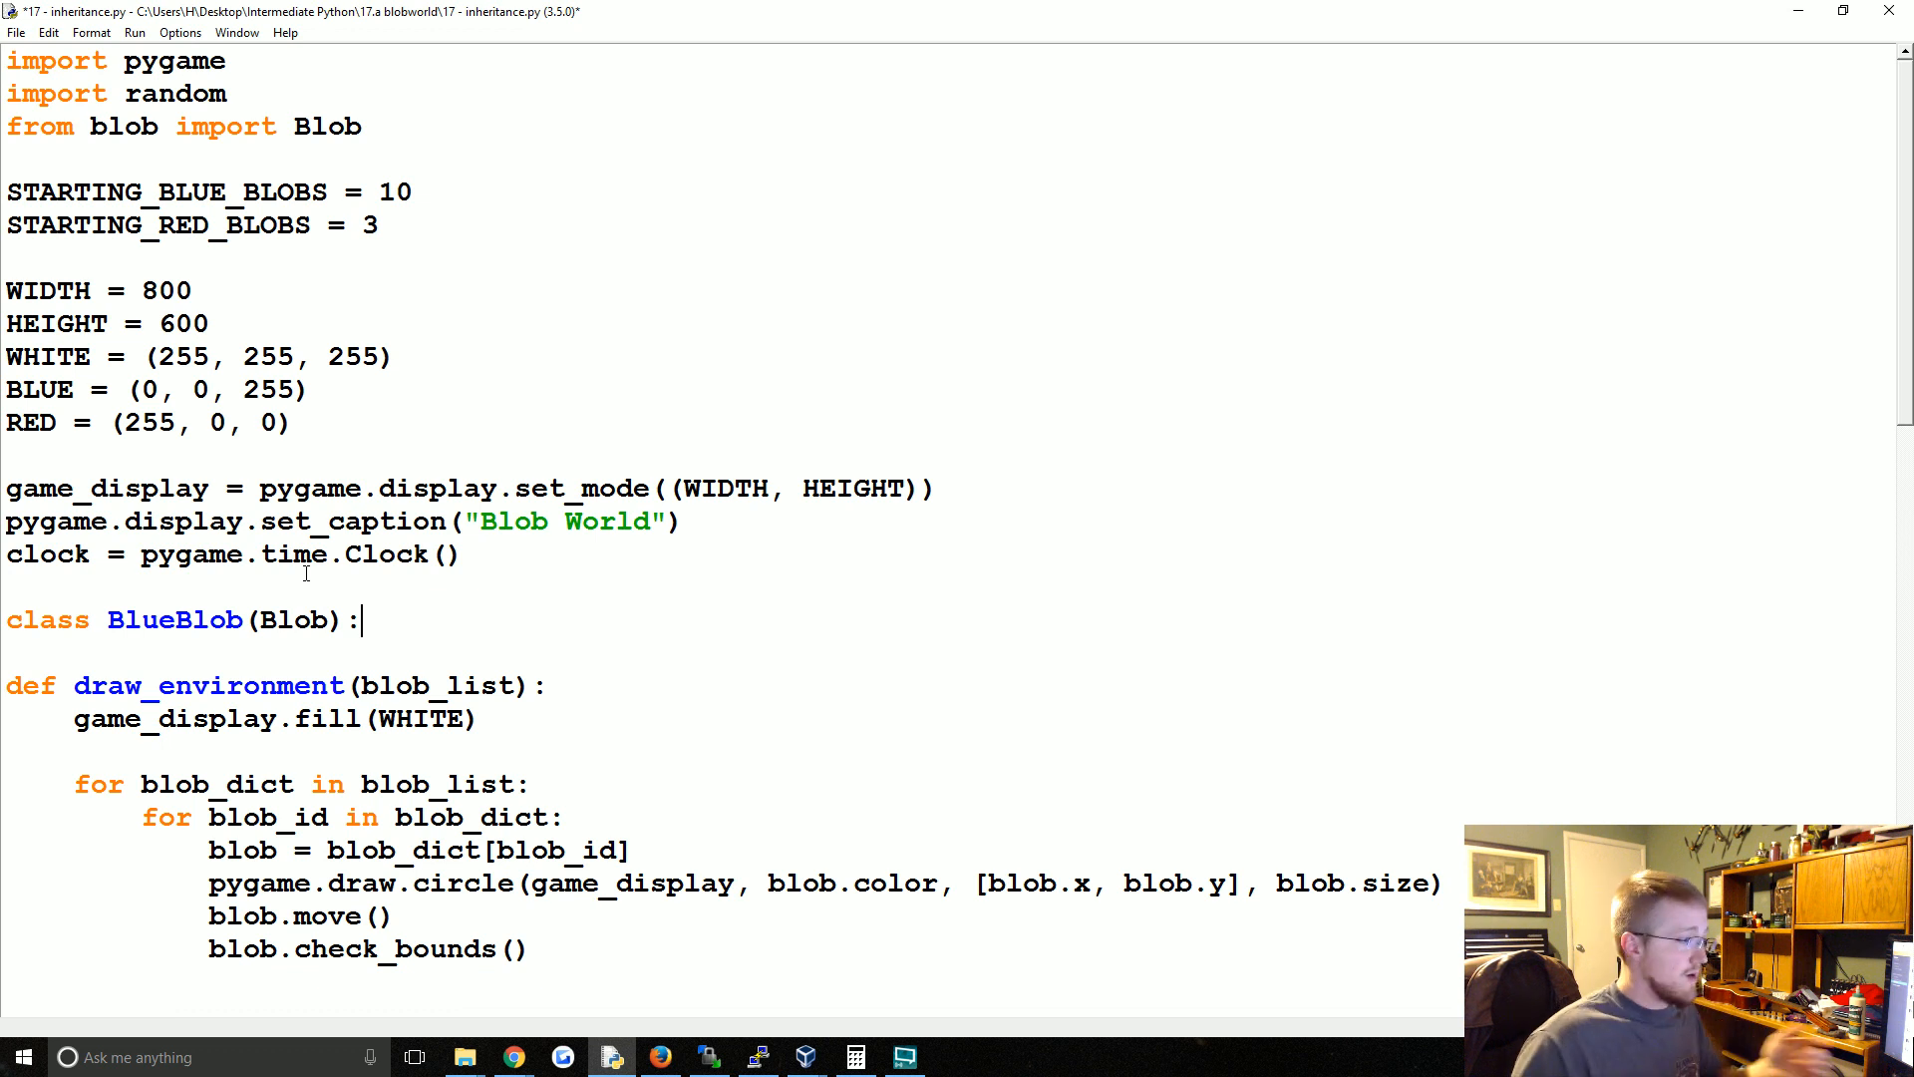
double_click(293, 620)
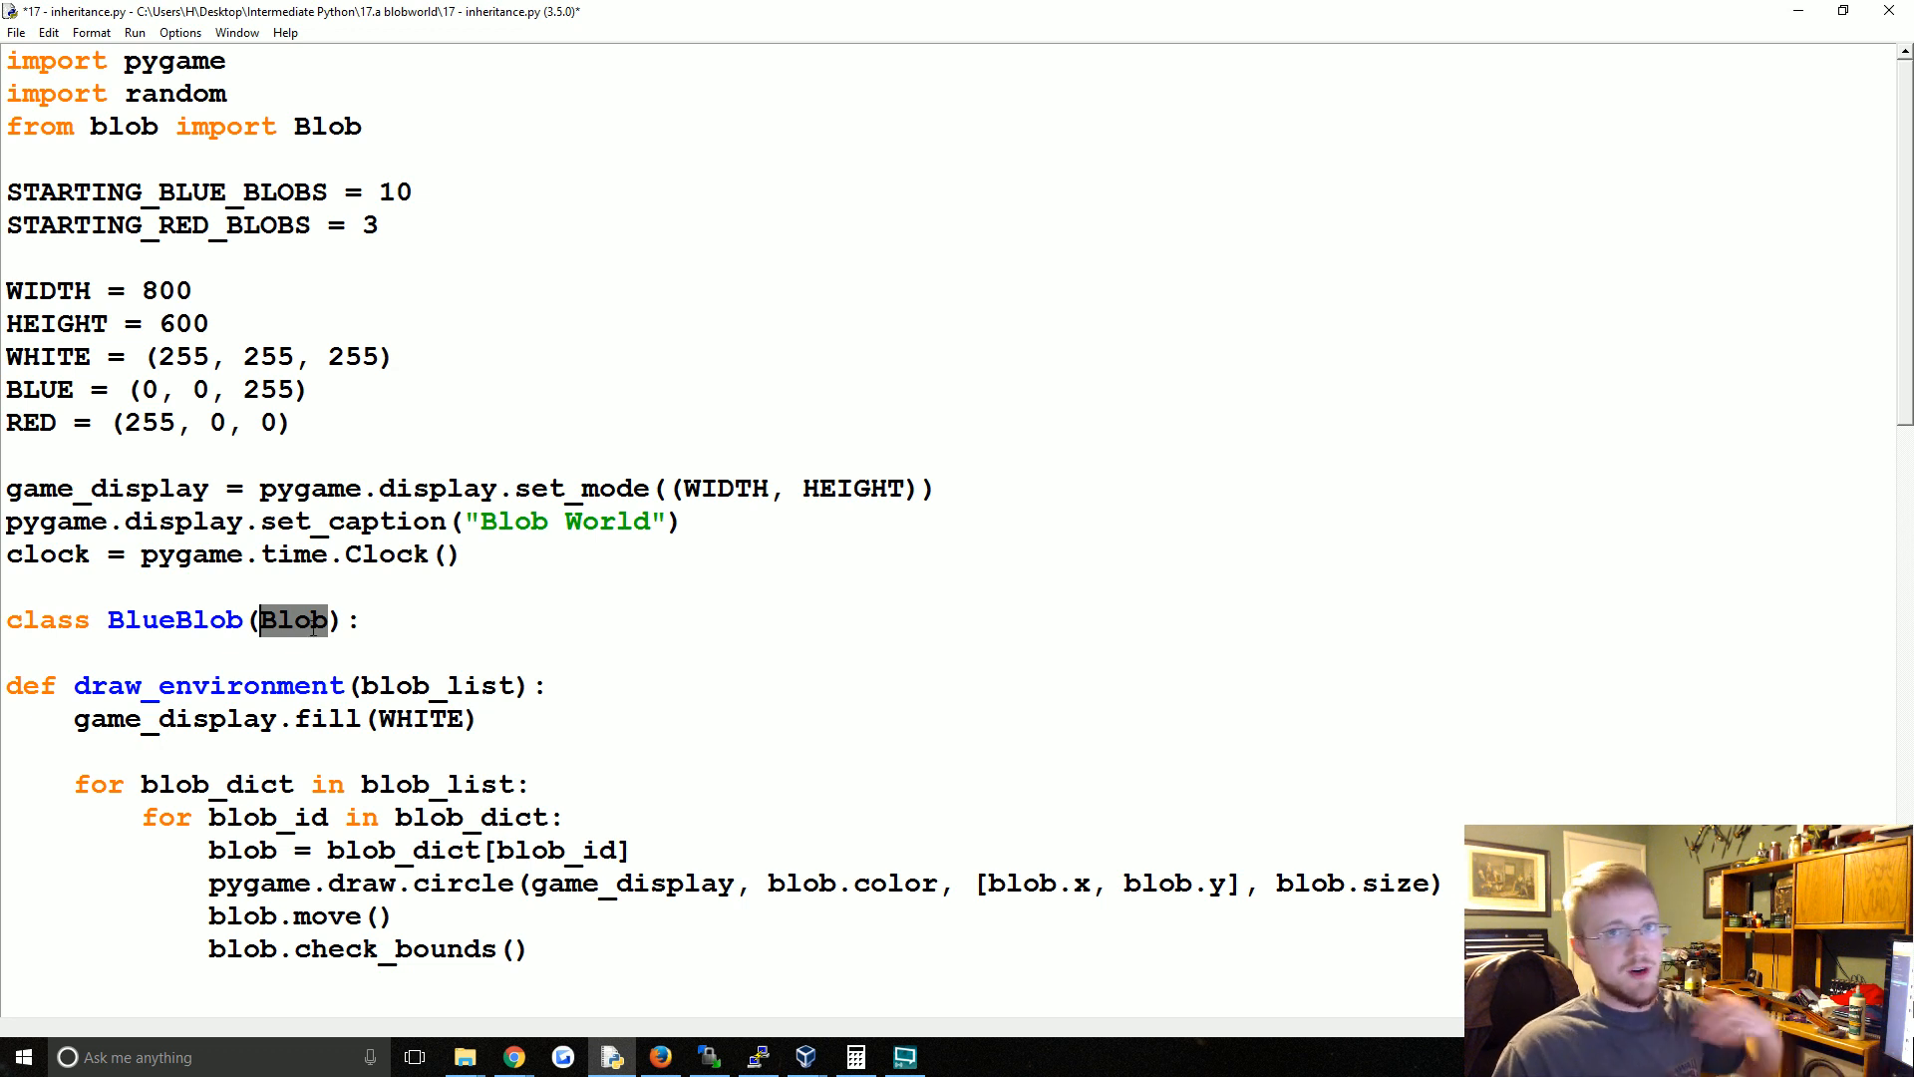
click(363, 620)
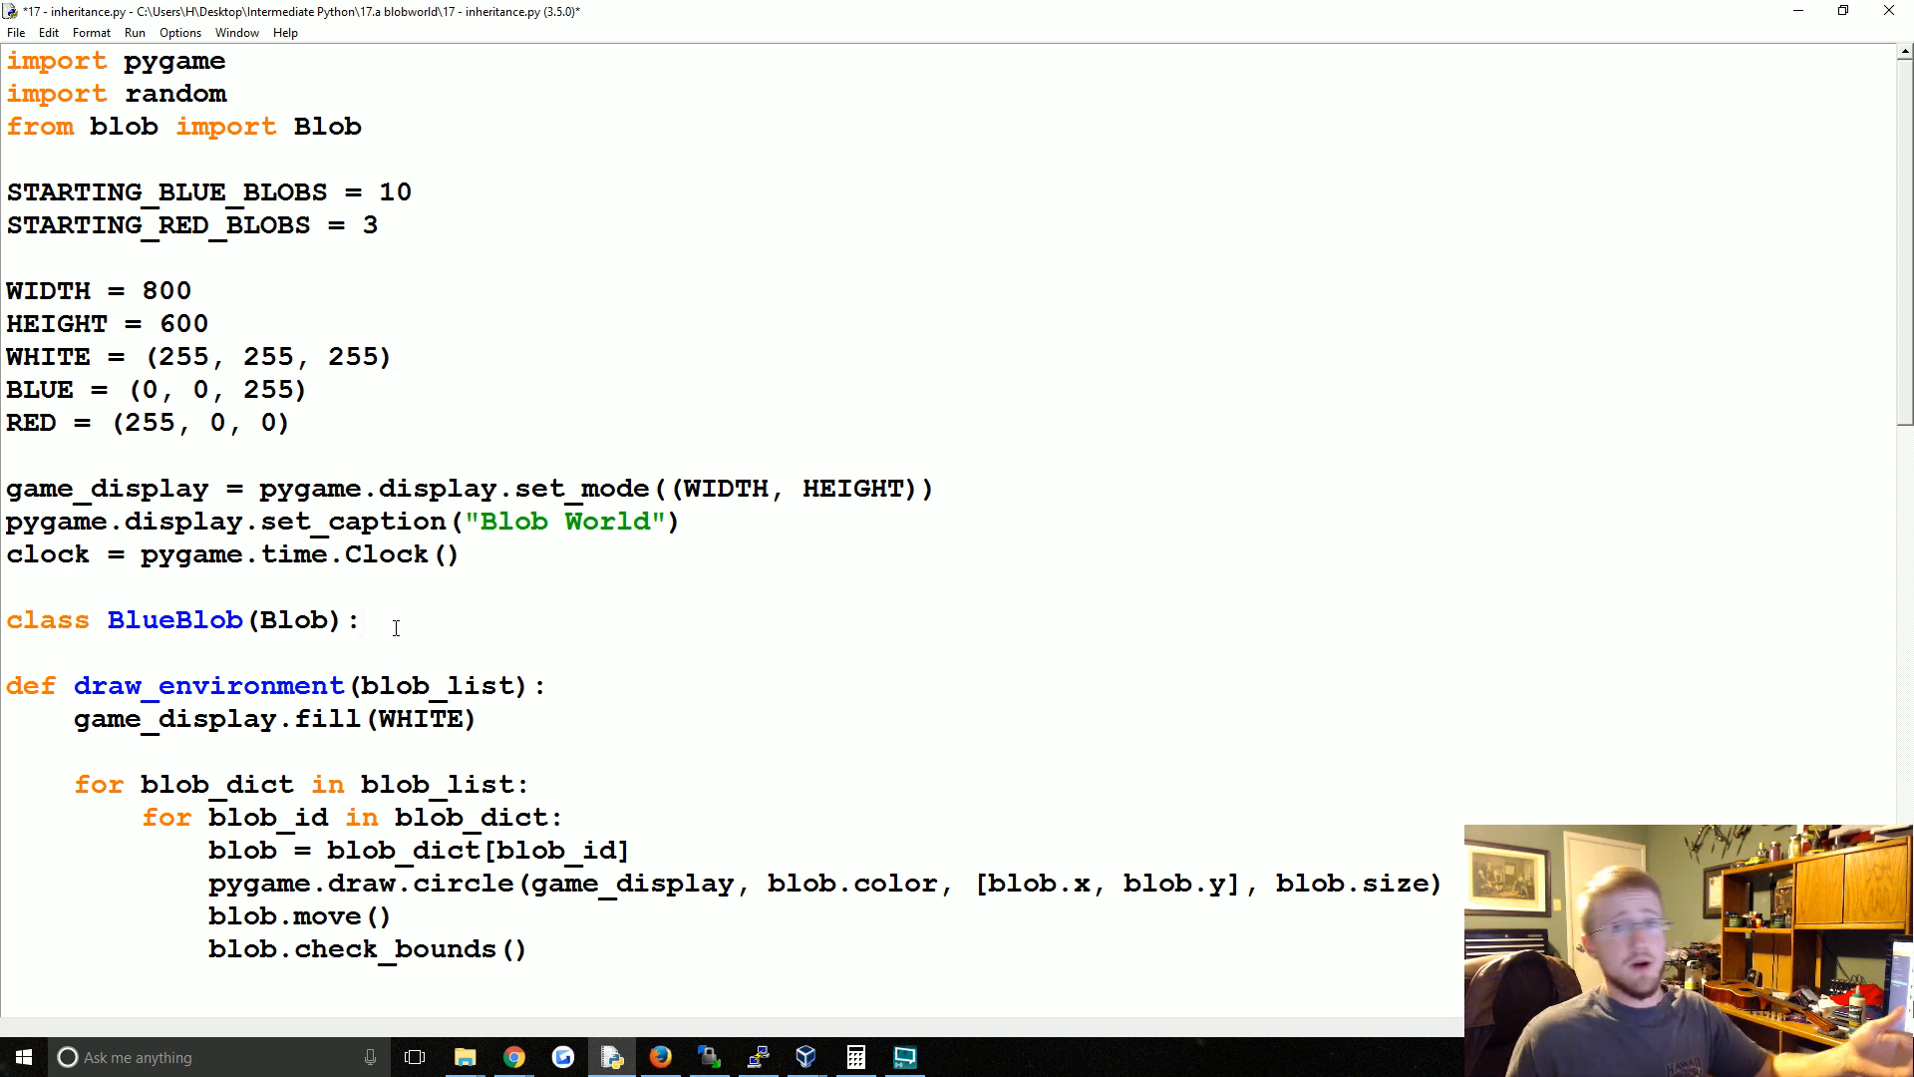
- Give BlueBlob a placeholder body of just pass
click(361, 620)
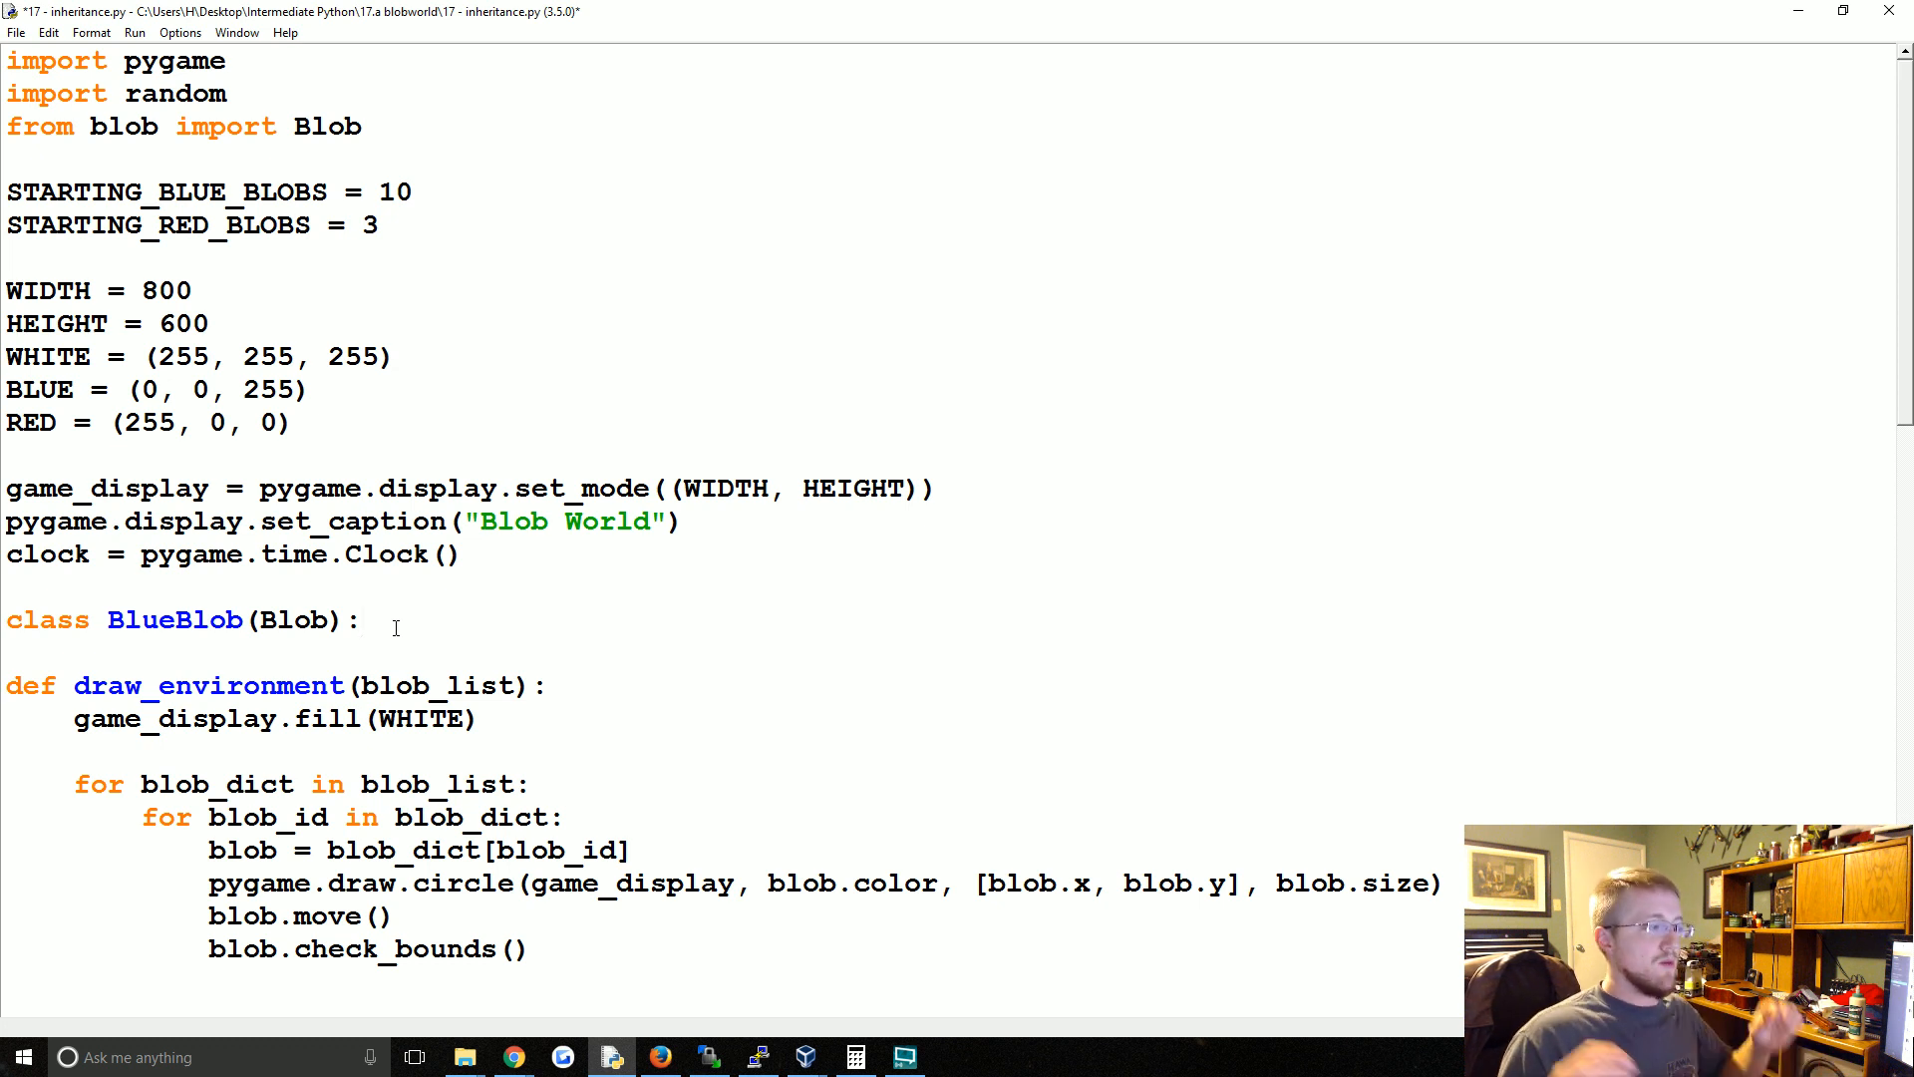
click(361, 620)
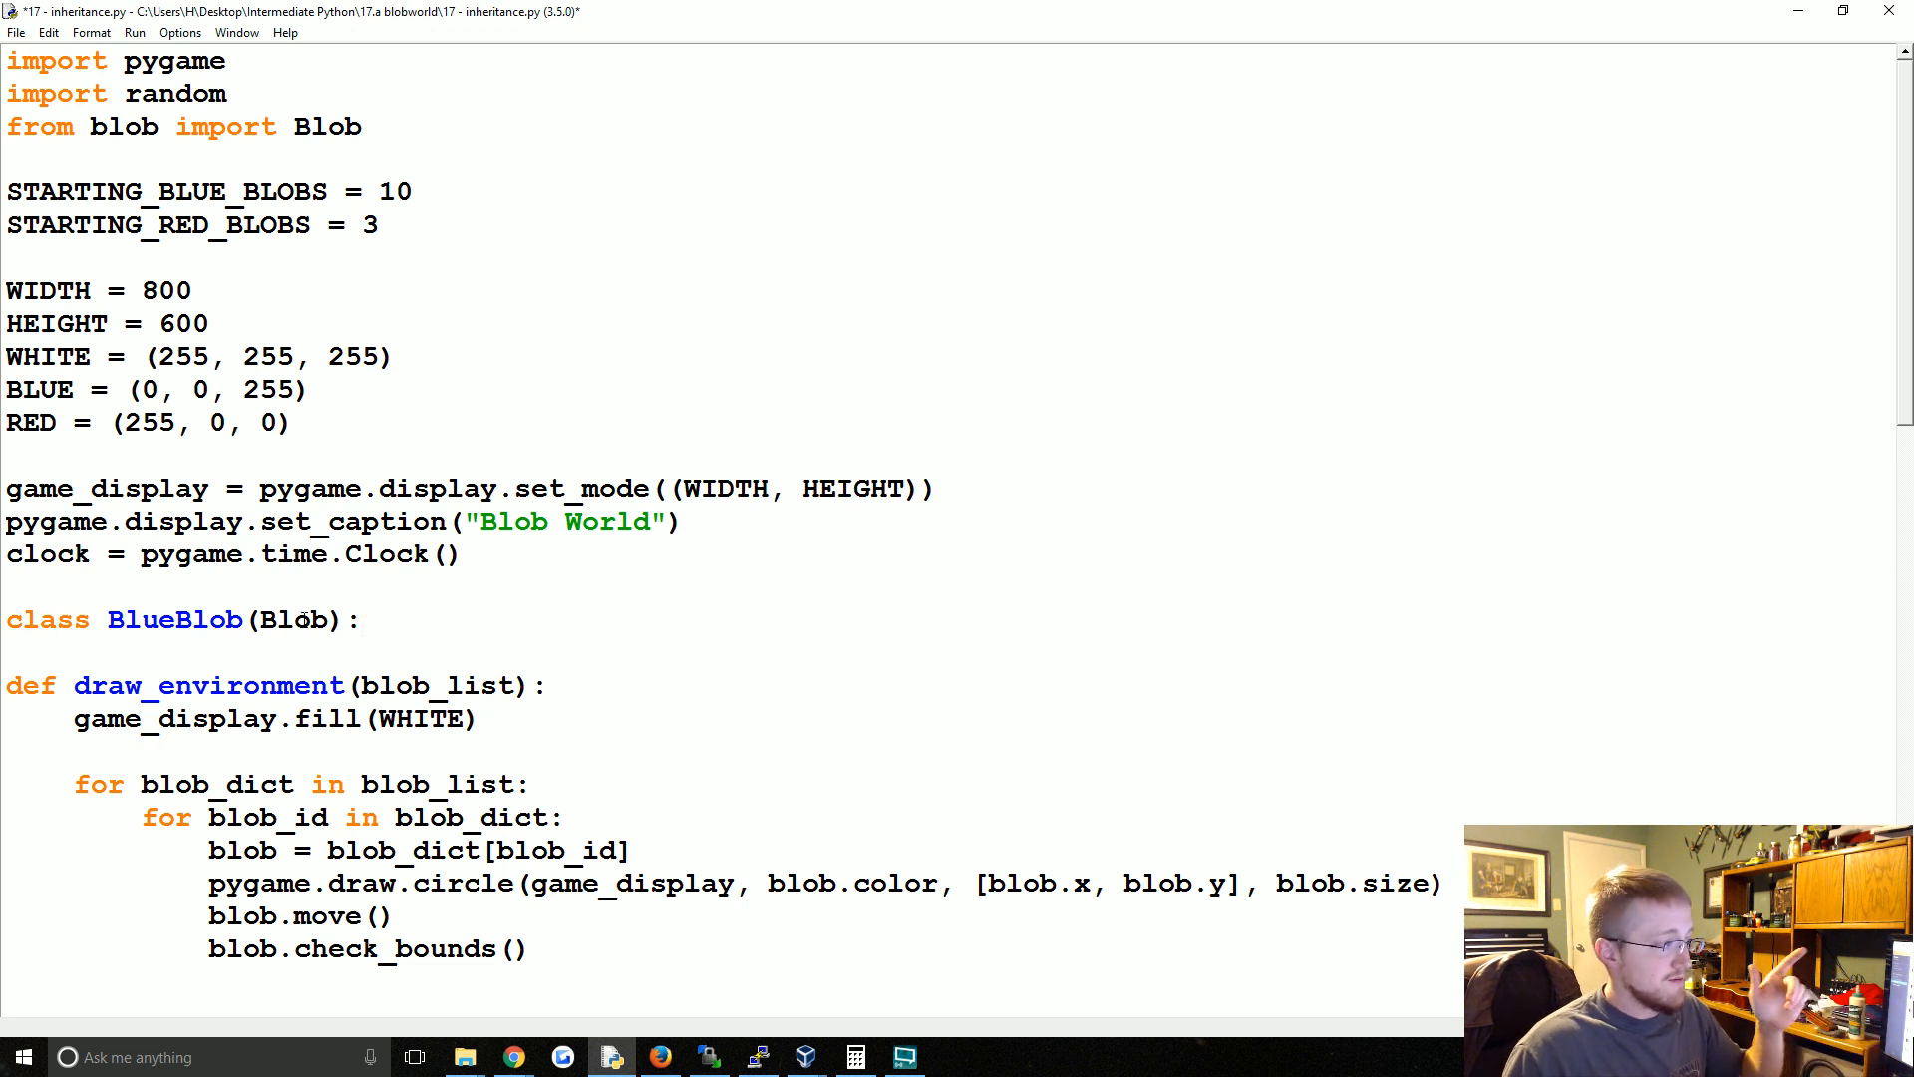
double_click(293, 618)
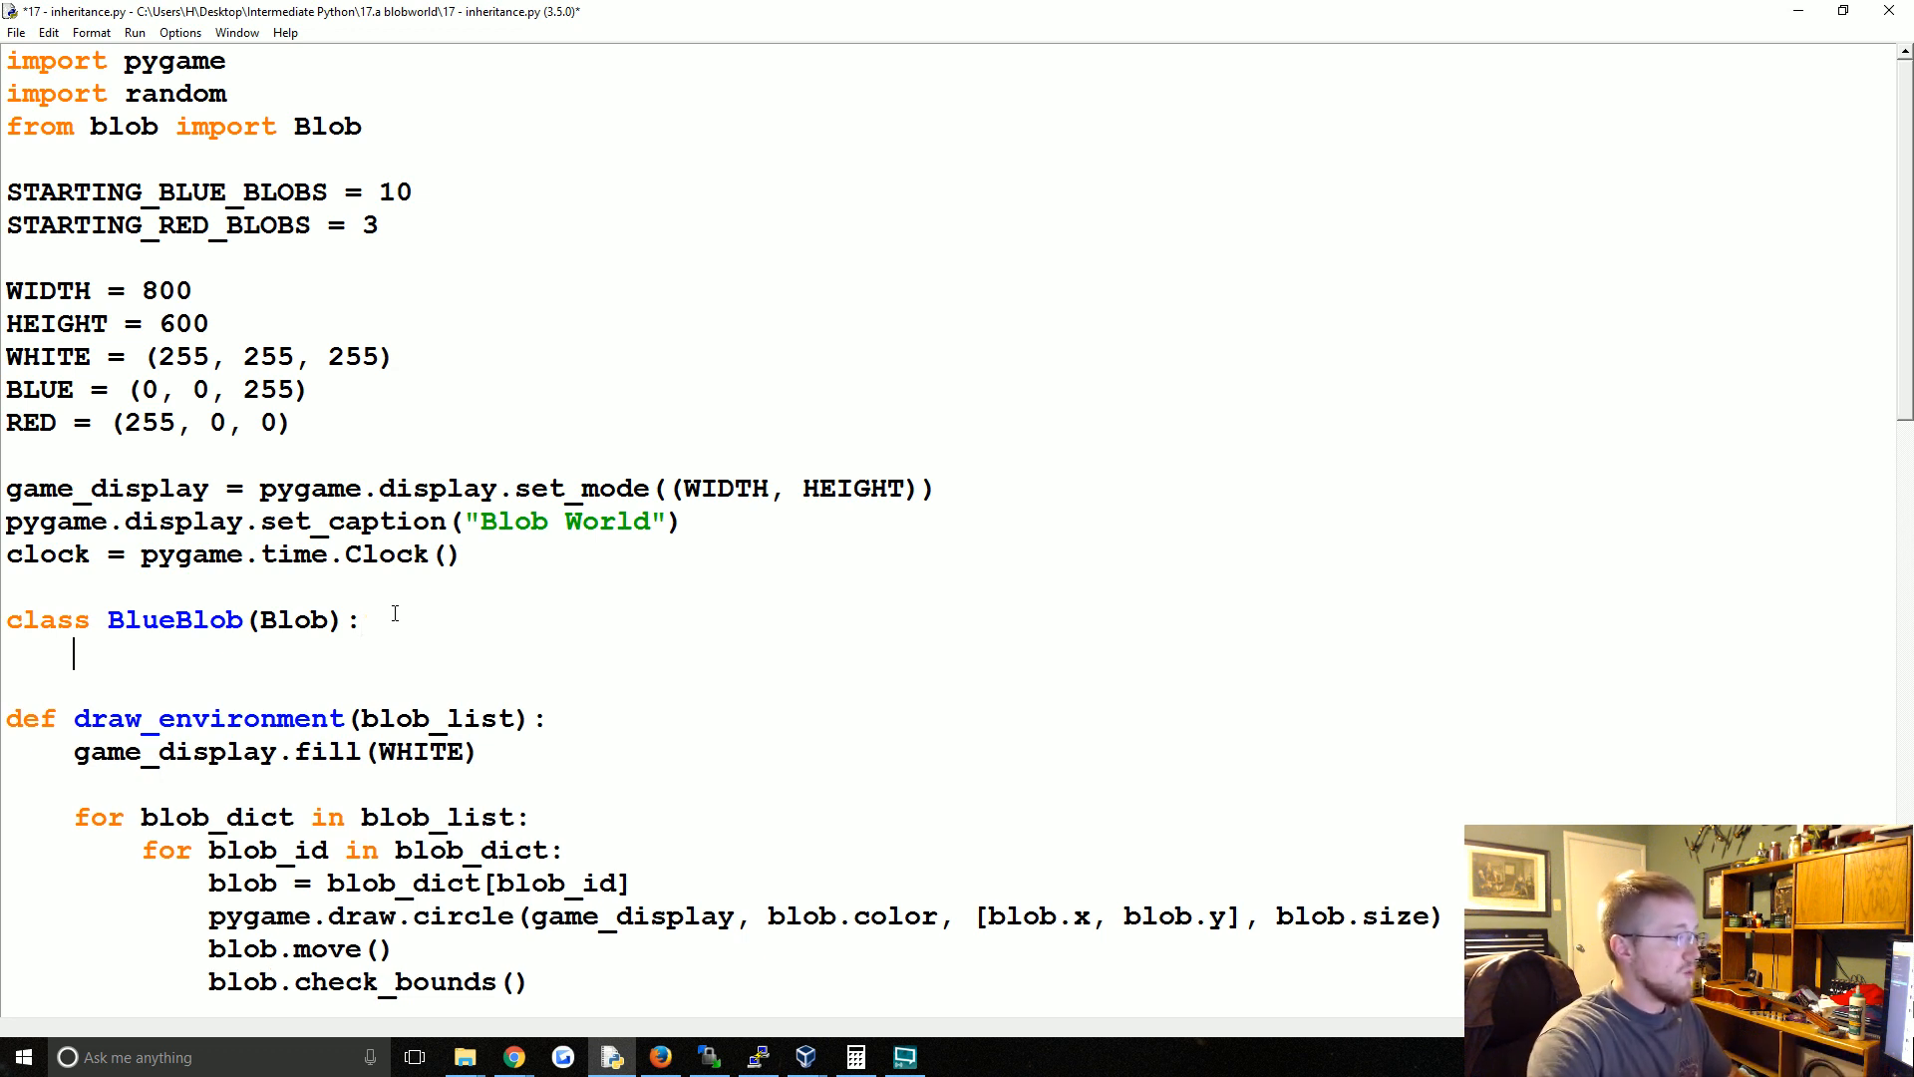
text(pass)
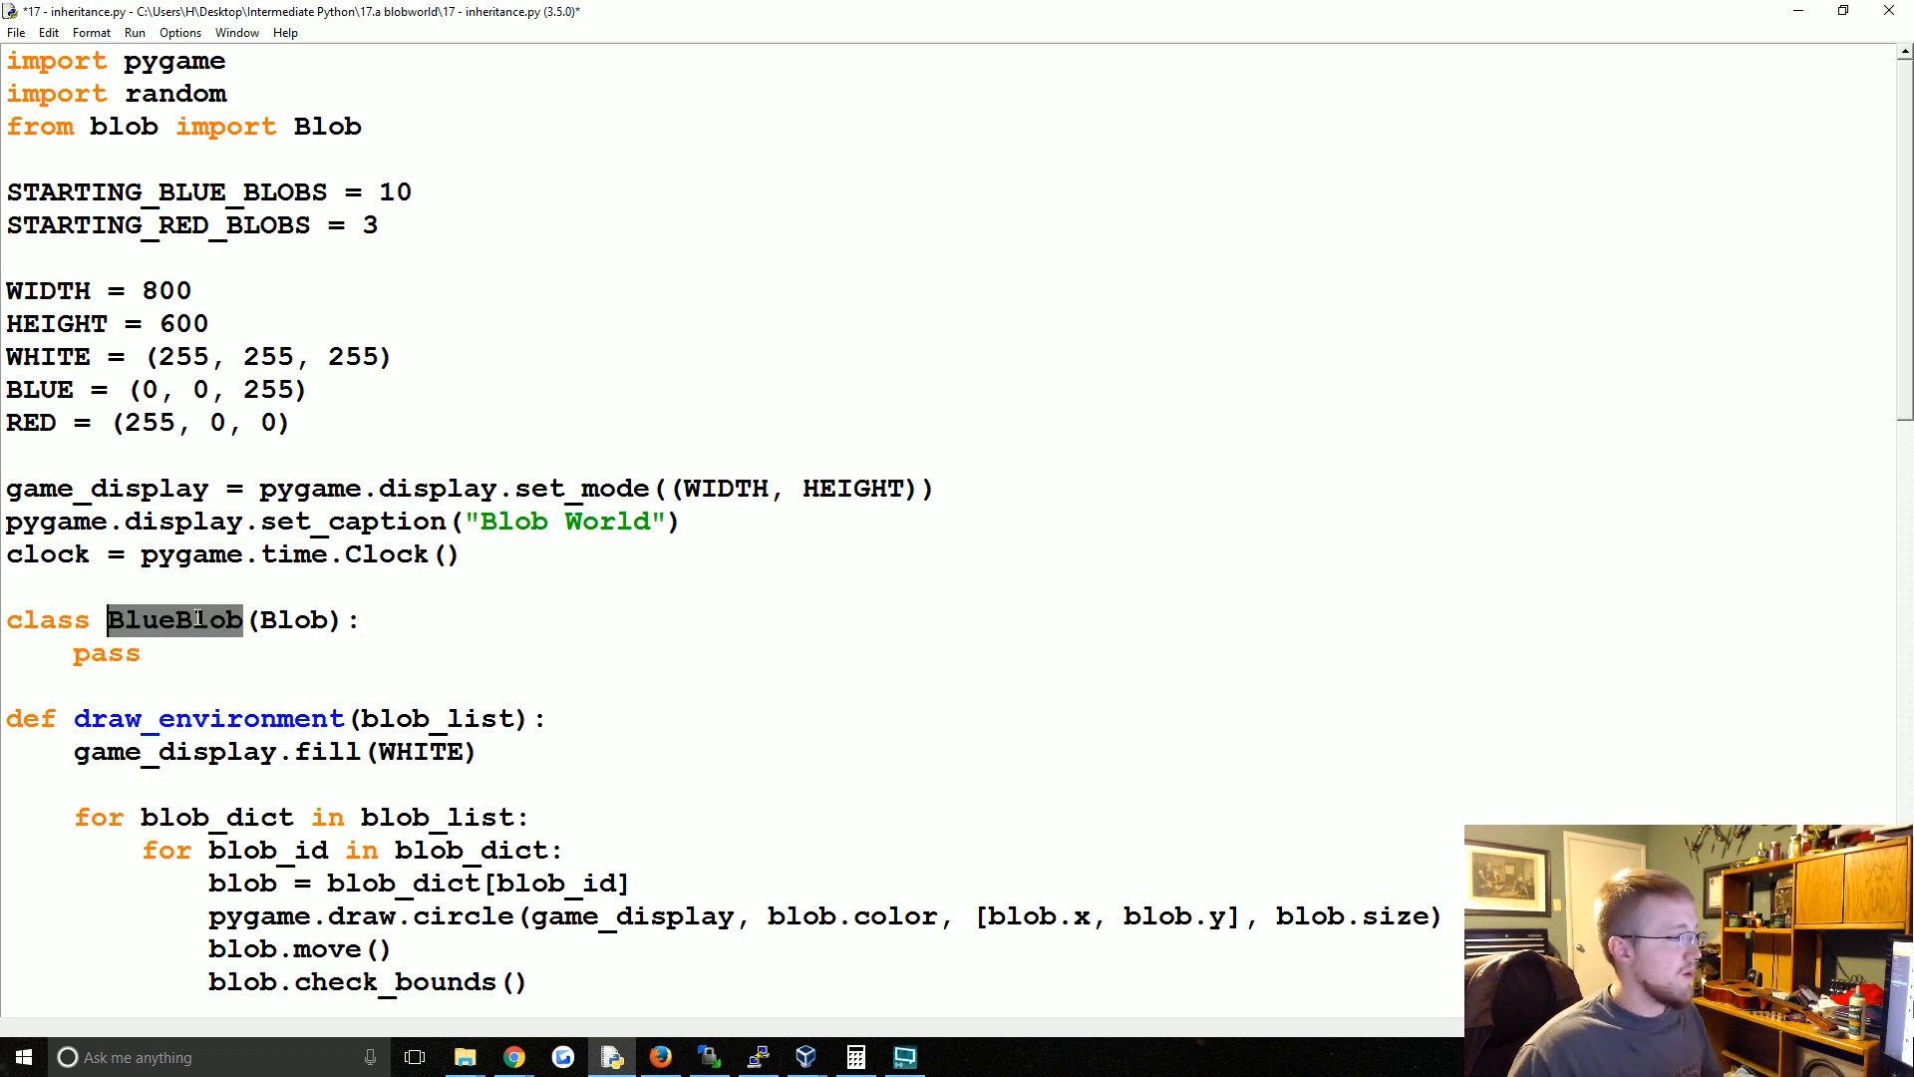
- Build both blob lists in main from BlueBlob, save and run, then close Blob World
scroll(down, 3)
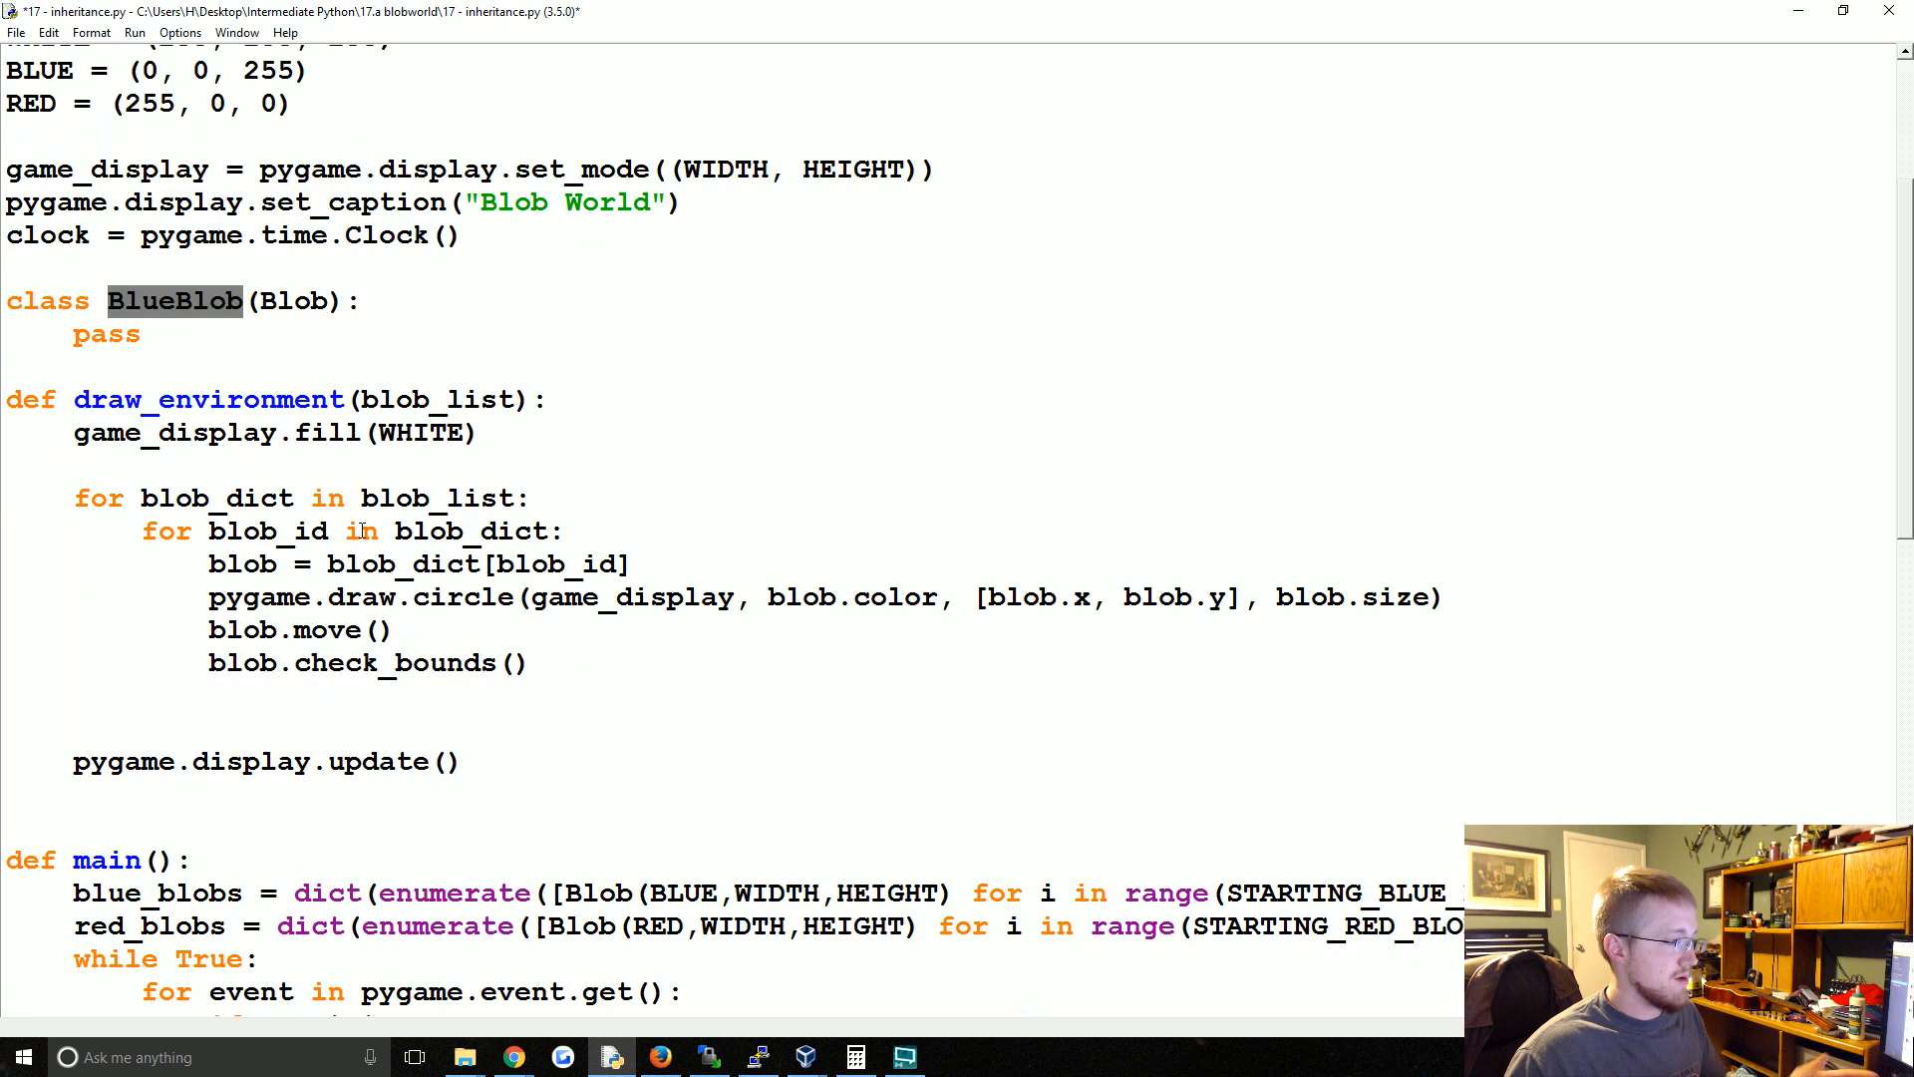
scroll(down, 3)
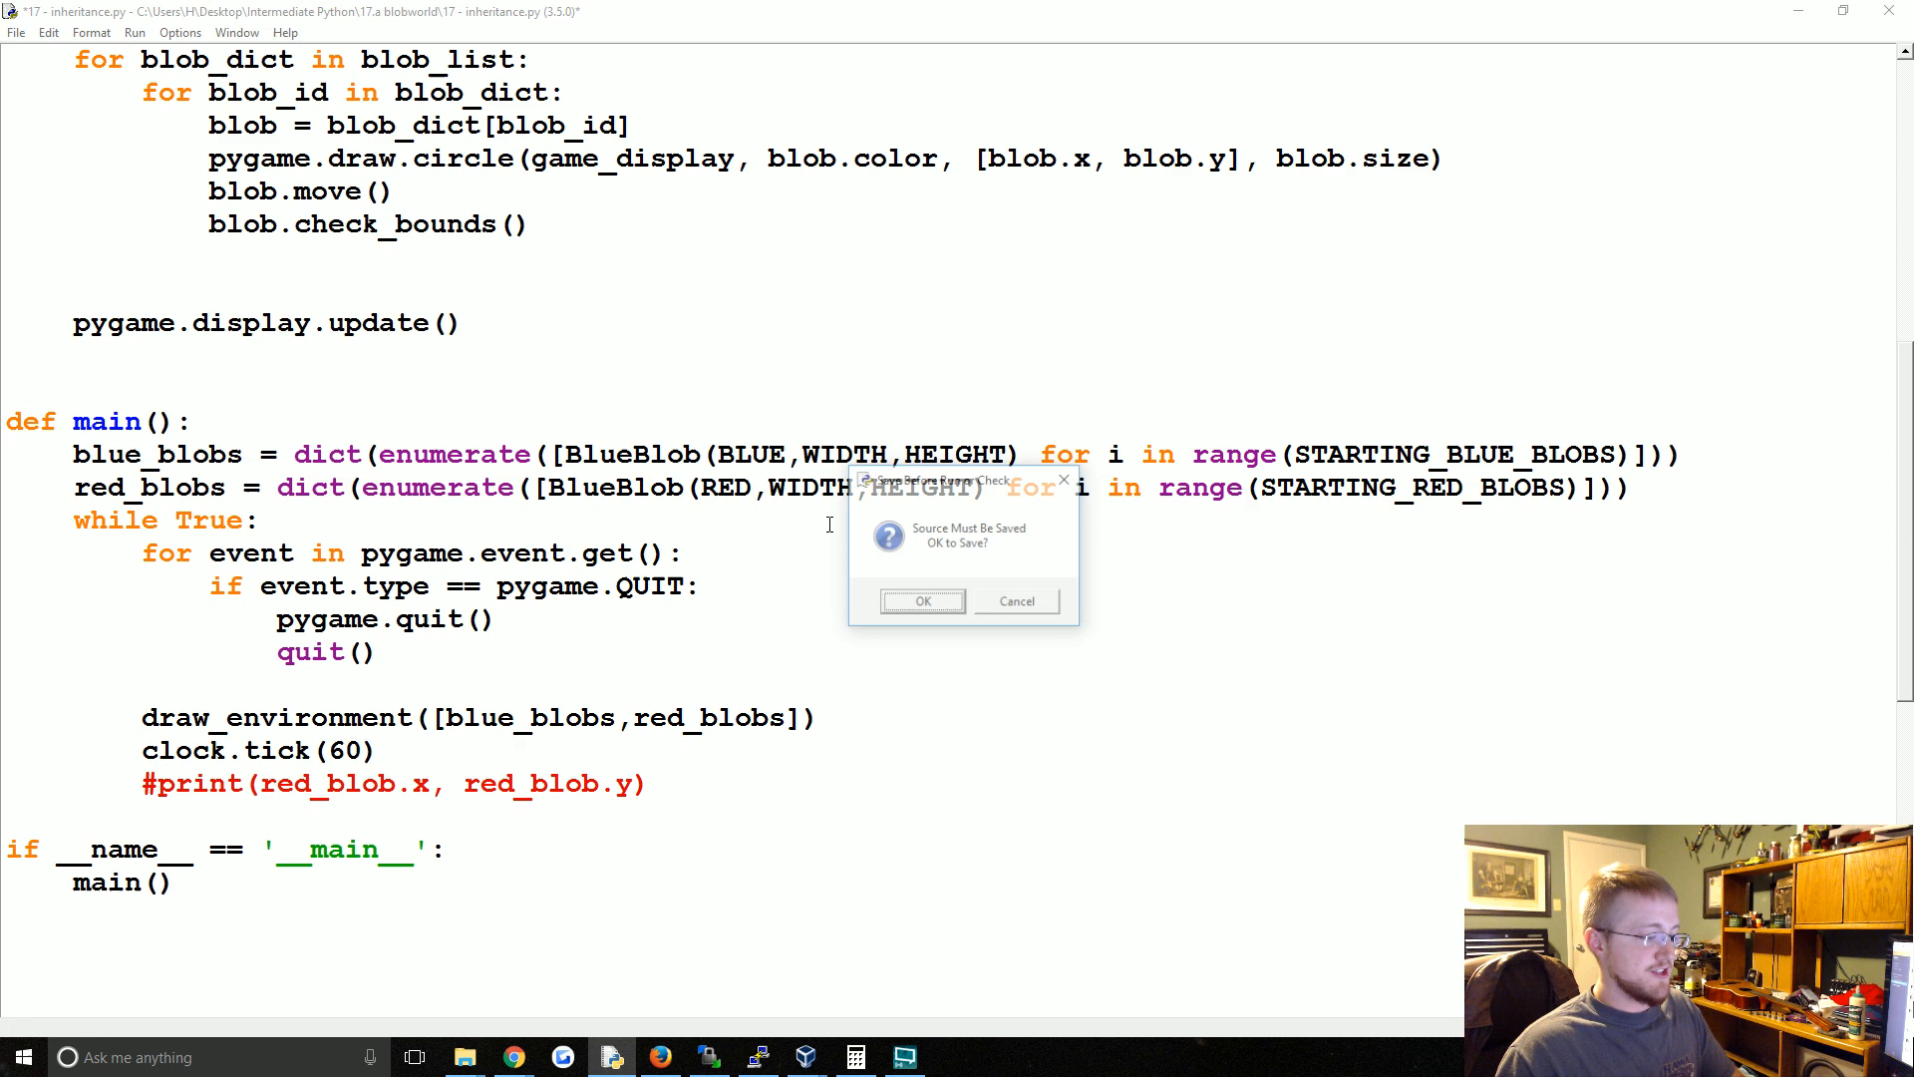
click(921, 600)
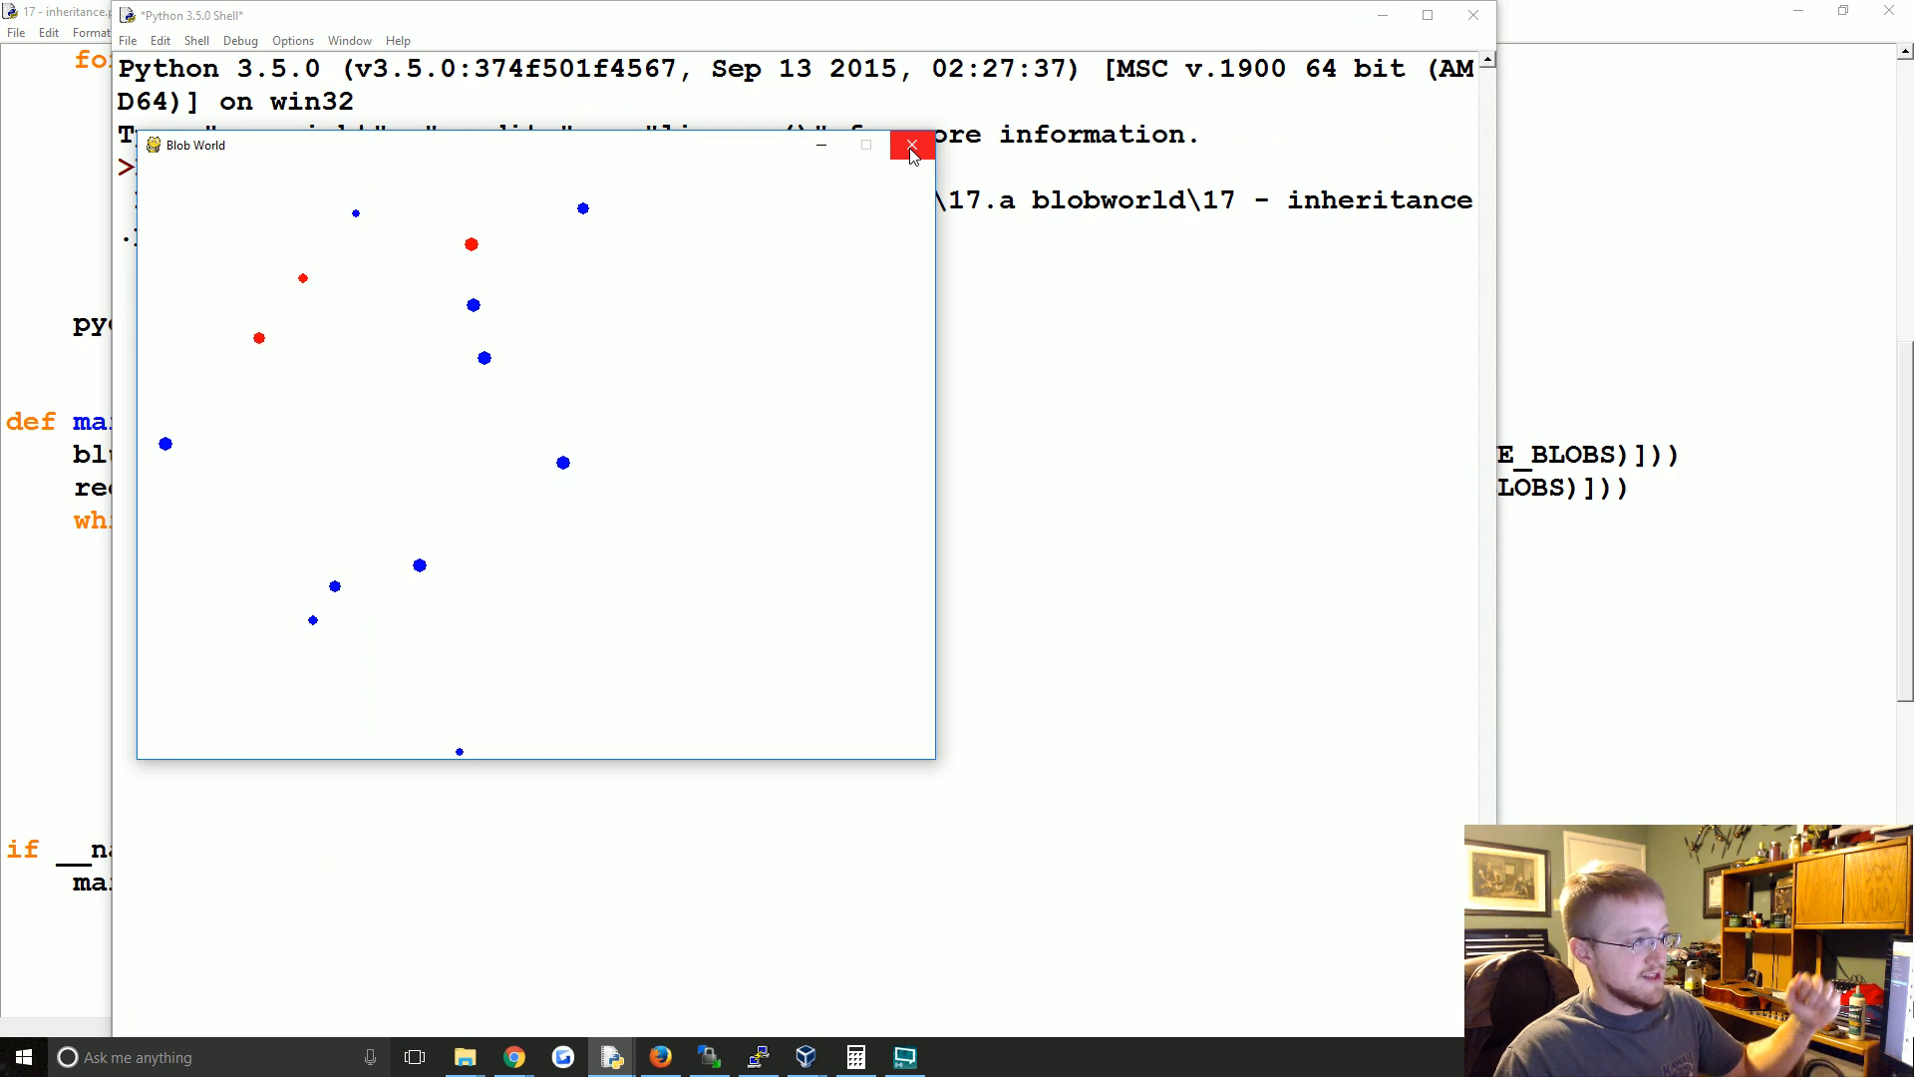
mouse_move(911, 146)
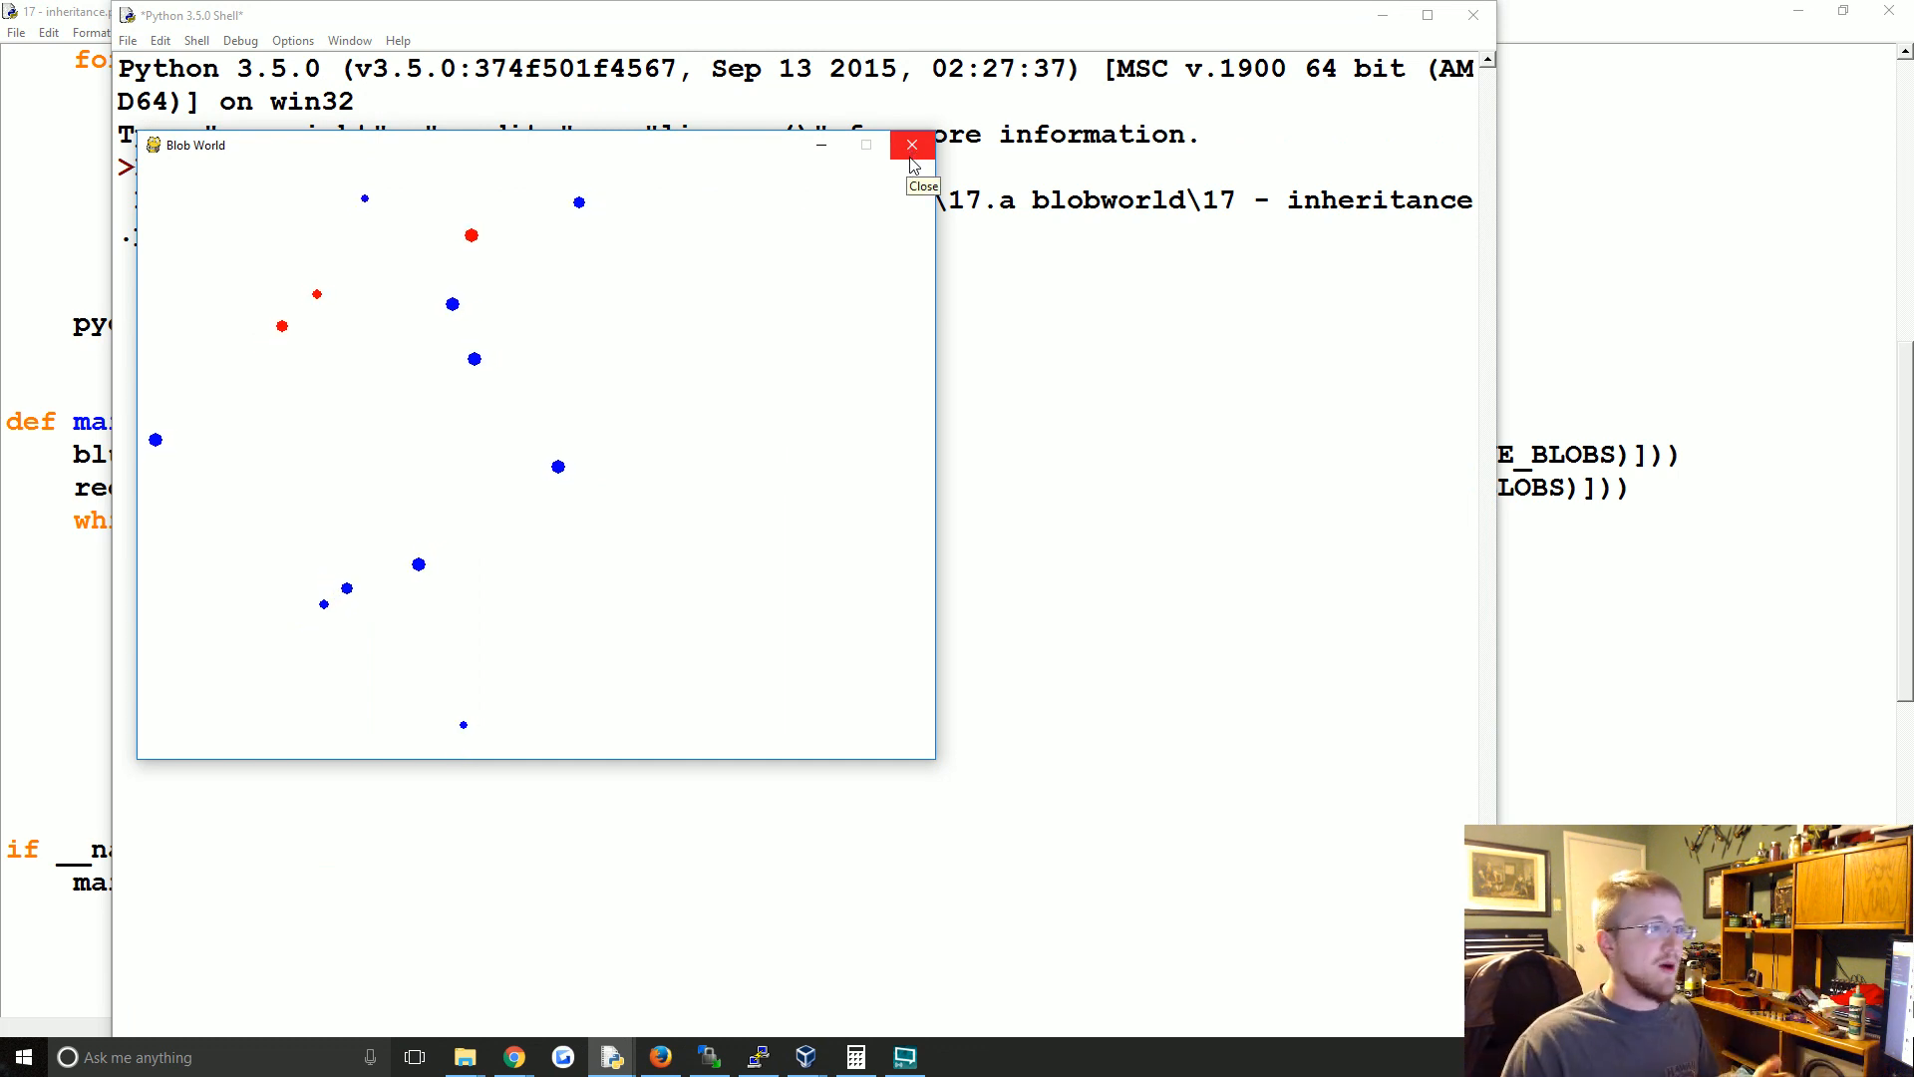
click(911, 145)
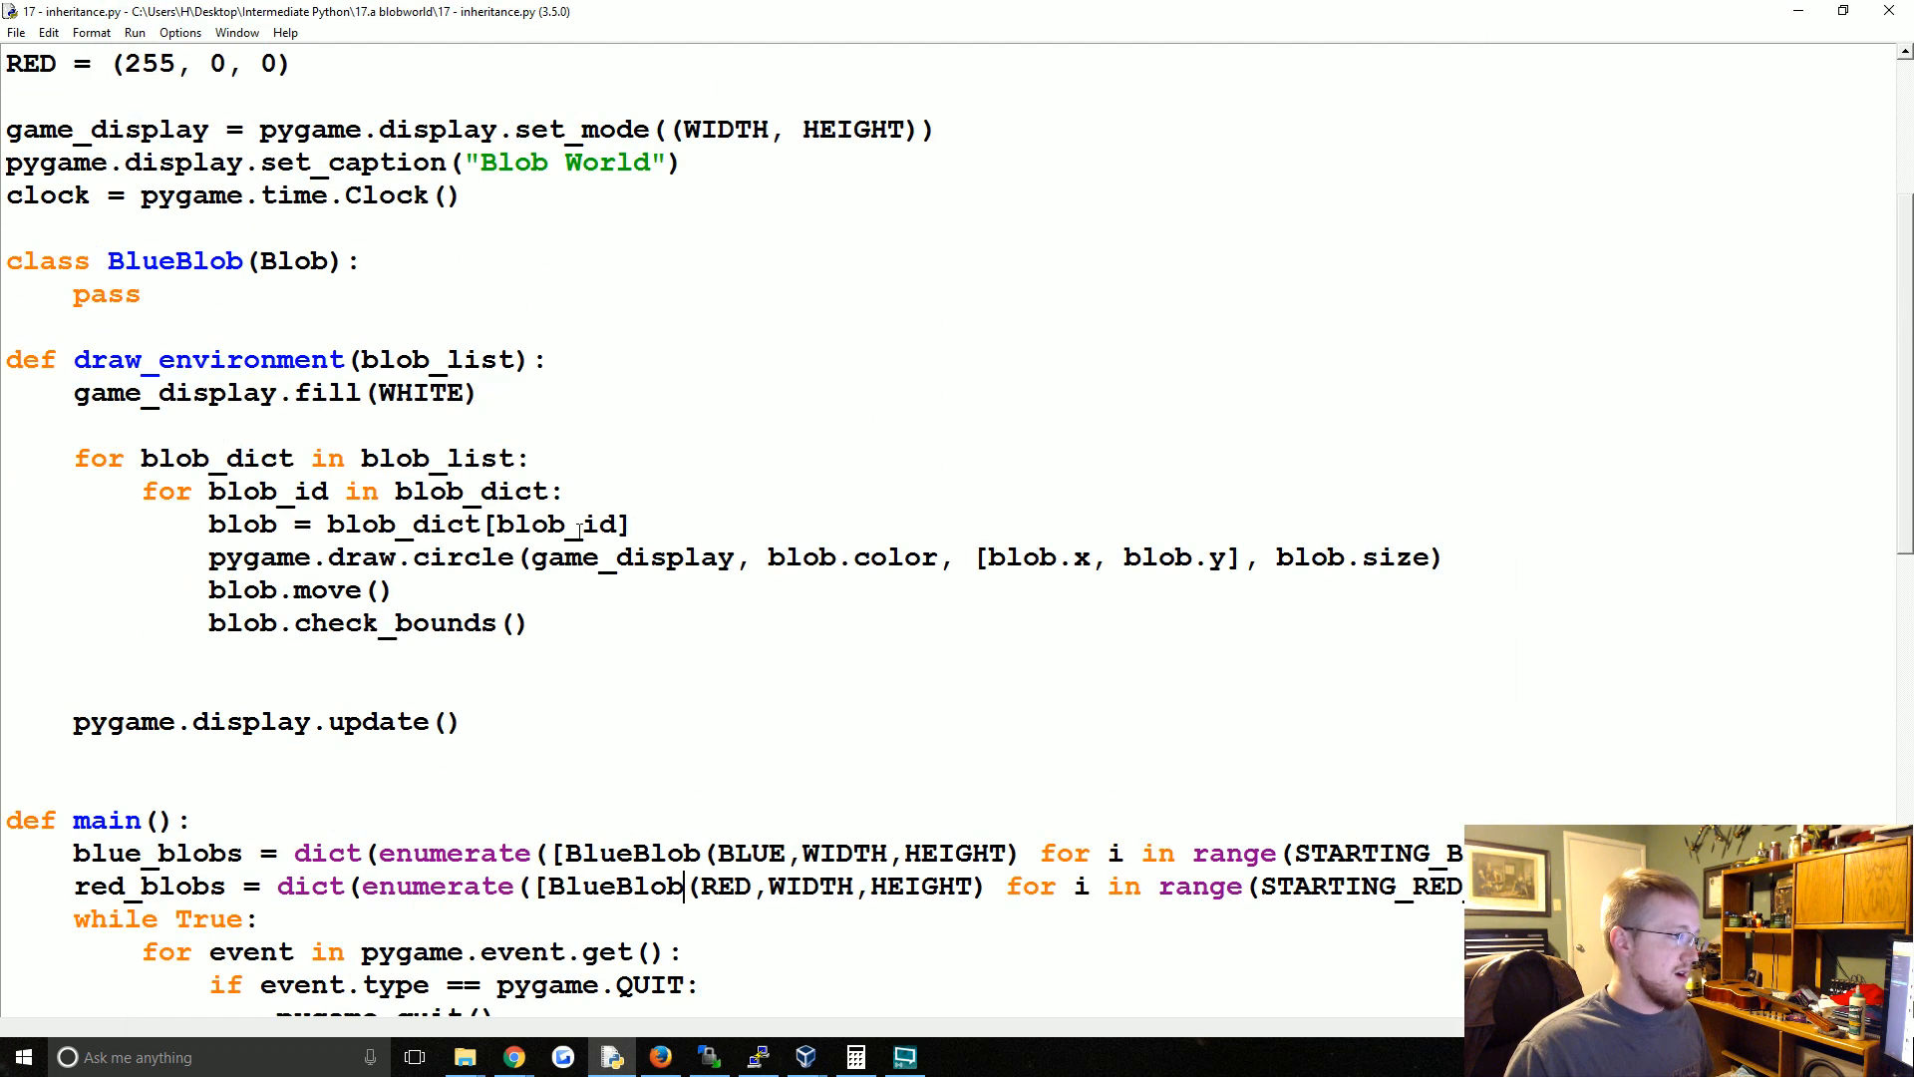
scroll(up, 3)
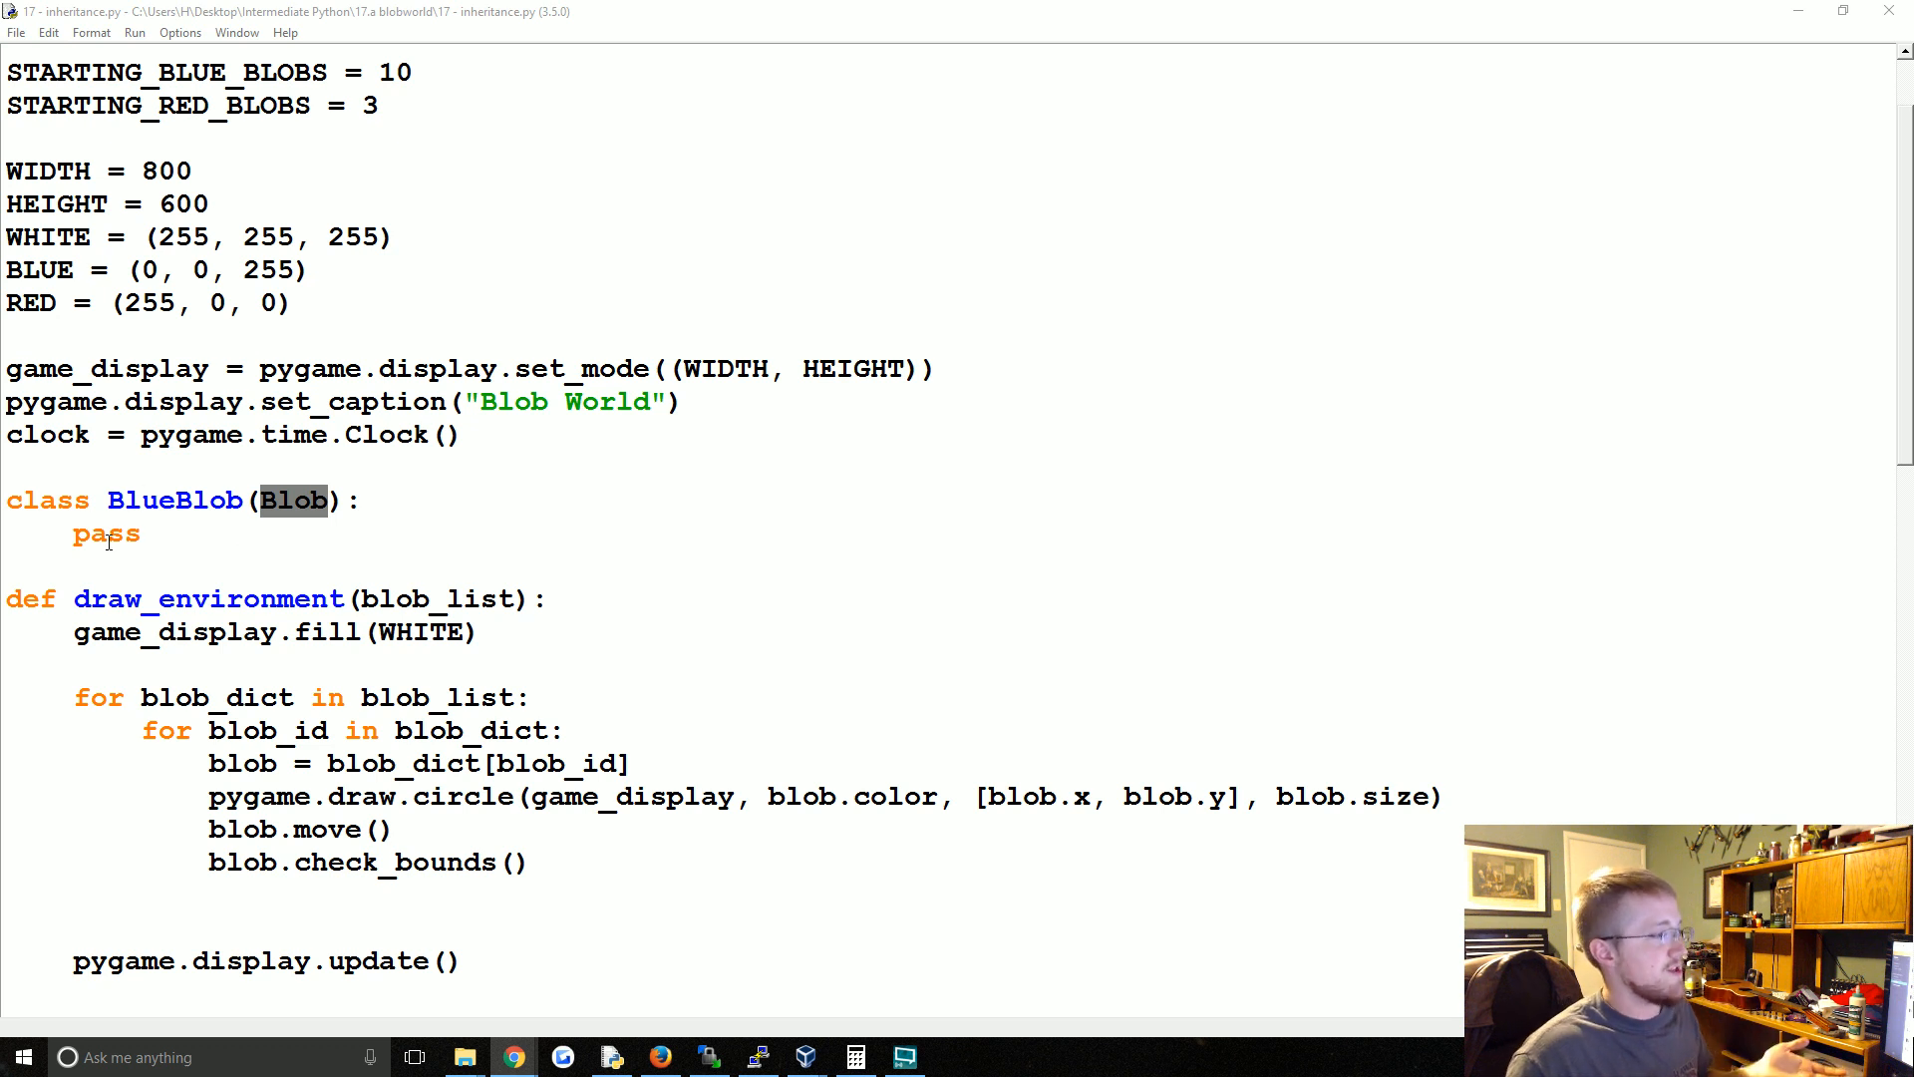
double_click(106, 534)
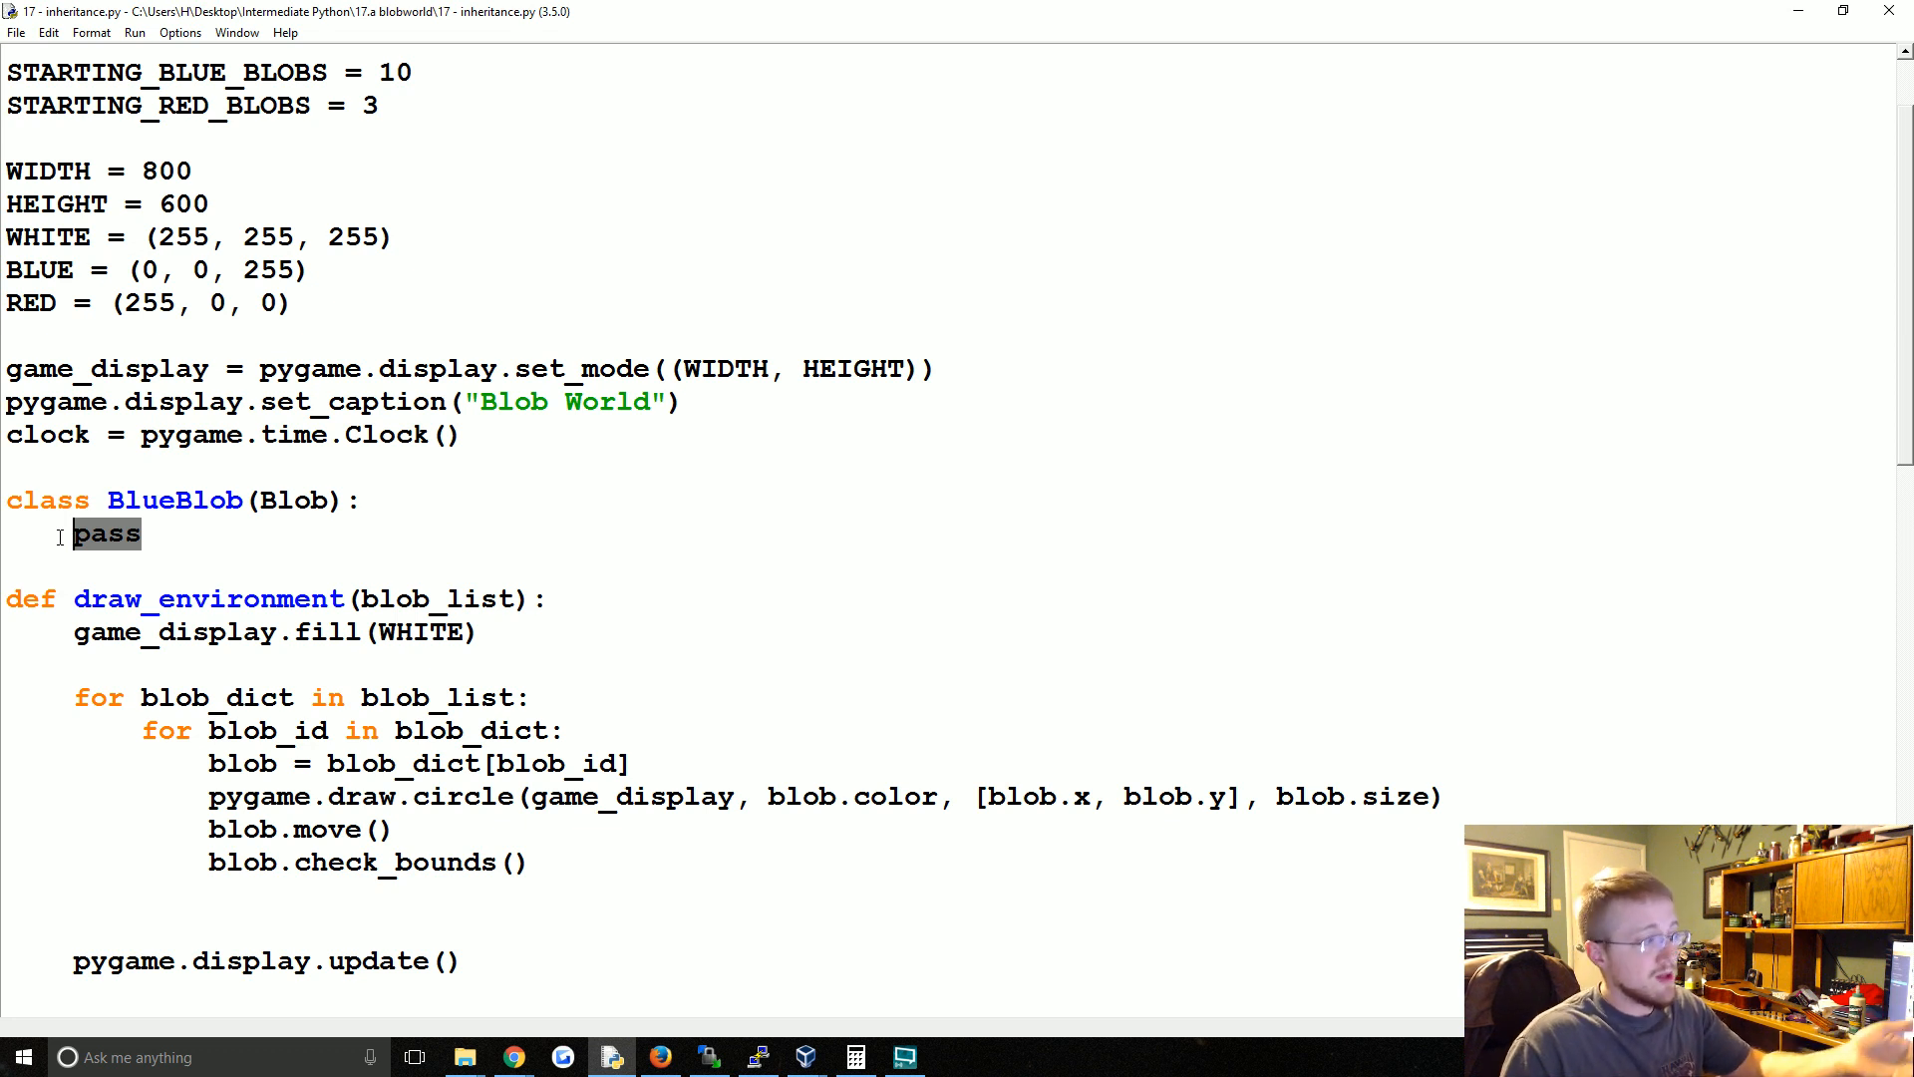
- Replace pass with def __init__(self): that sets self.color = BLUE
text(def)
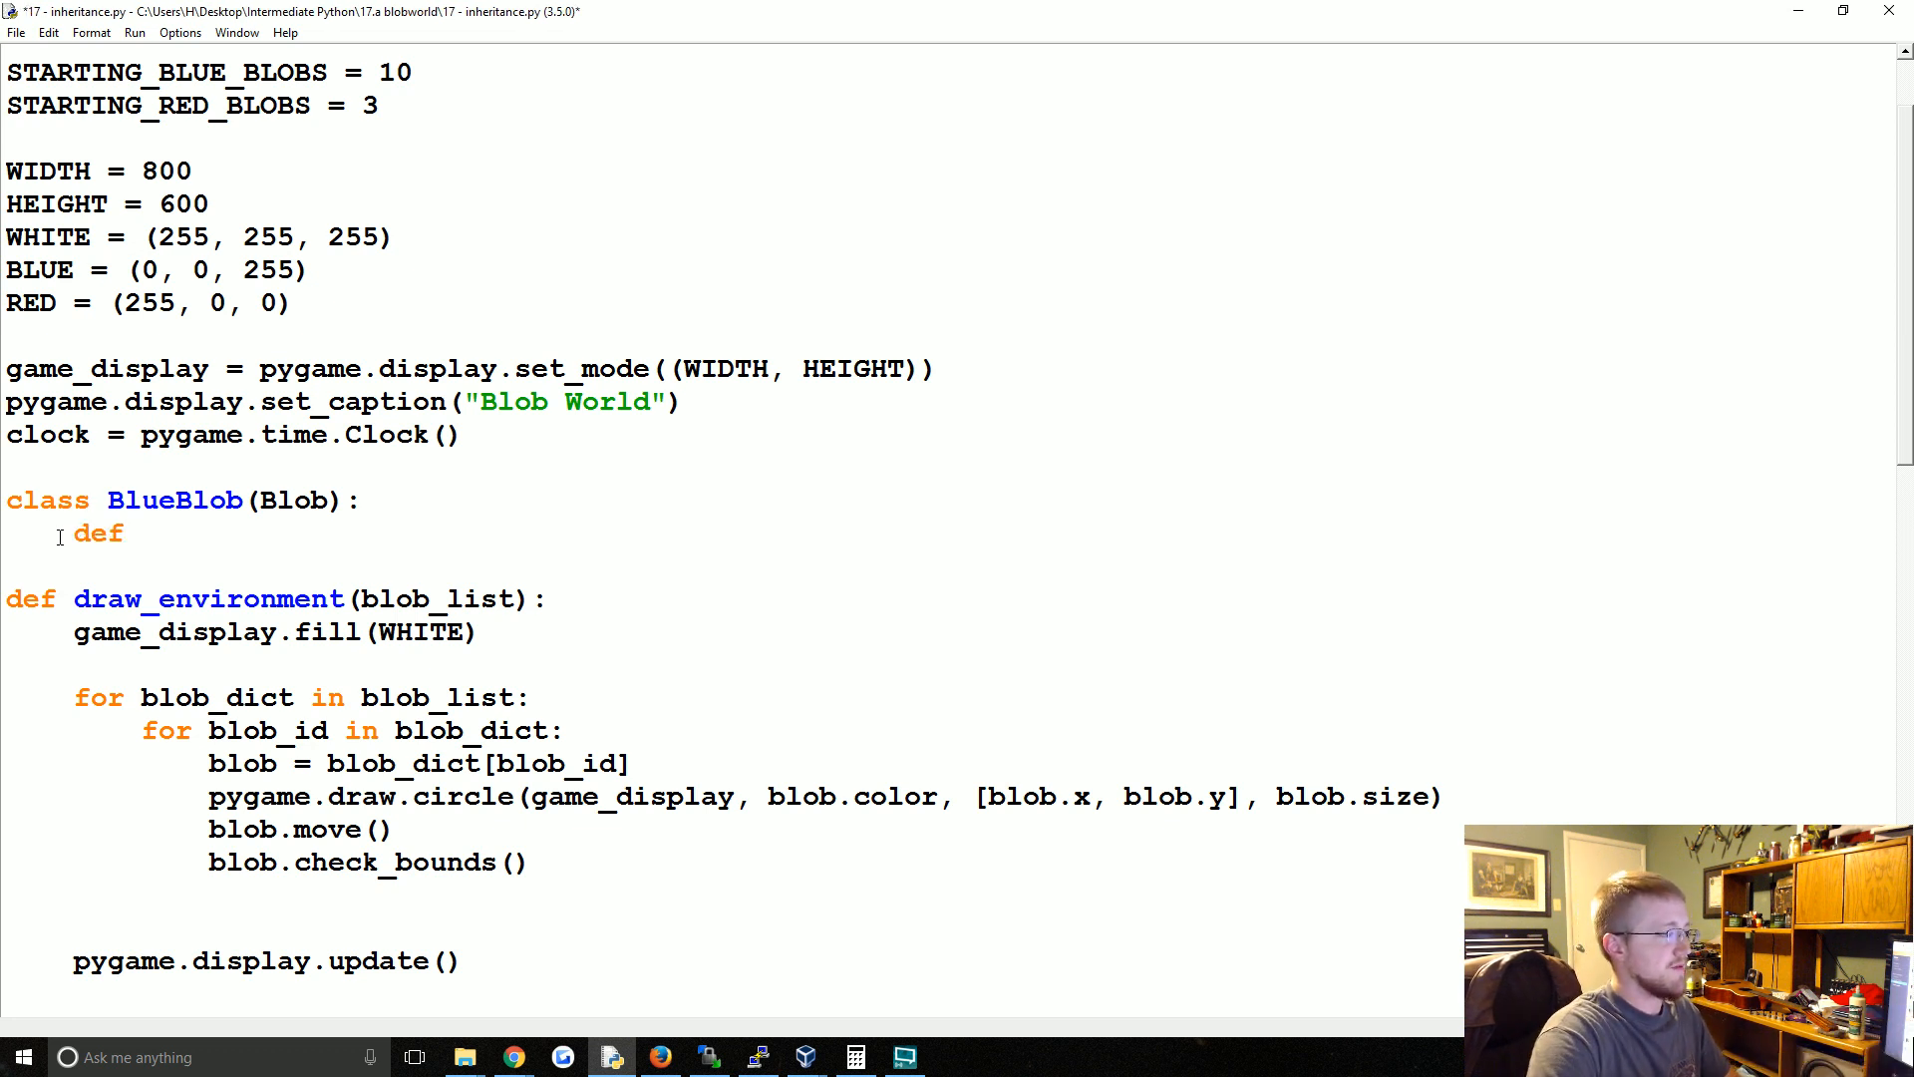
text(__init_)
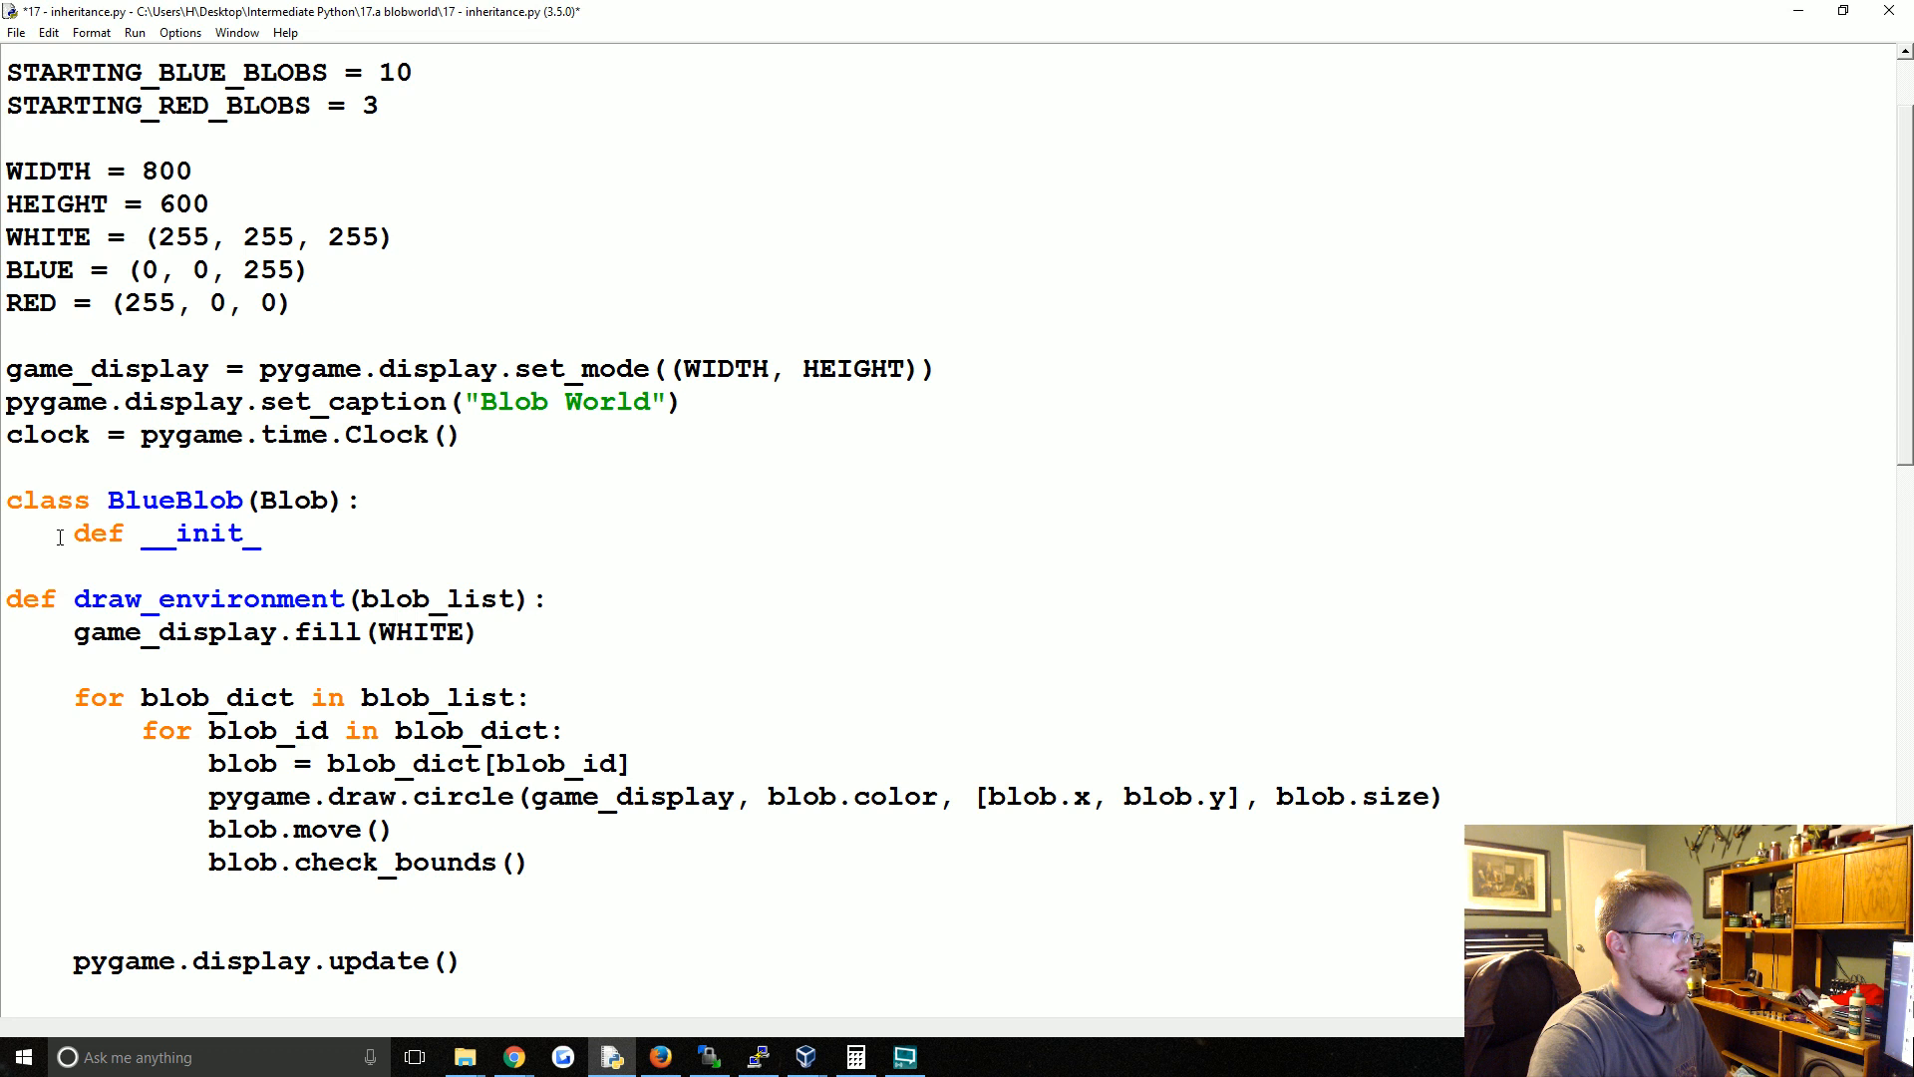
text((se)
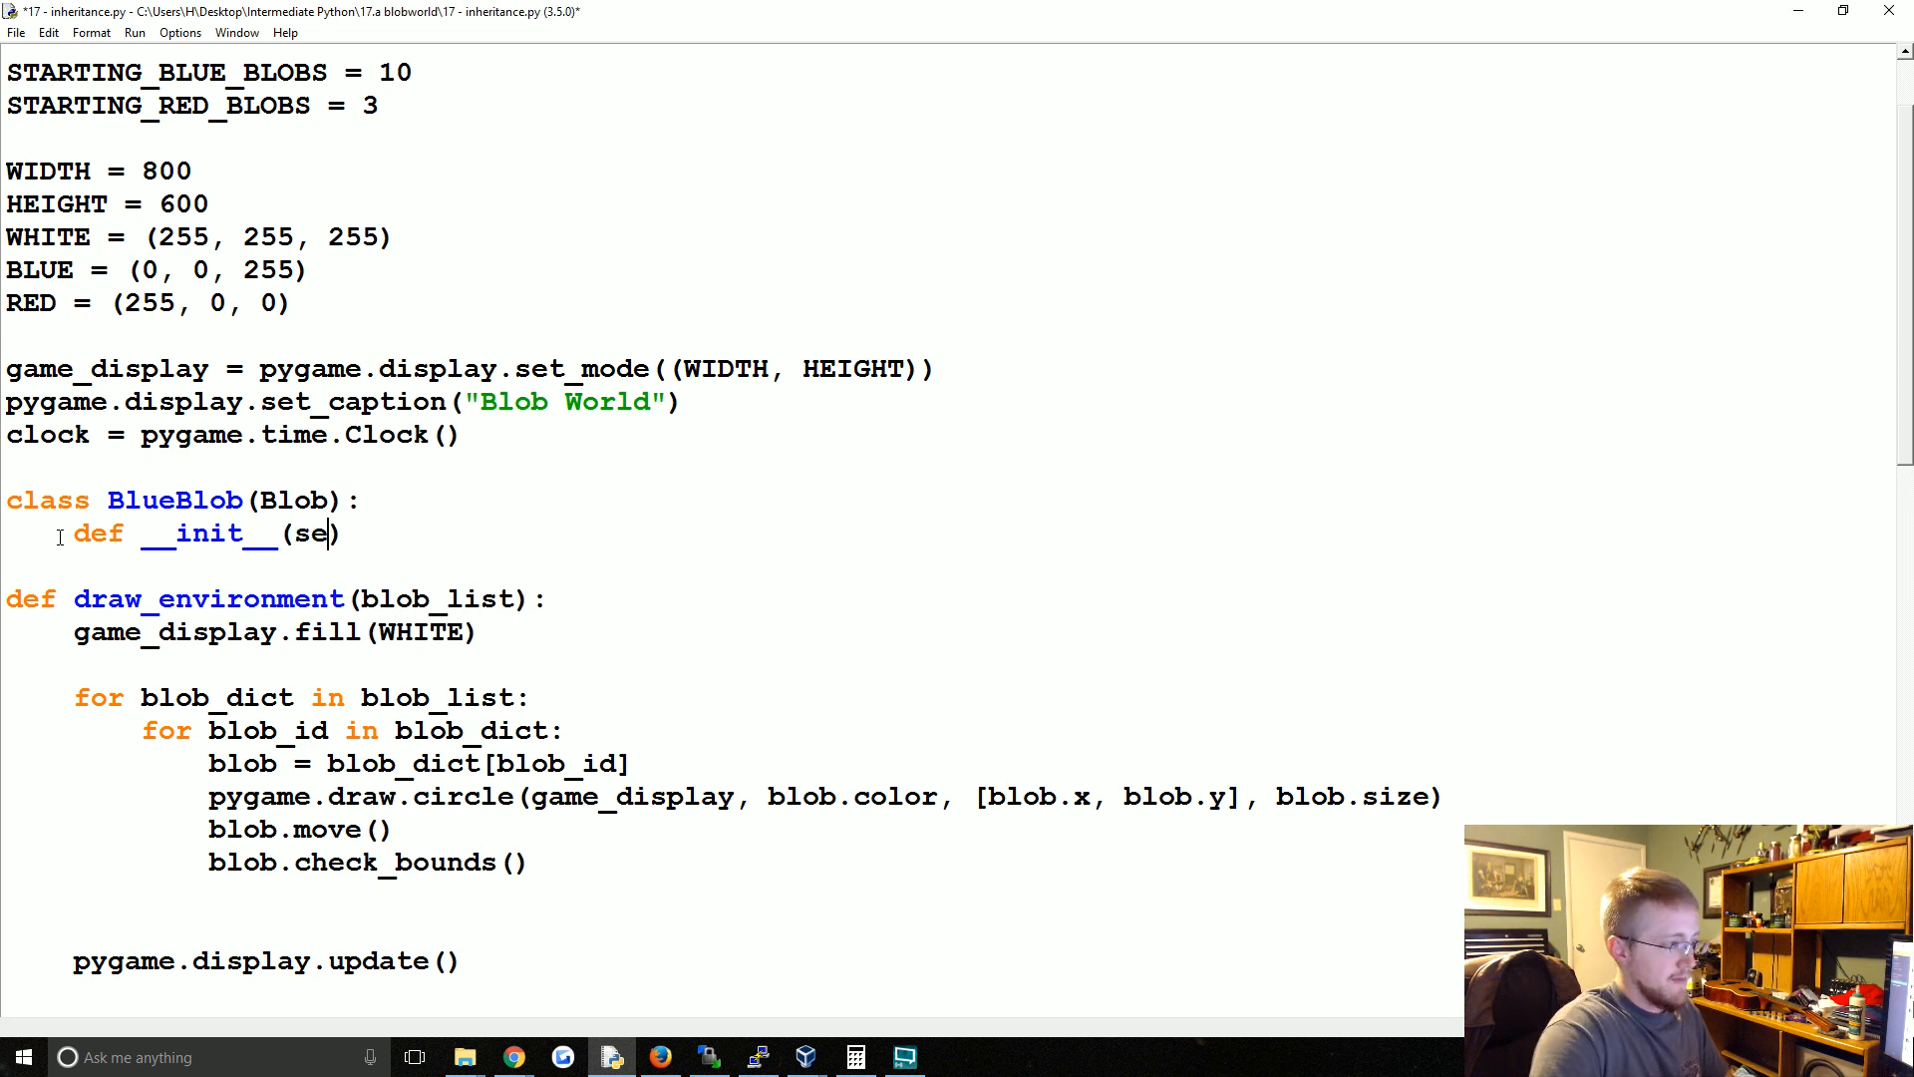
text(lf):)
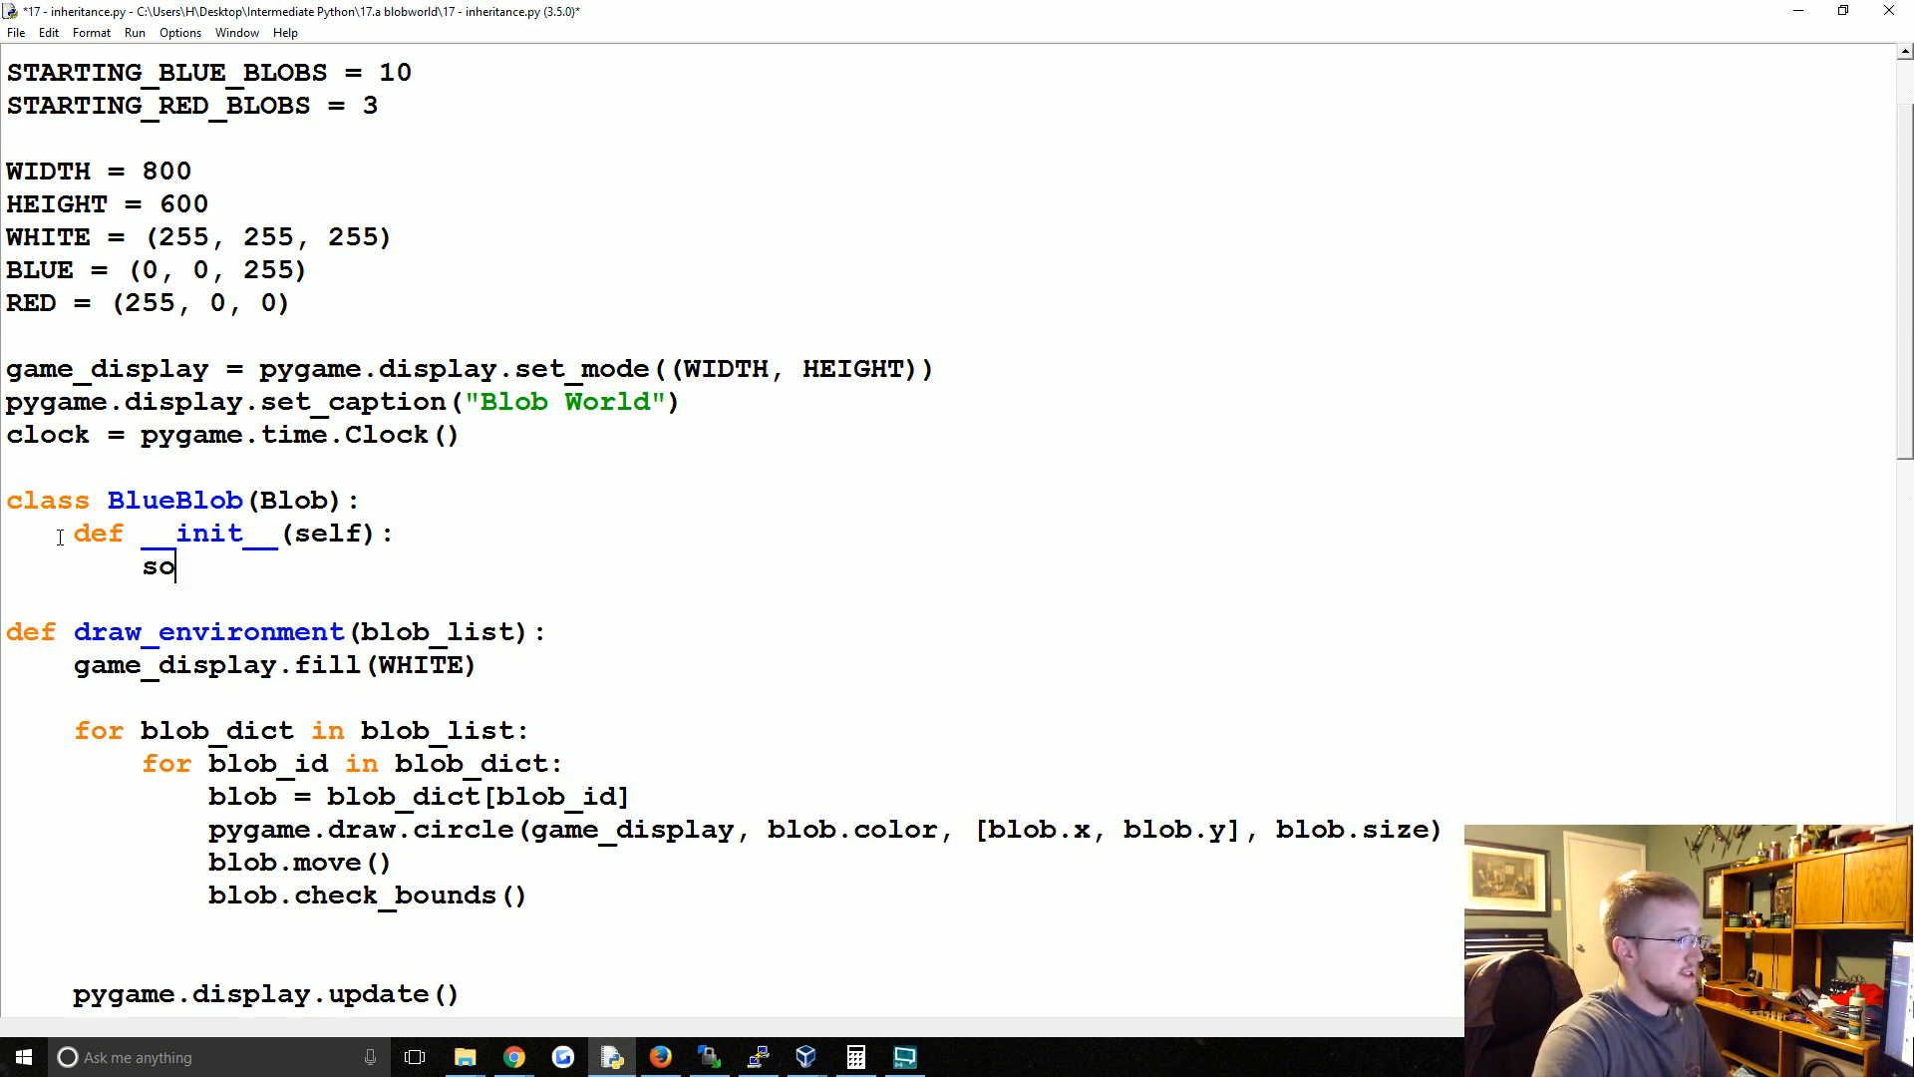
text(self.color =)
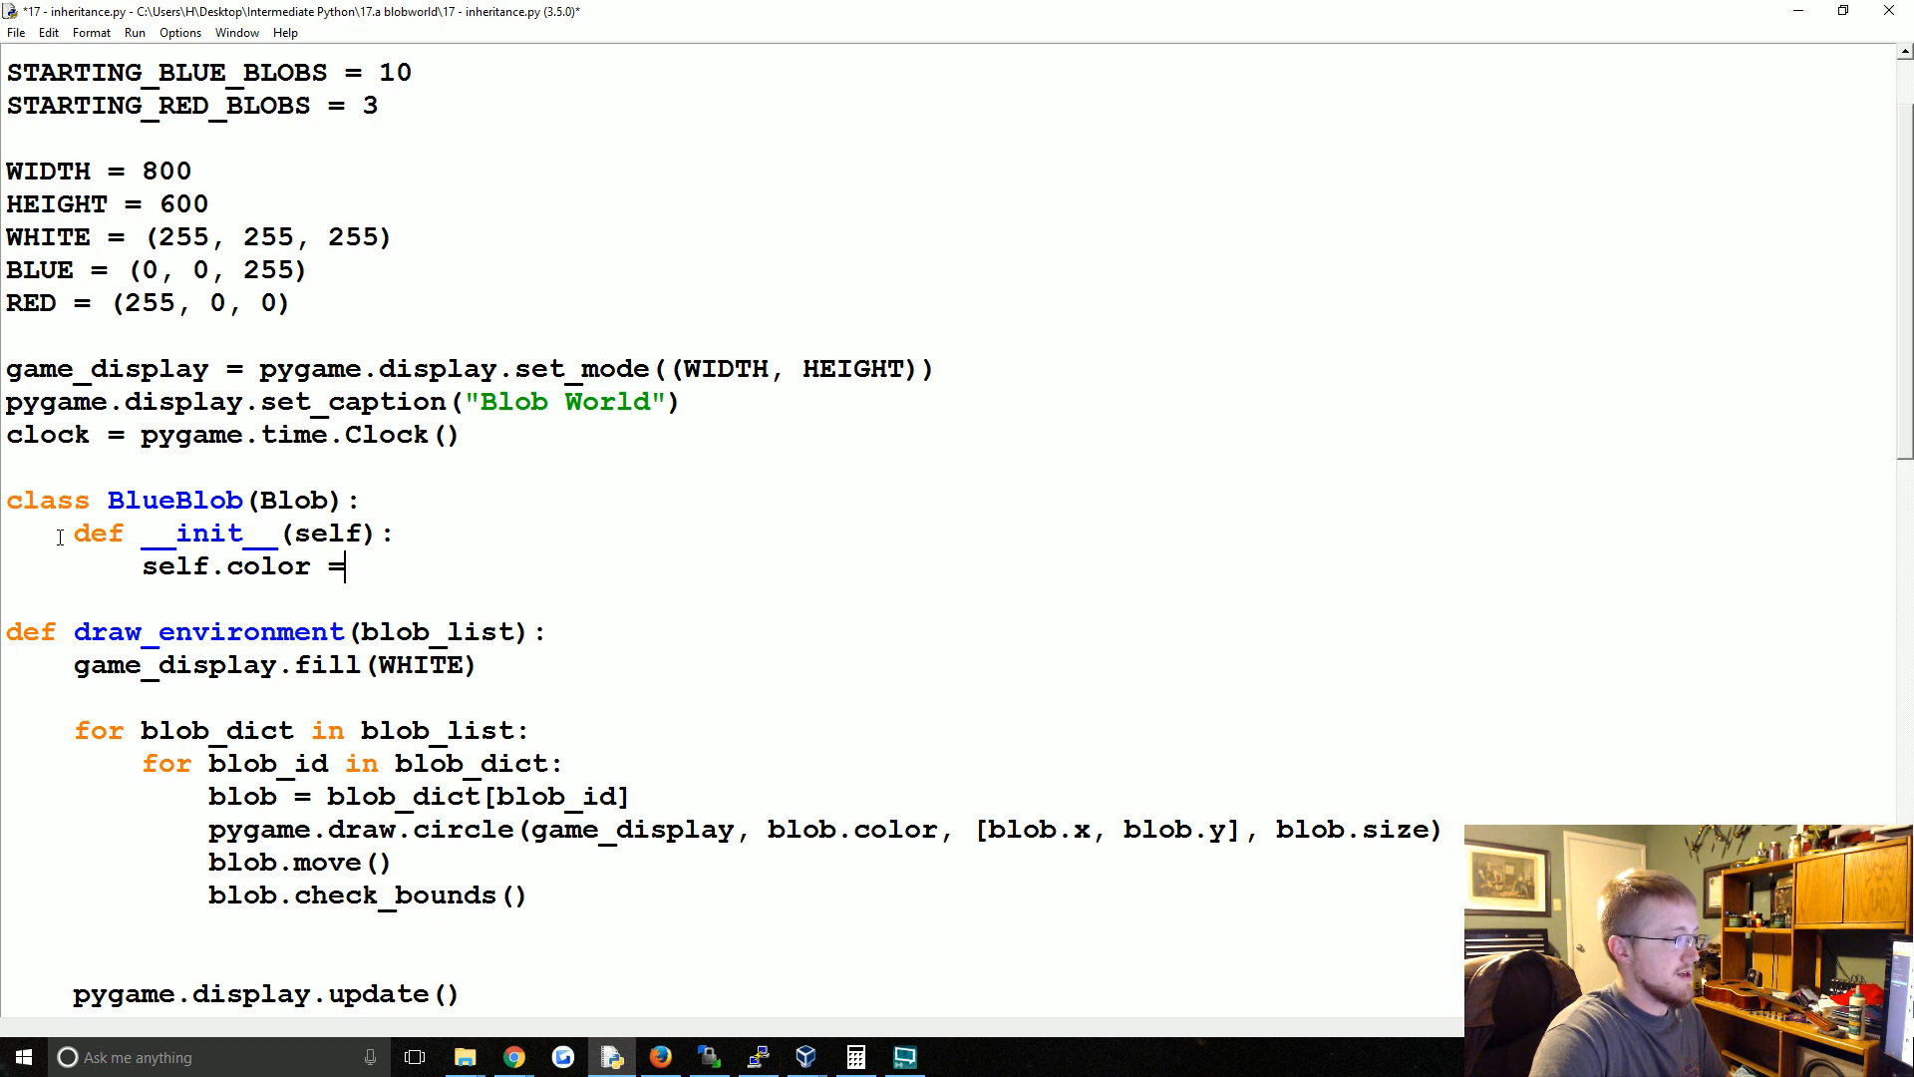
text(BLUE)
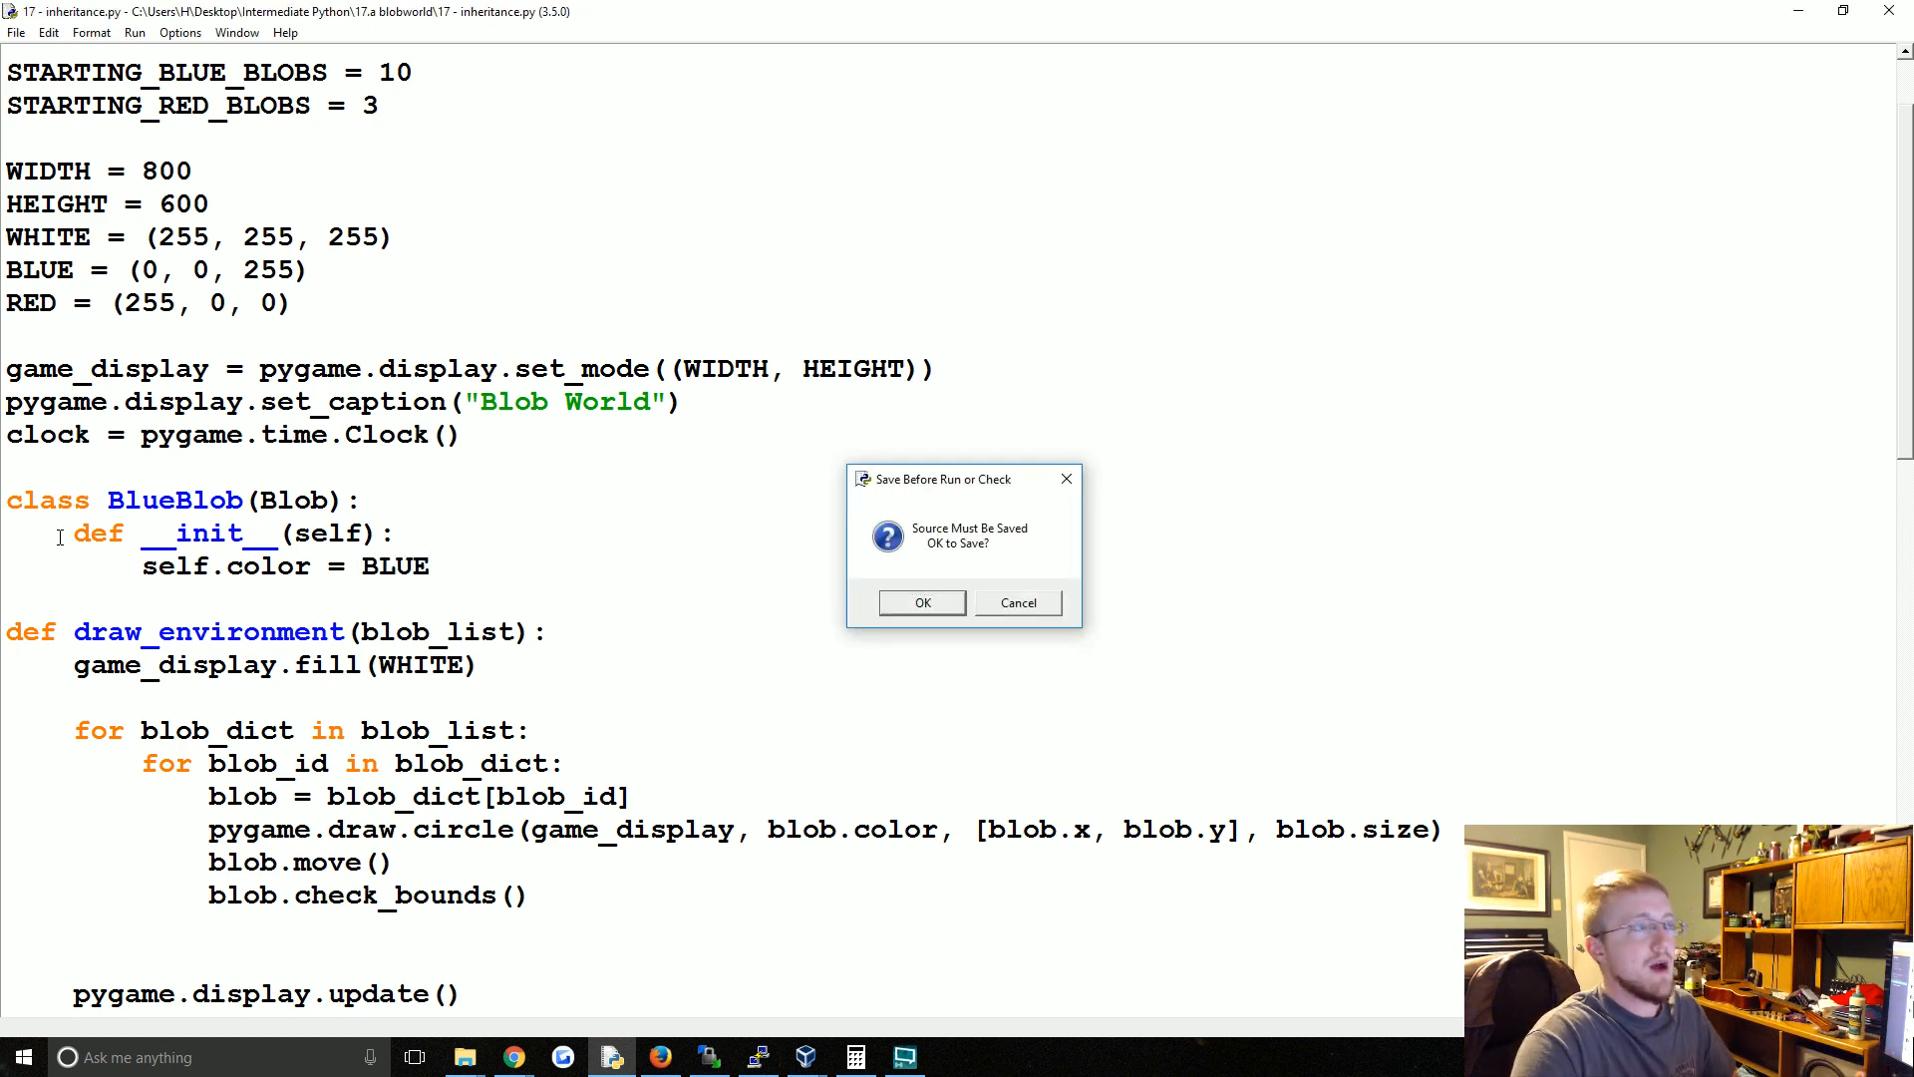
- Save and run, hit the TypeError about __init__ taking 1 argument, and close Blob World and the shell
click(922, 602)
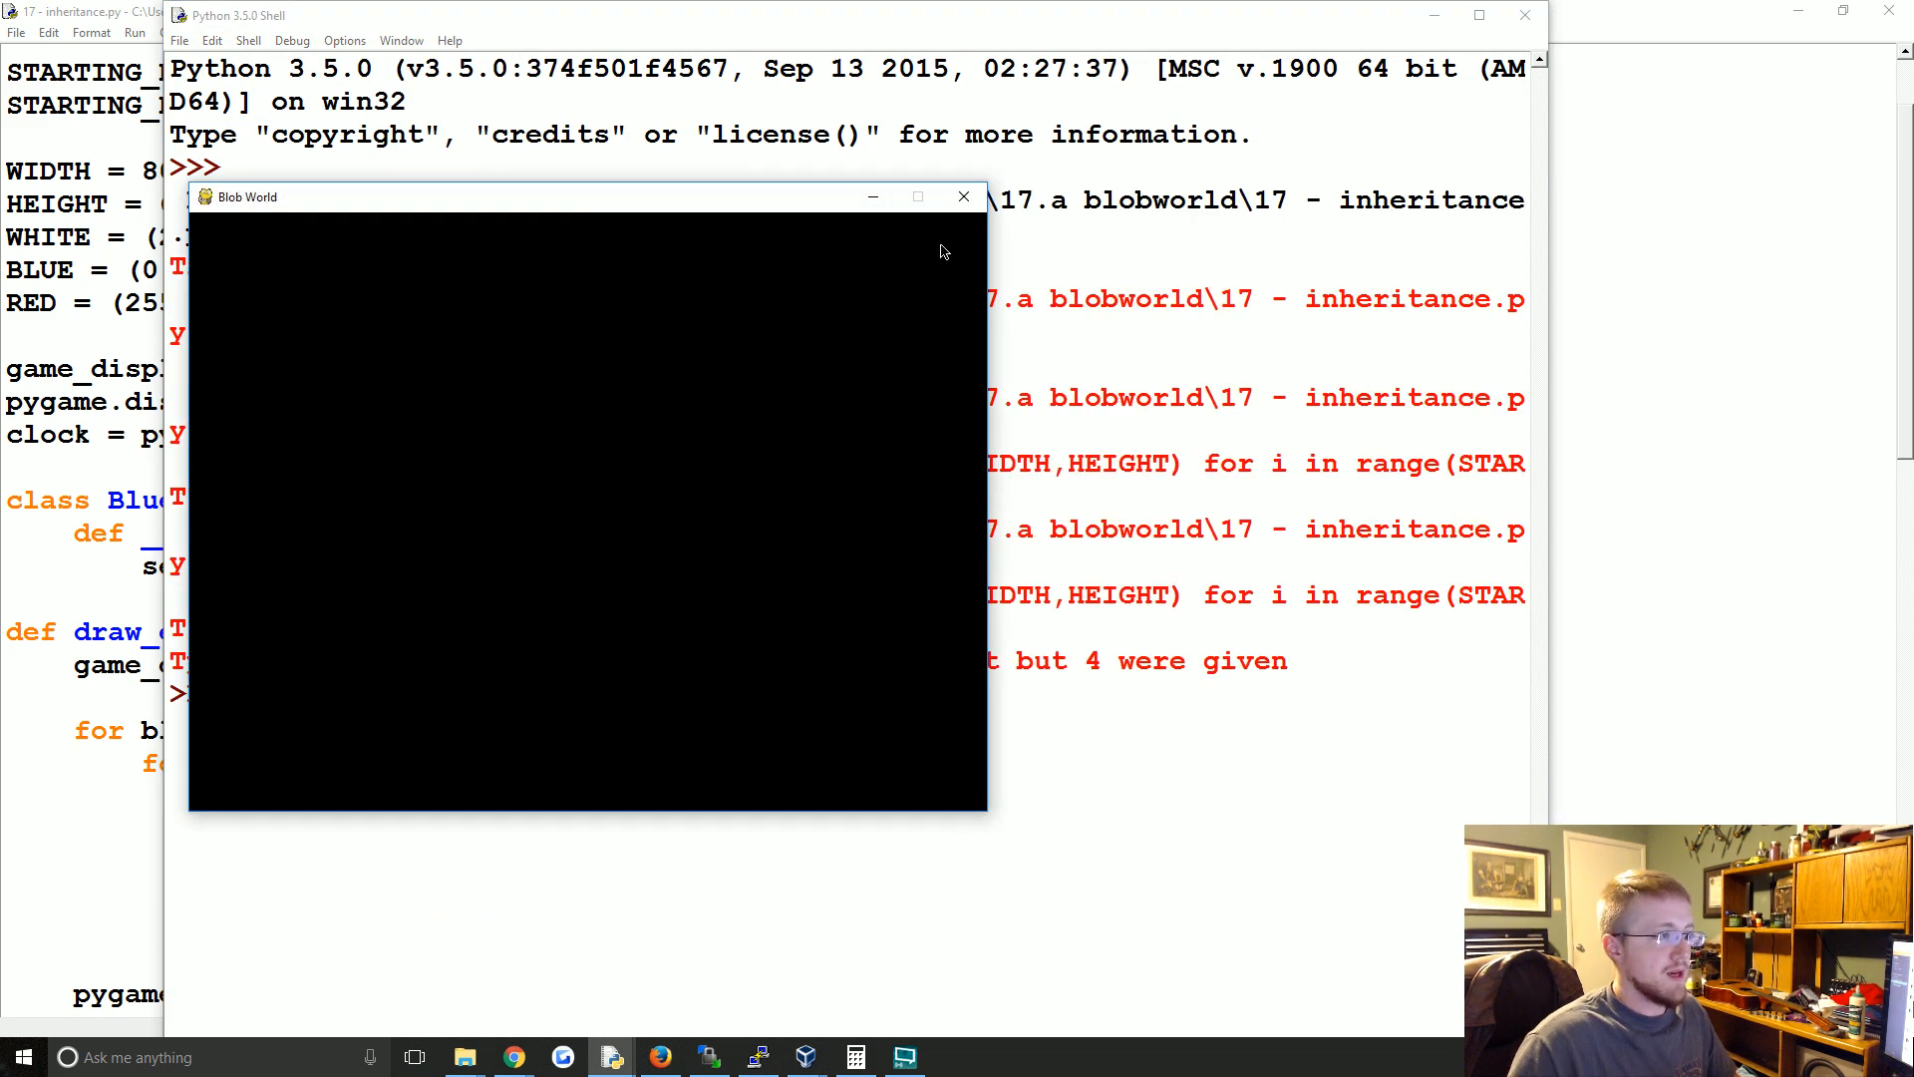
click(963, 198)
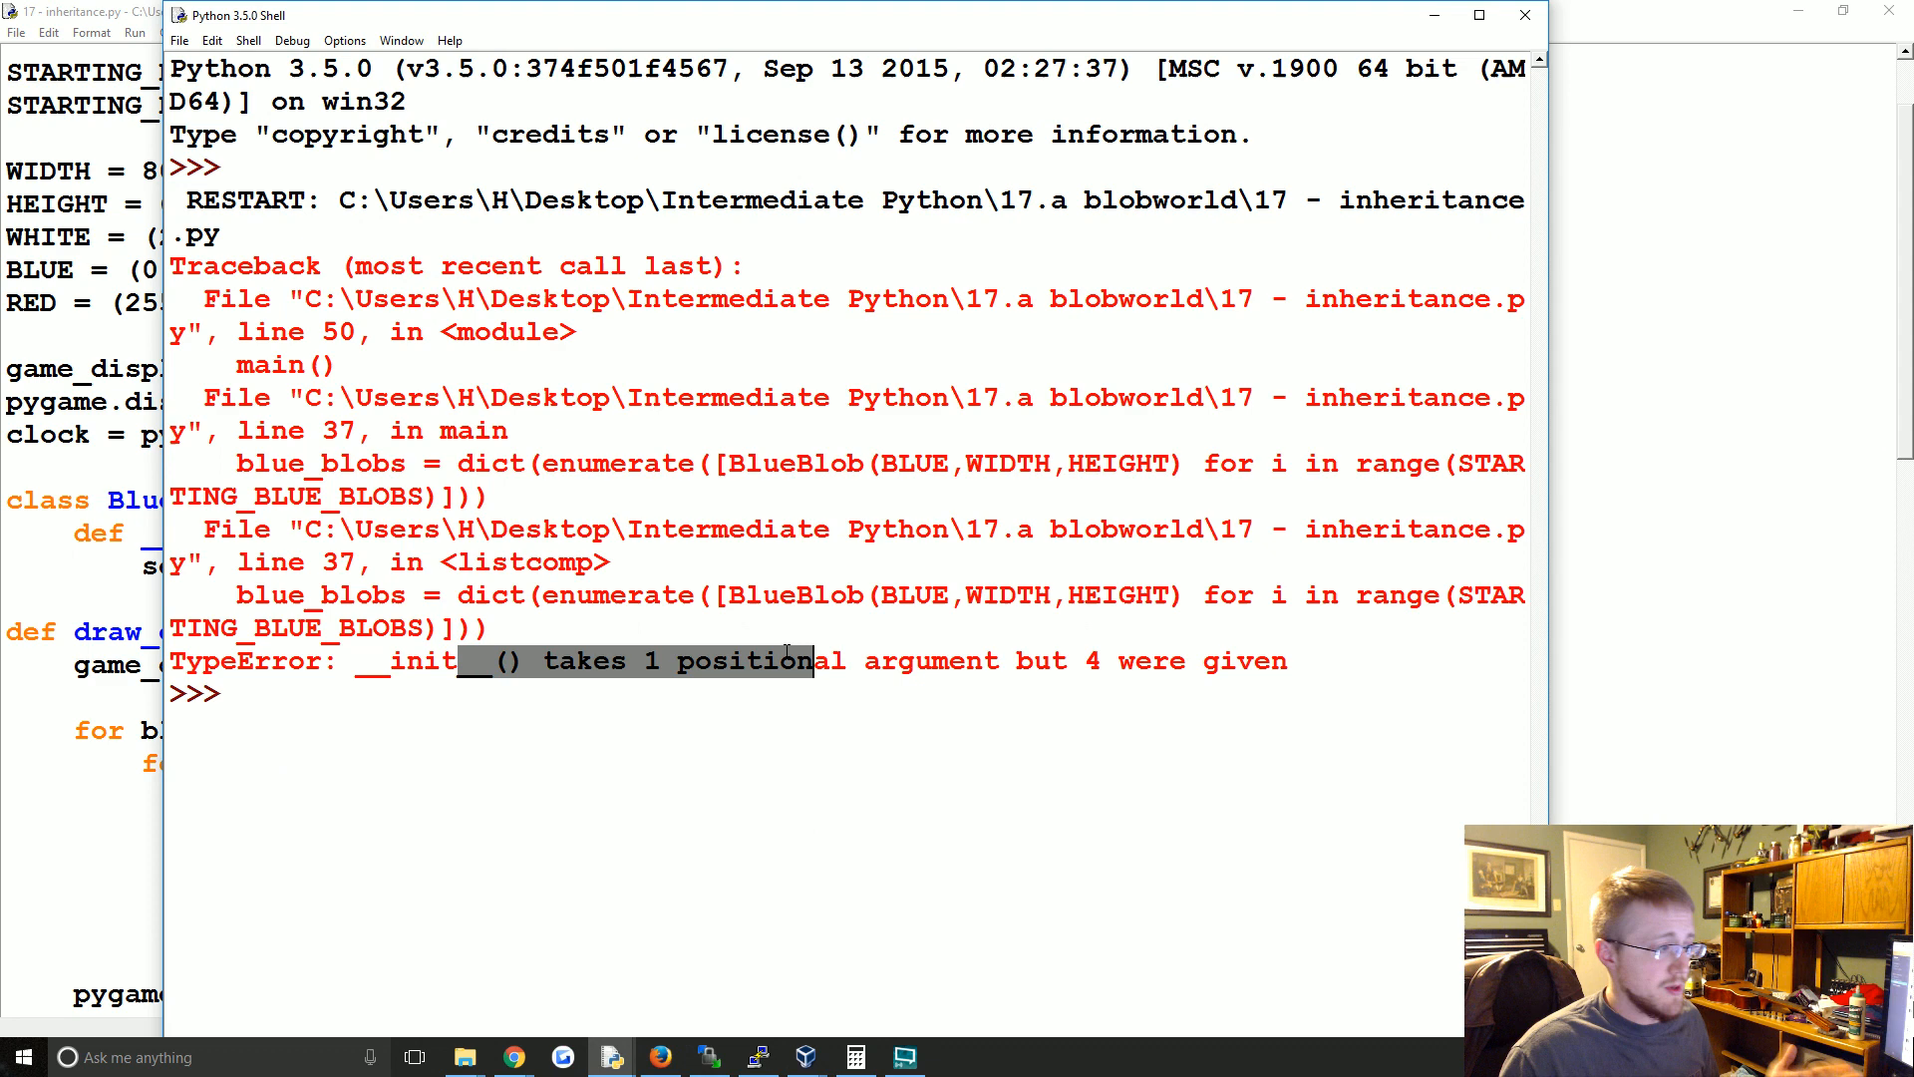
mouse_move(1523, 14)
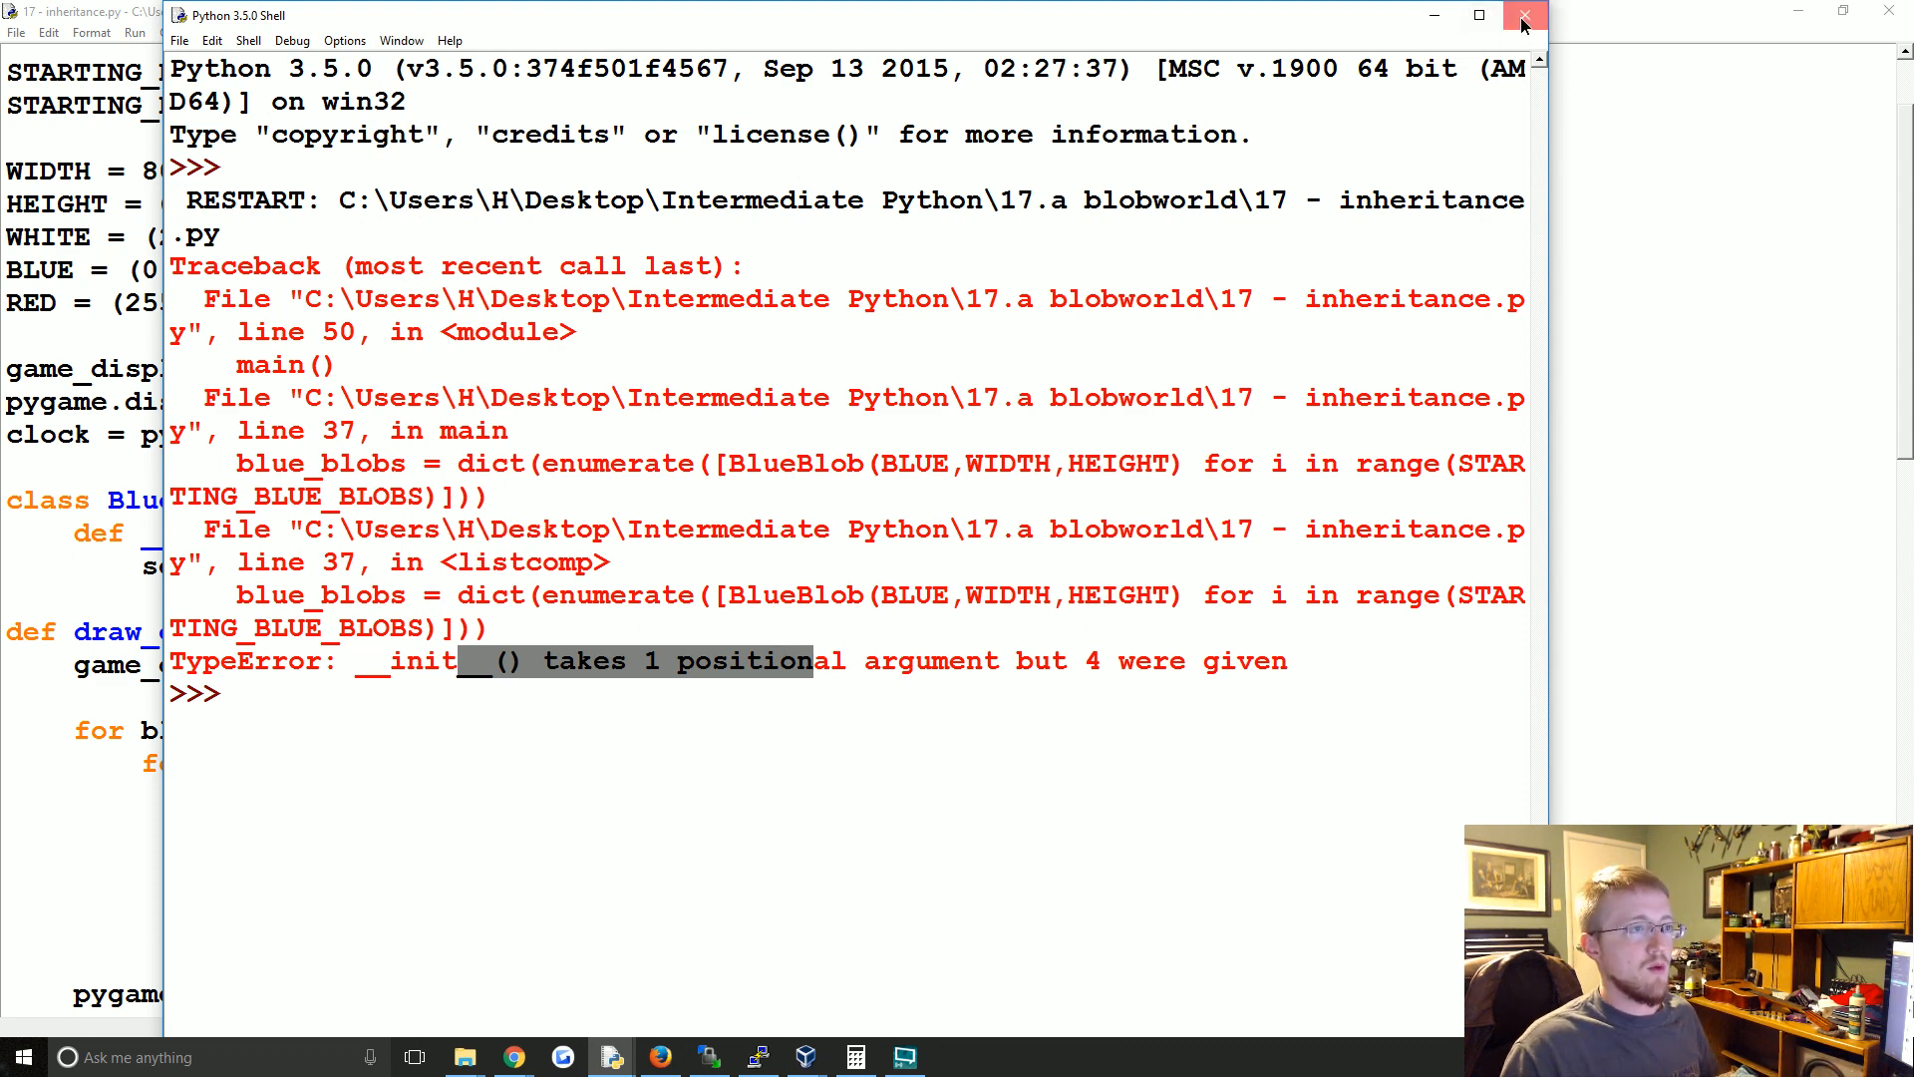
click(1523, 14)
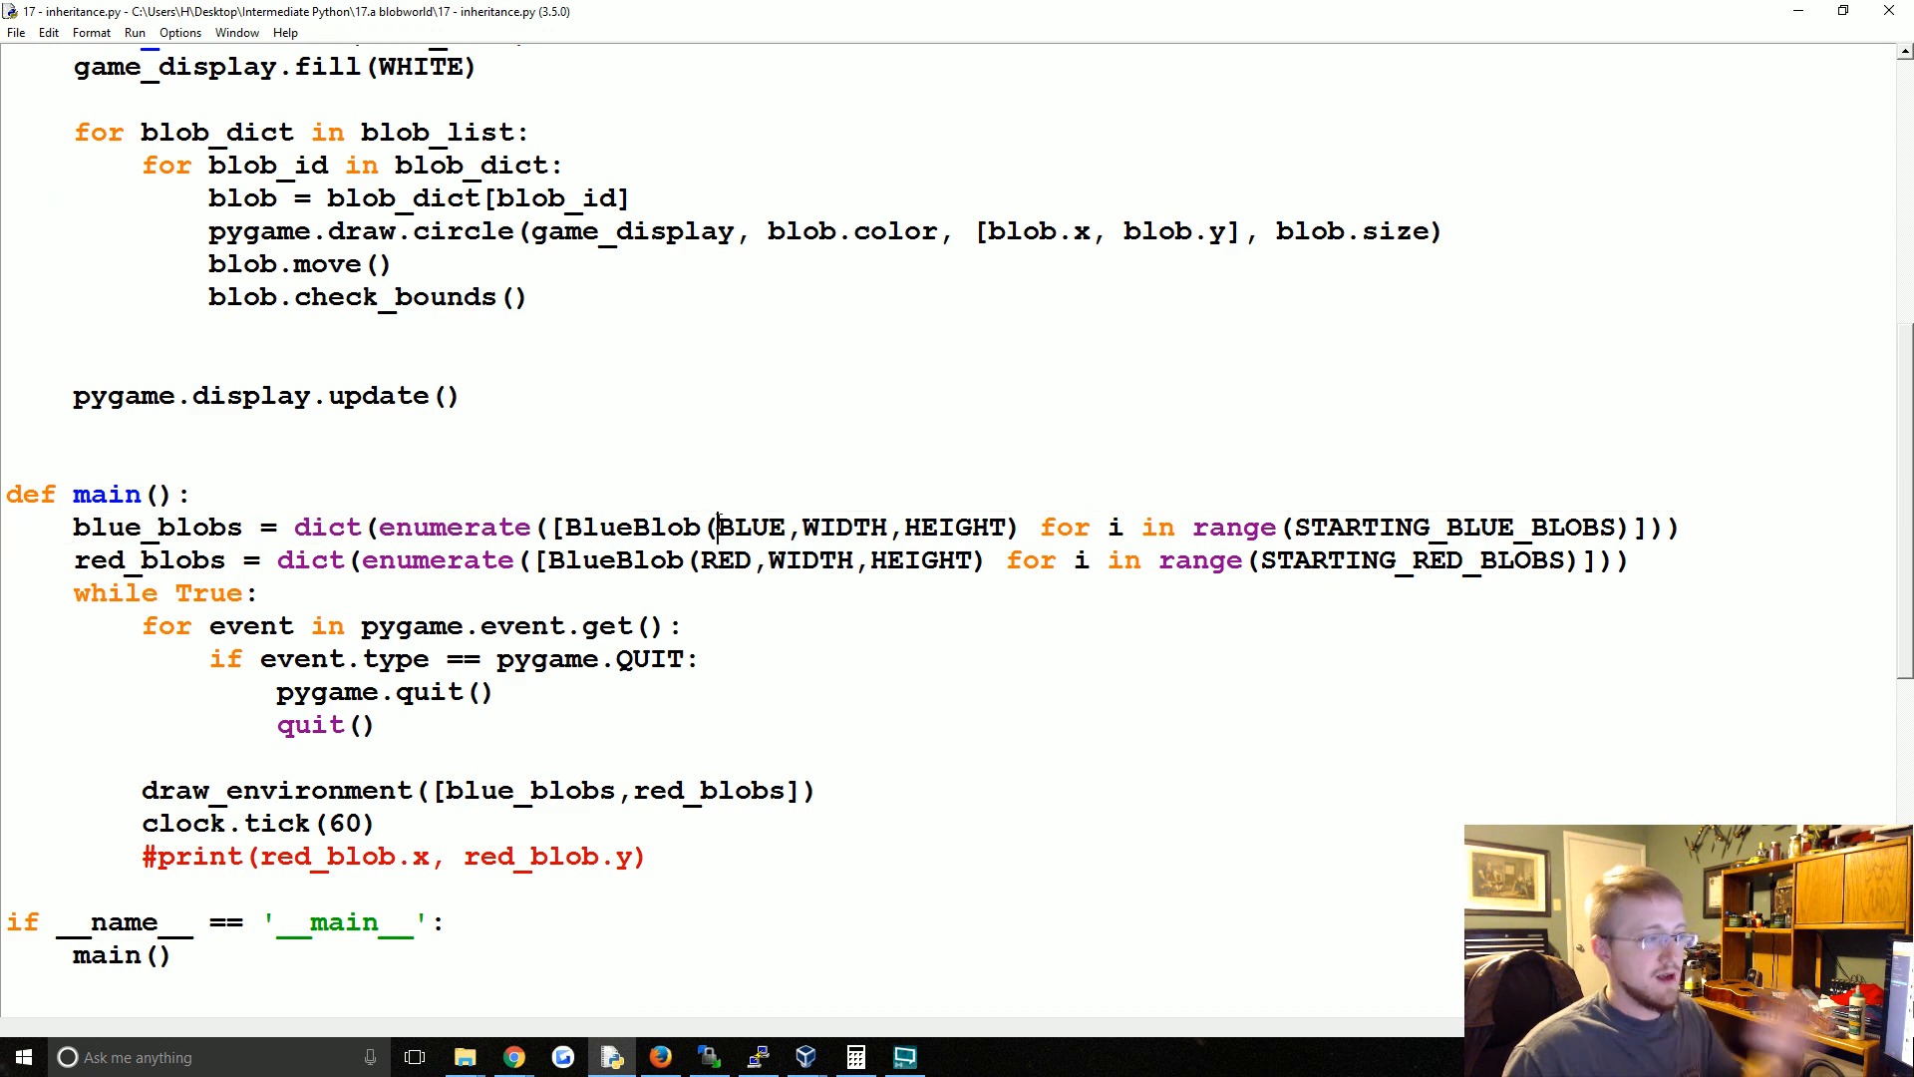
- Open an empty line above self.color = BLUE inside BlueBlob's __init__
double_click(841, 526)
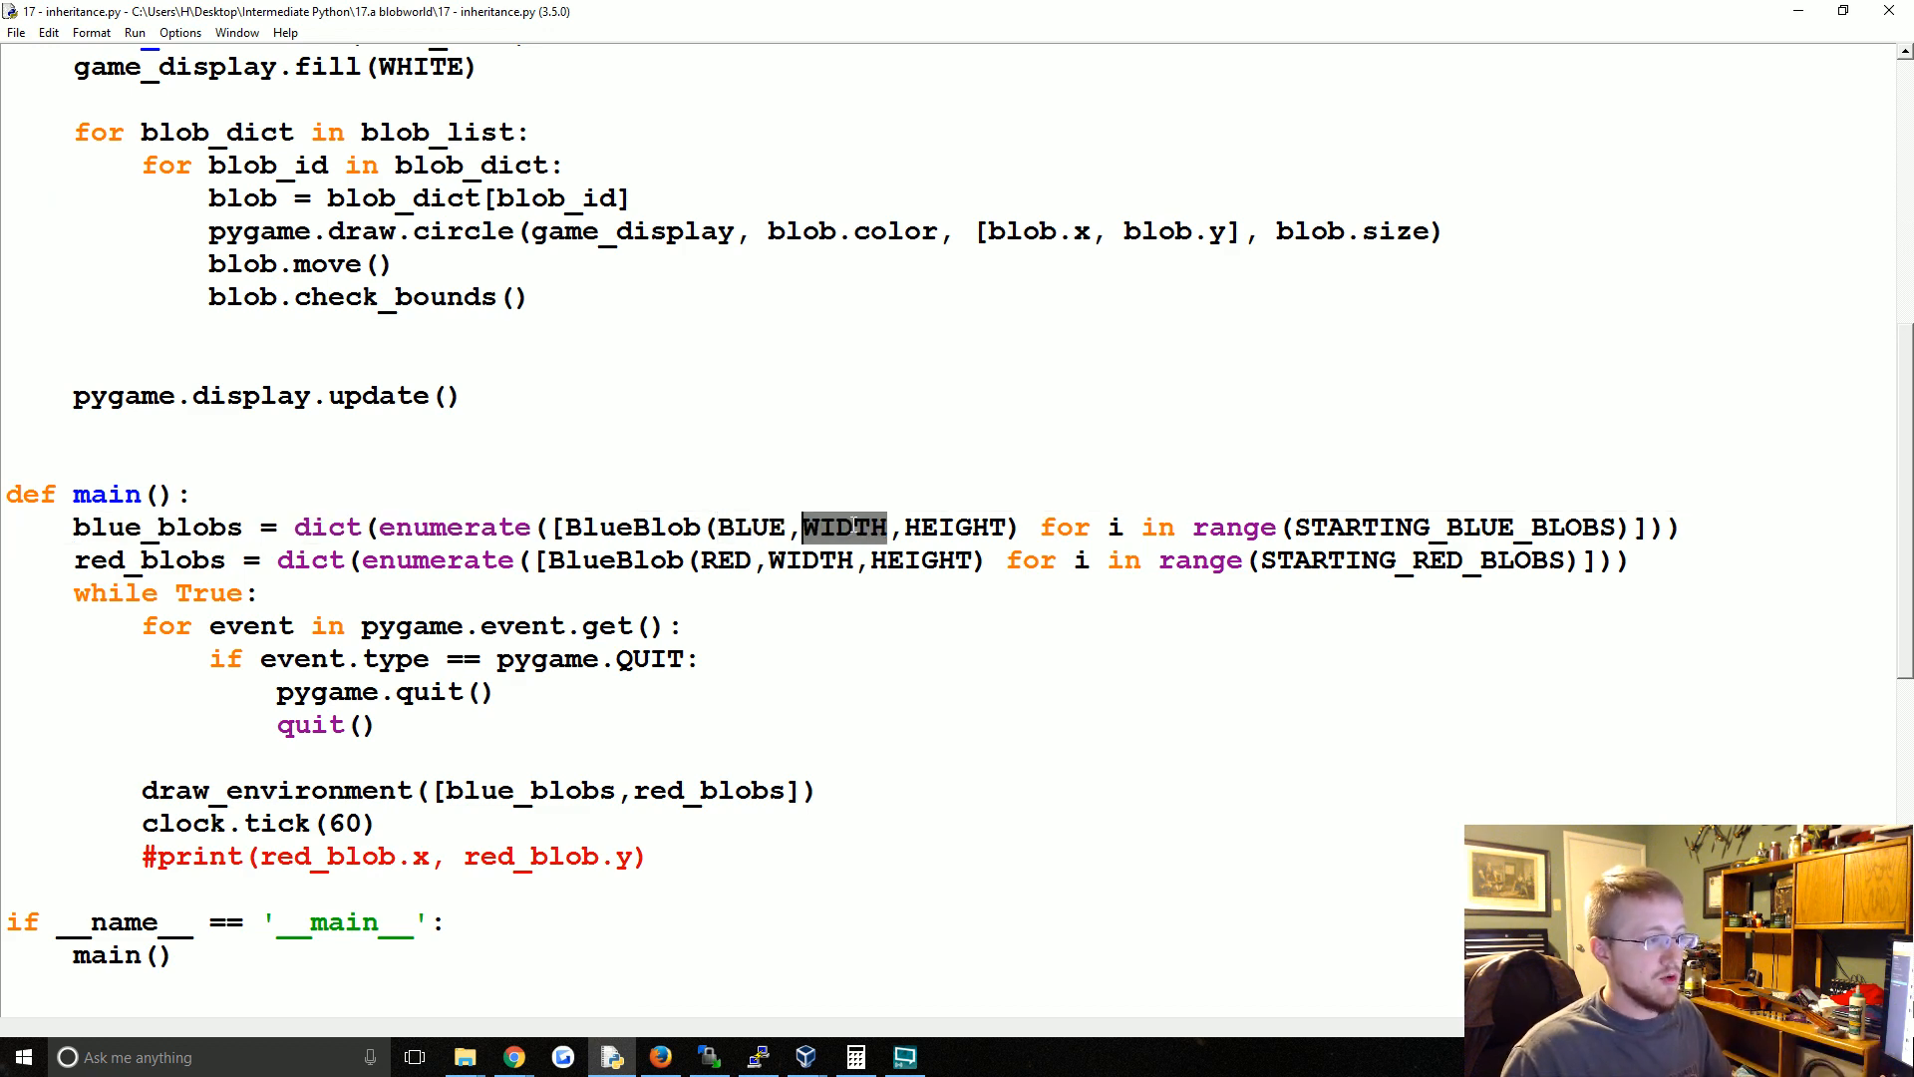
scroll(up, 3)
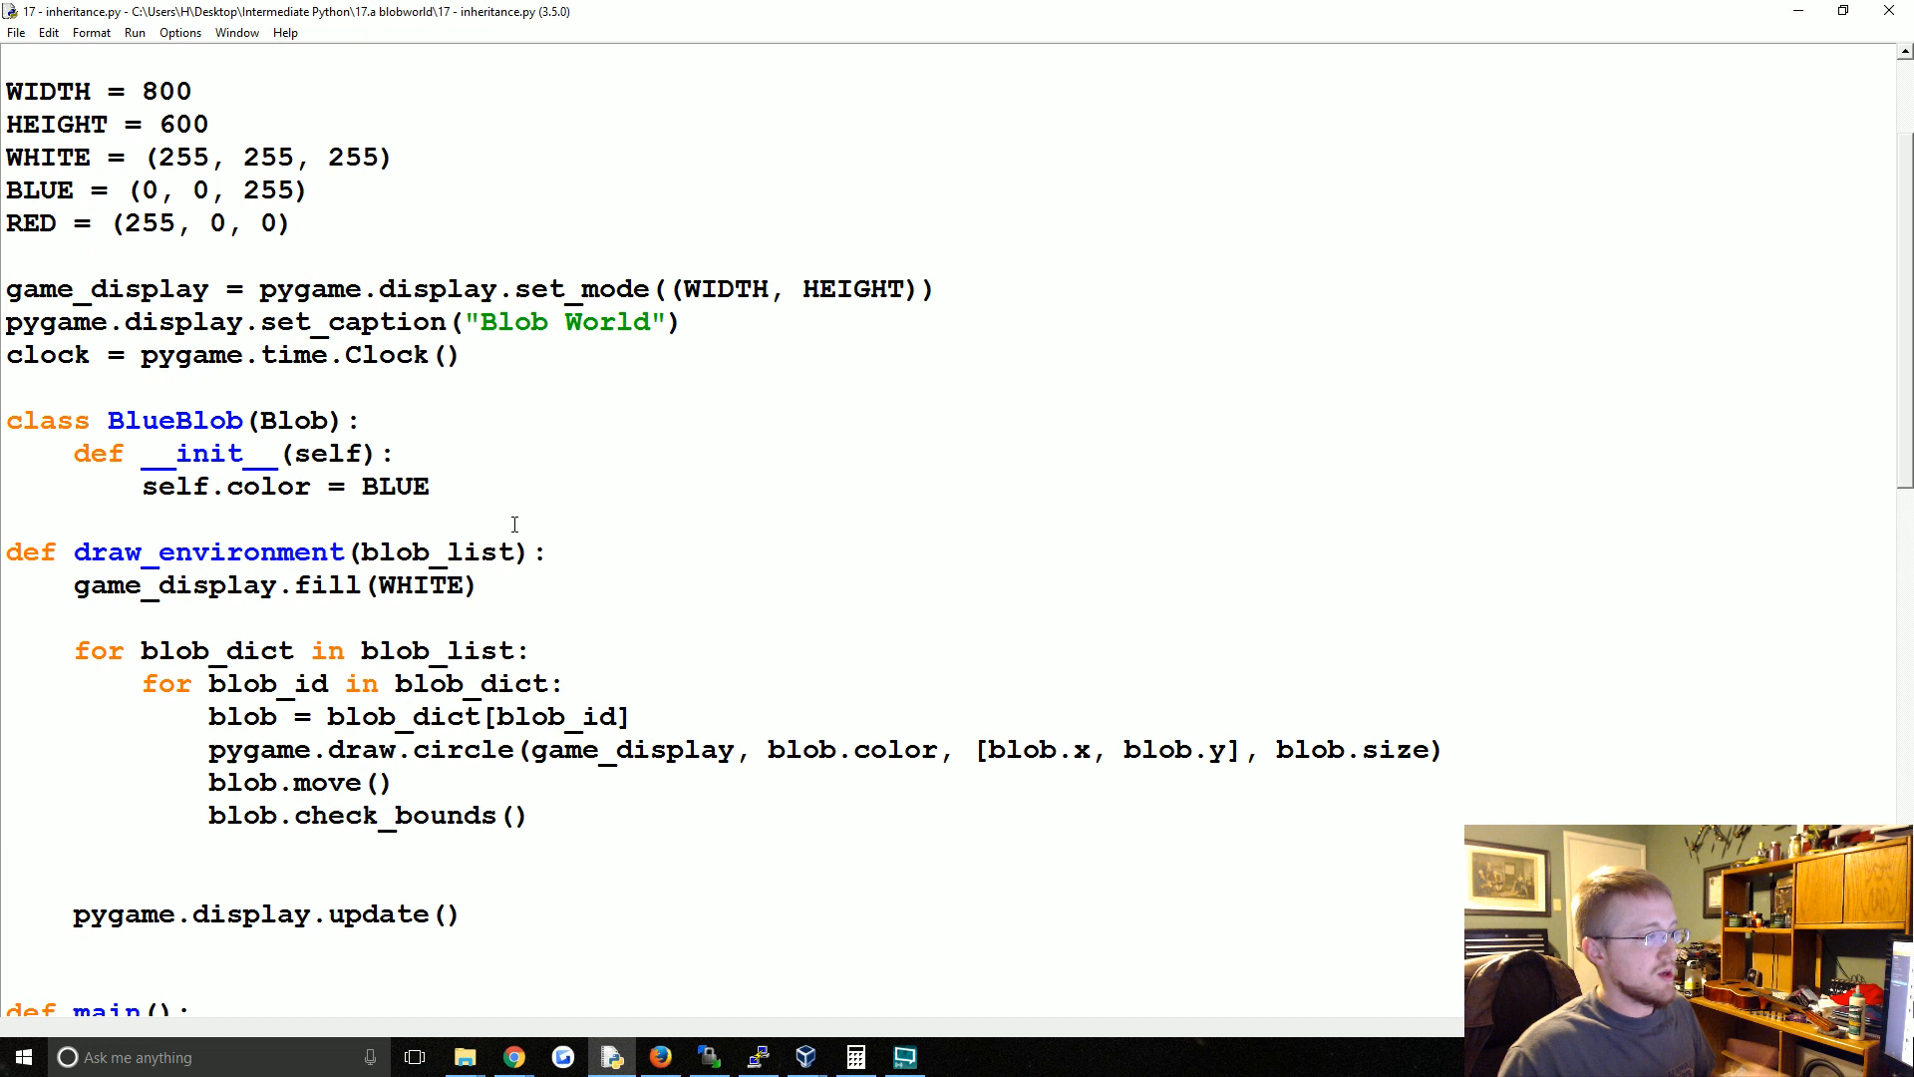
mouse_move(403, 452)
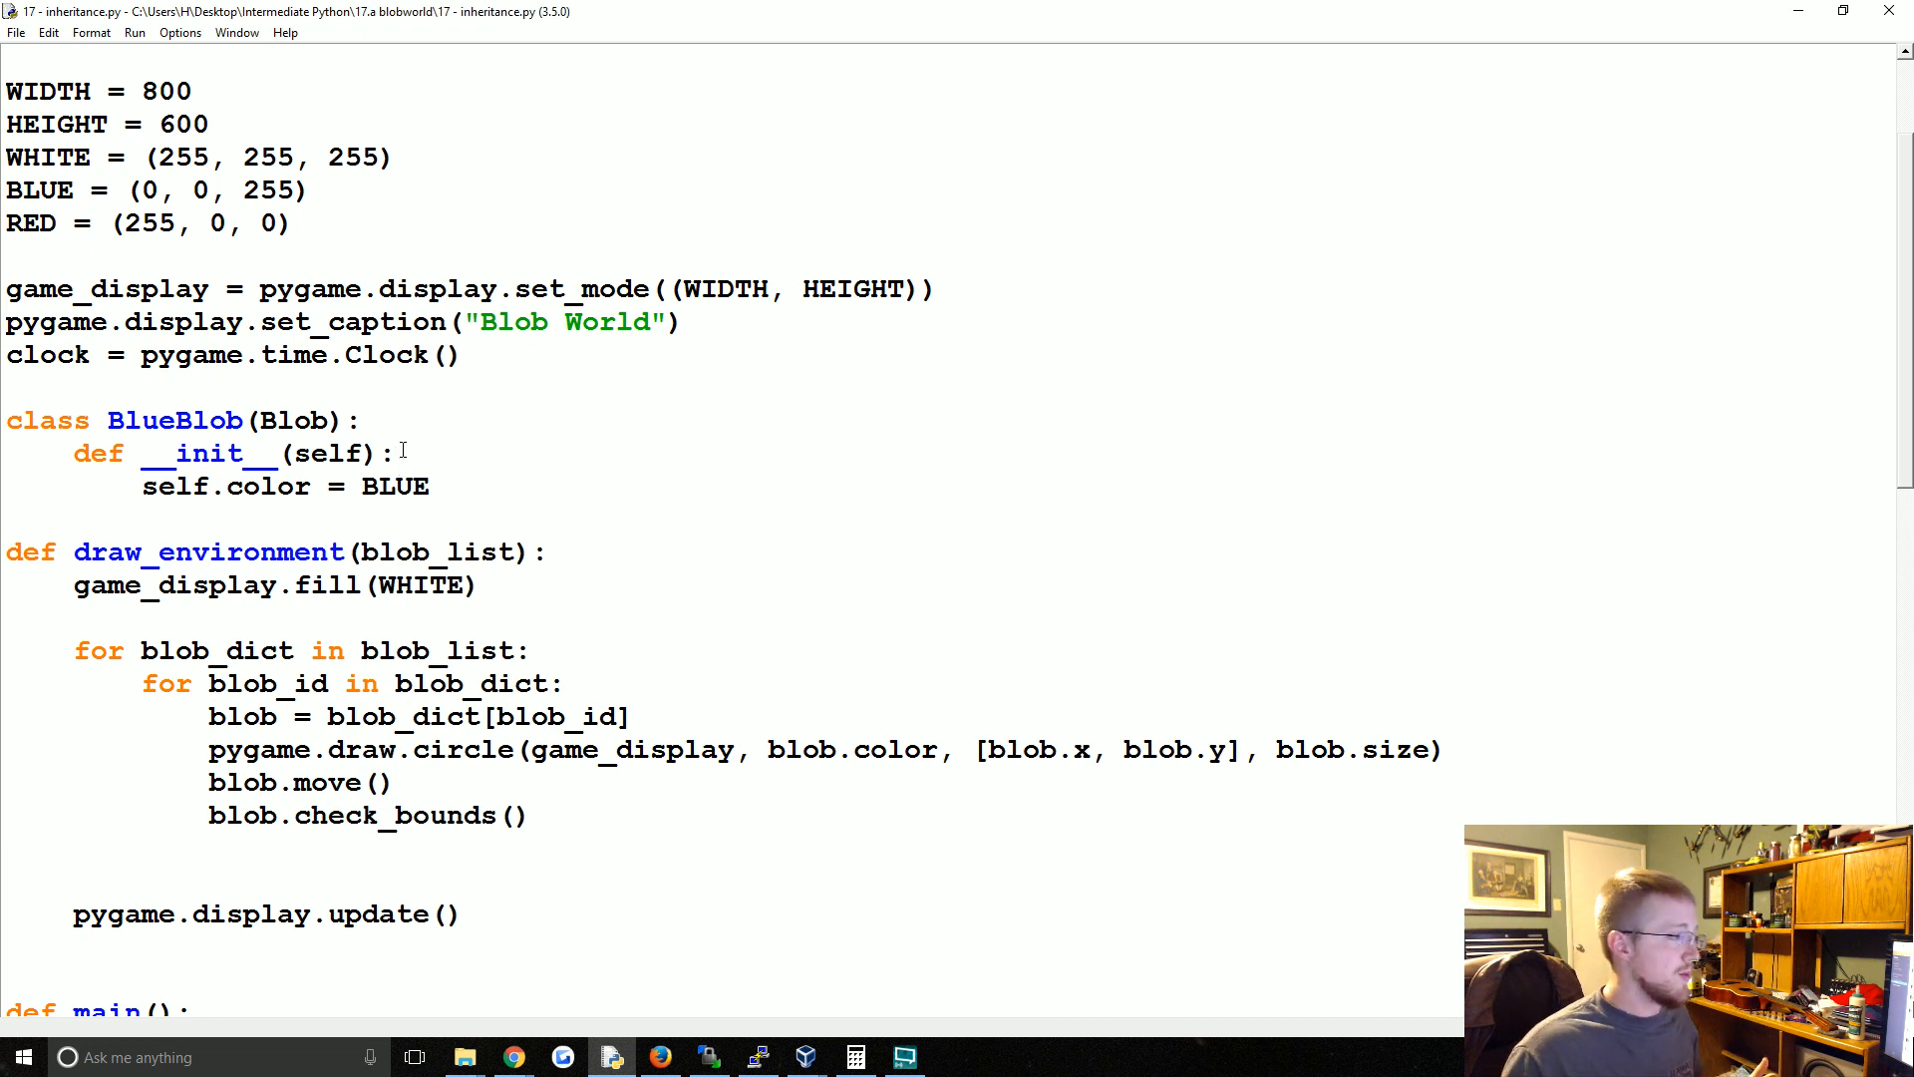
mouse_move(616, 526)
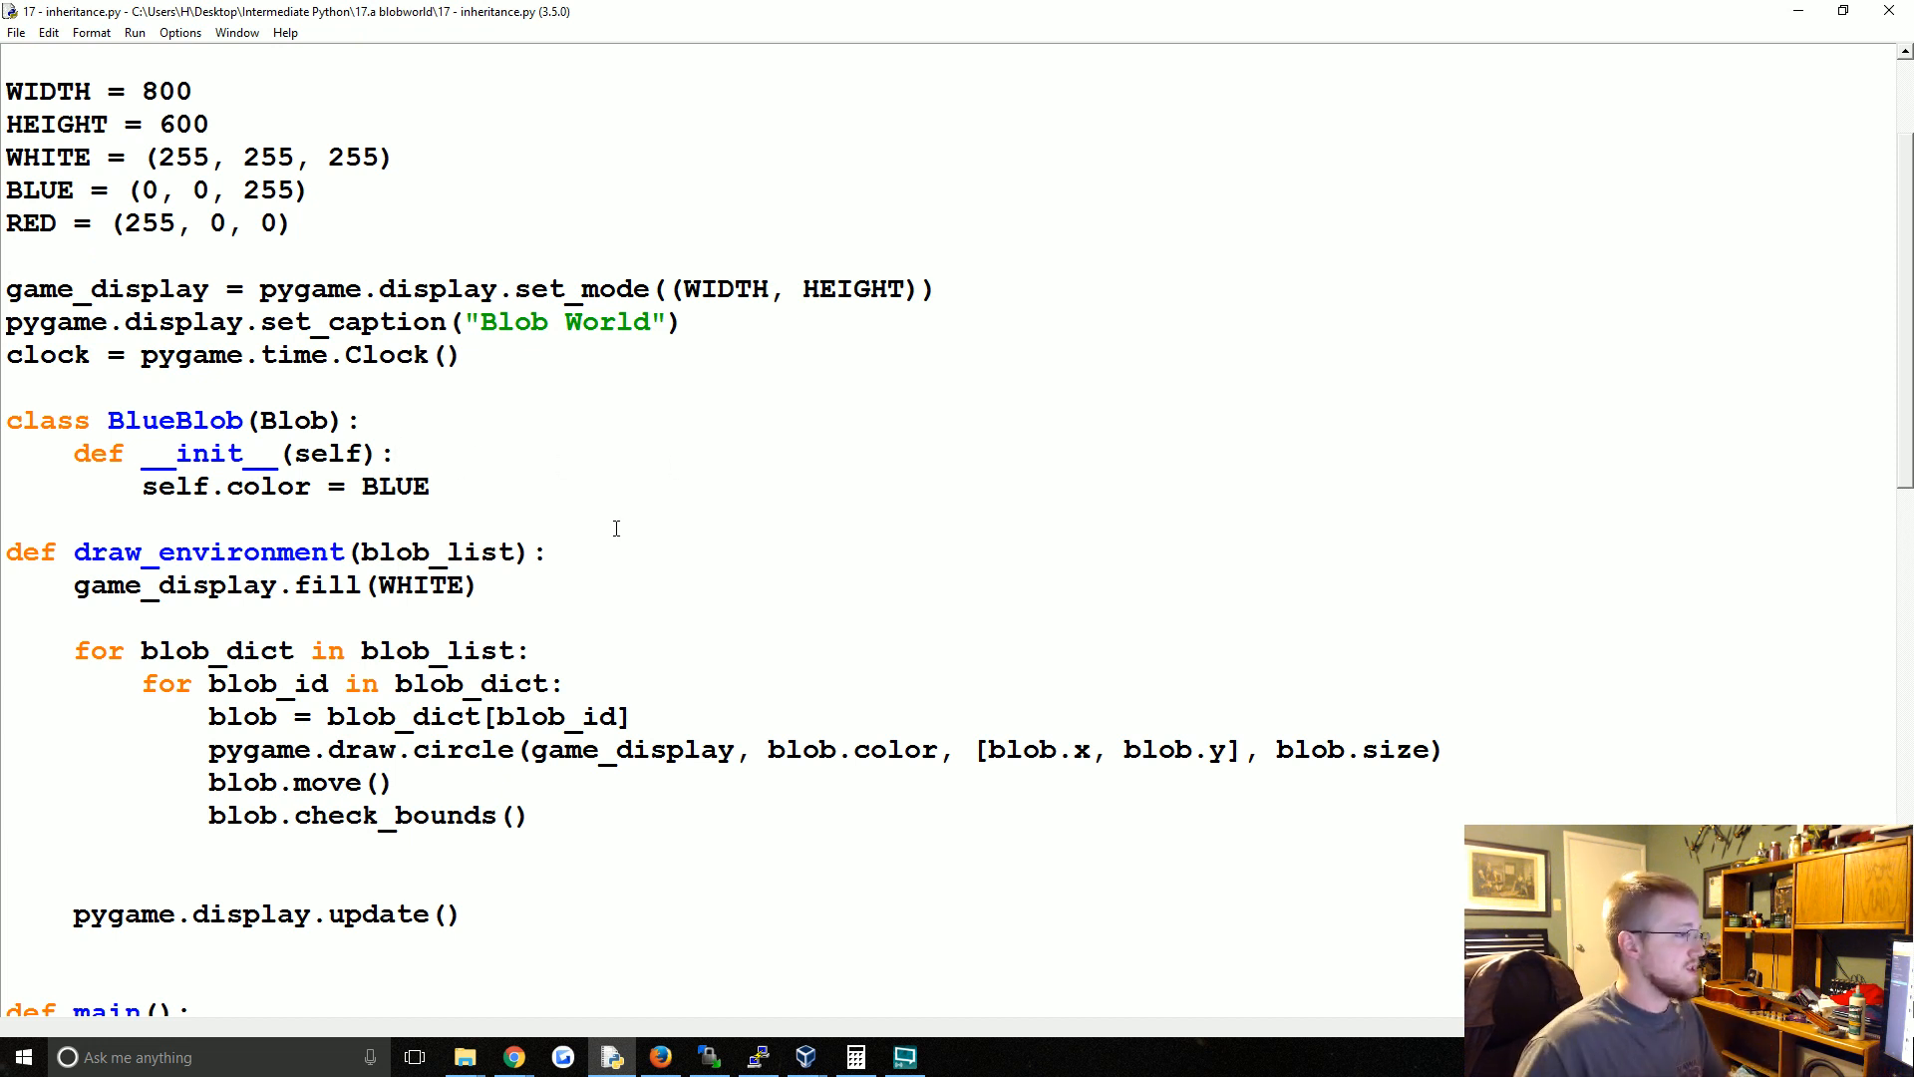
key(Return)
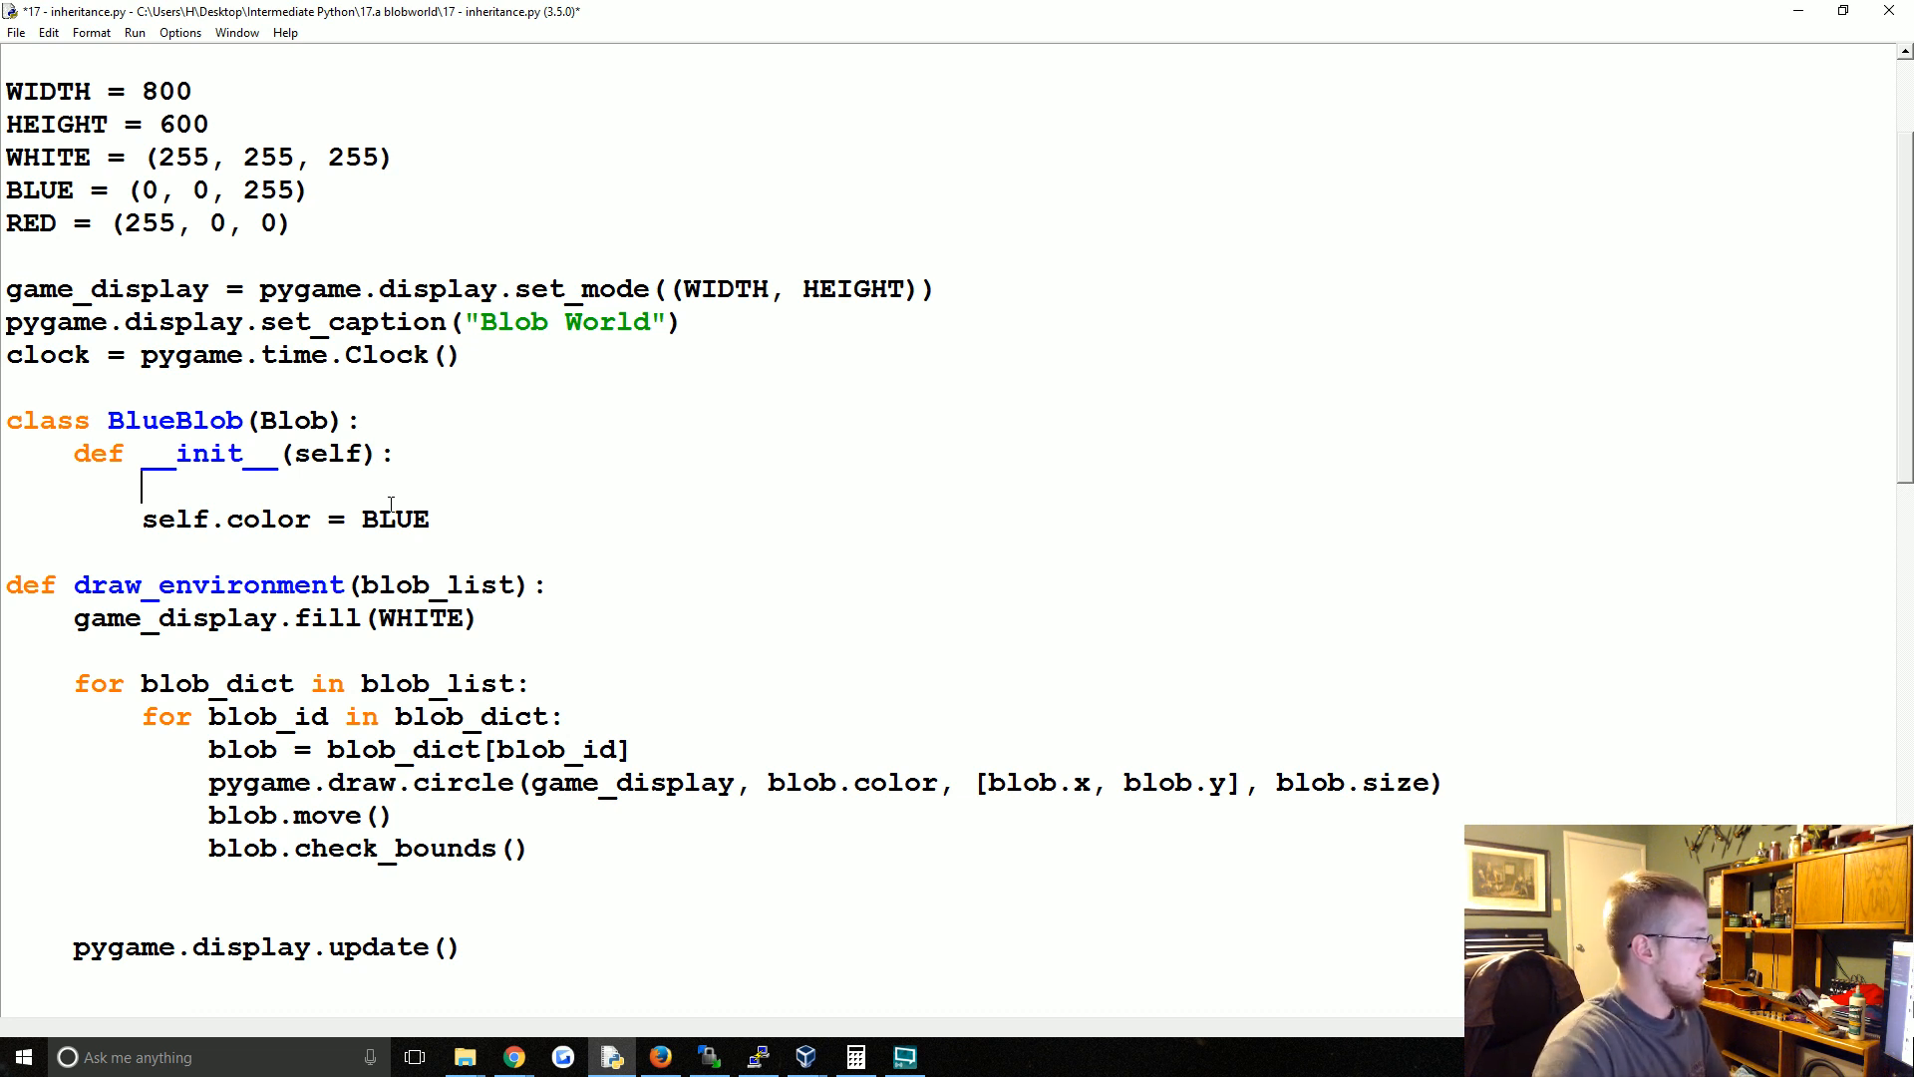
- Call super().__init__(color, x_boundary, y_boundary) on the new line
text(super())
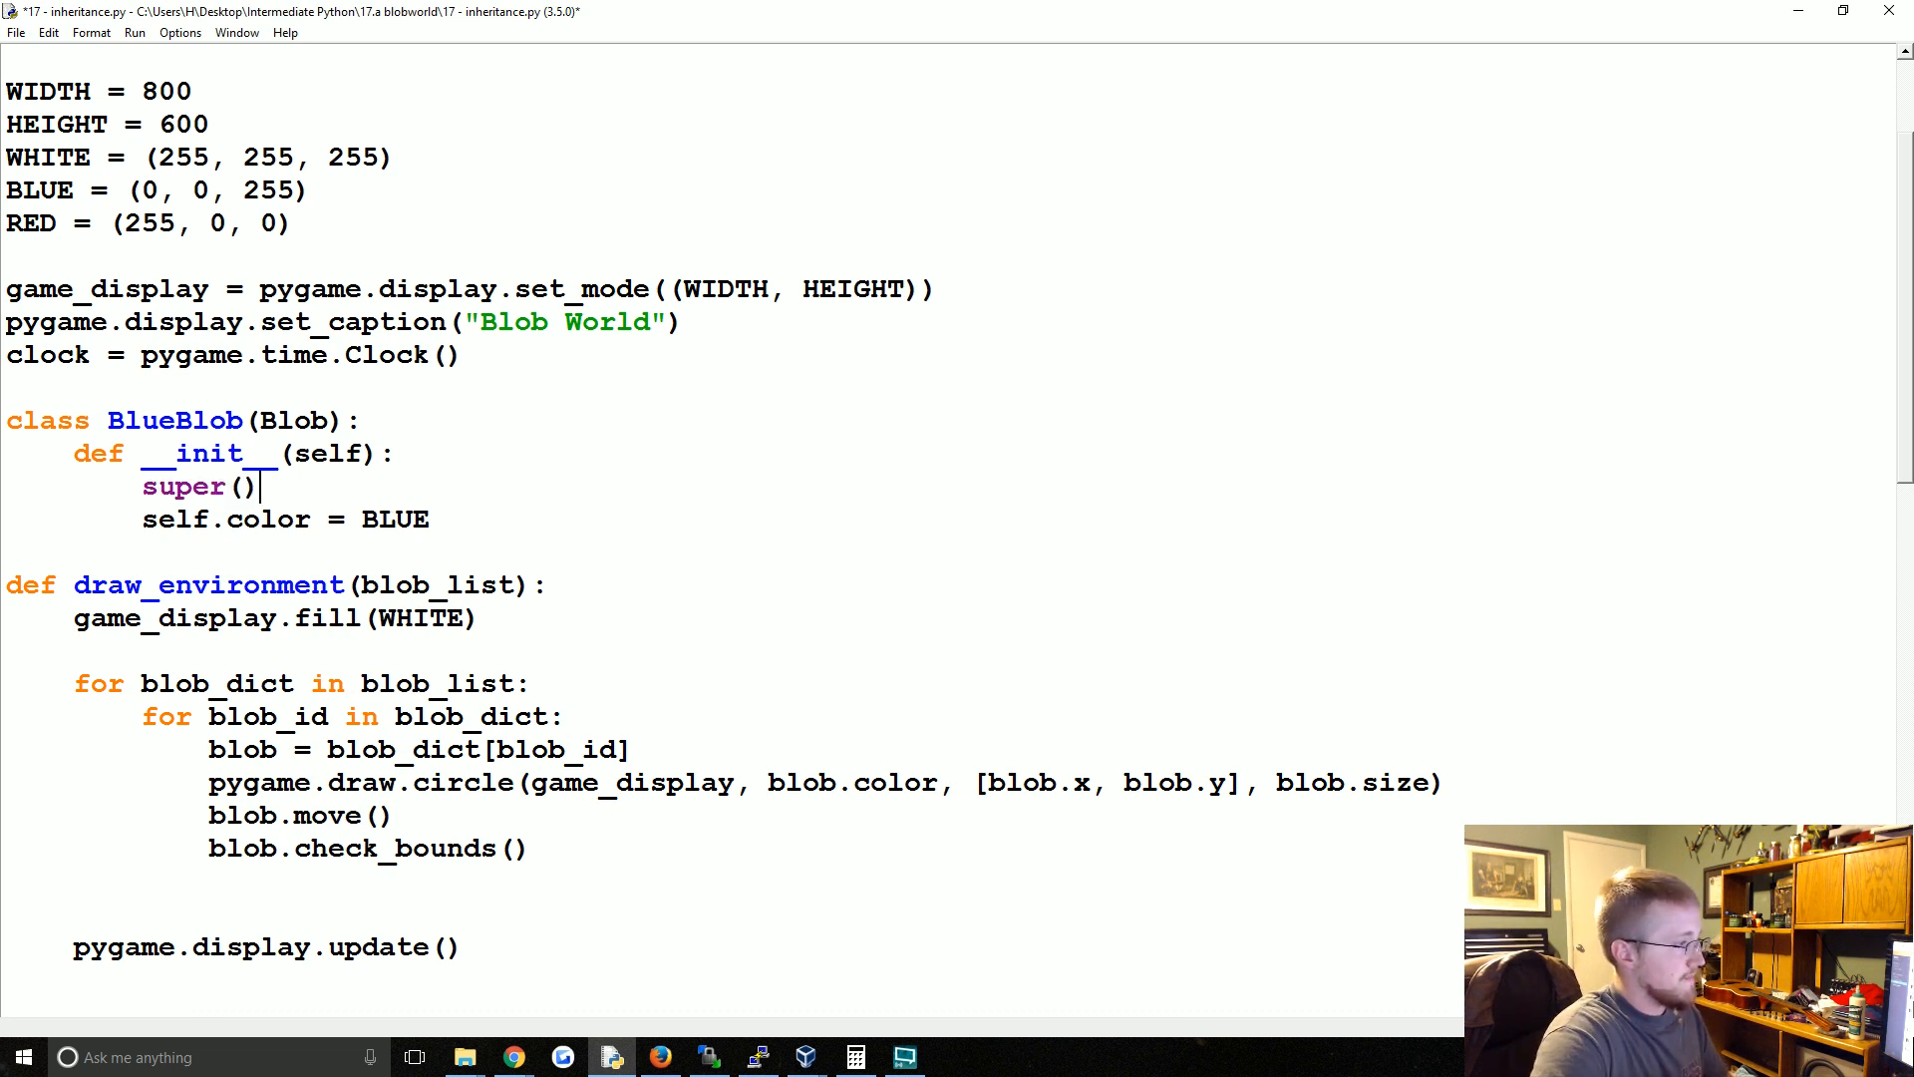
text(.__init__)
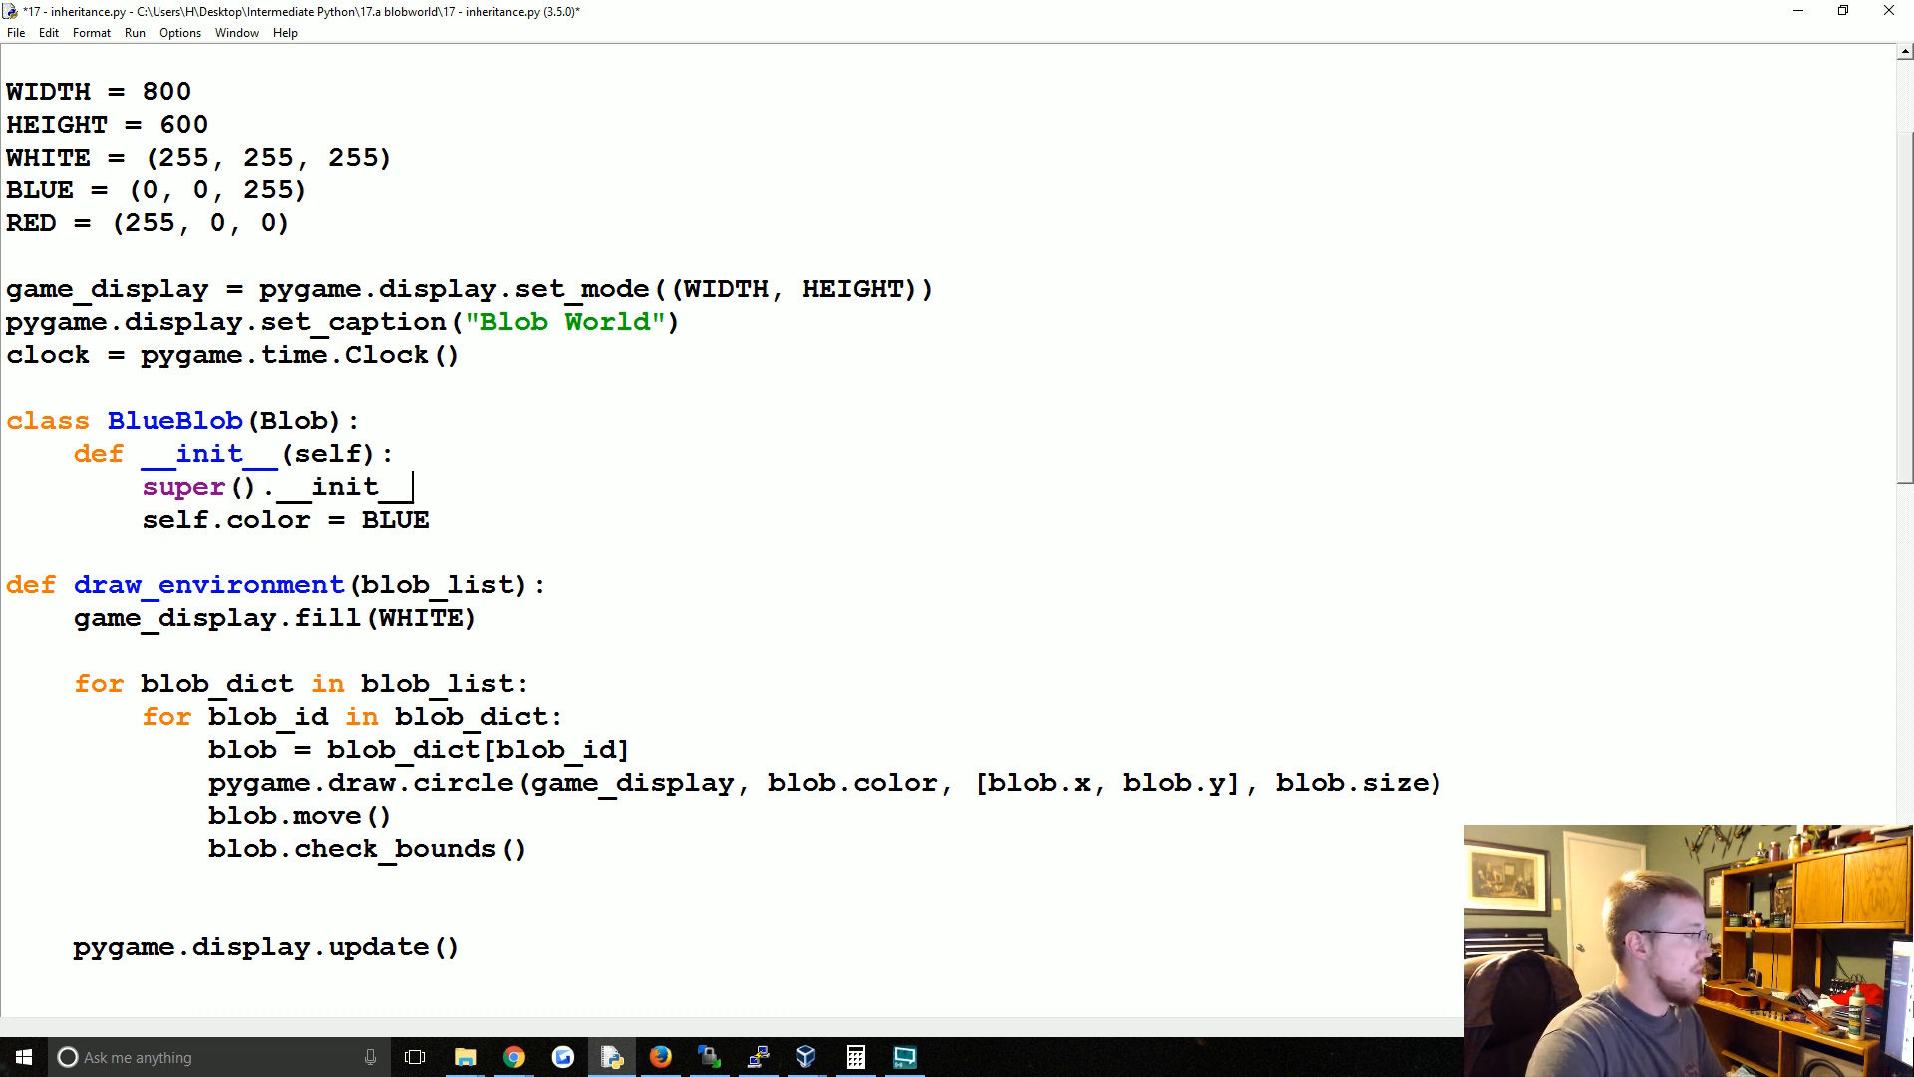
text(())
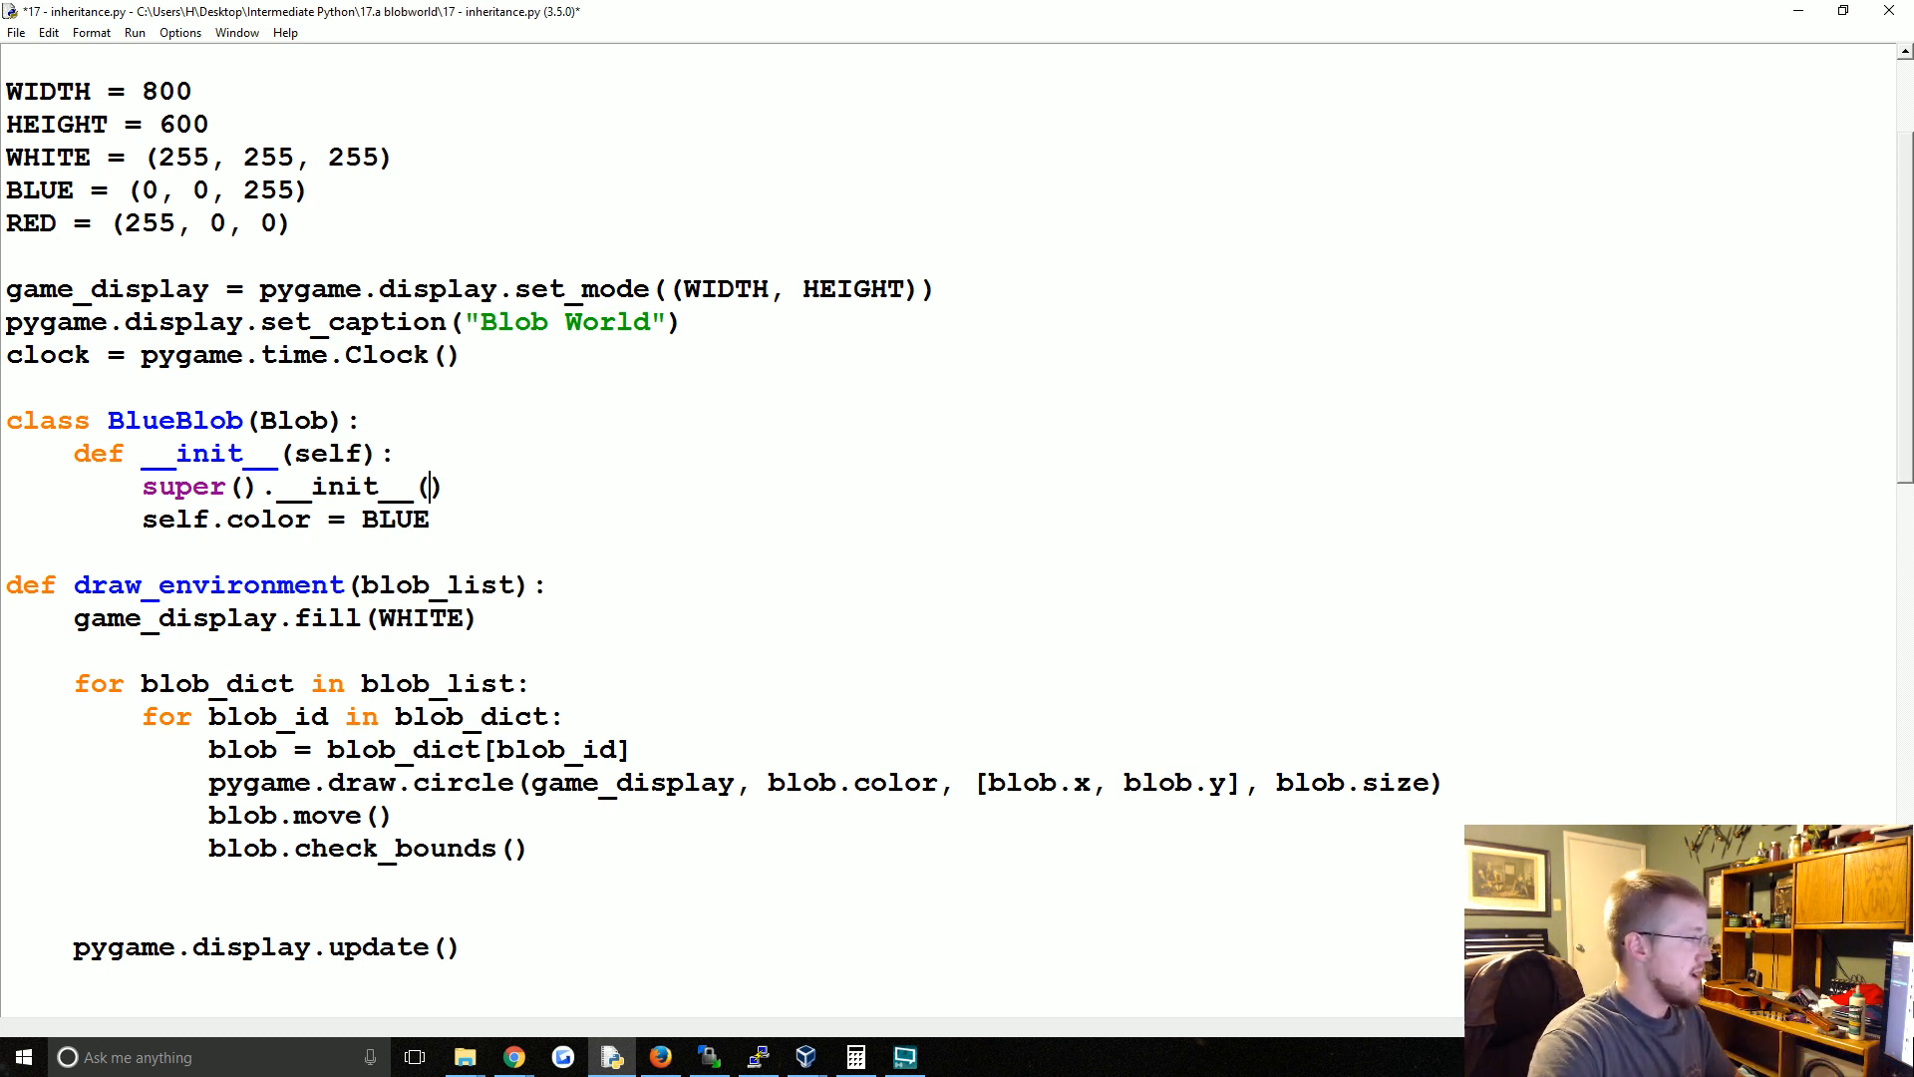
text(color, x)
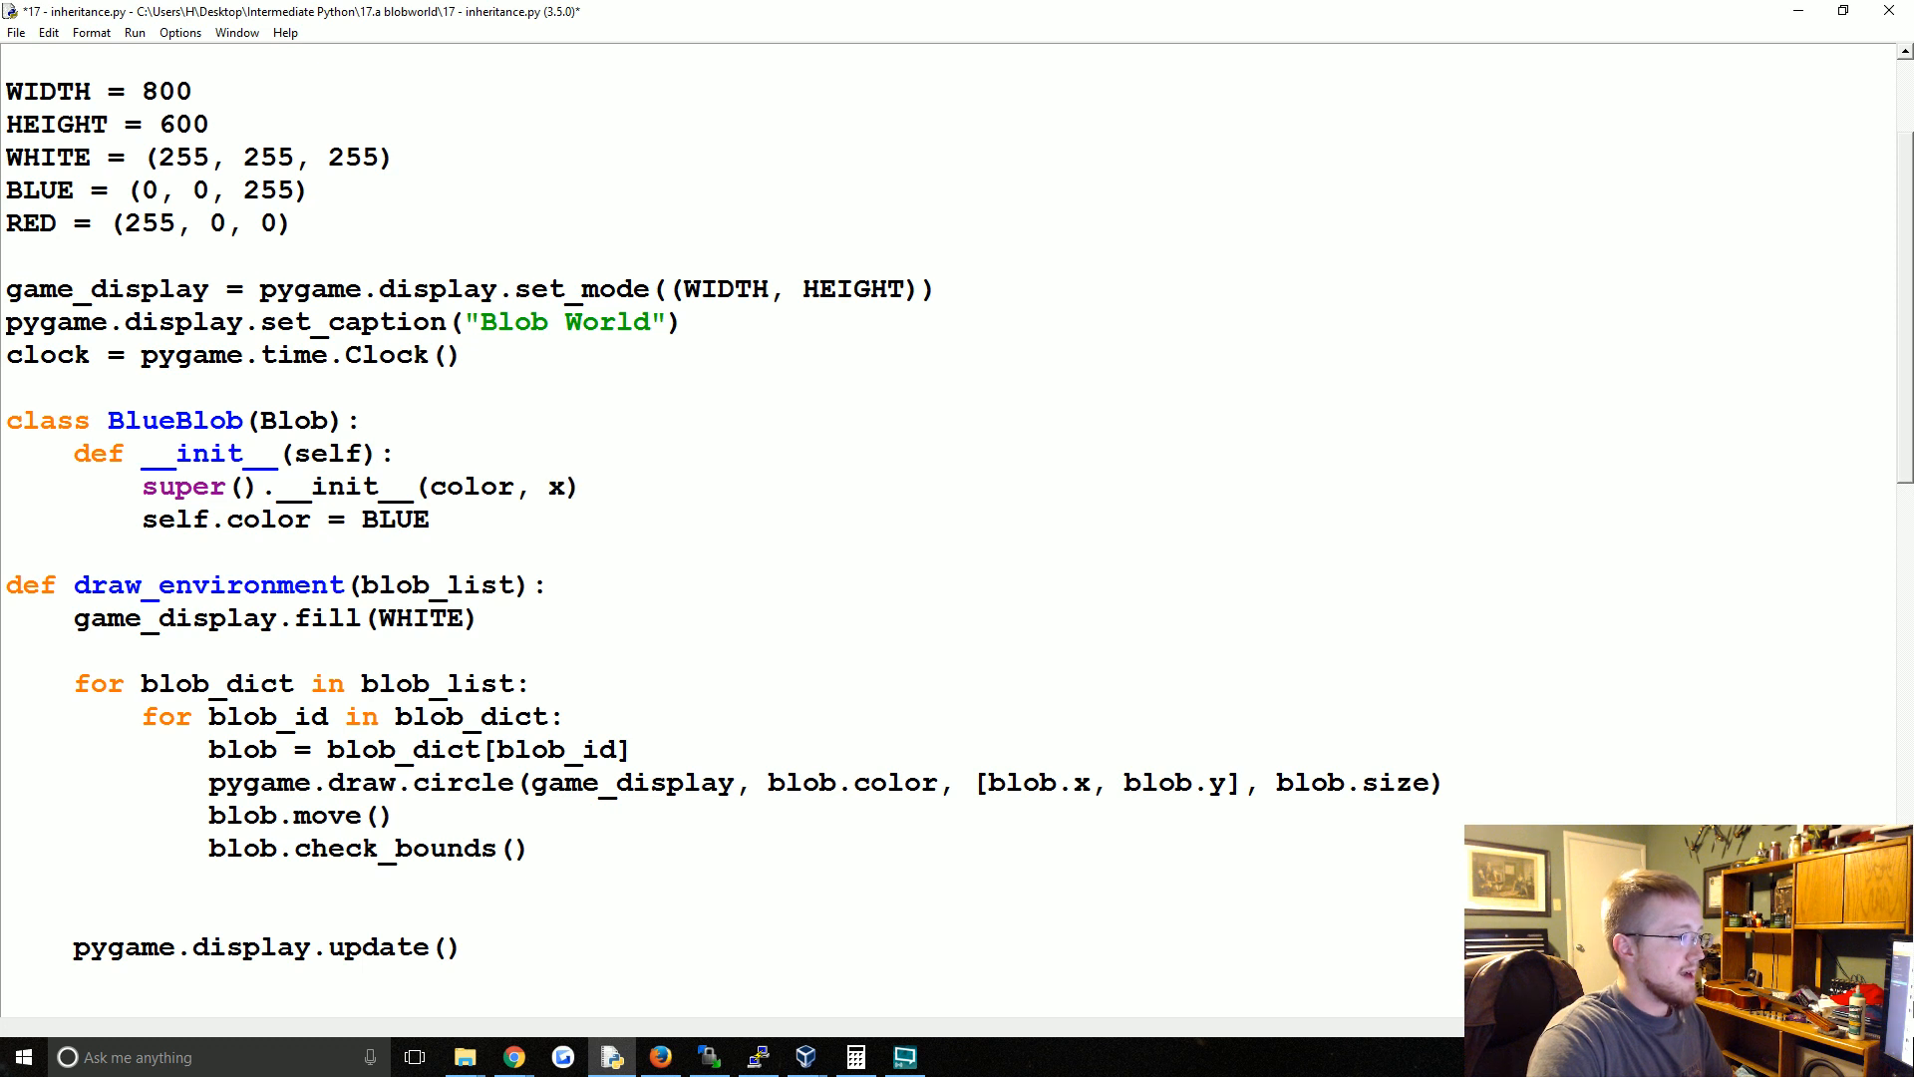
text(_boundary, y_)
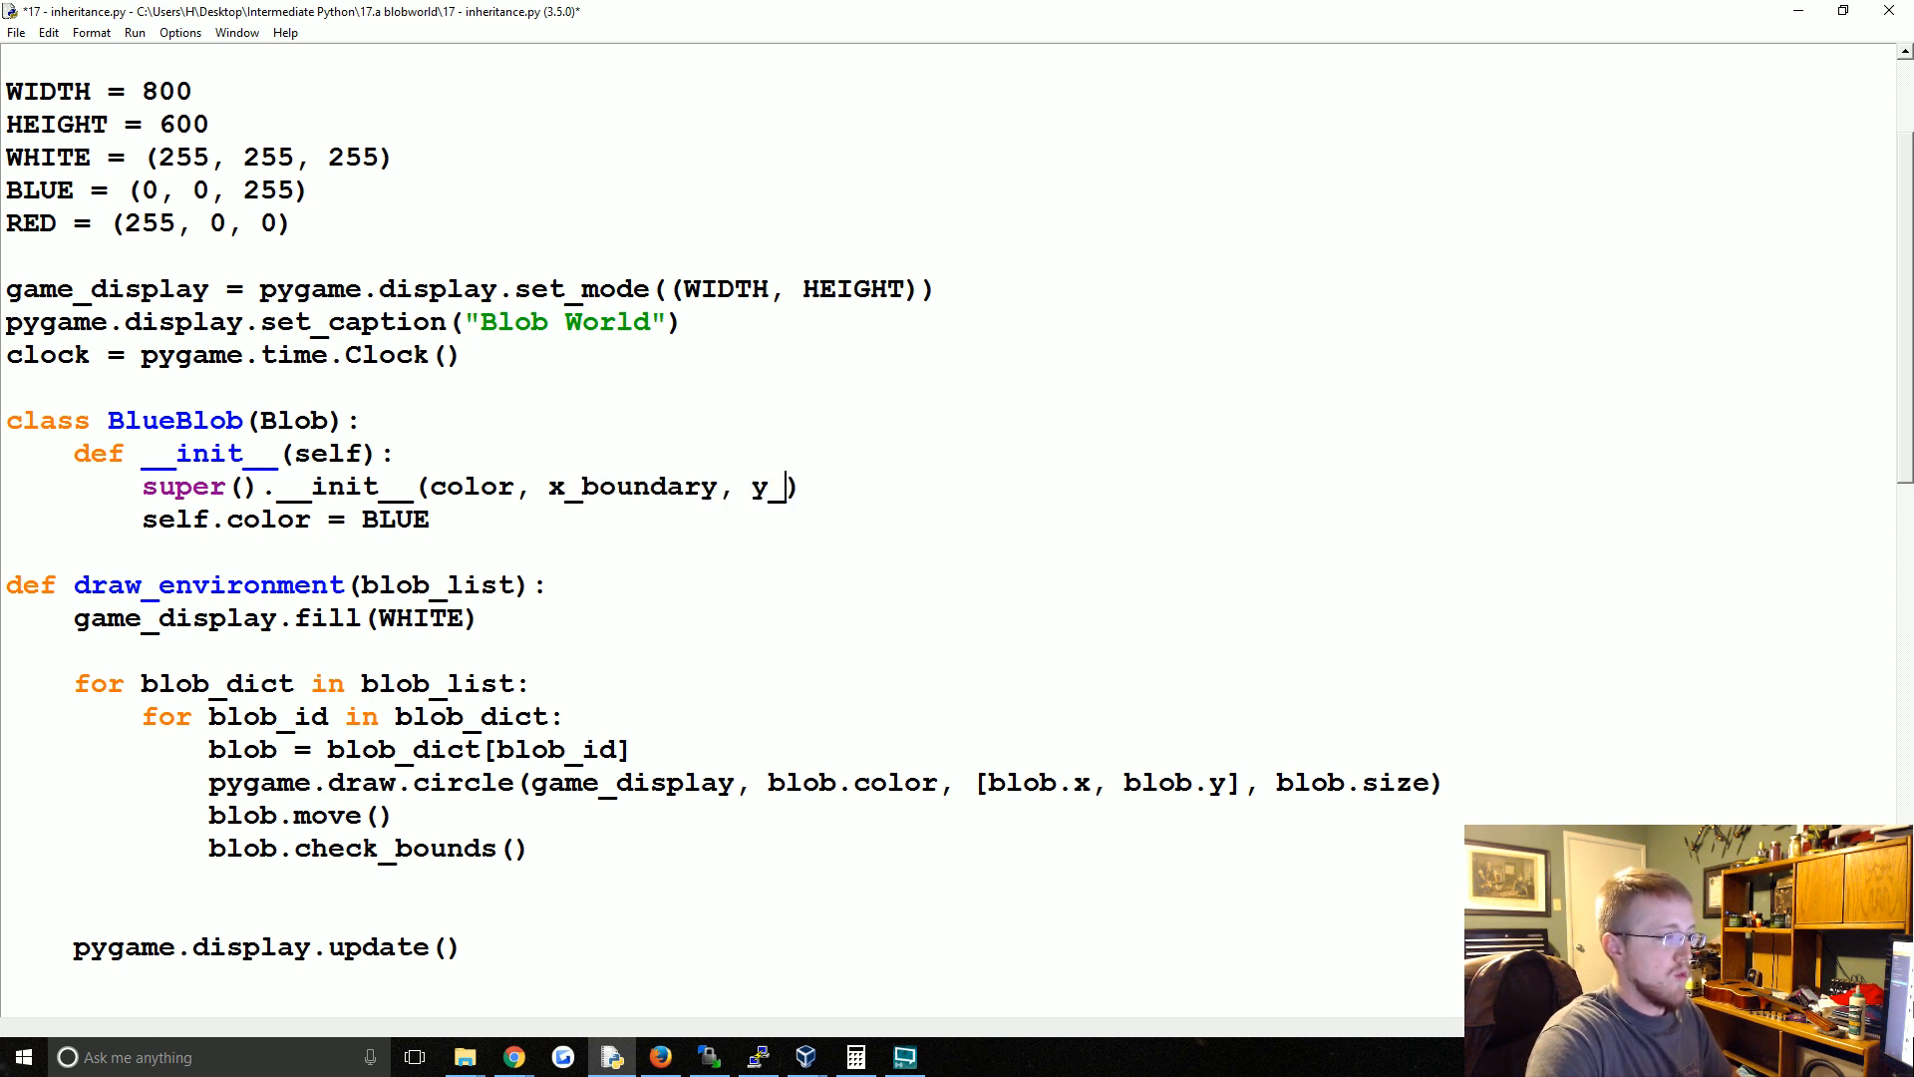
text(boundary)
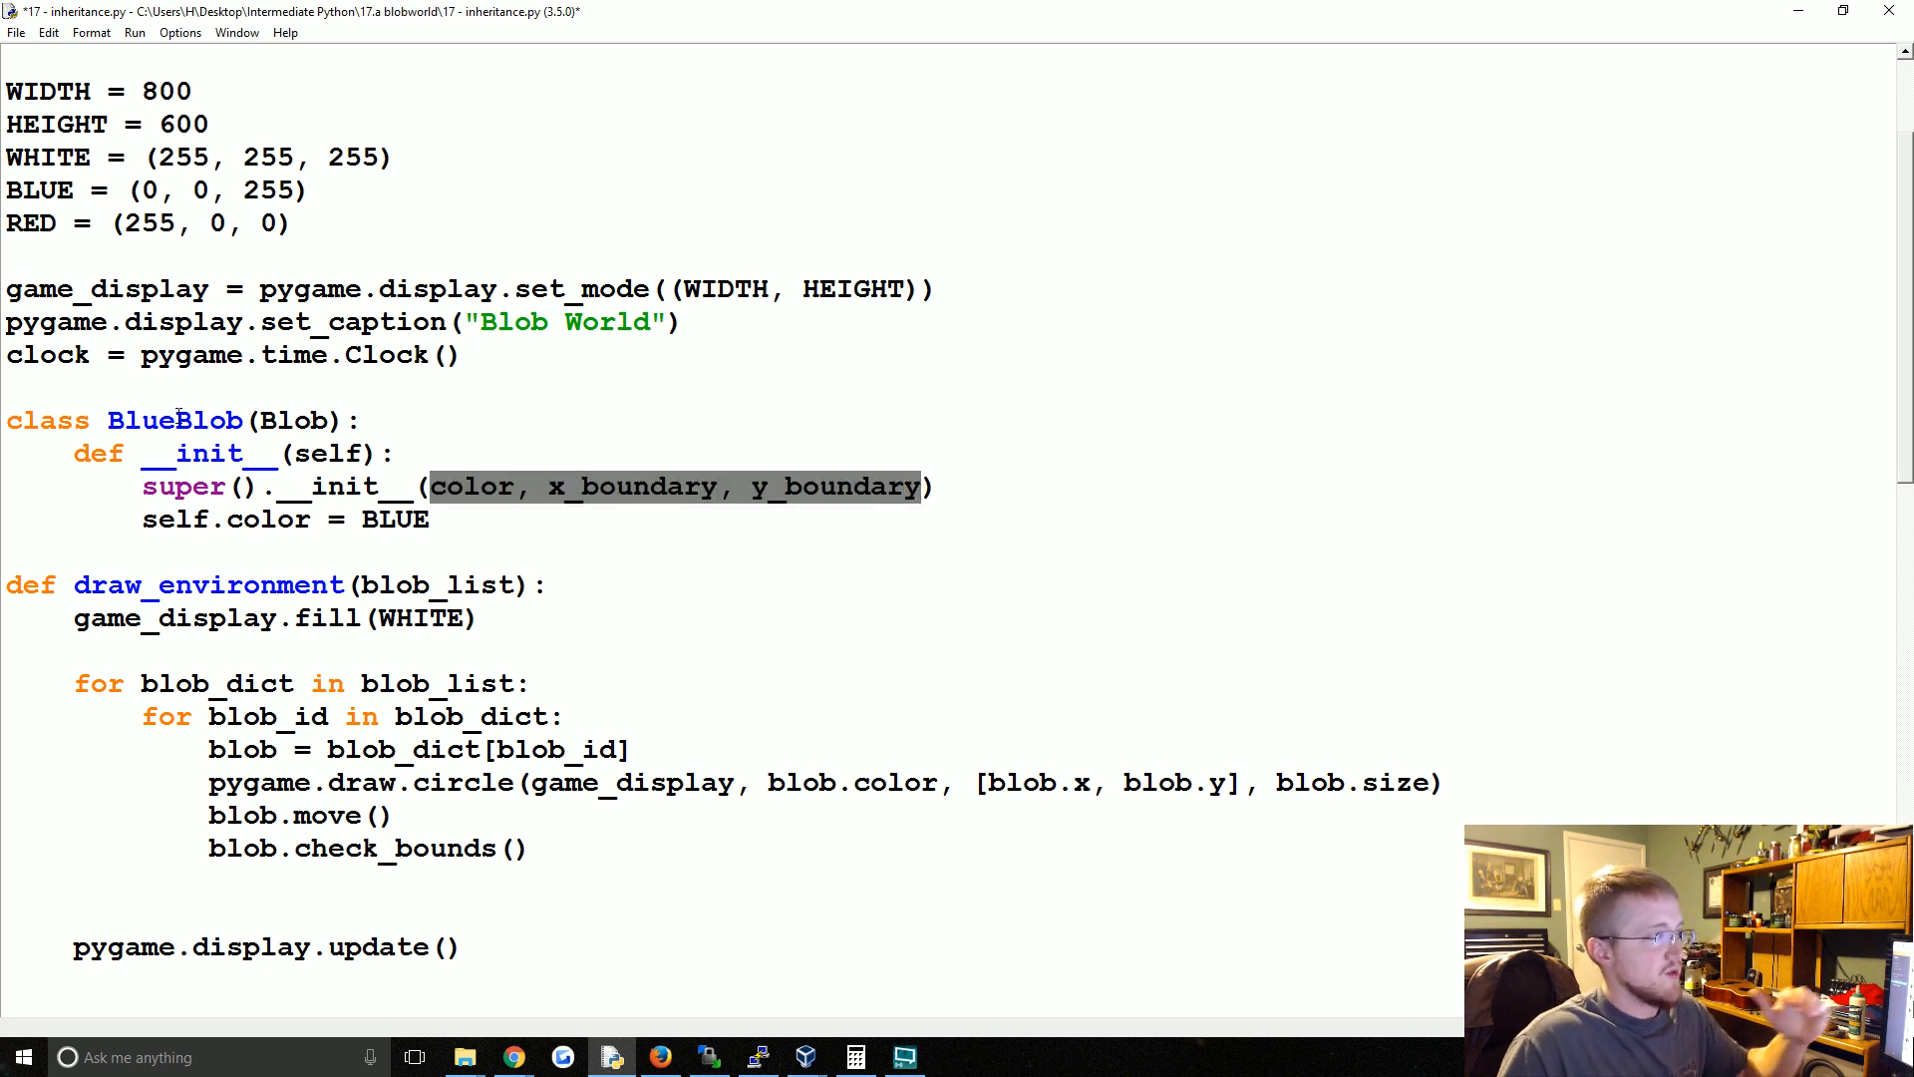
- Add color, x_boundary, y_boundary to BlueBlob's def __init__ parameters
click(460, 465)
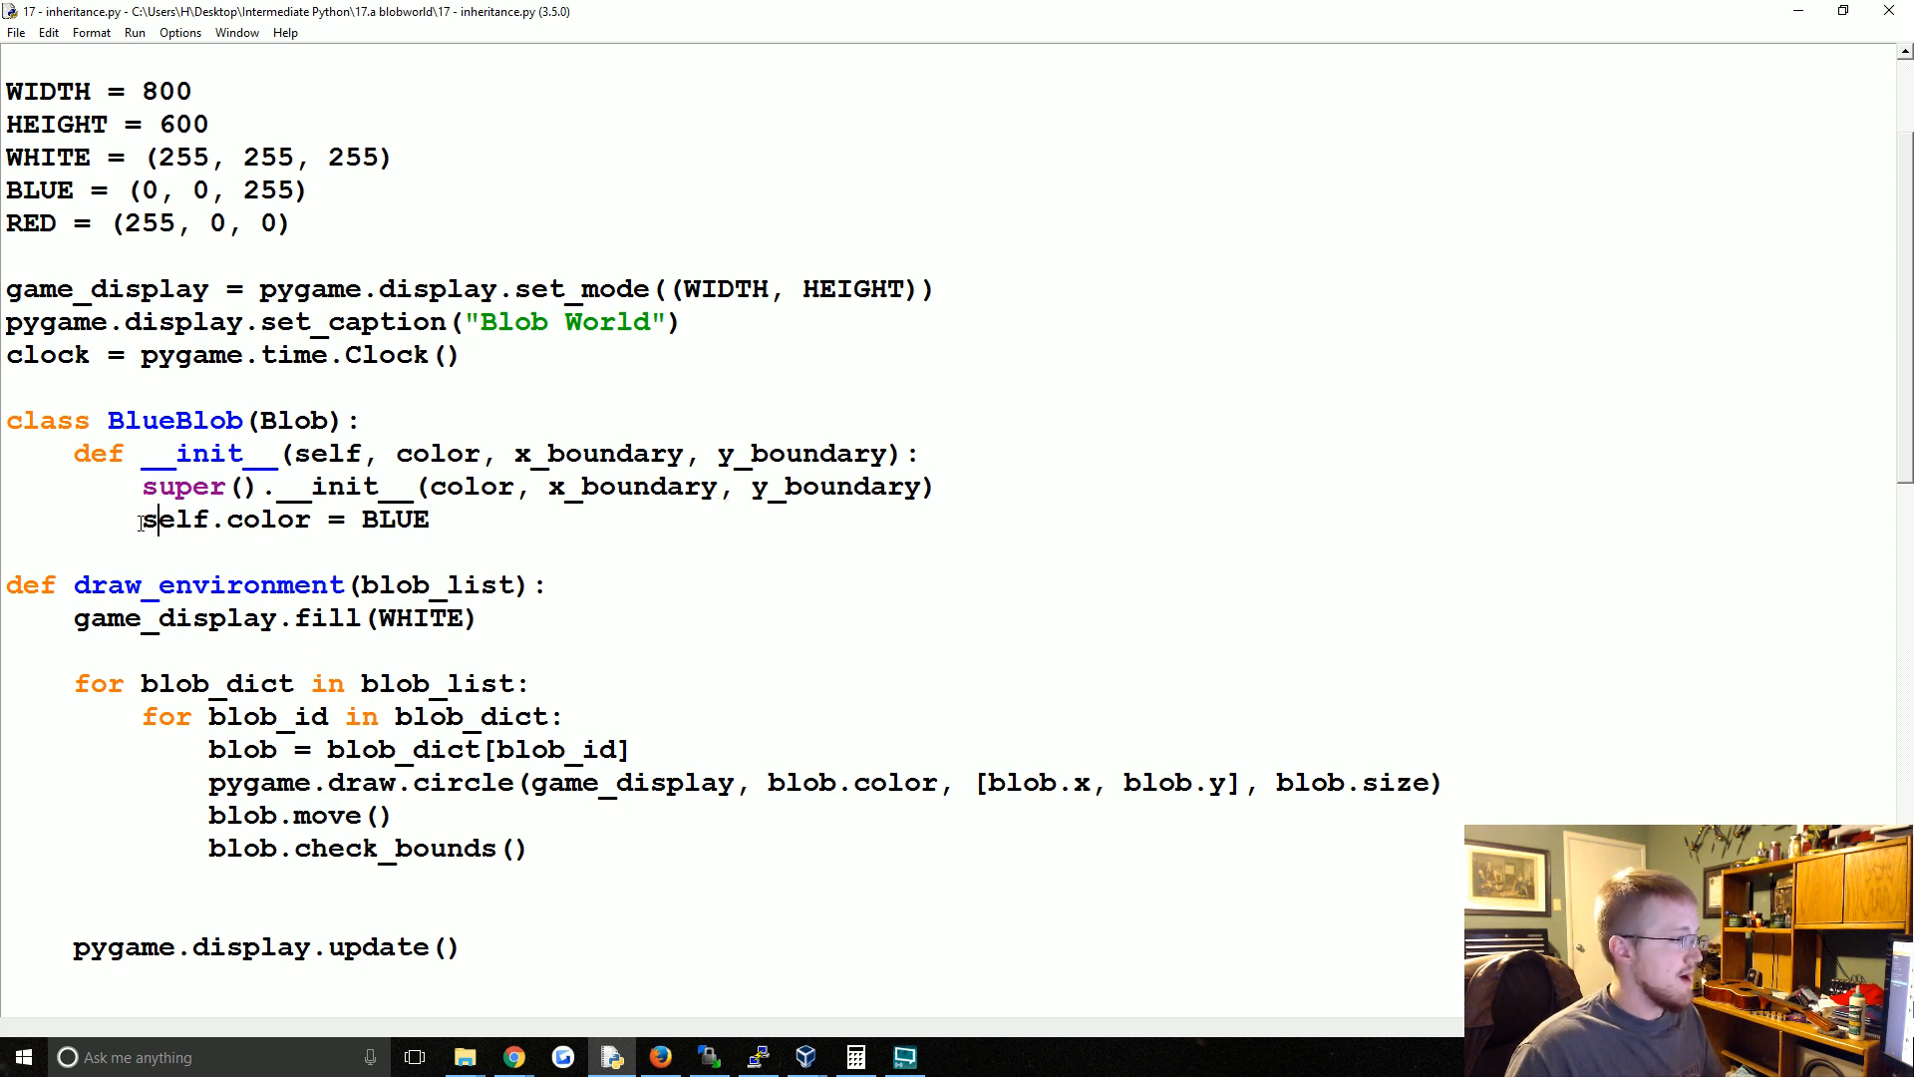
text(#)
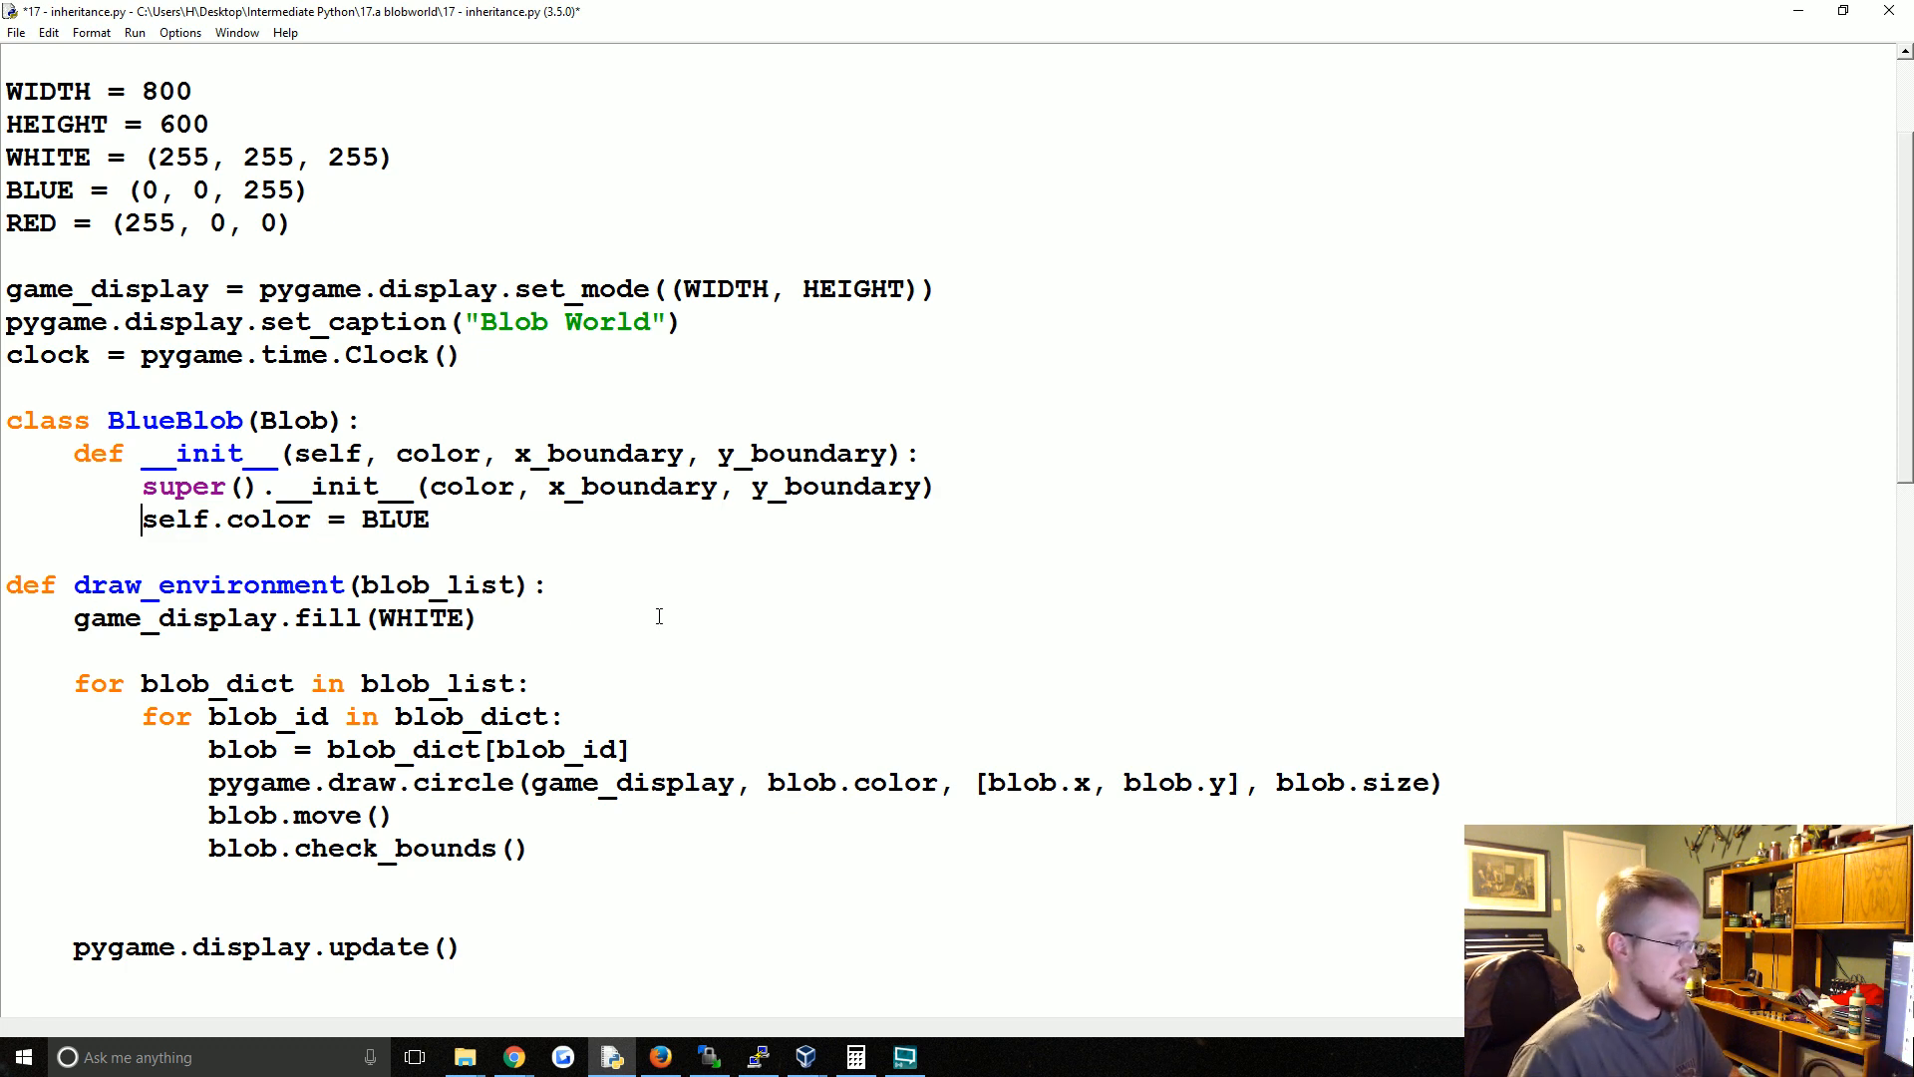
scroll(down, 3)
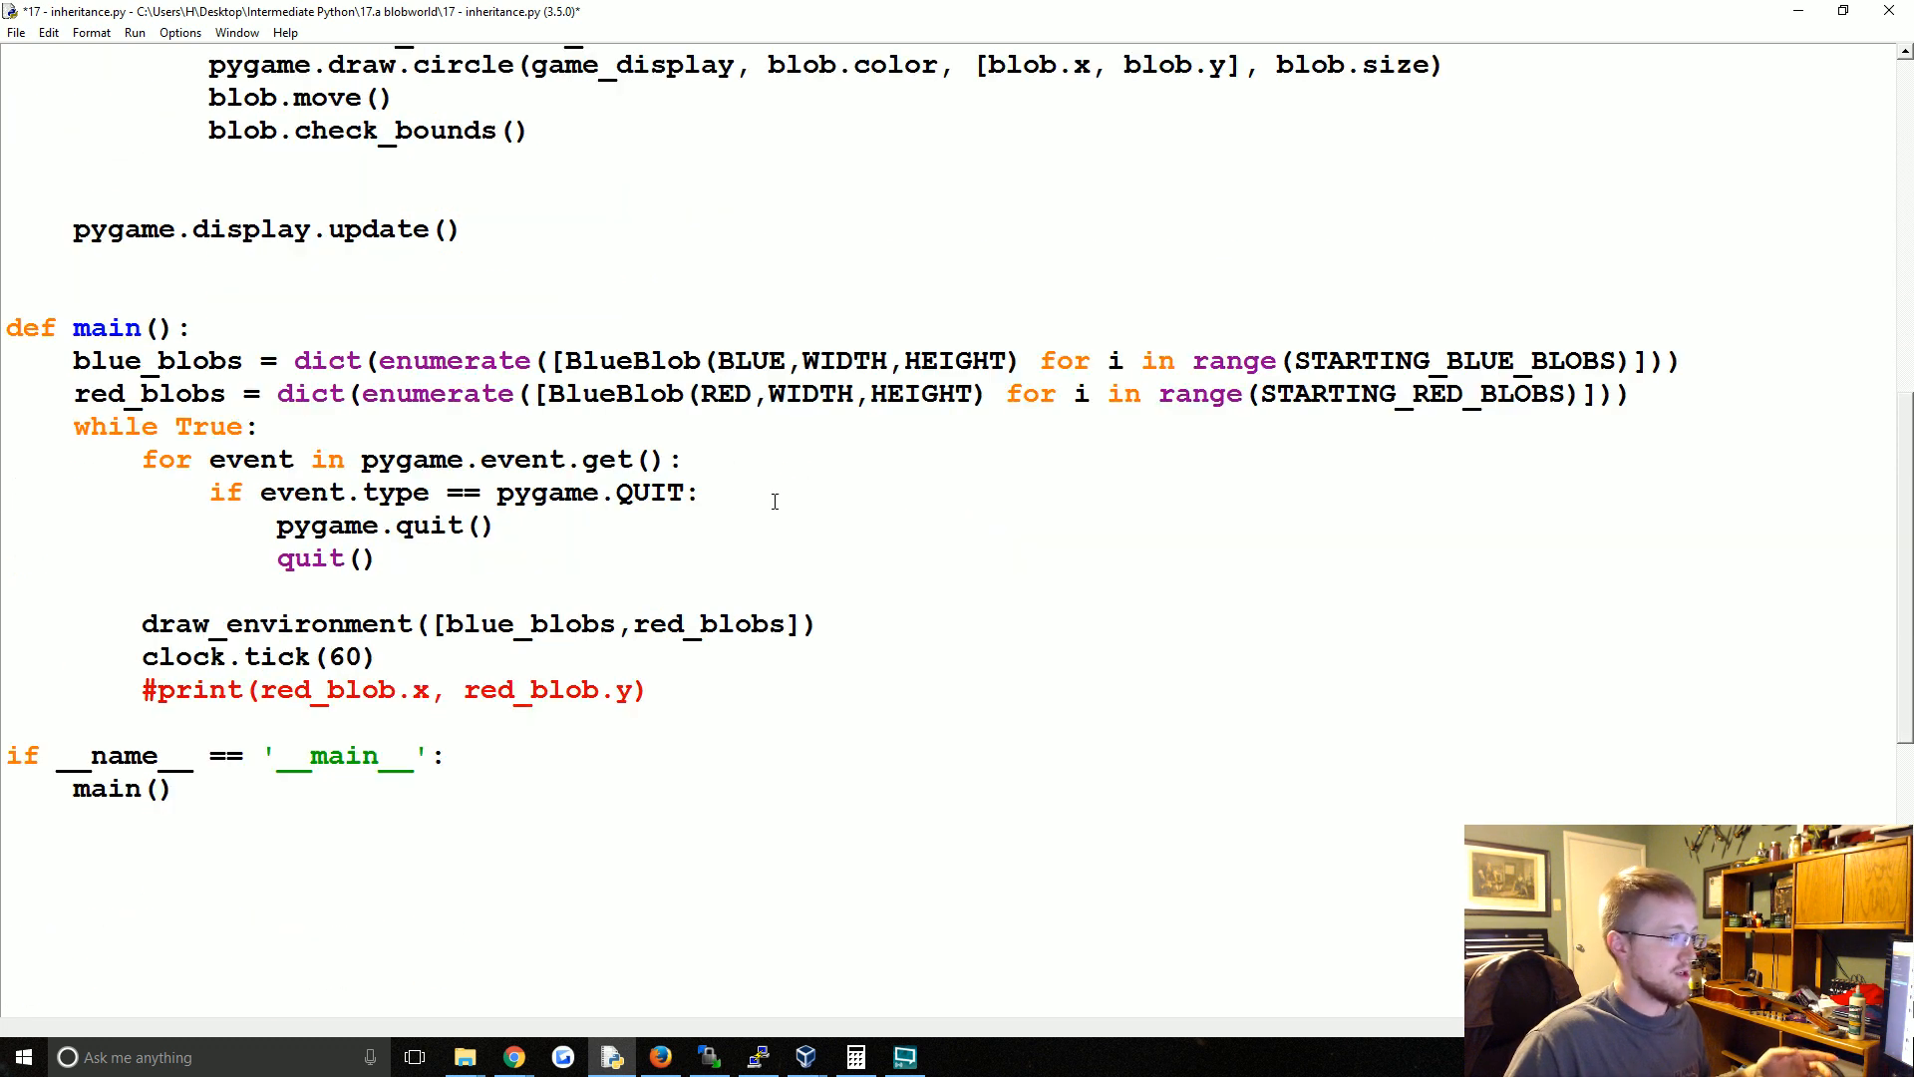
- Run the script to see Blob World full of moving blue blobs, then close the game
scroll(up, 3)
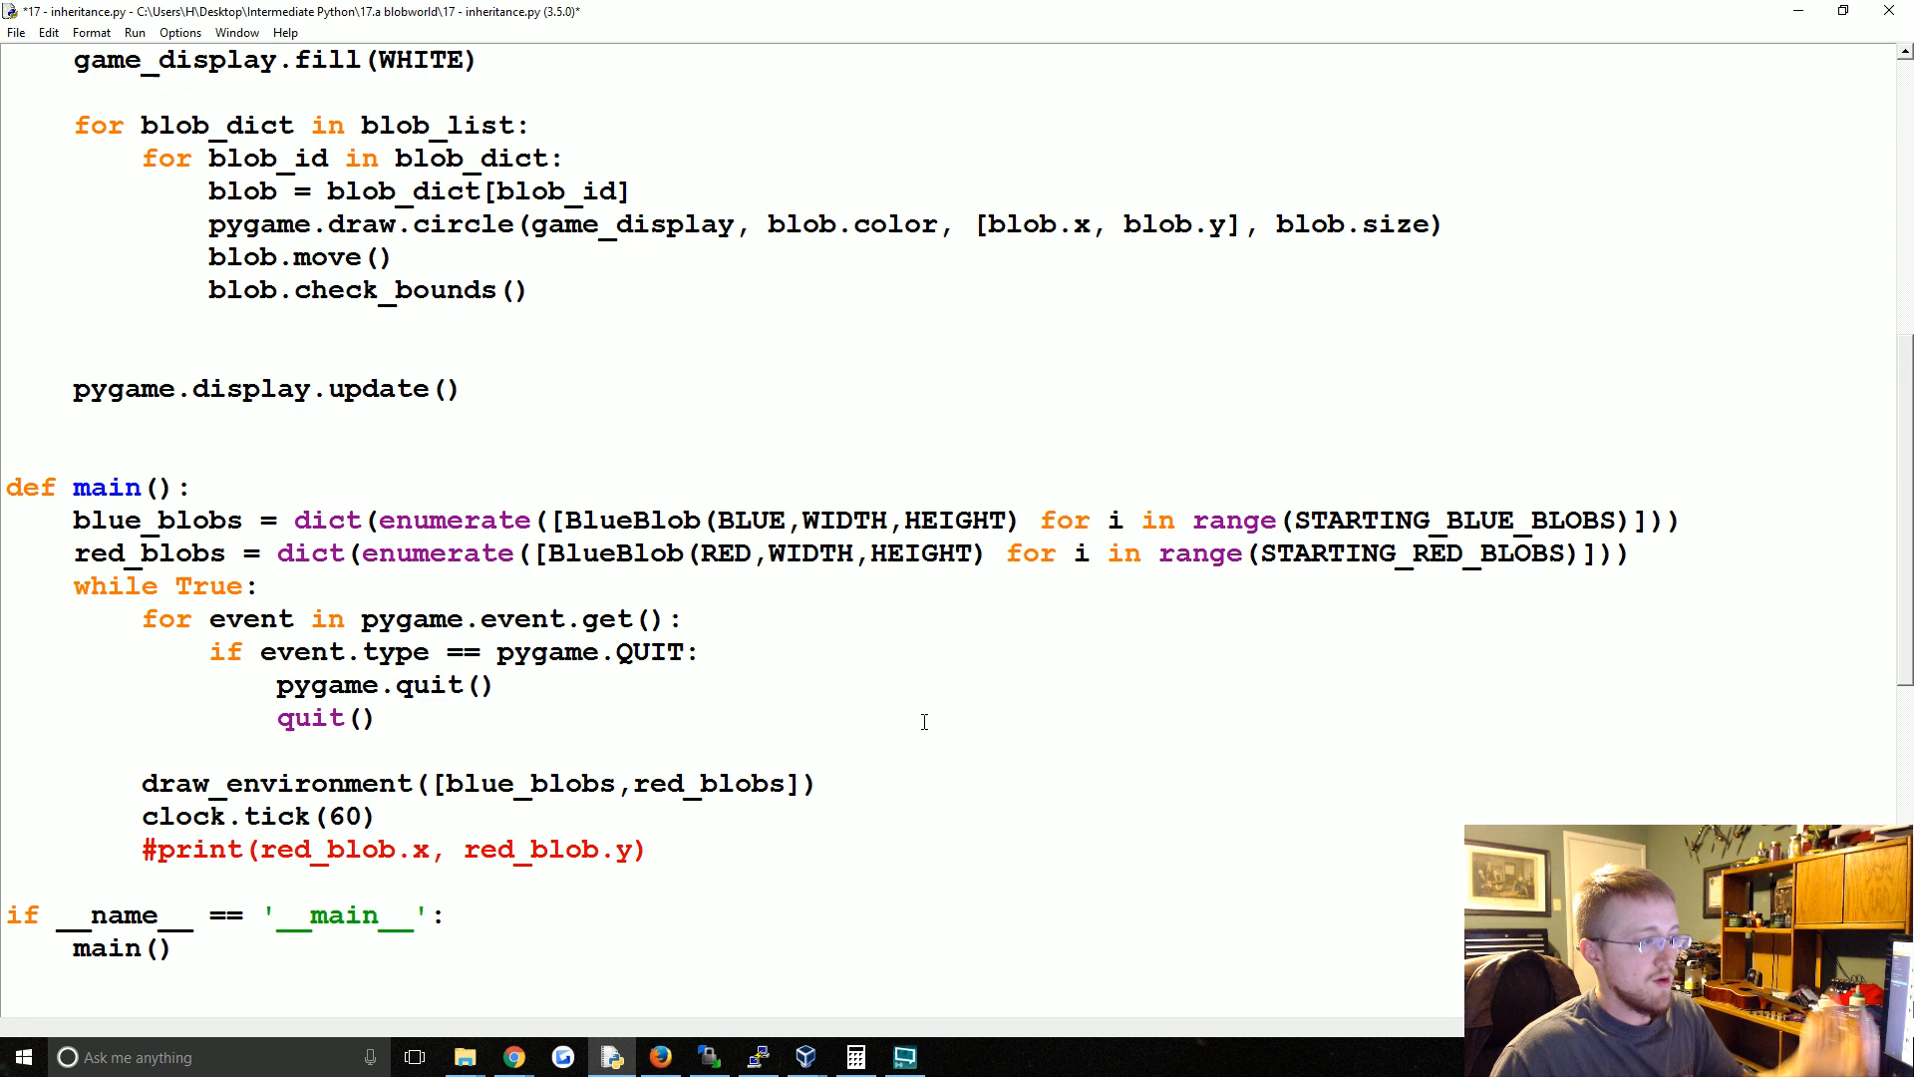
scroll(up, 3)
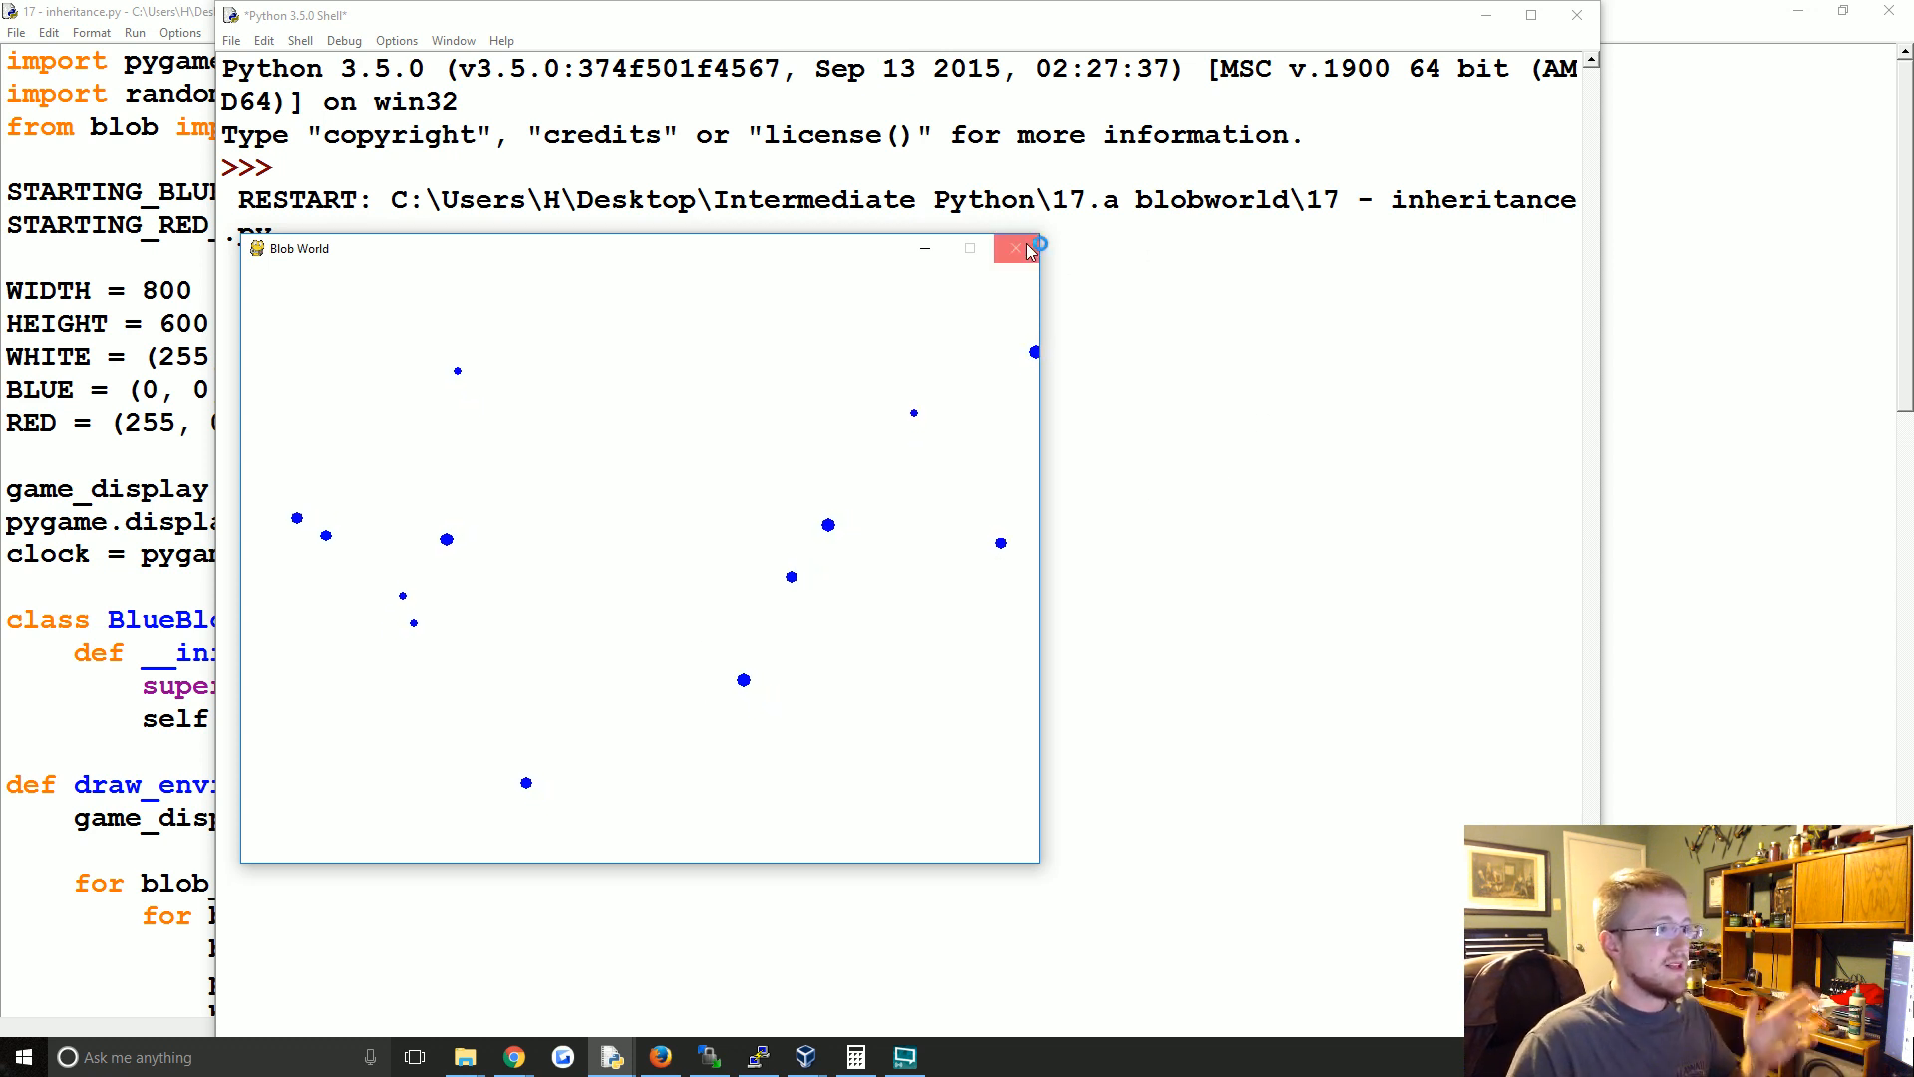
click(1017, 247)
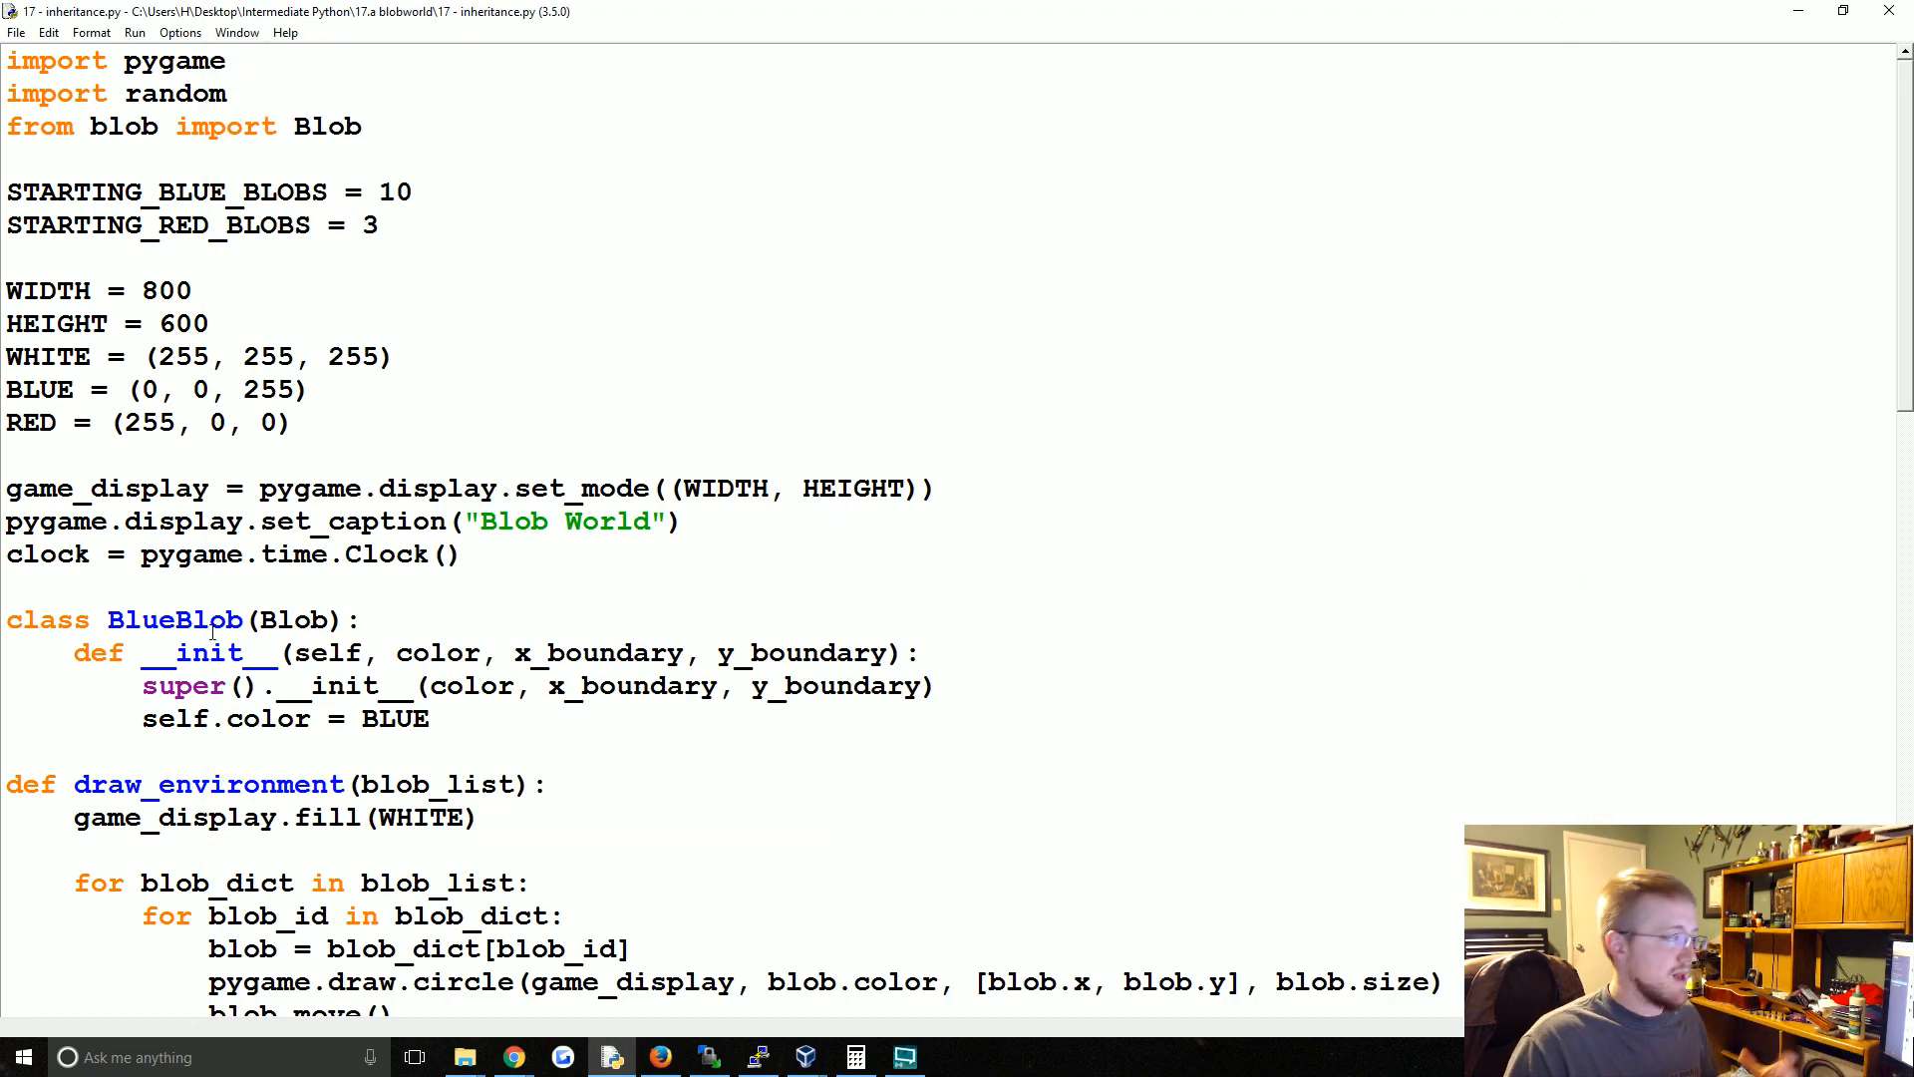
triple_click(183, 618)
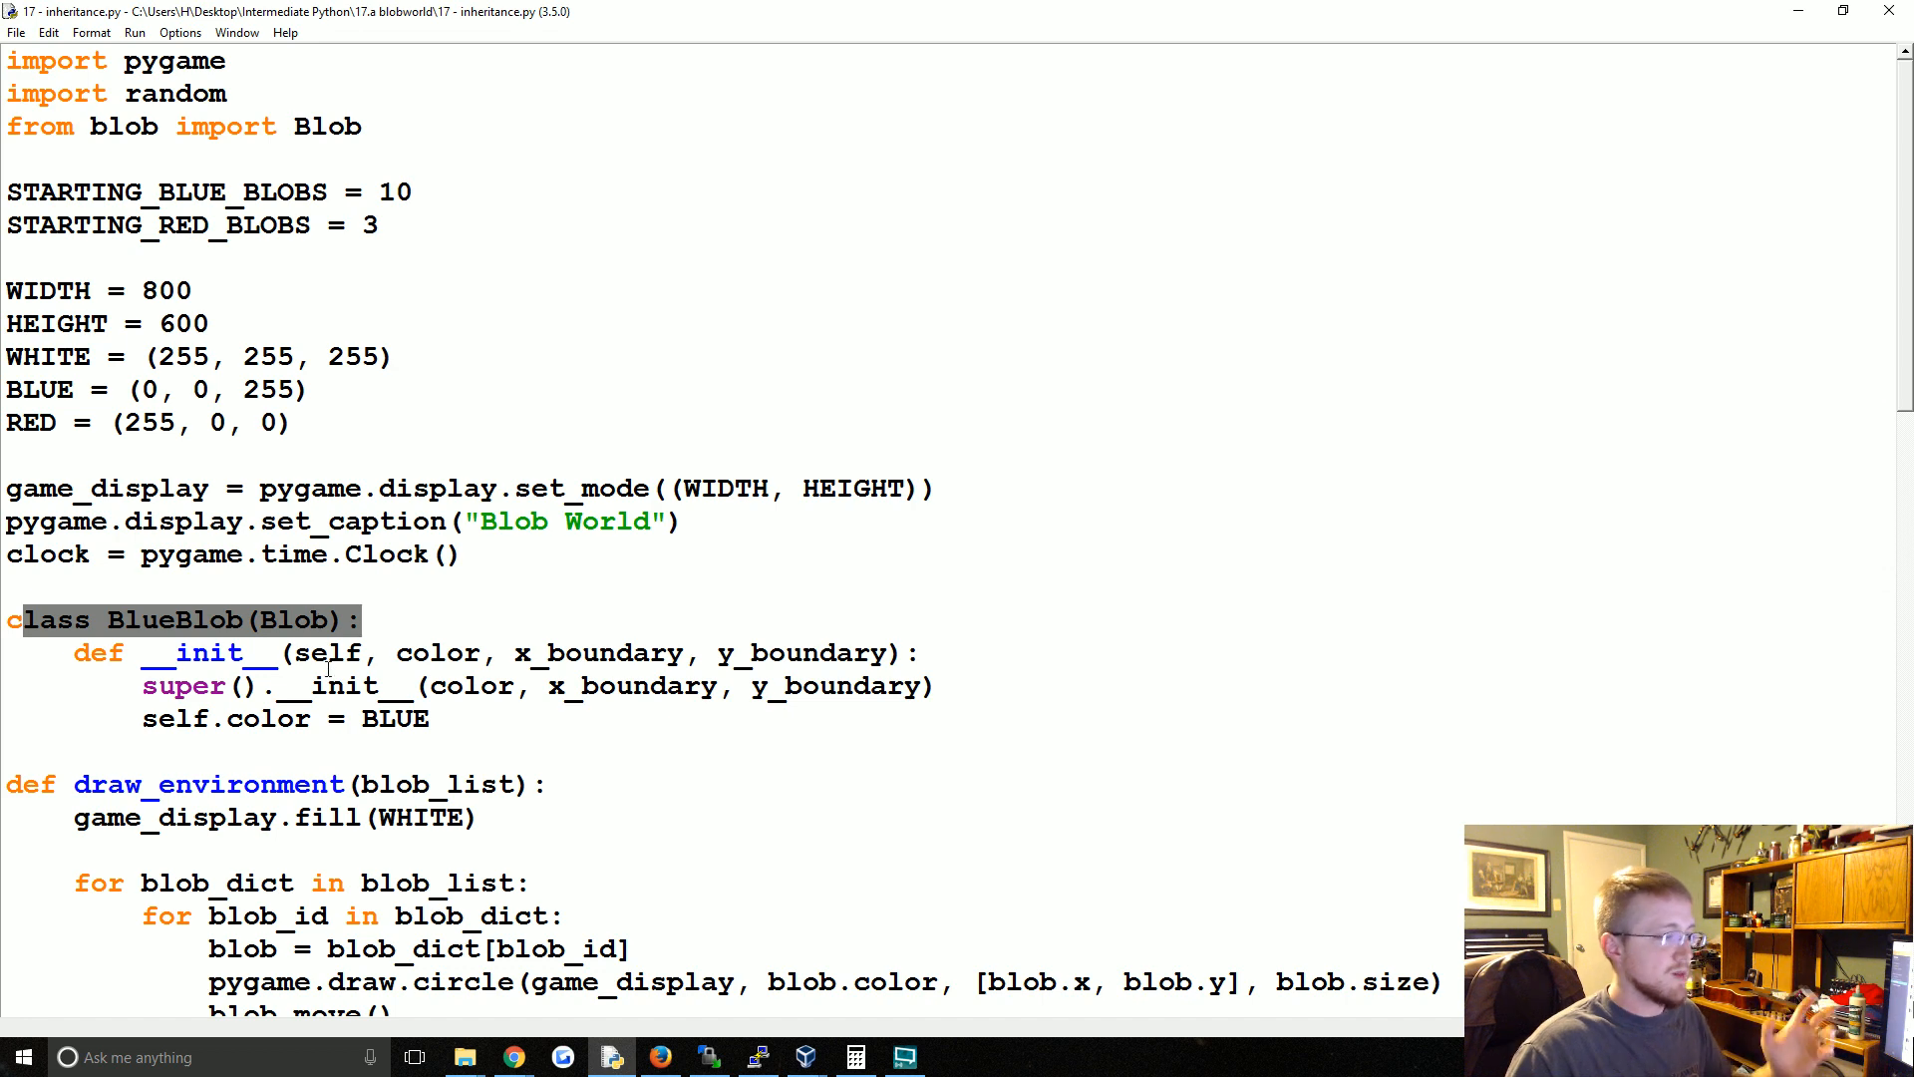
scroll(down, 3)
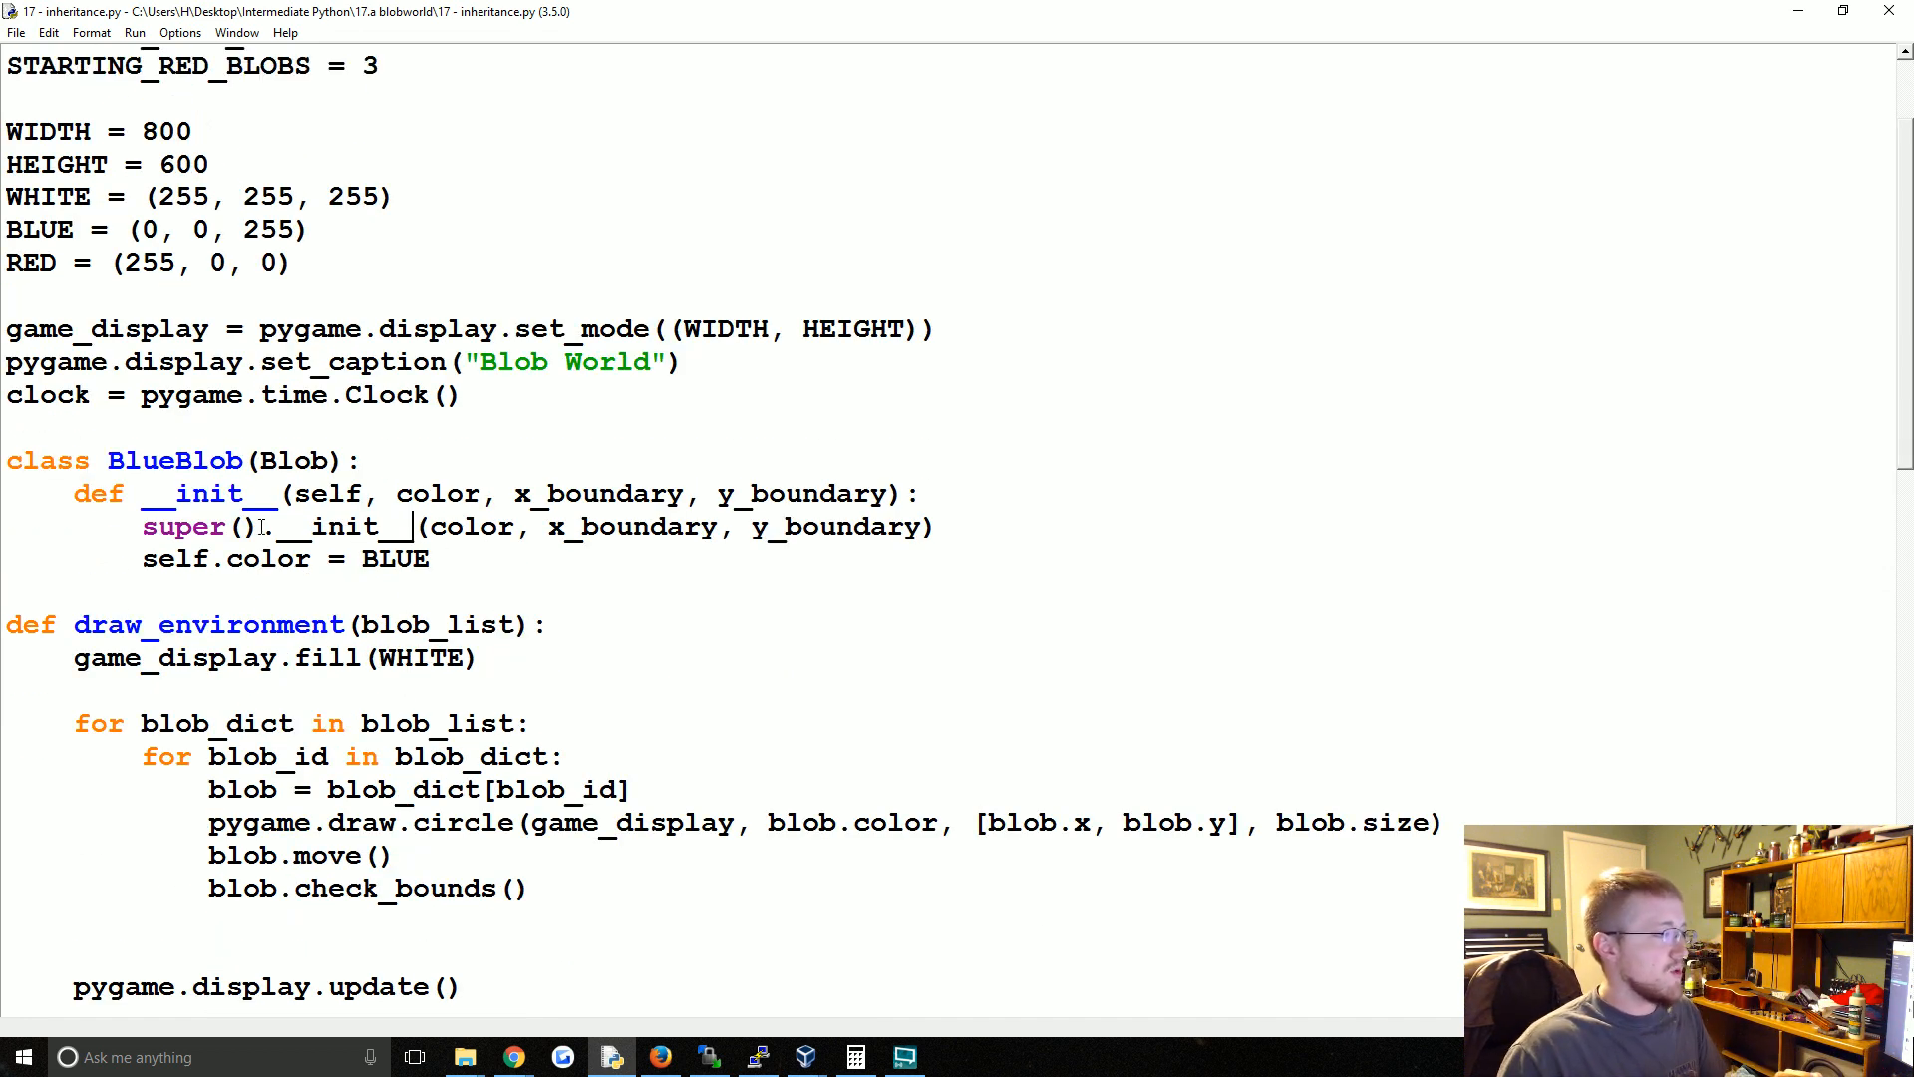
- Replace super() with Blob so __init__ calls Blob.__init__ directly, toggling a self argument
double_click(183, 527)
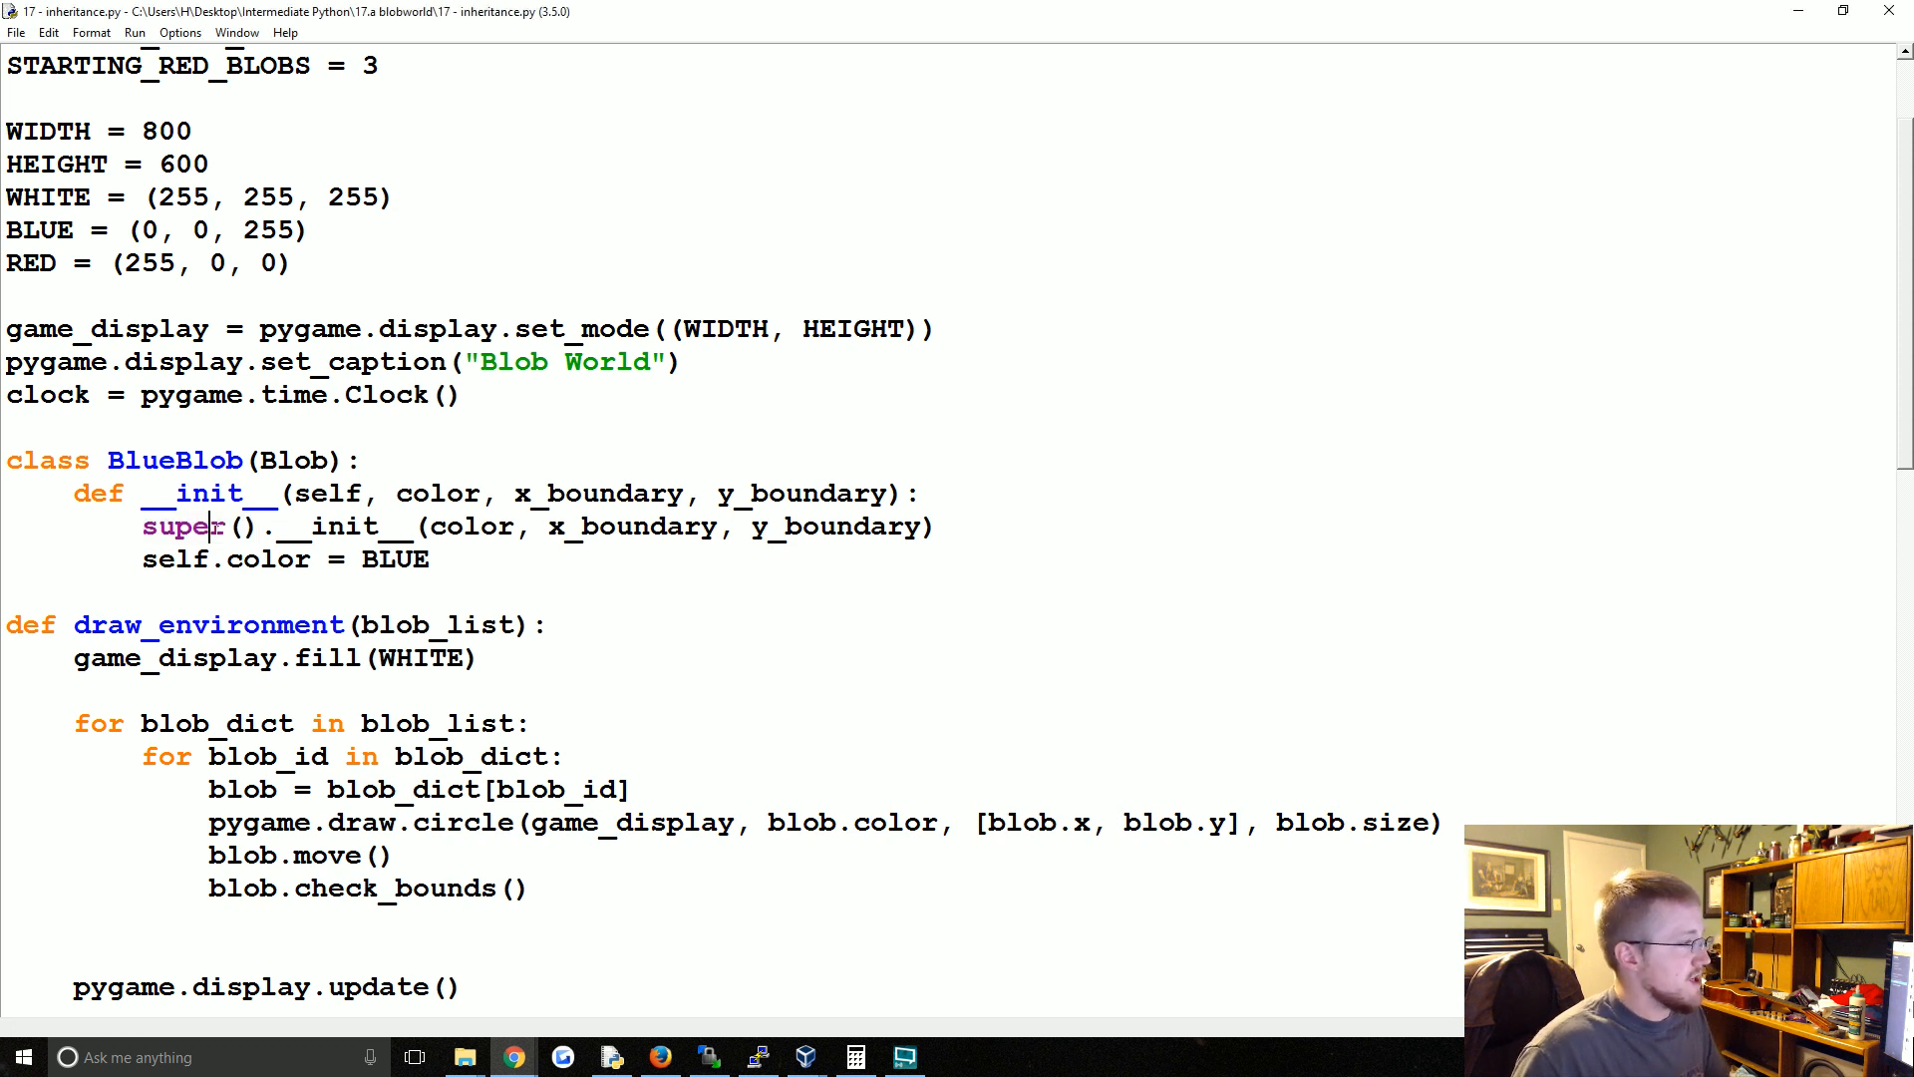
double_click(199, 526)
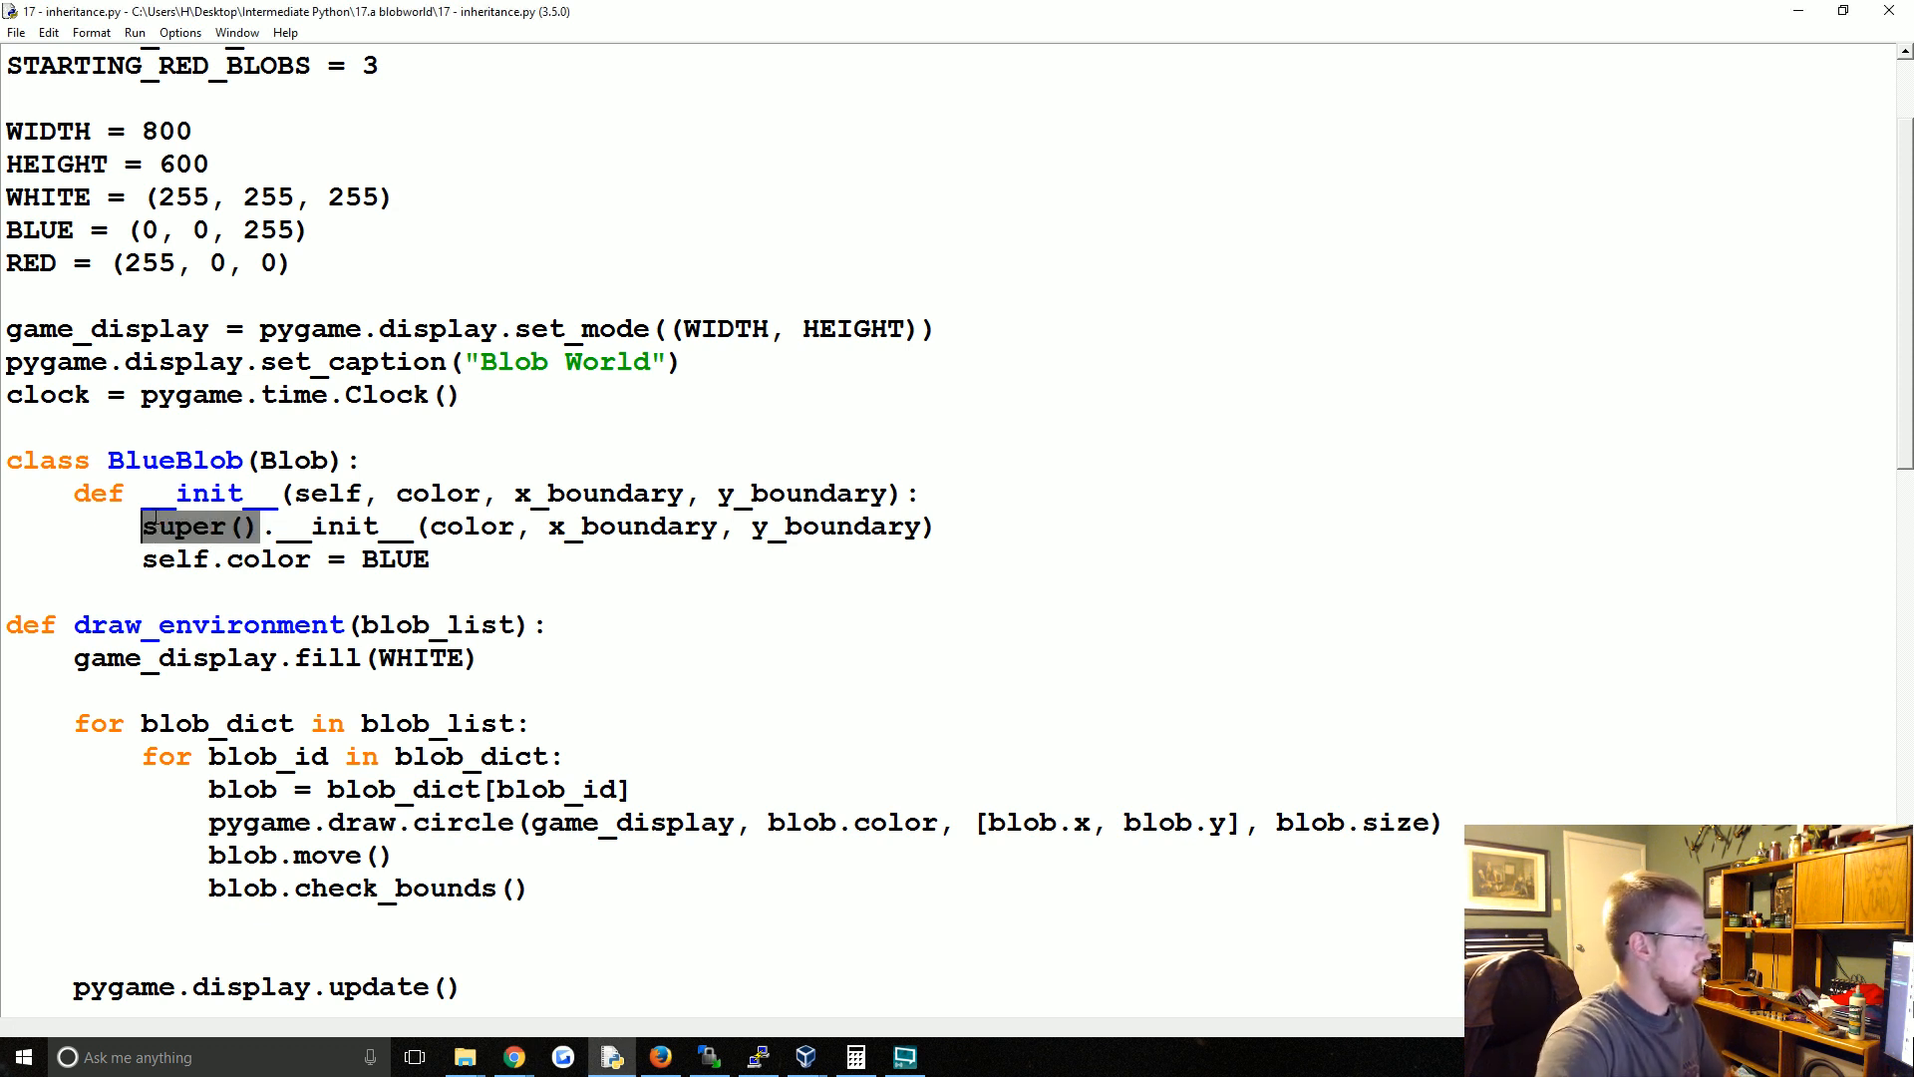
text(Blob)
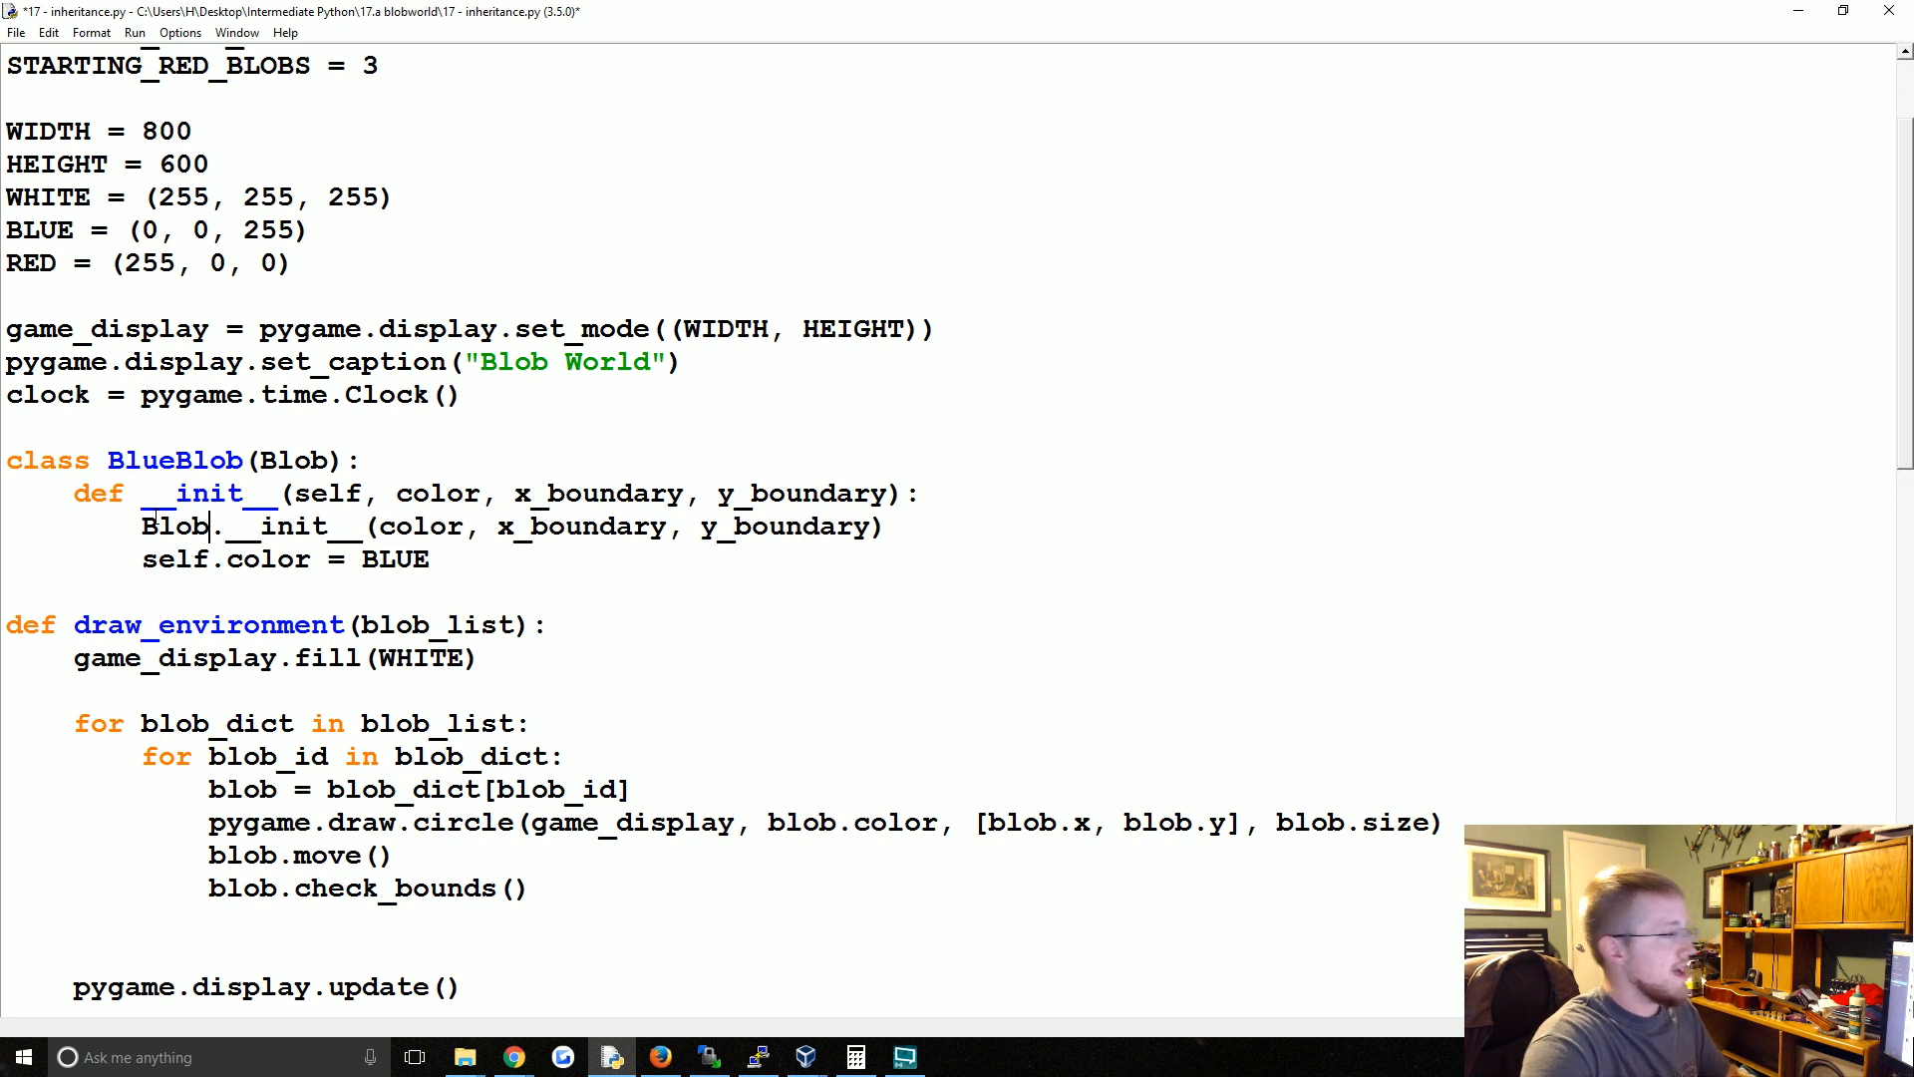
mouse_move(413, 476)
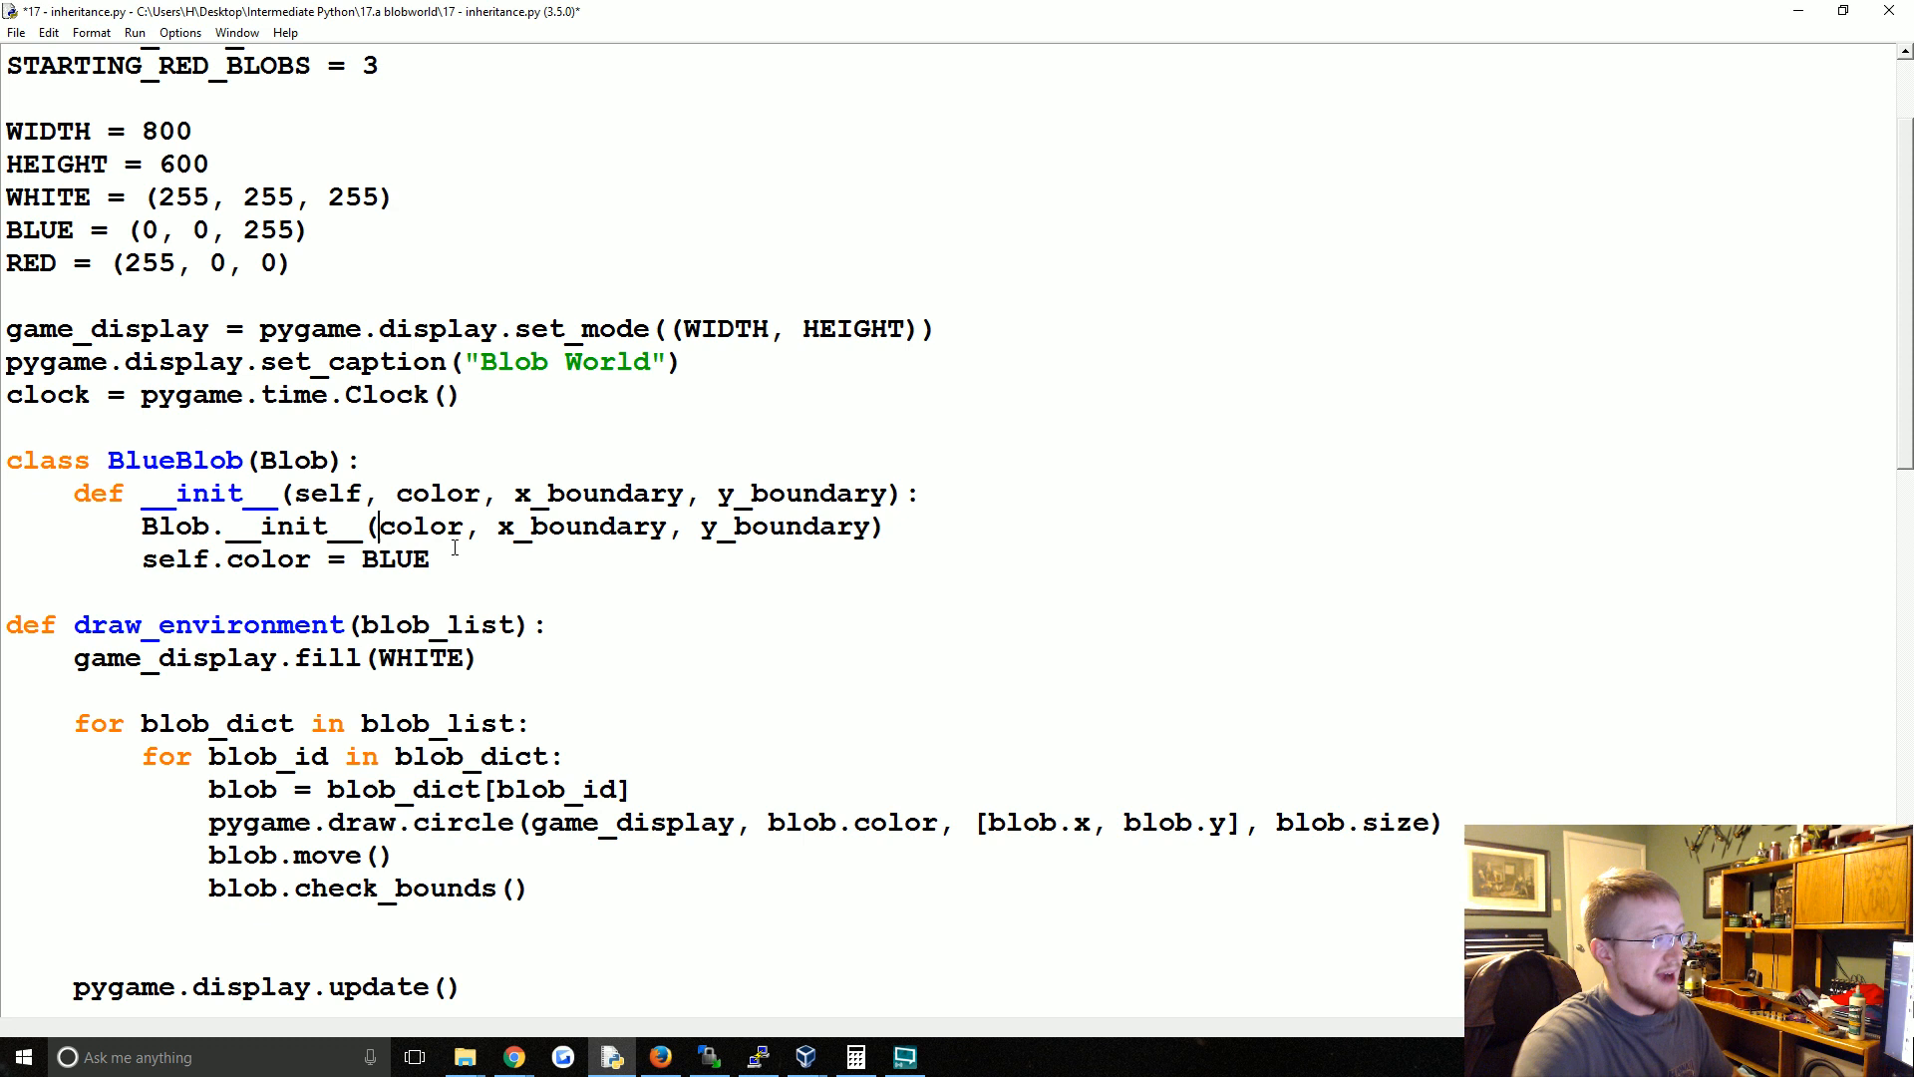
text(self,)
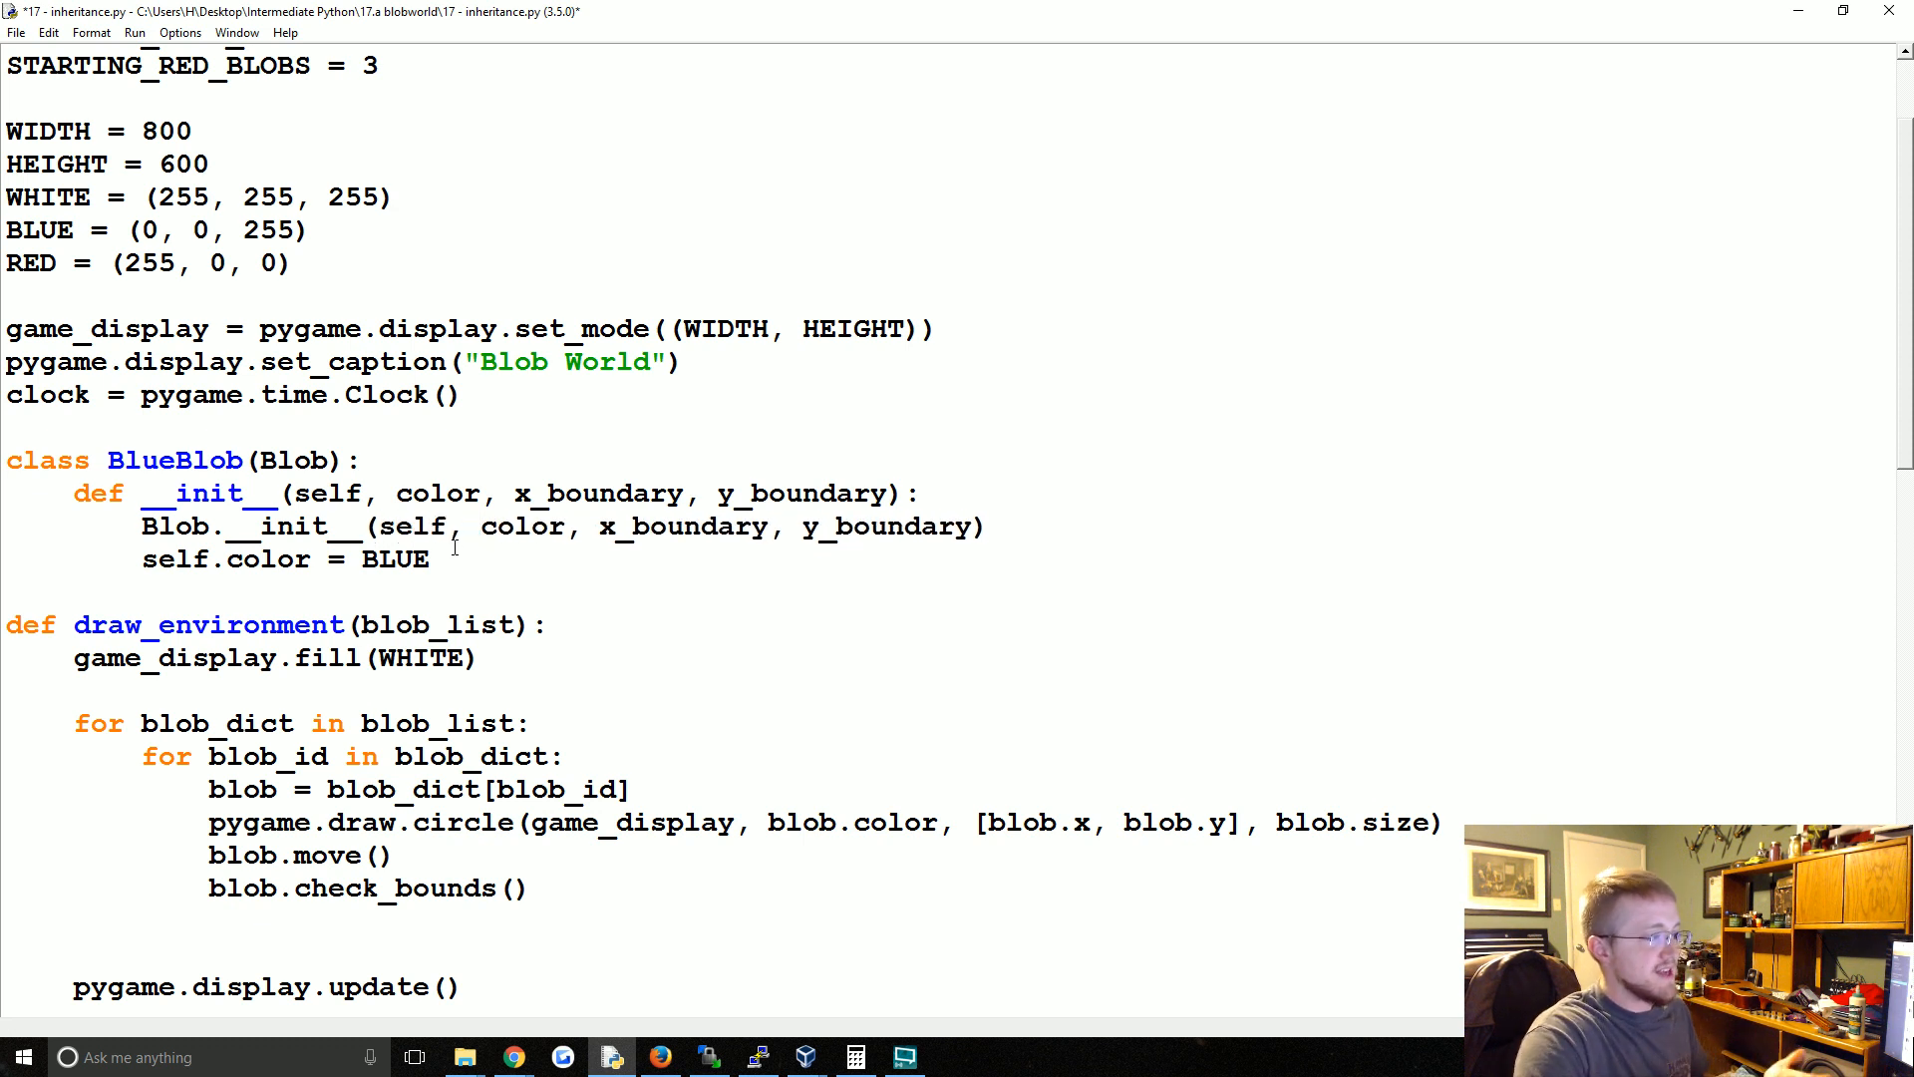
double_click(426, 526)
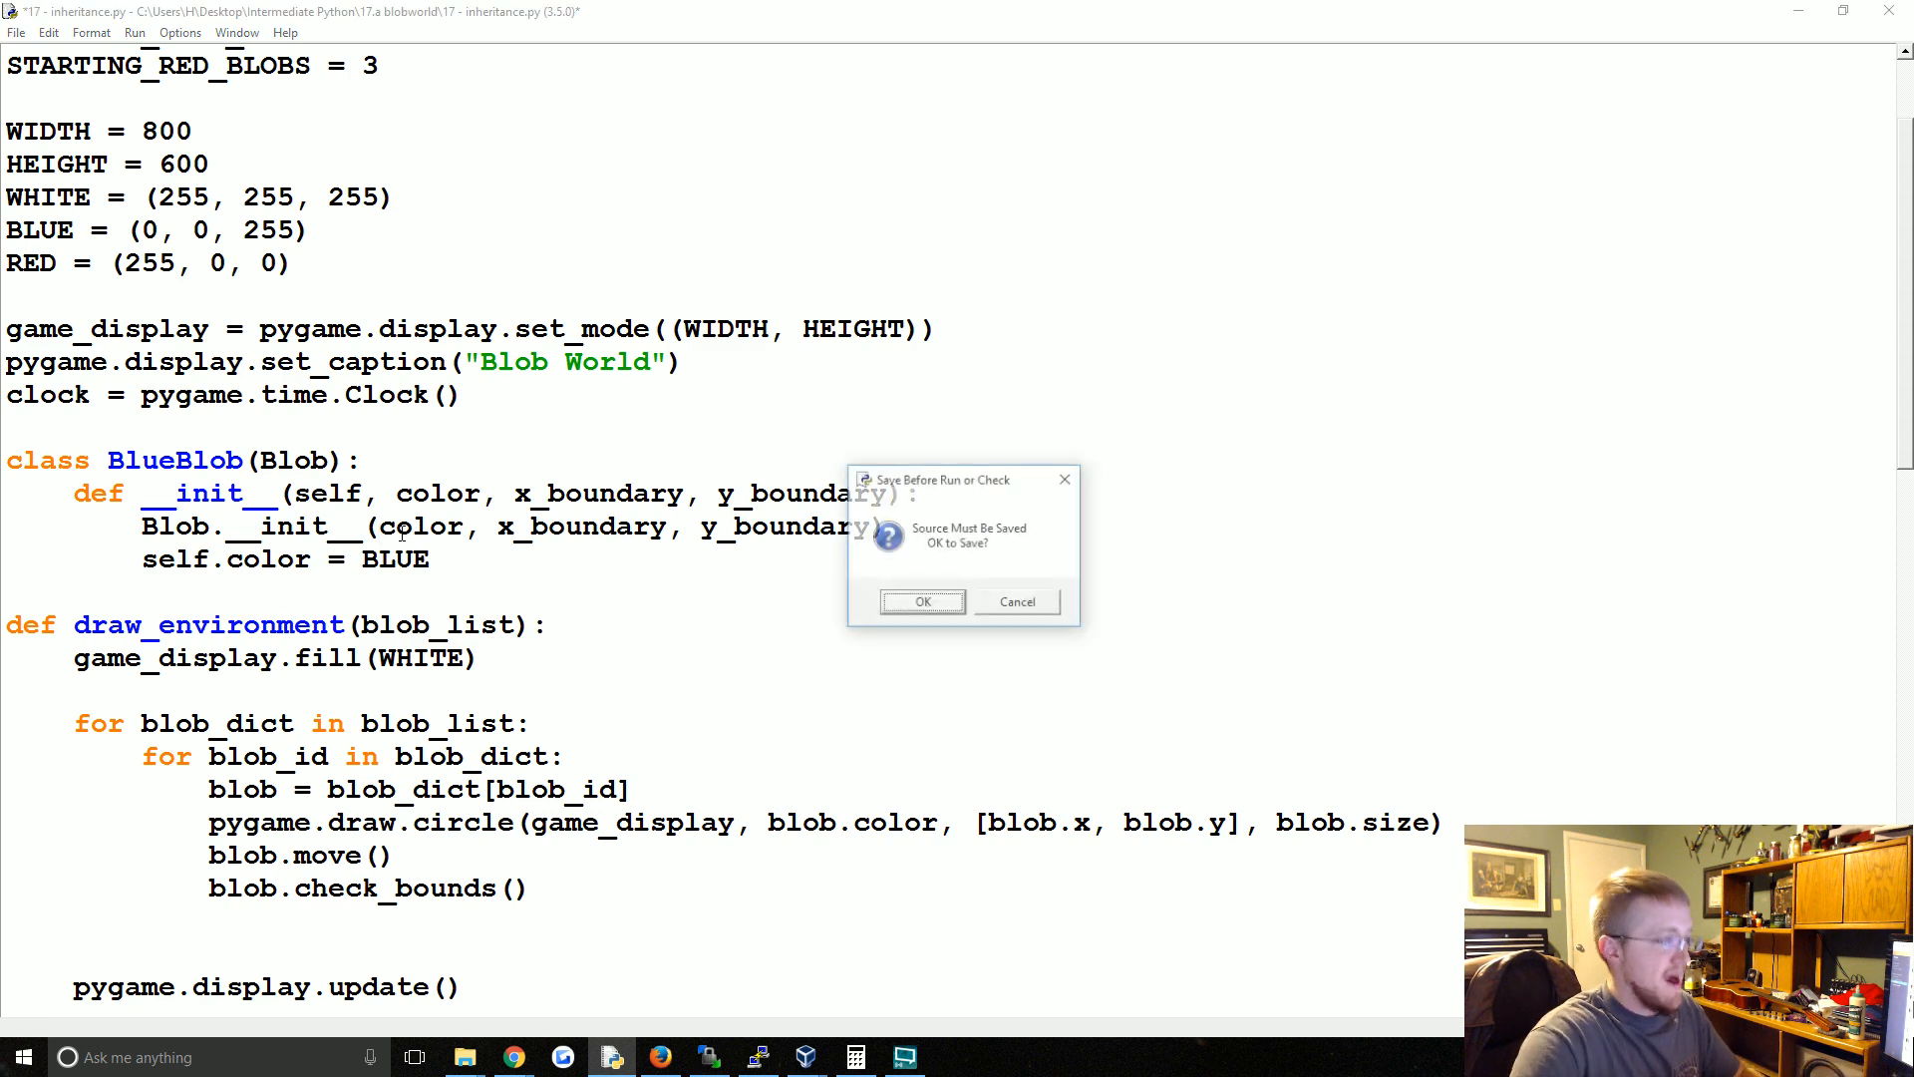
- Save and run with Blob.__init__(self, …), see blue blobs, then close and kill Blob World
click(921, 600)
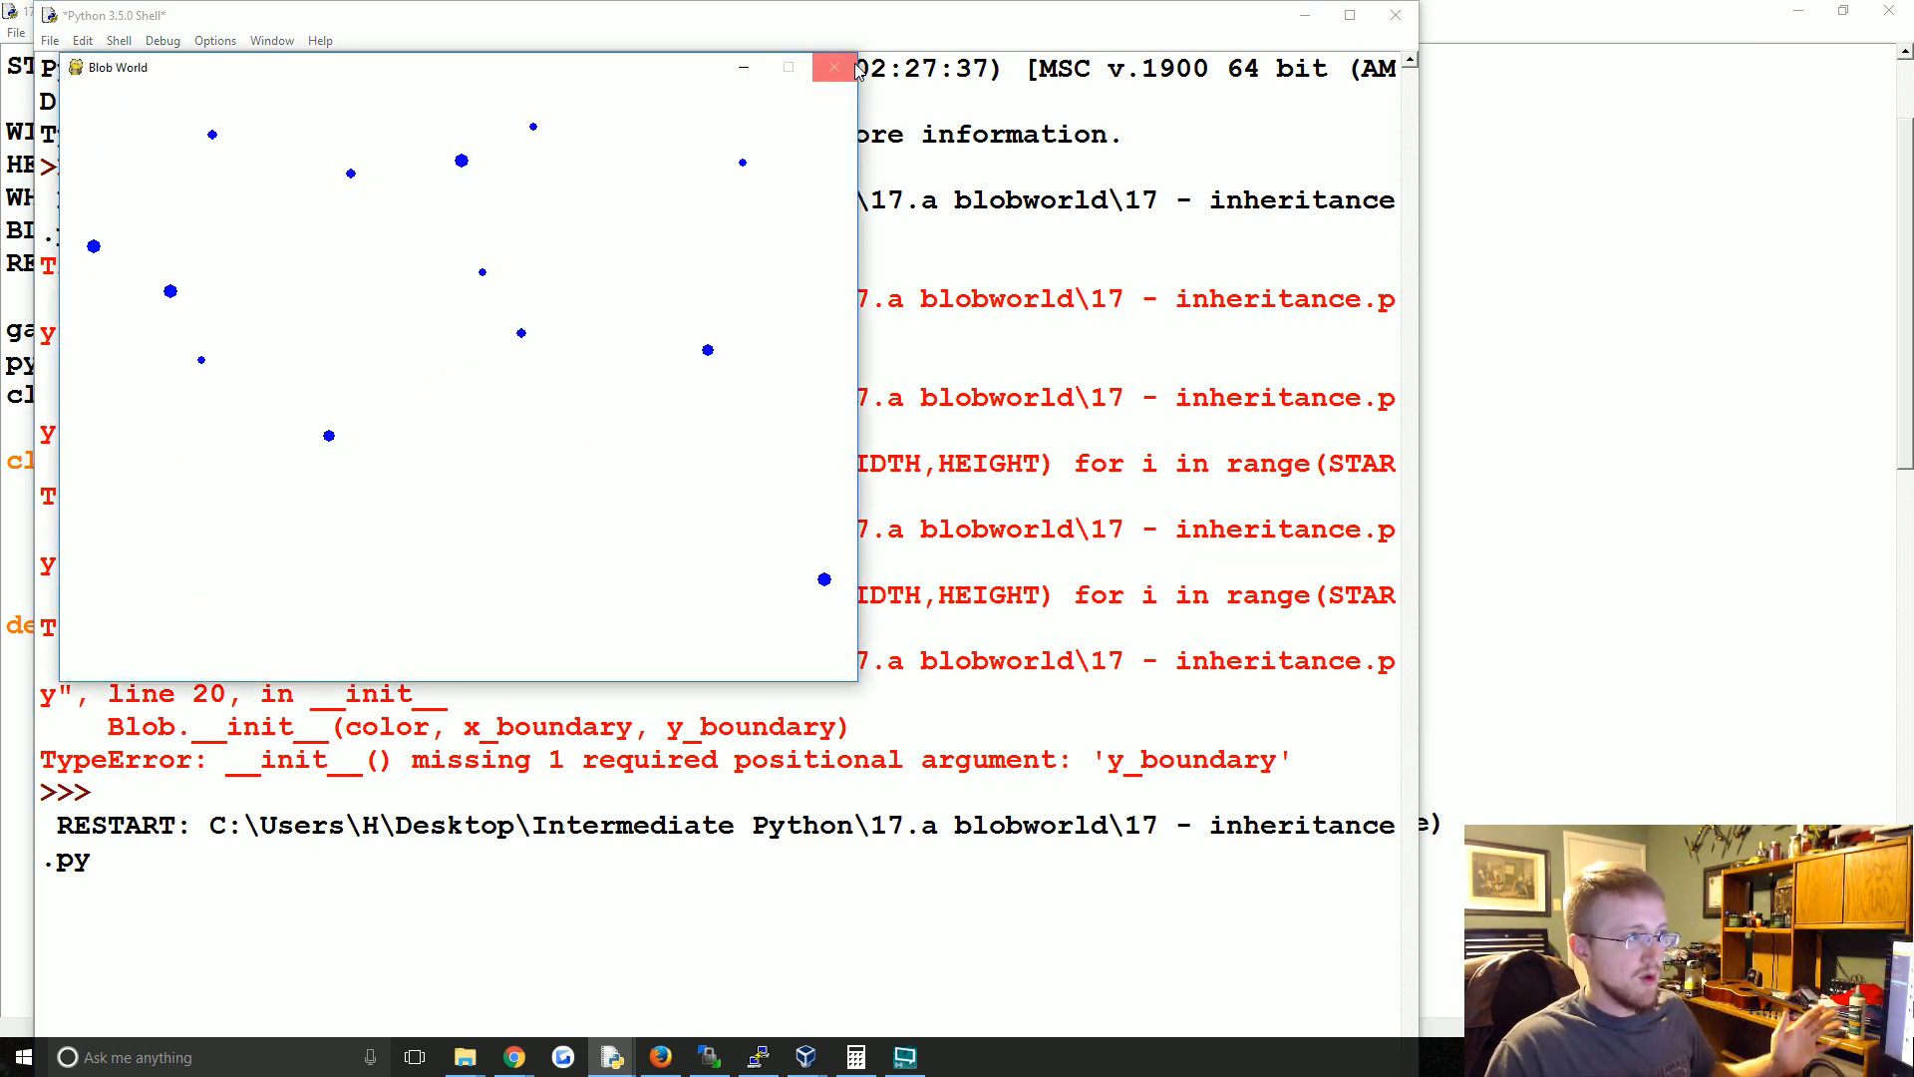
click(833, 68)
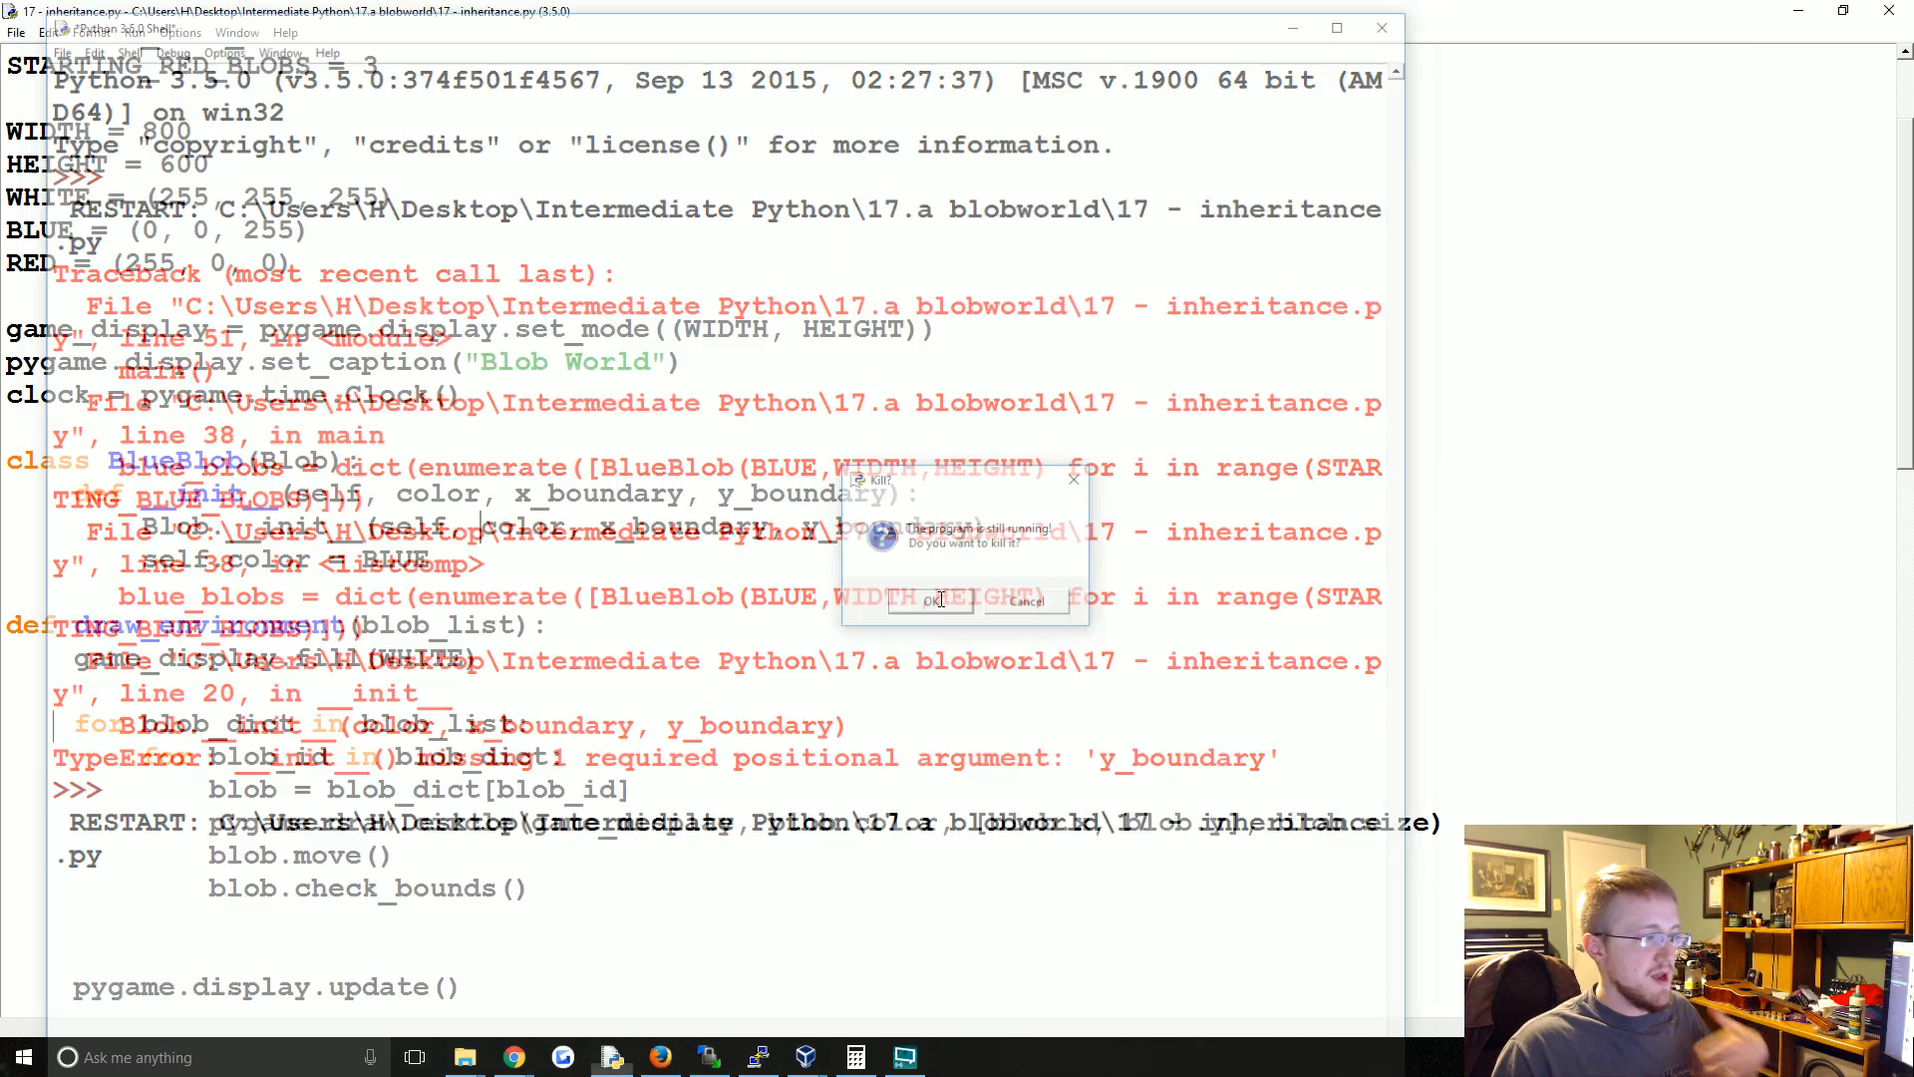
click(932, 600)
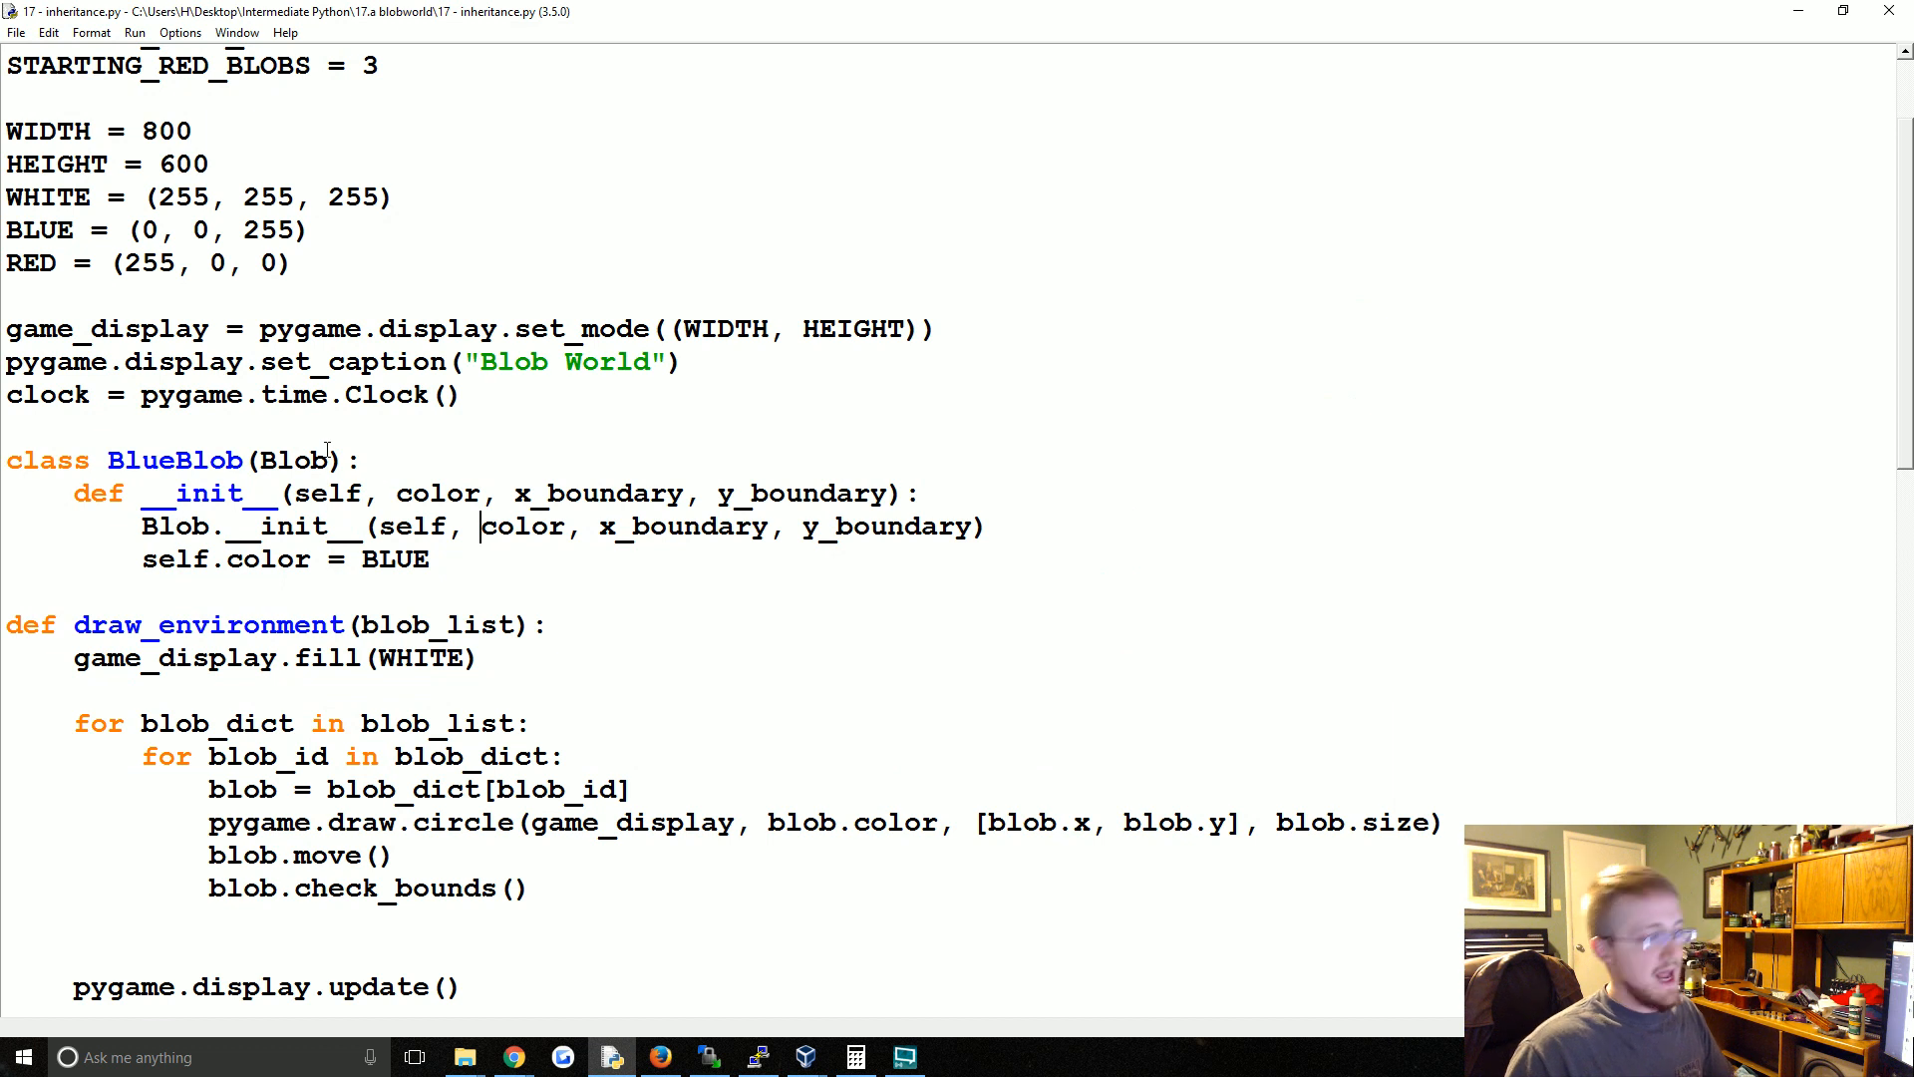
mouse_move(327, 443)
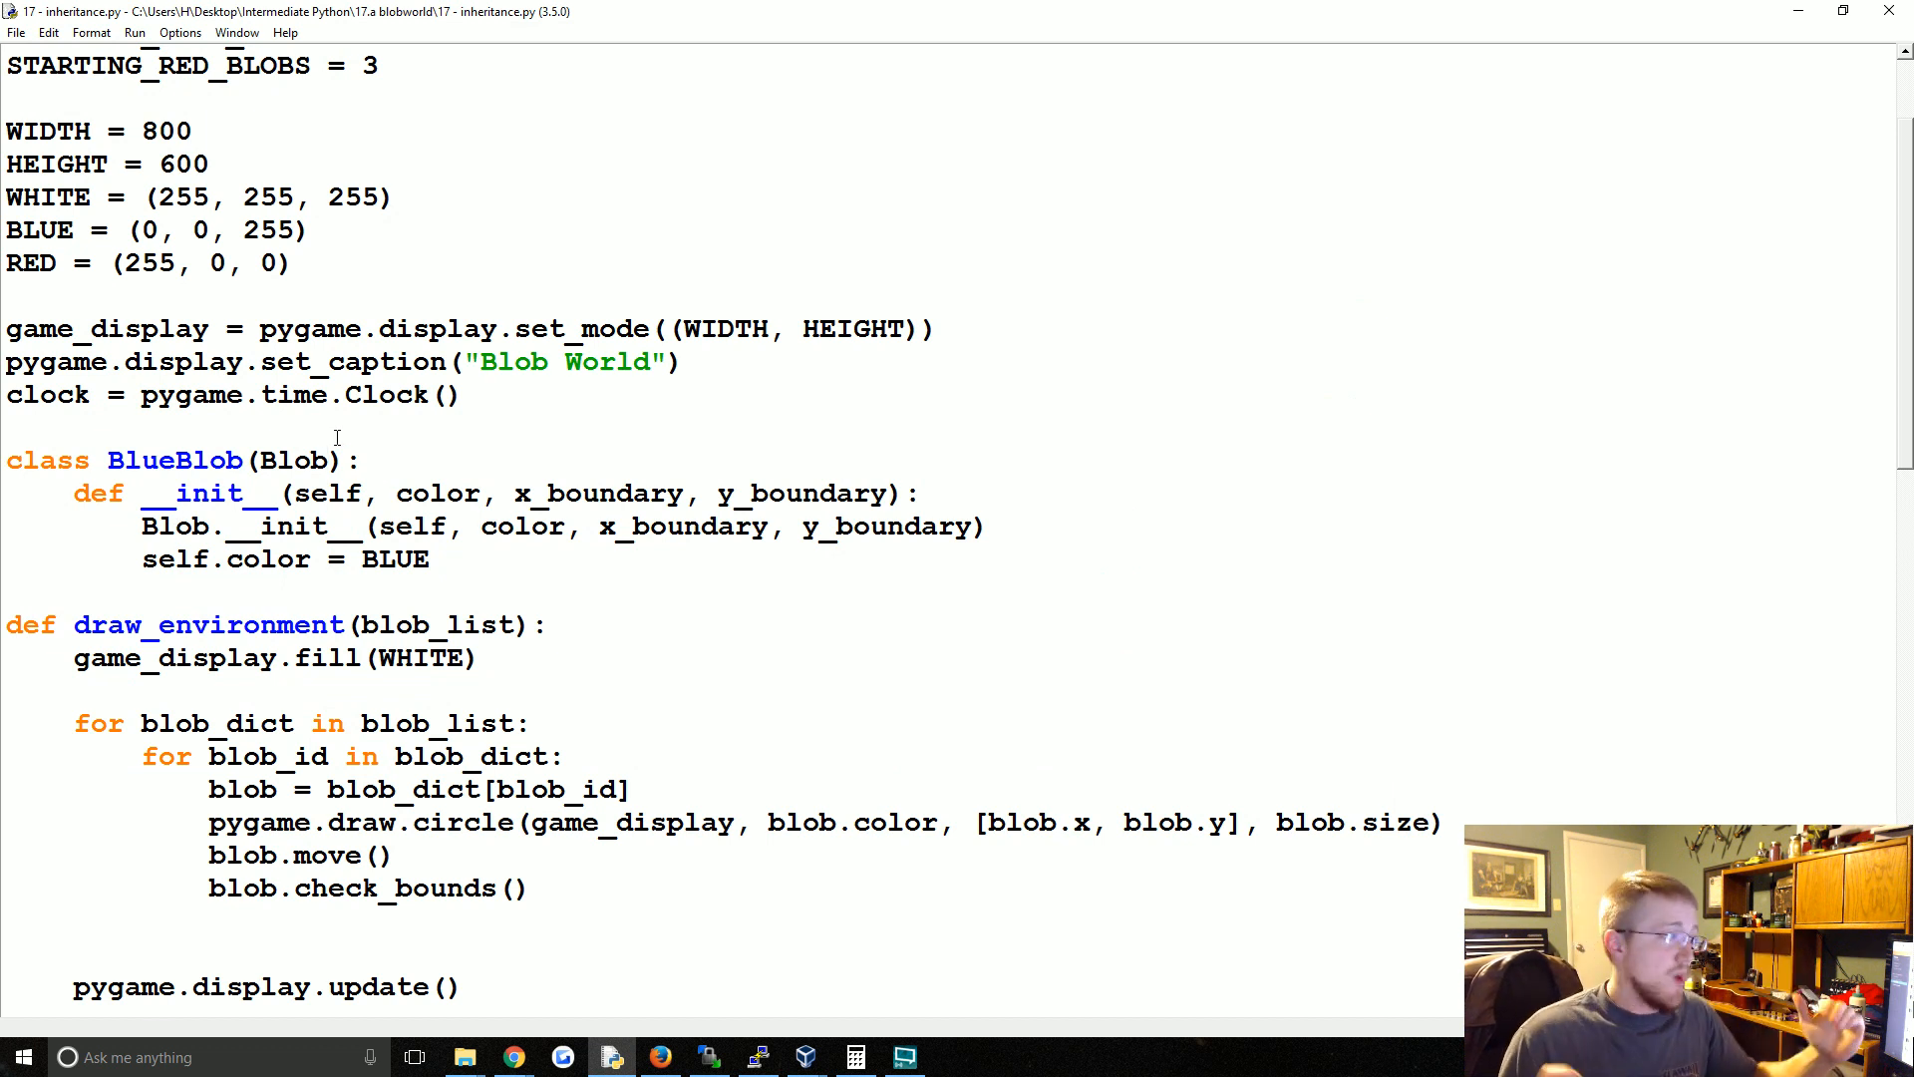
- Replace Blob in BlueBlob's parent initializer call with super()
click(480, 527)
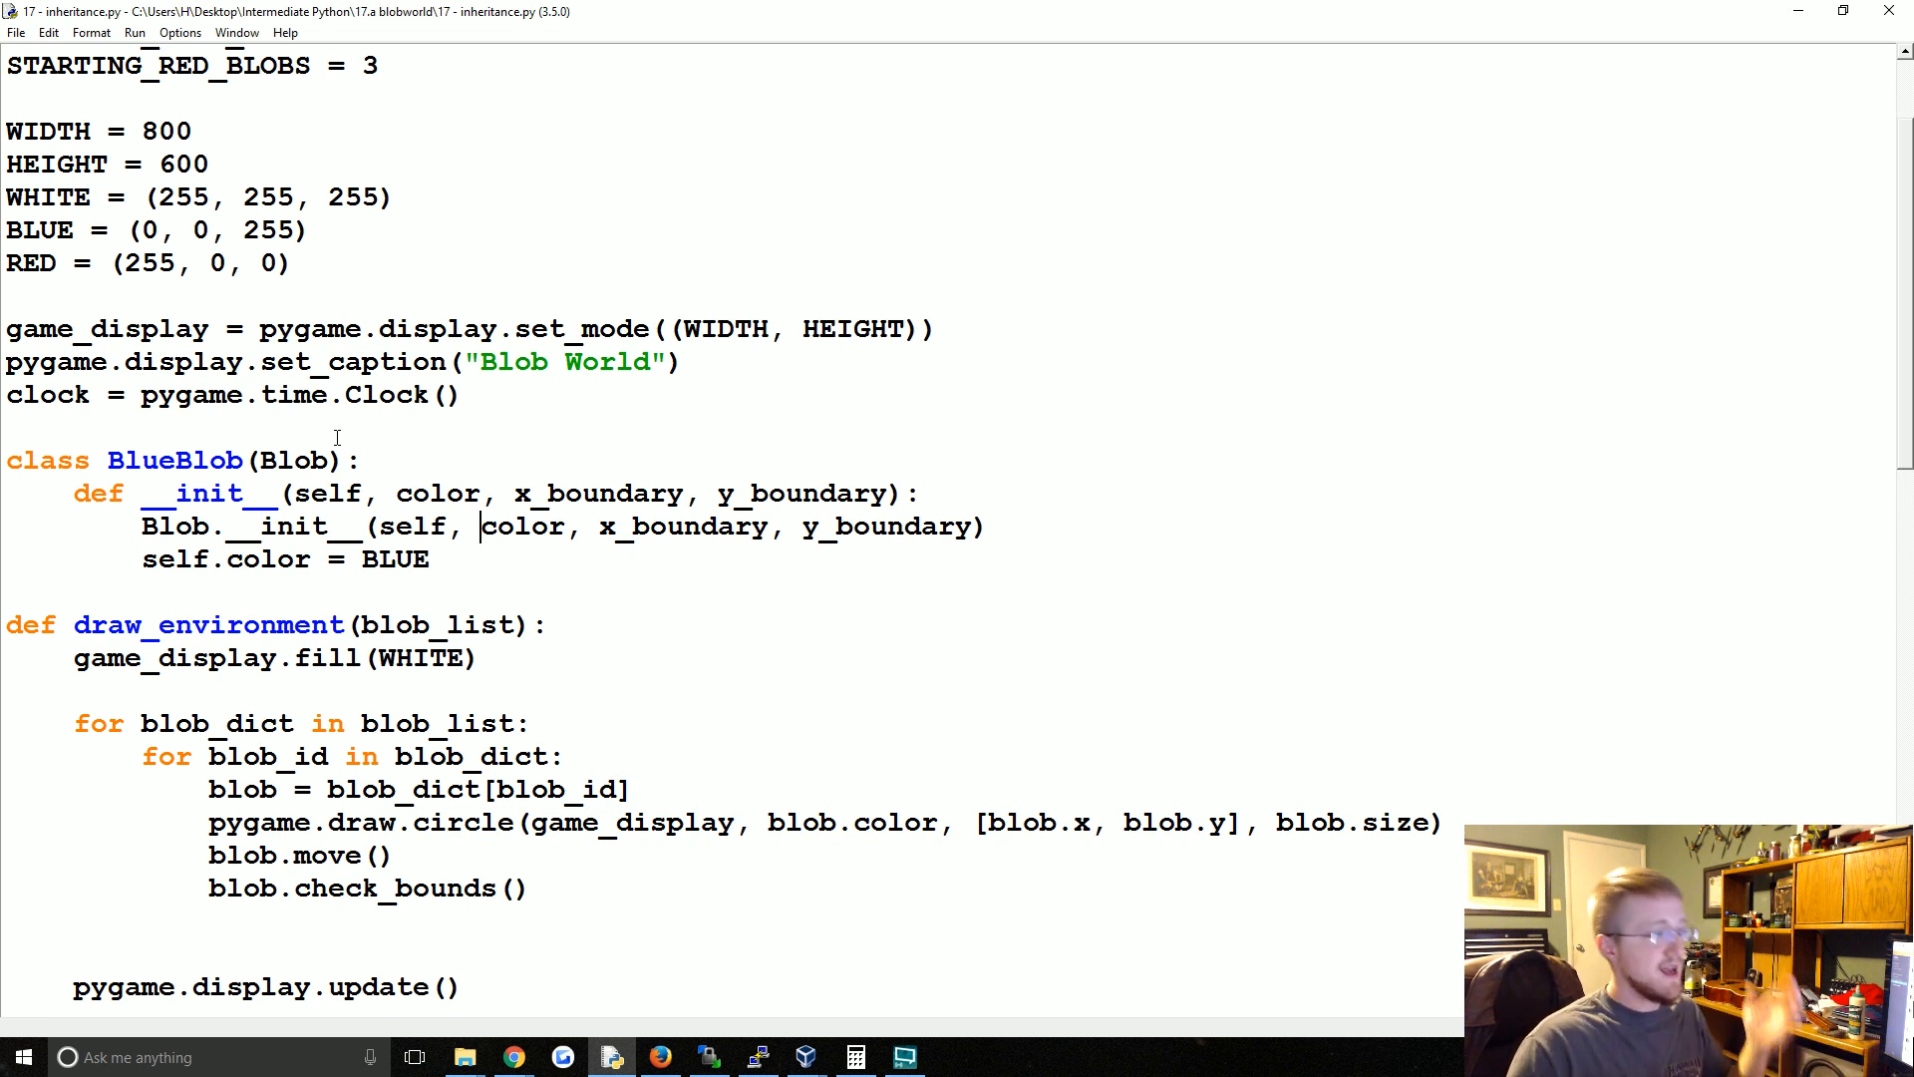
double_click(175, 527)
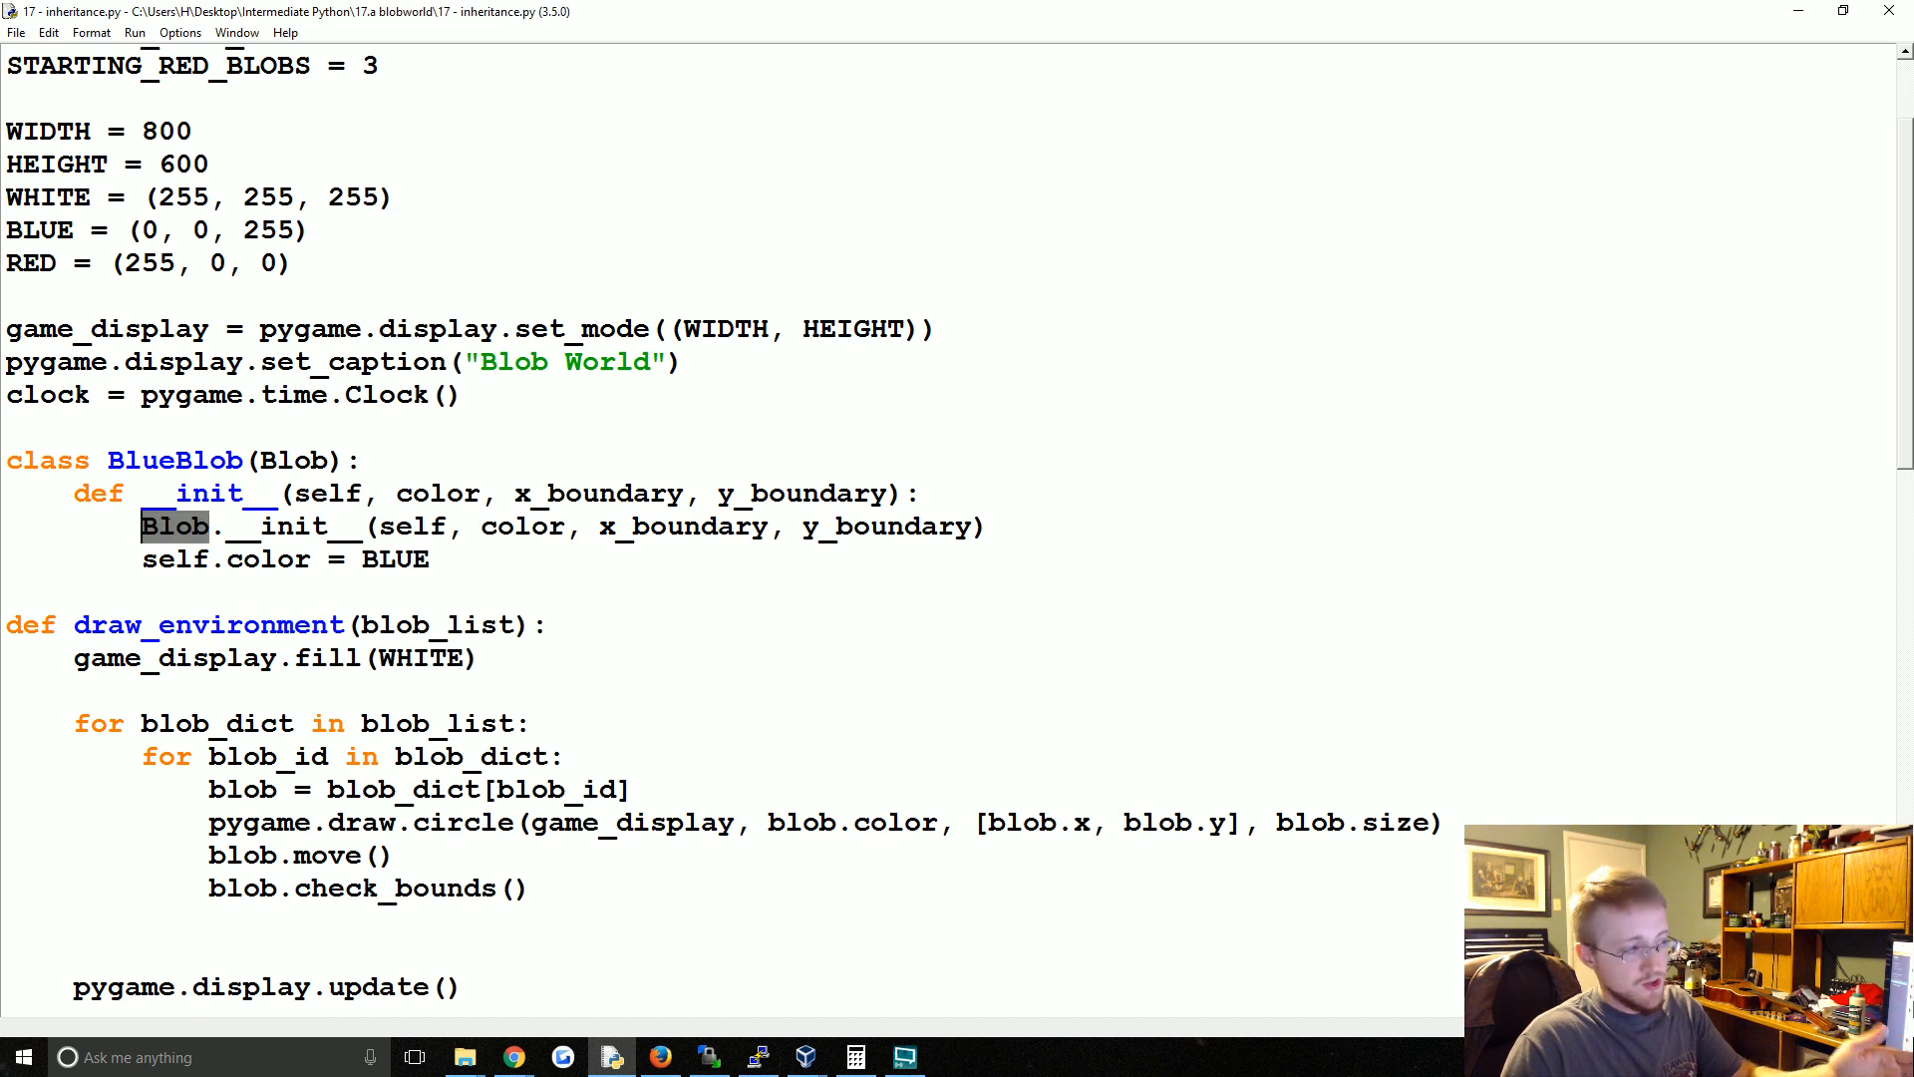
text(super()
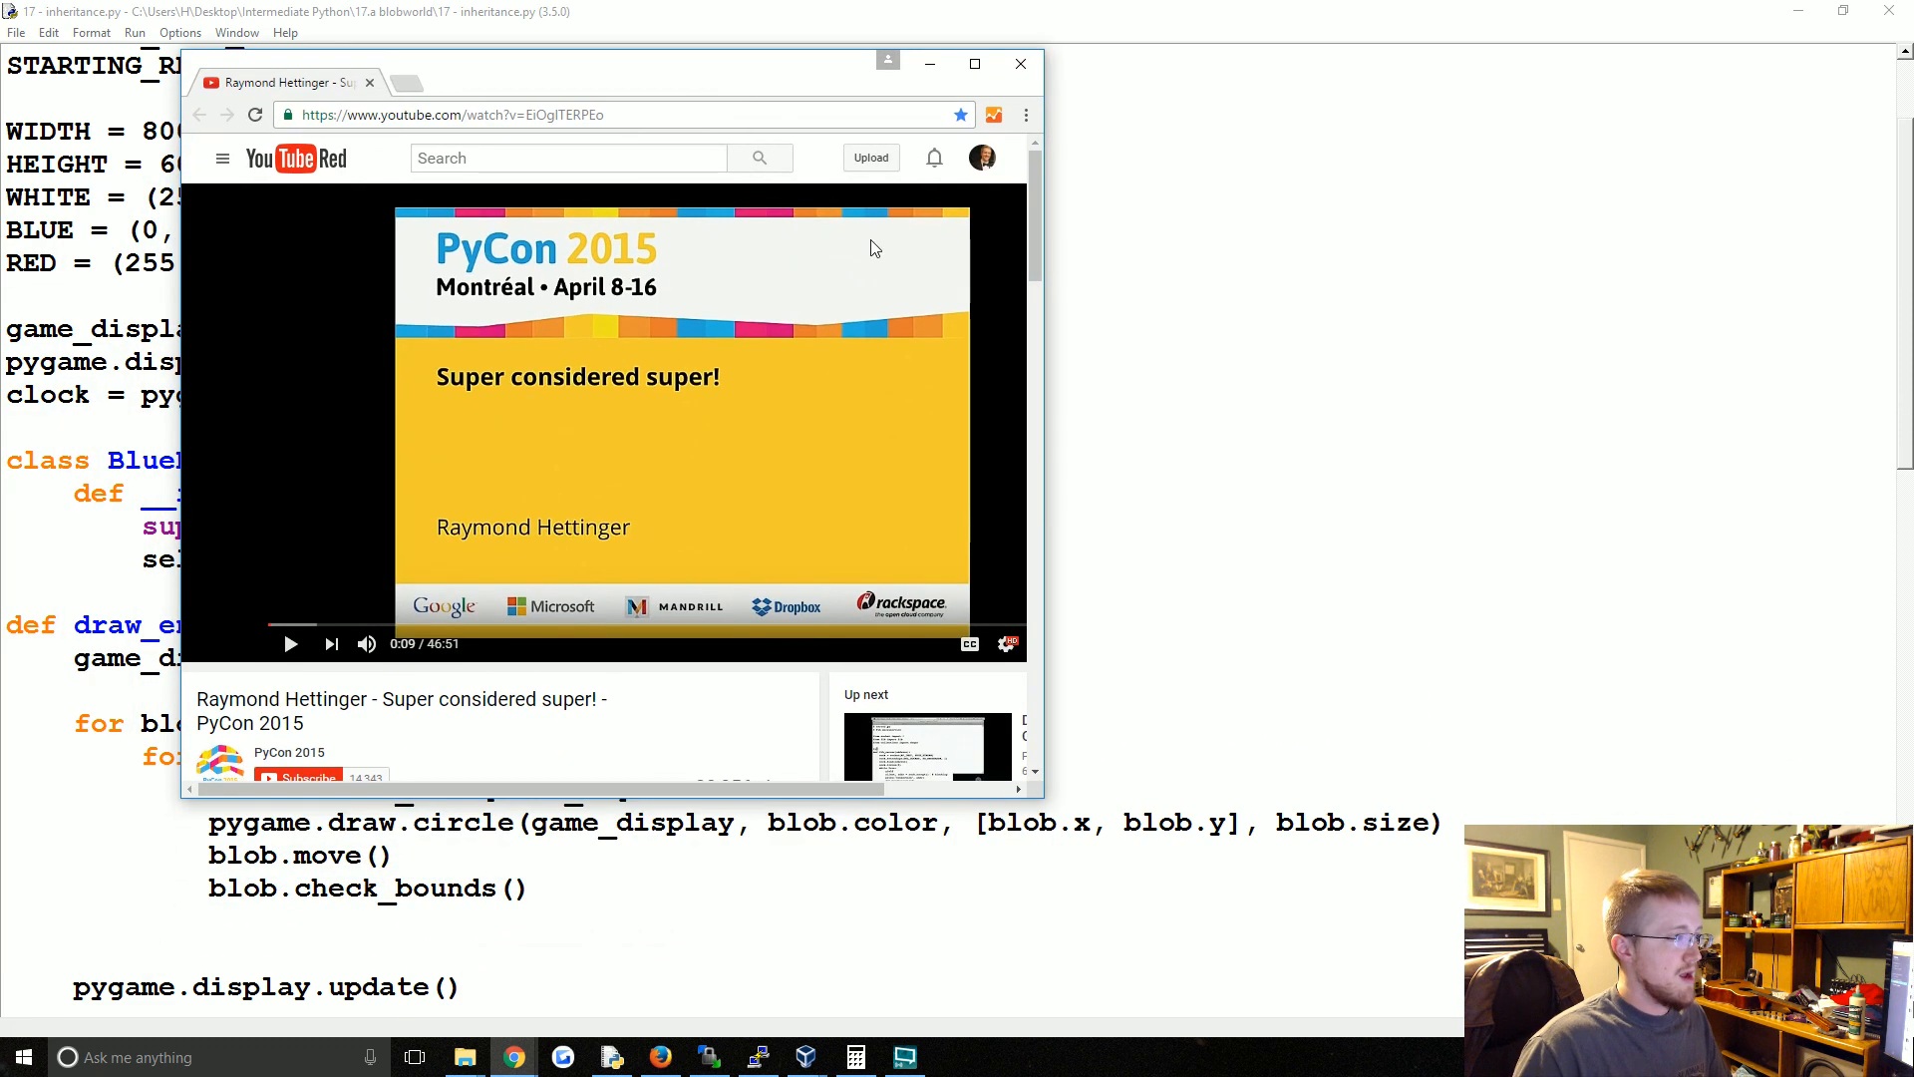
mouse_move(389, 578)
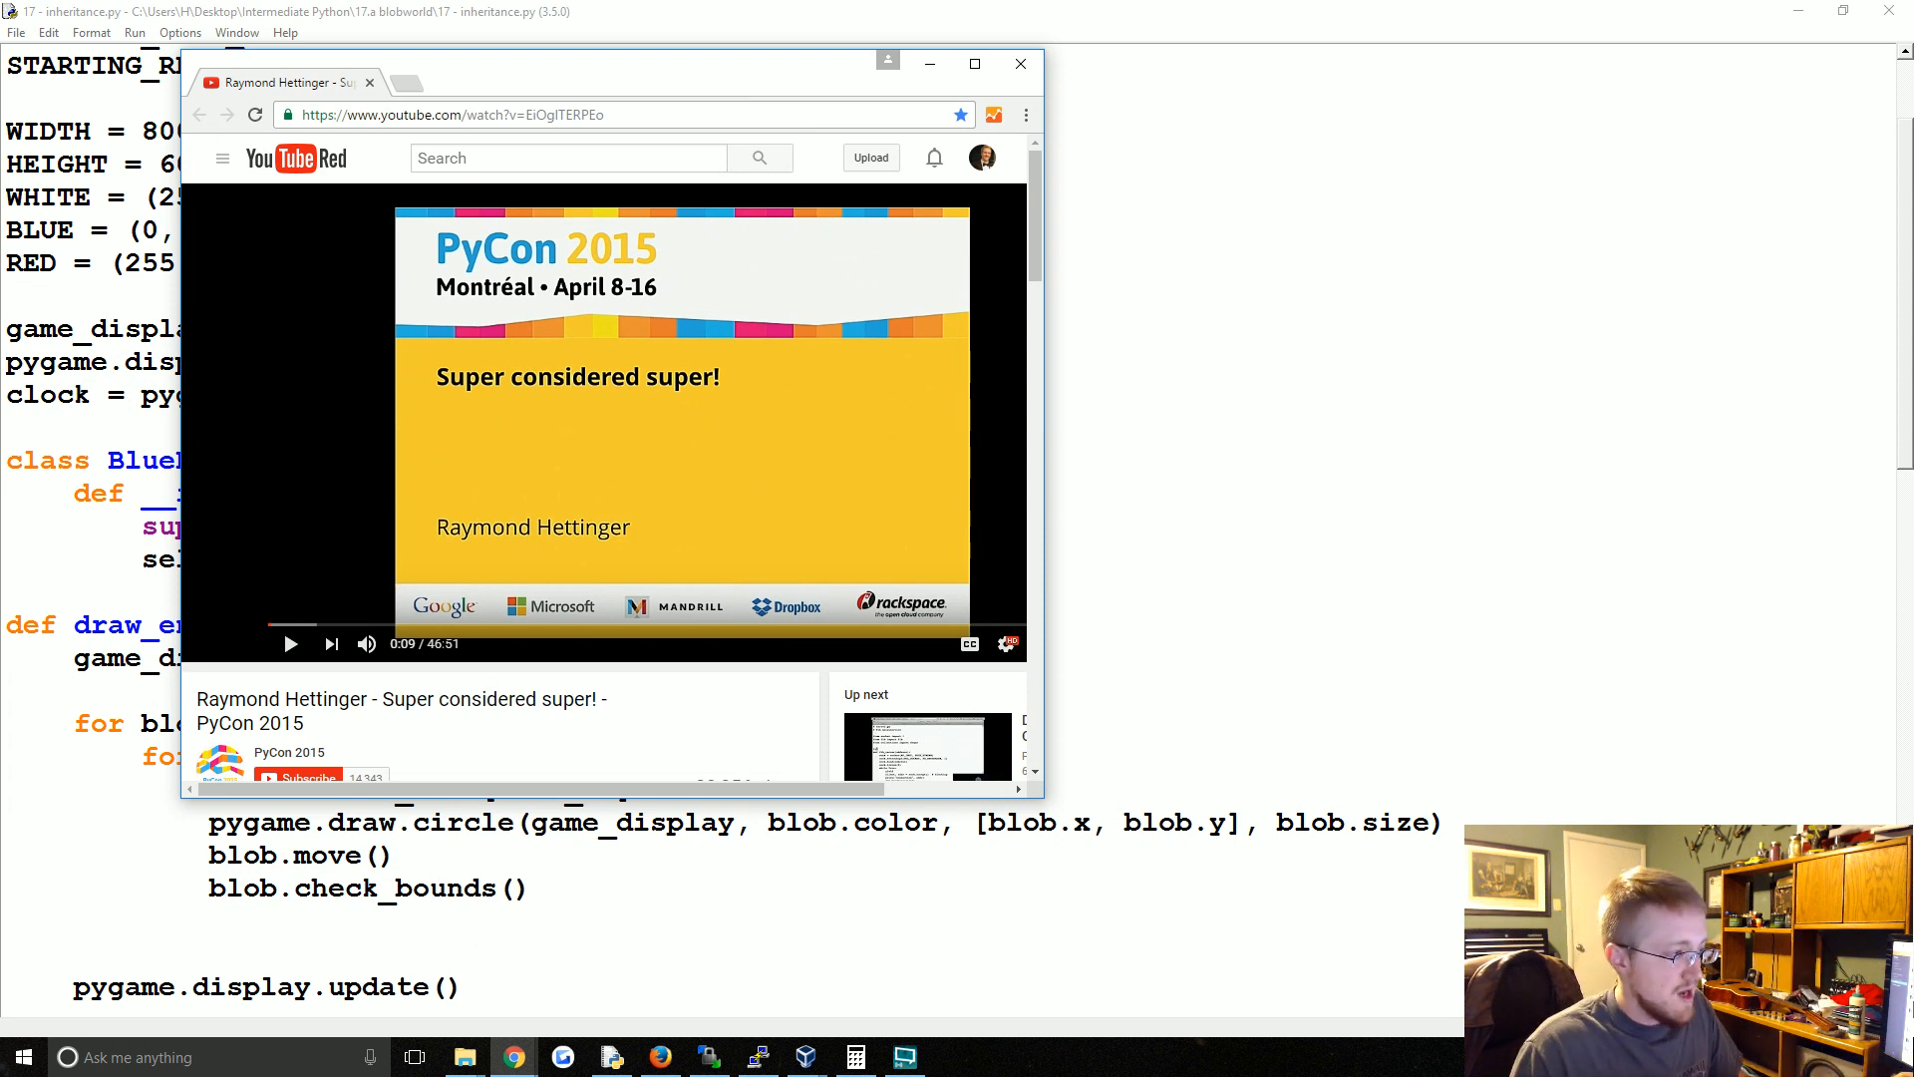
- Scroll the YouTube page of the 'Super considered super!' talk
scroll(down, 3)
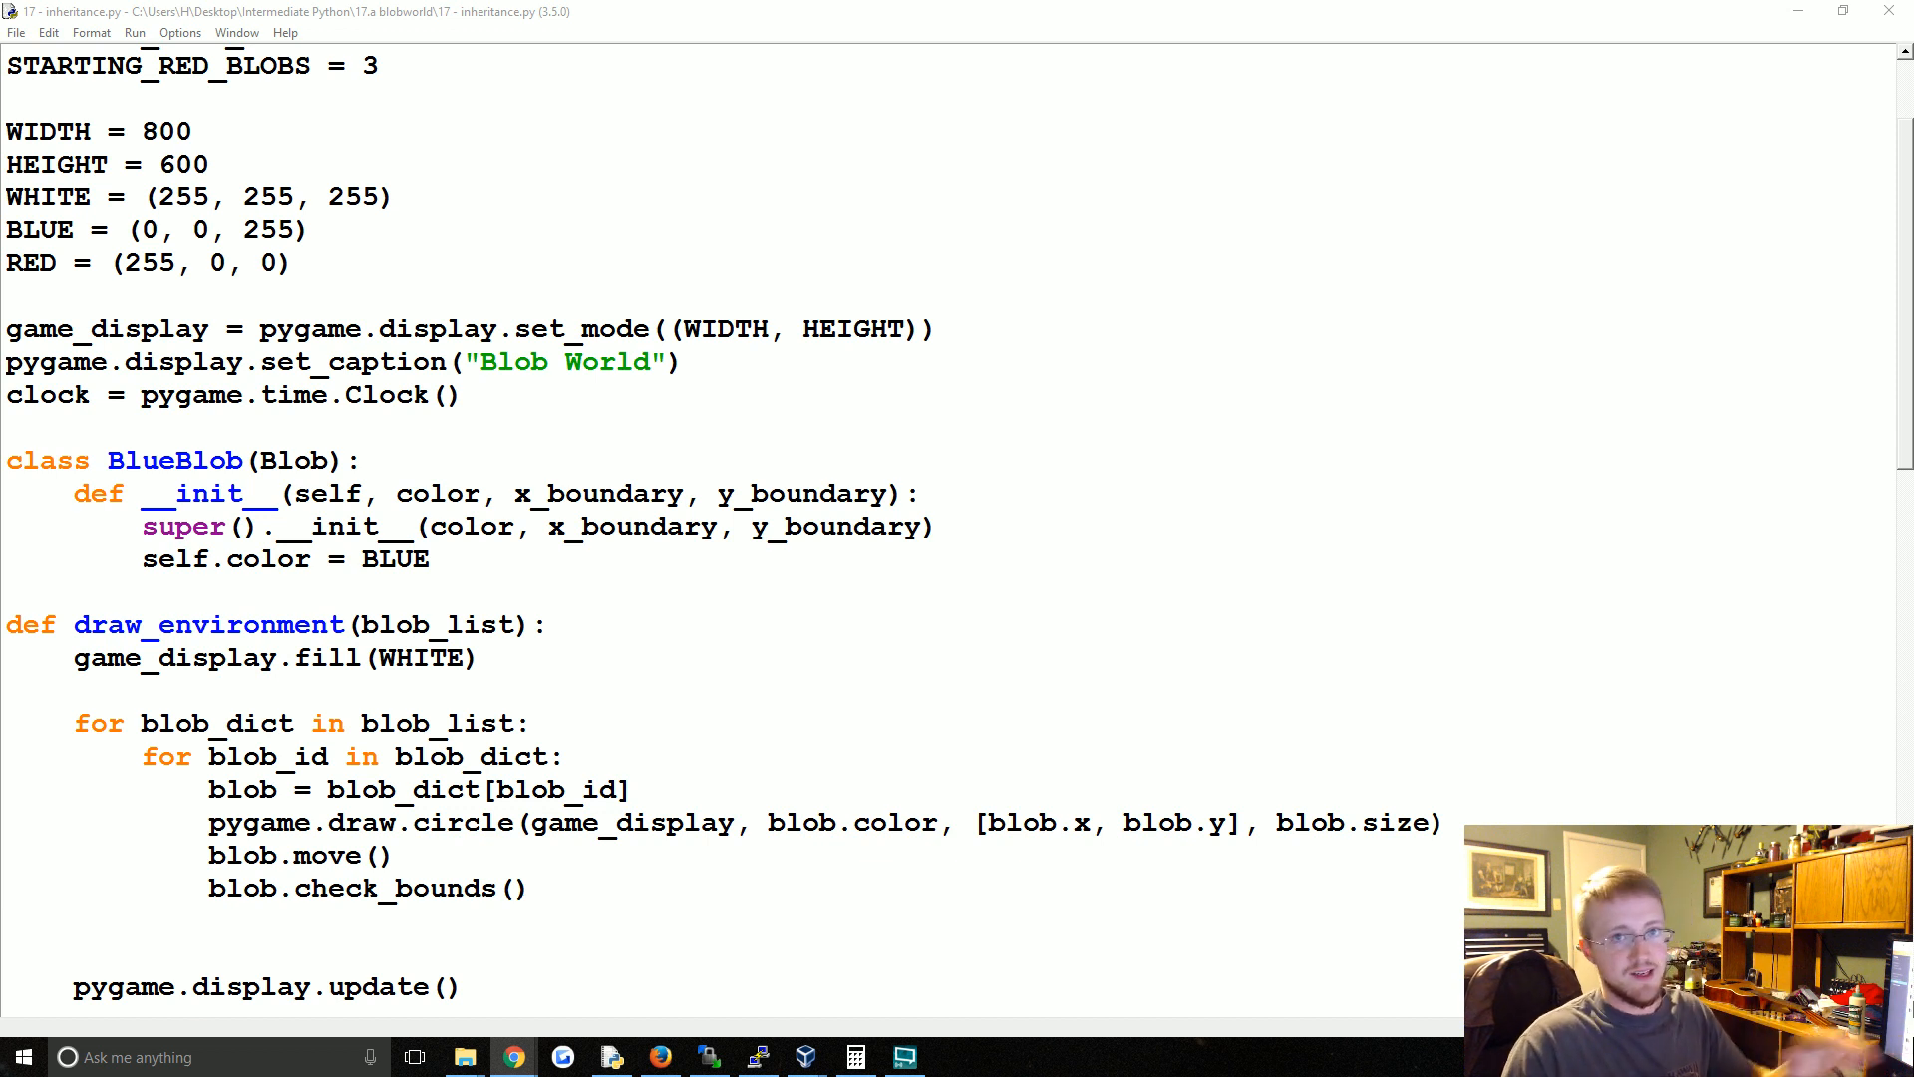
- Review BlueBlob's __init__, highlighting the inherited super().__init__ call while explaining it
click(430, 558)
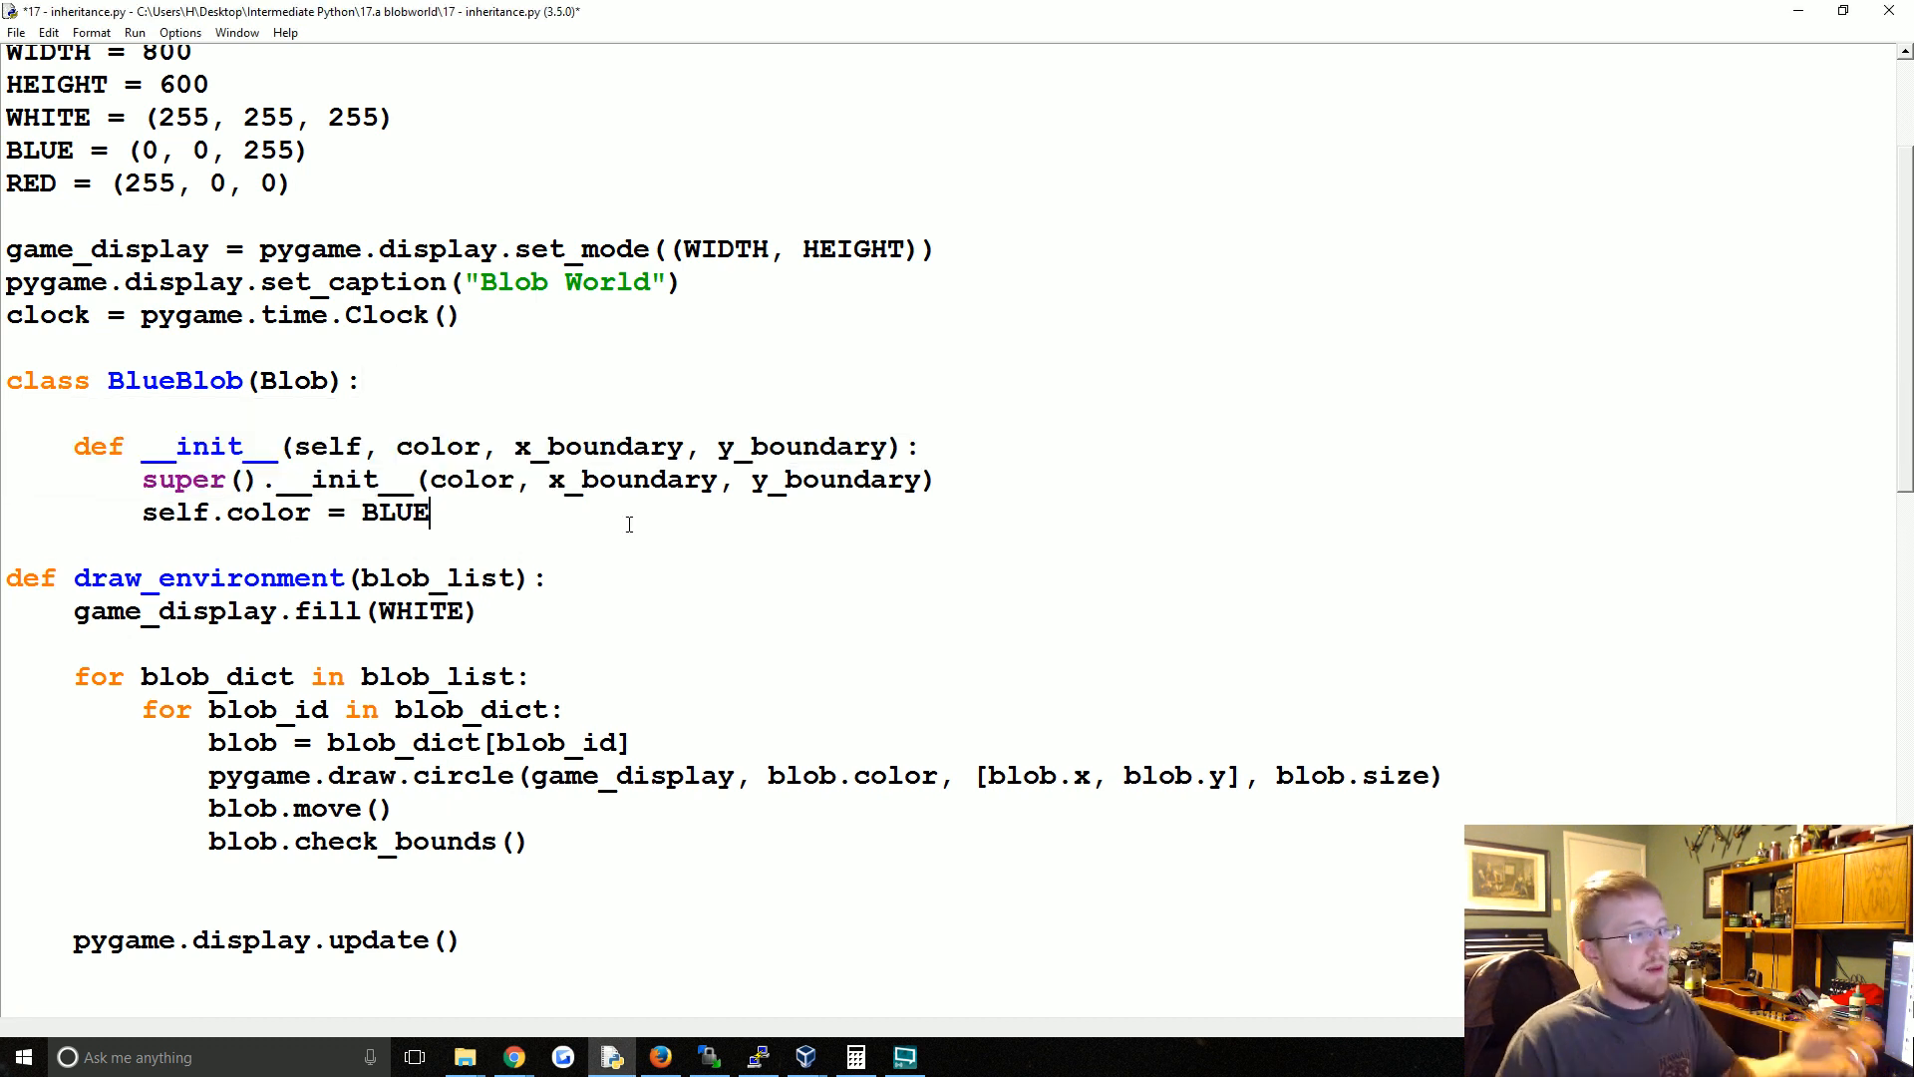
mouse_move(582, 624)
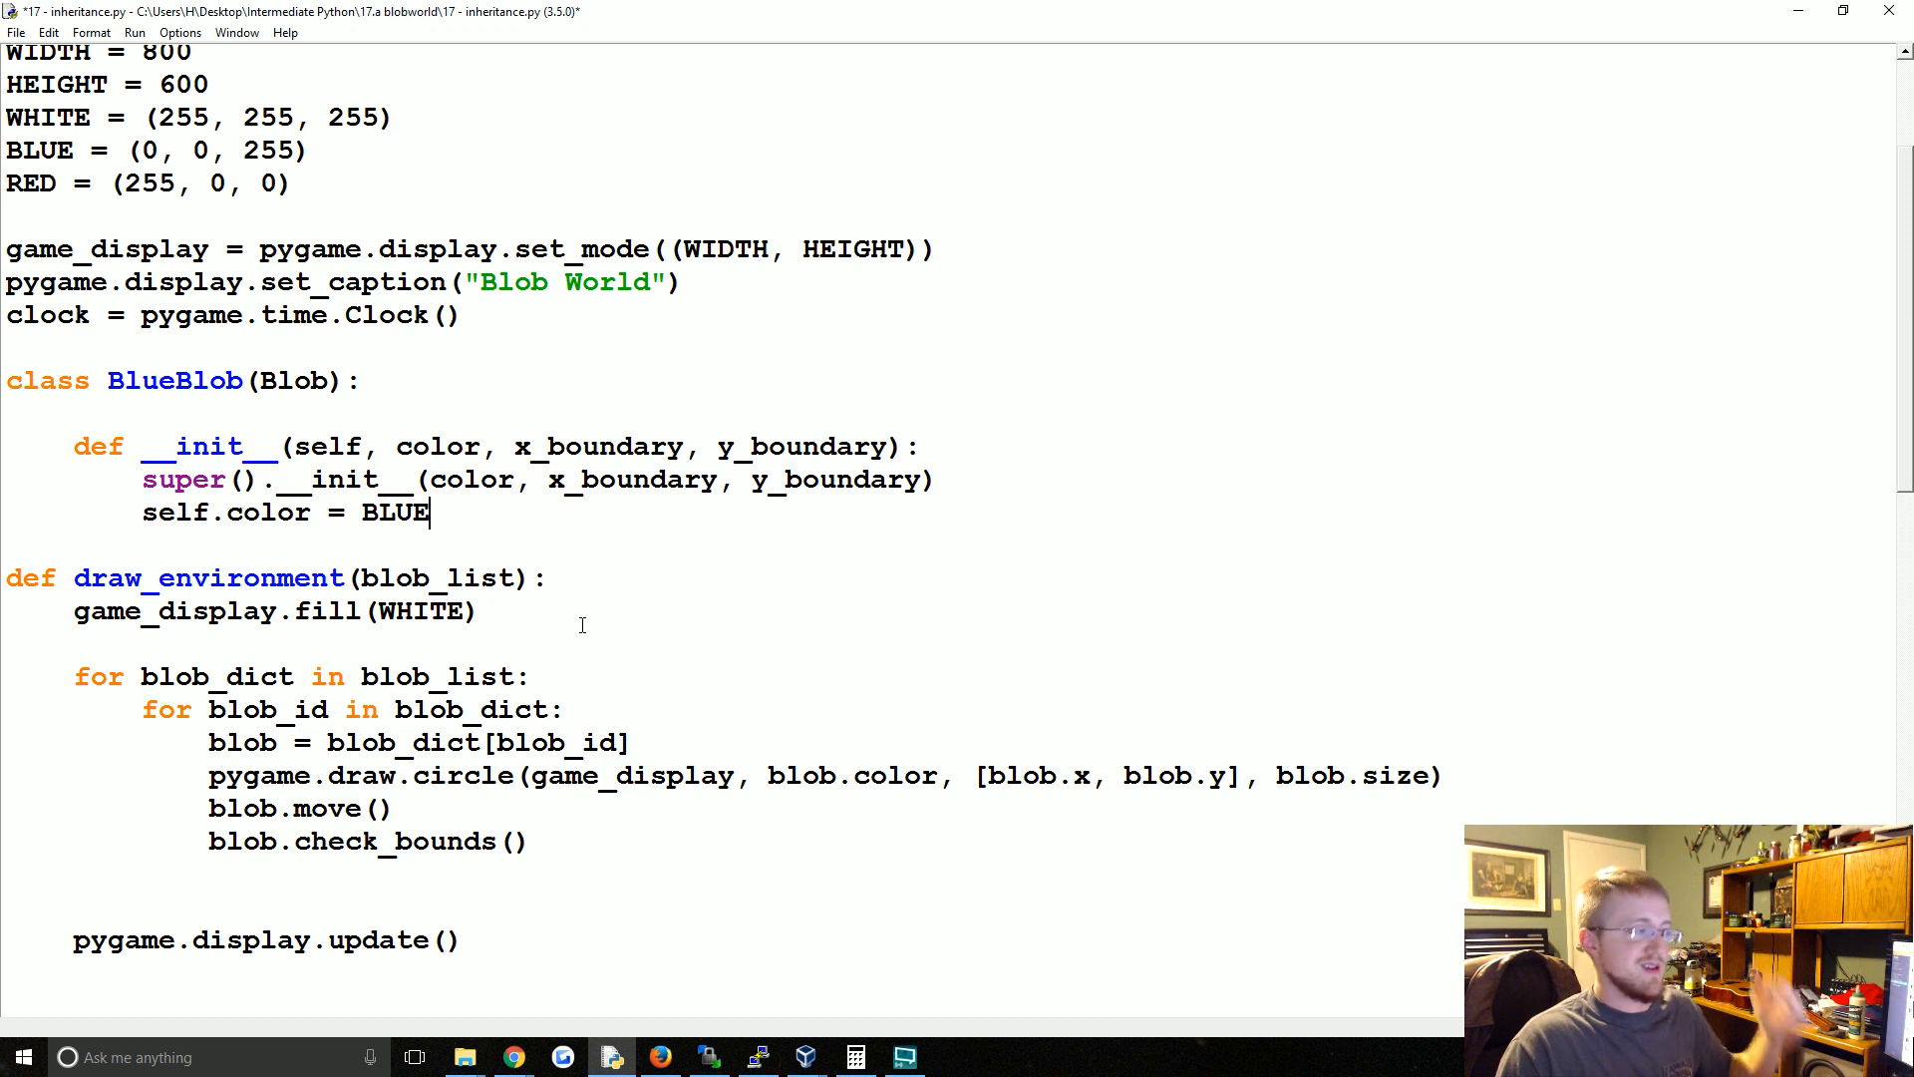
mouse_move(465, 546)
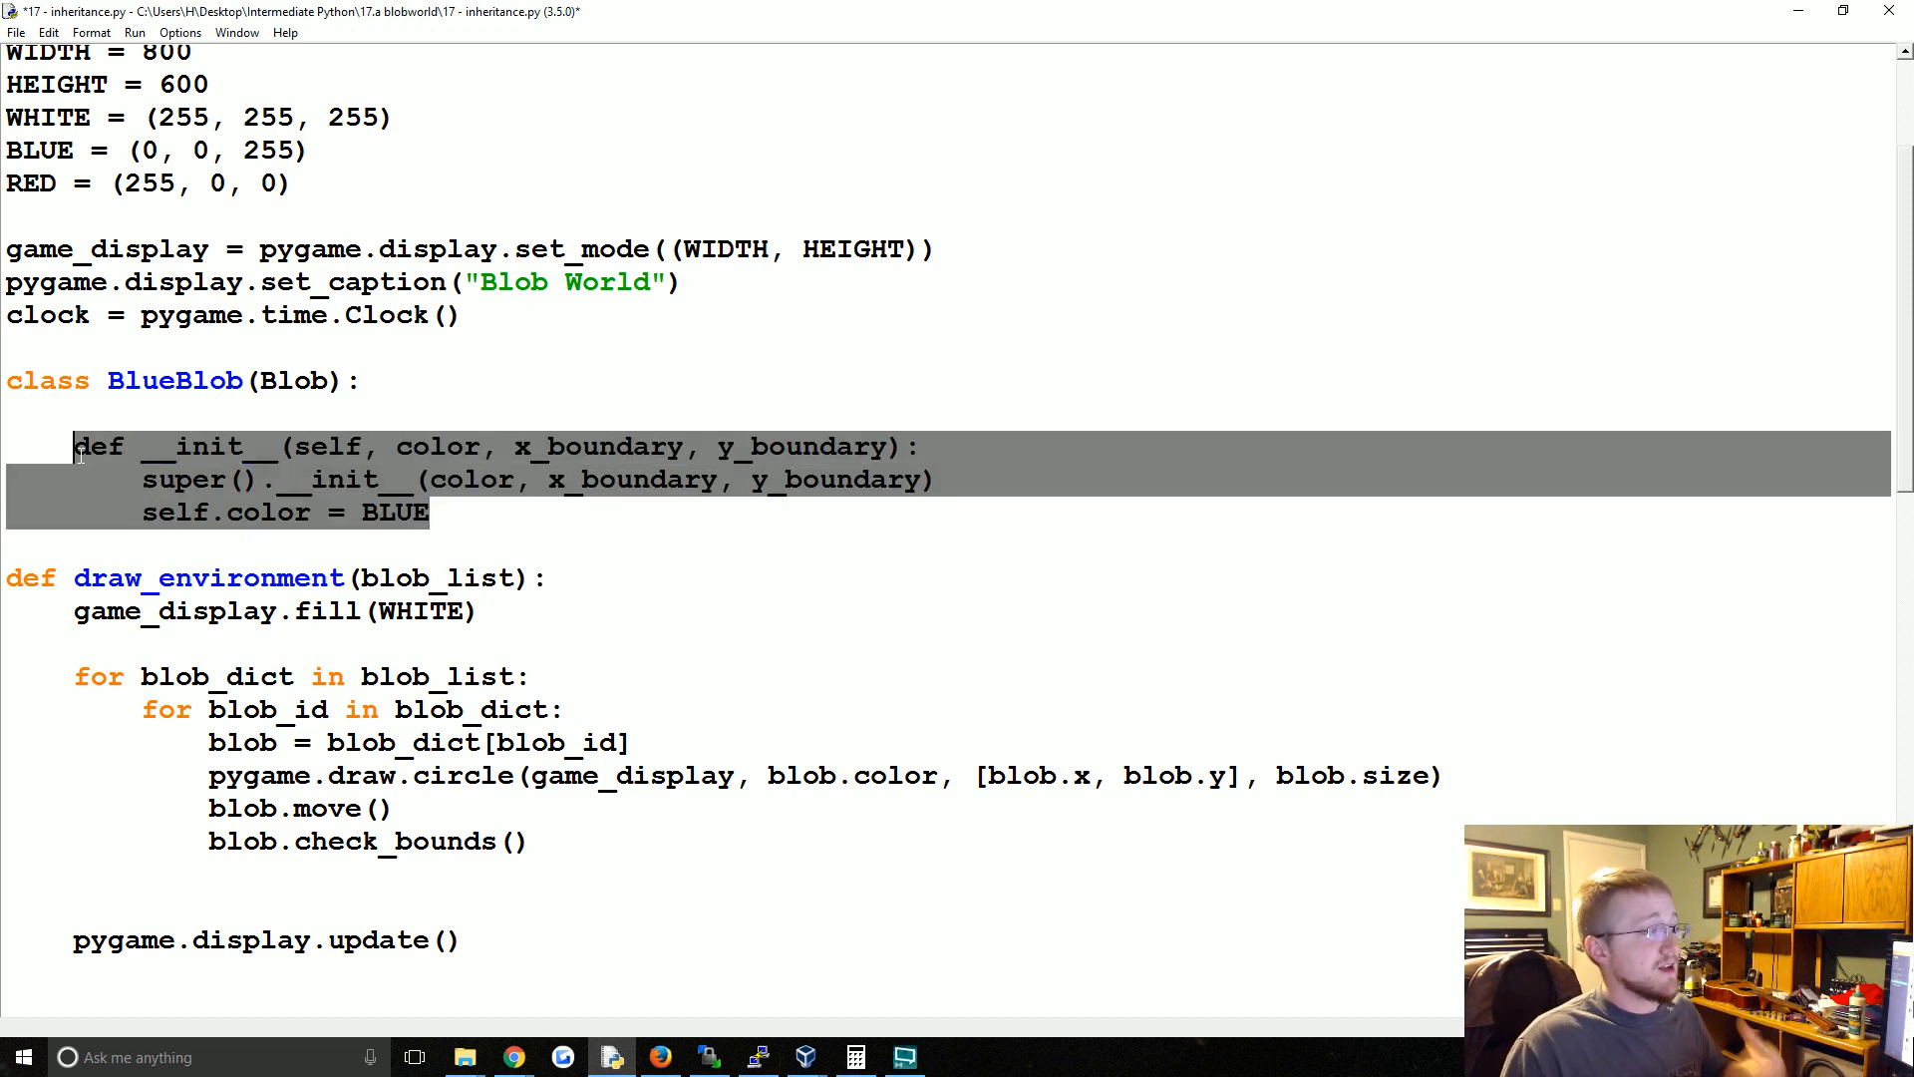
click(456, 554)
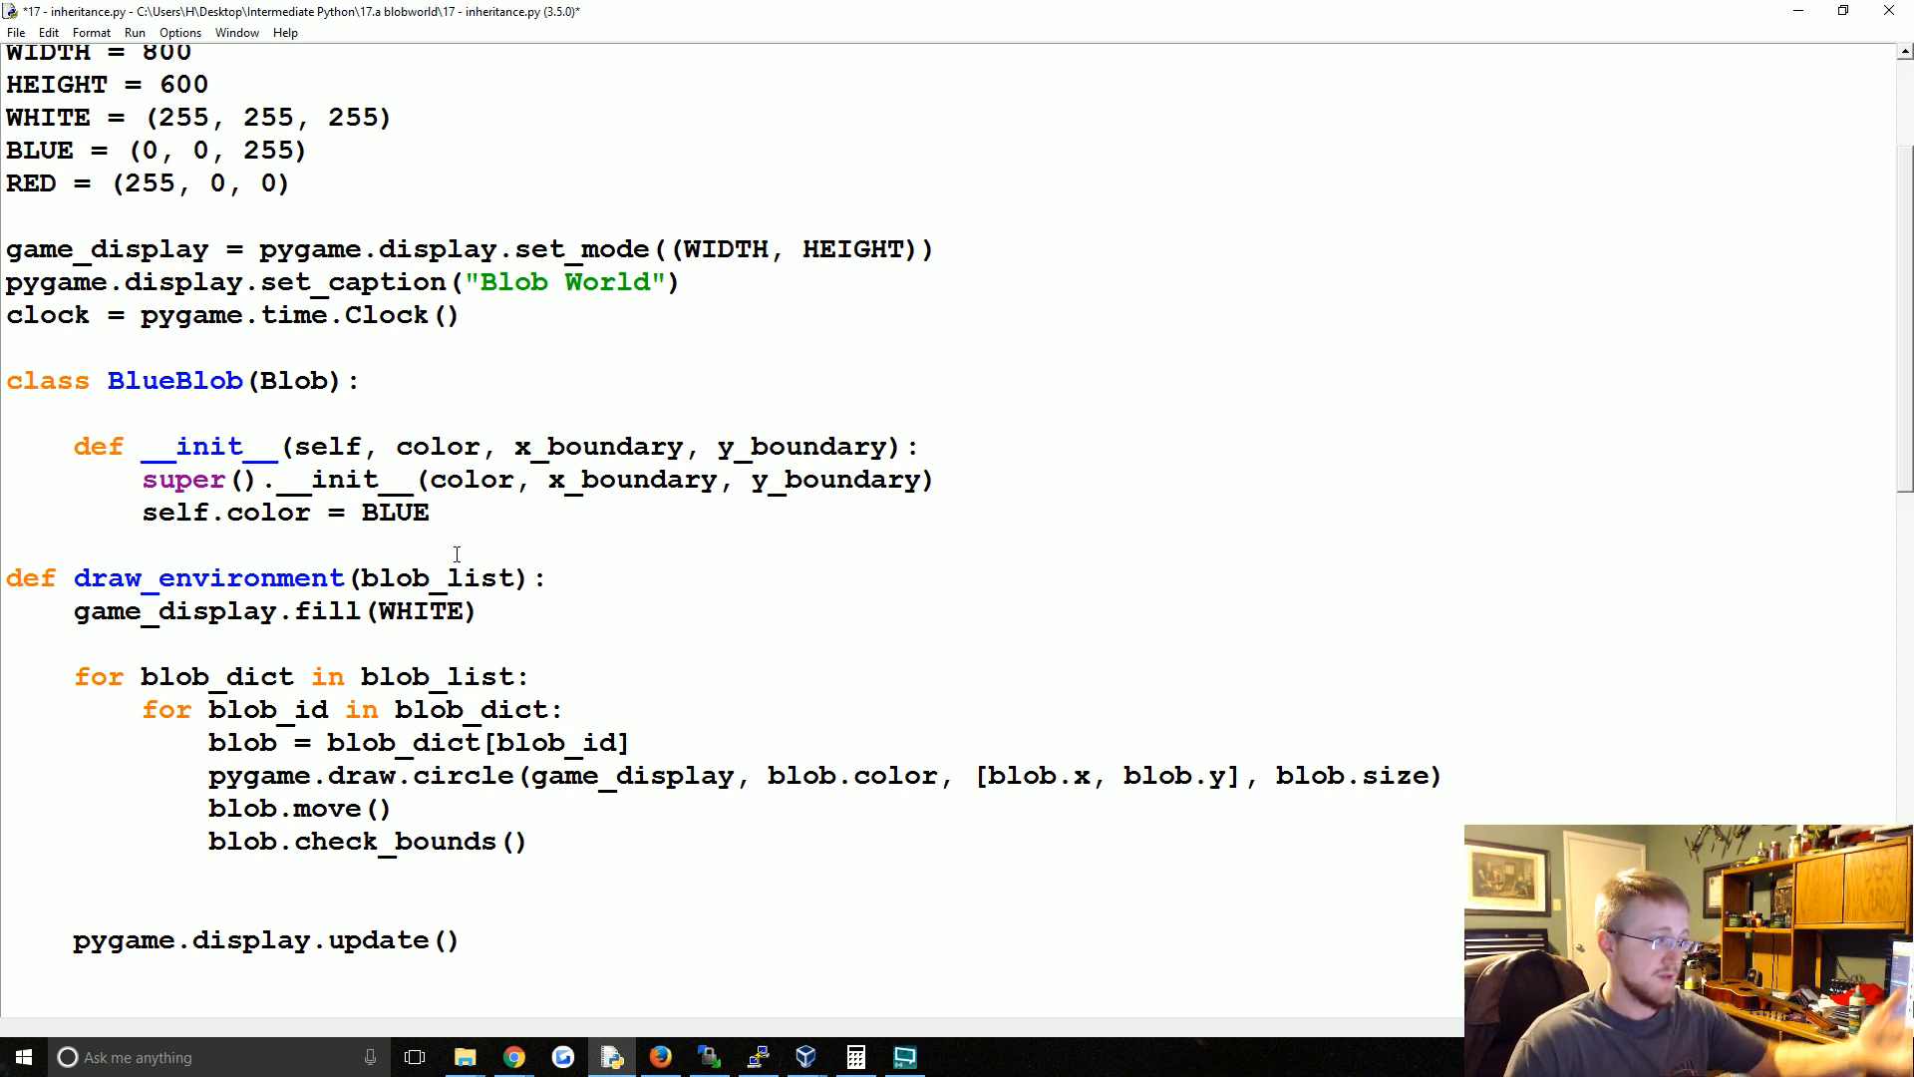
click(399, 479)
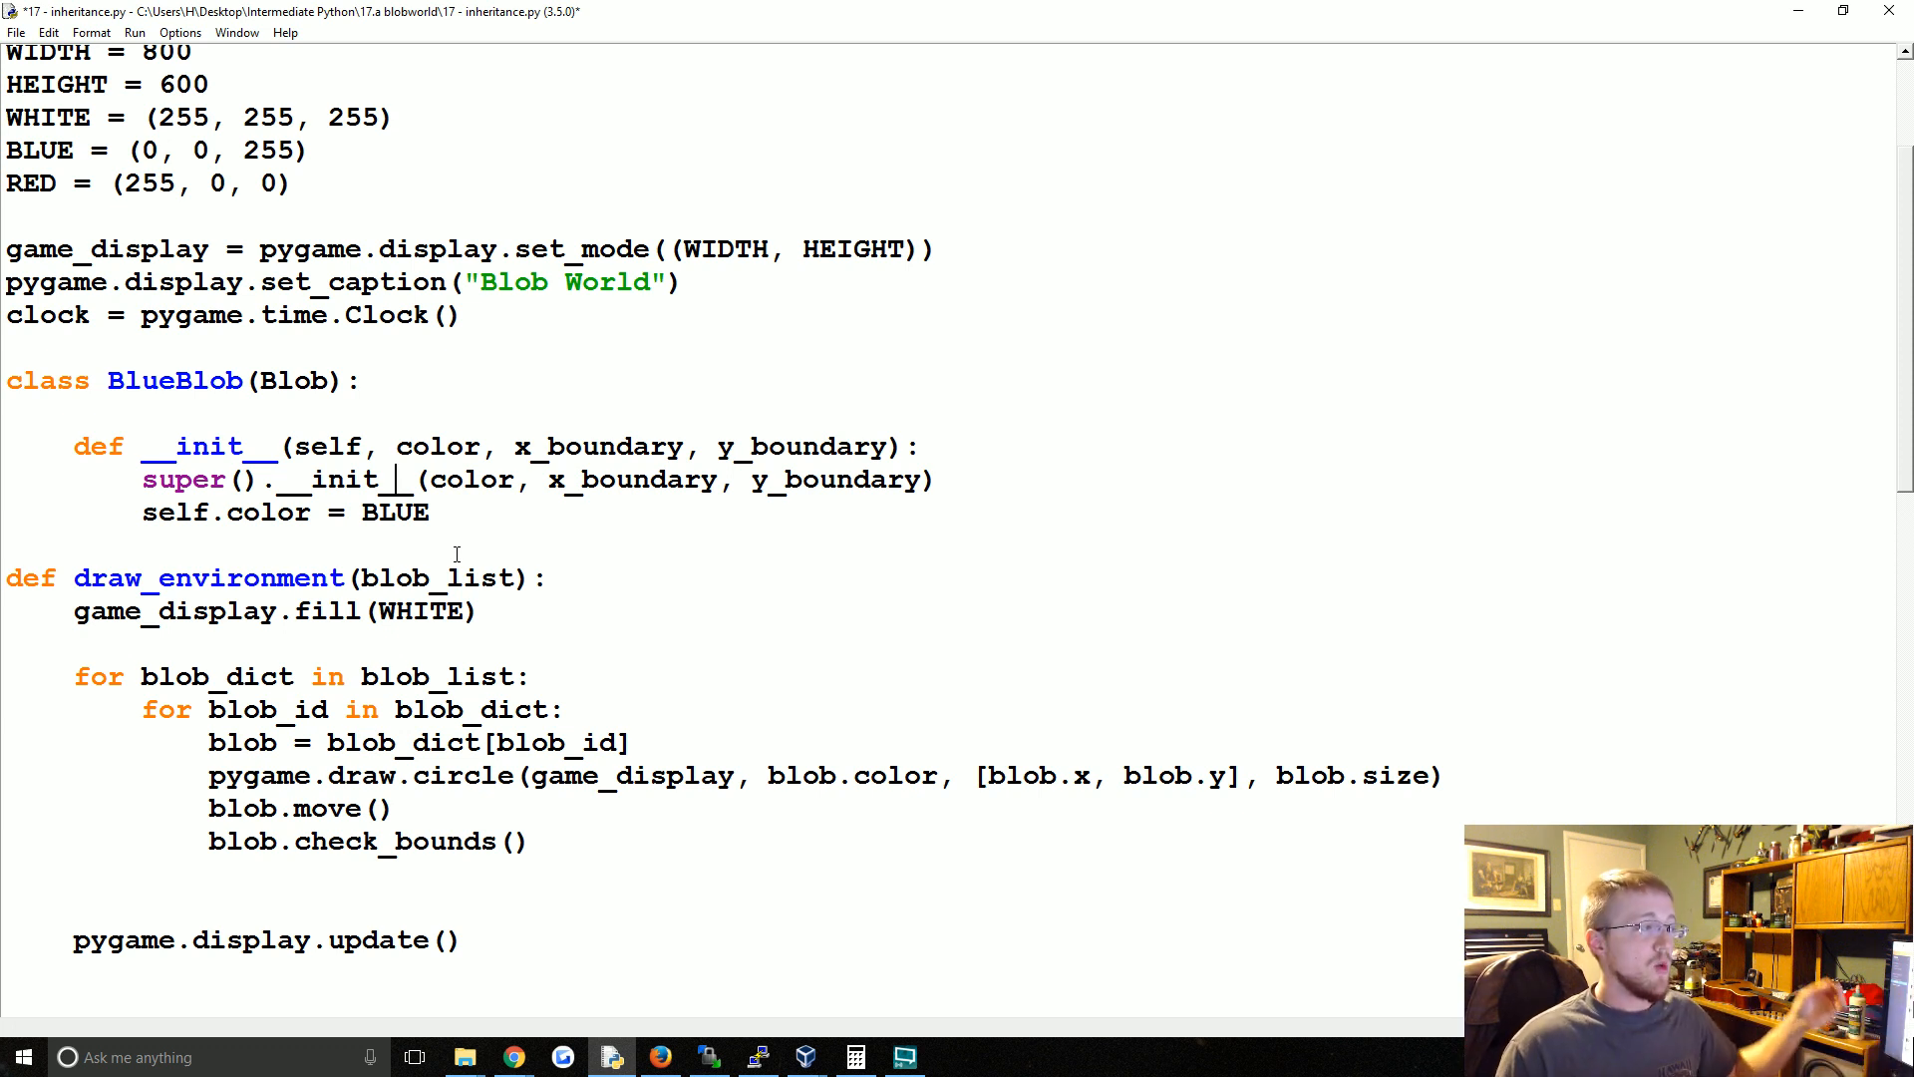
mouse_move(162, 461)
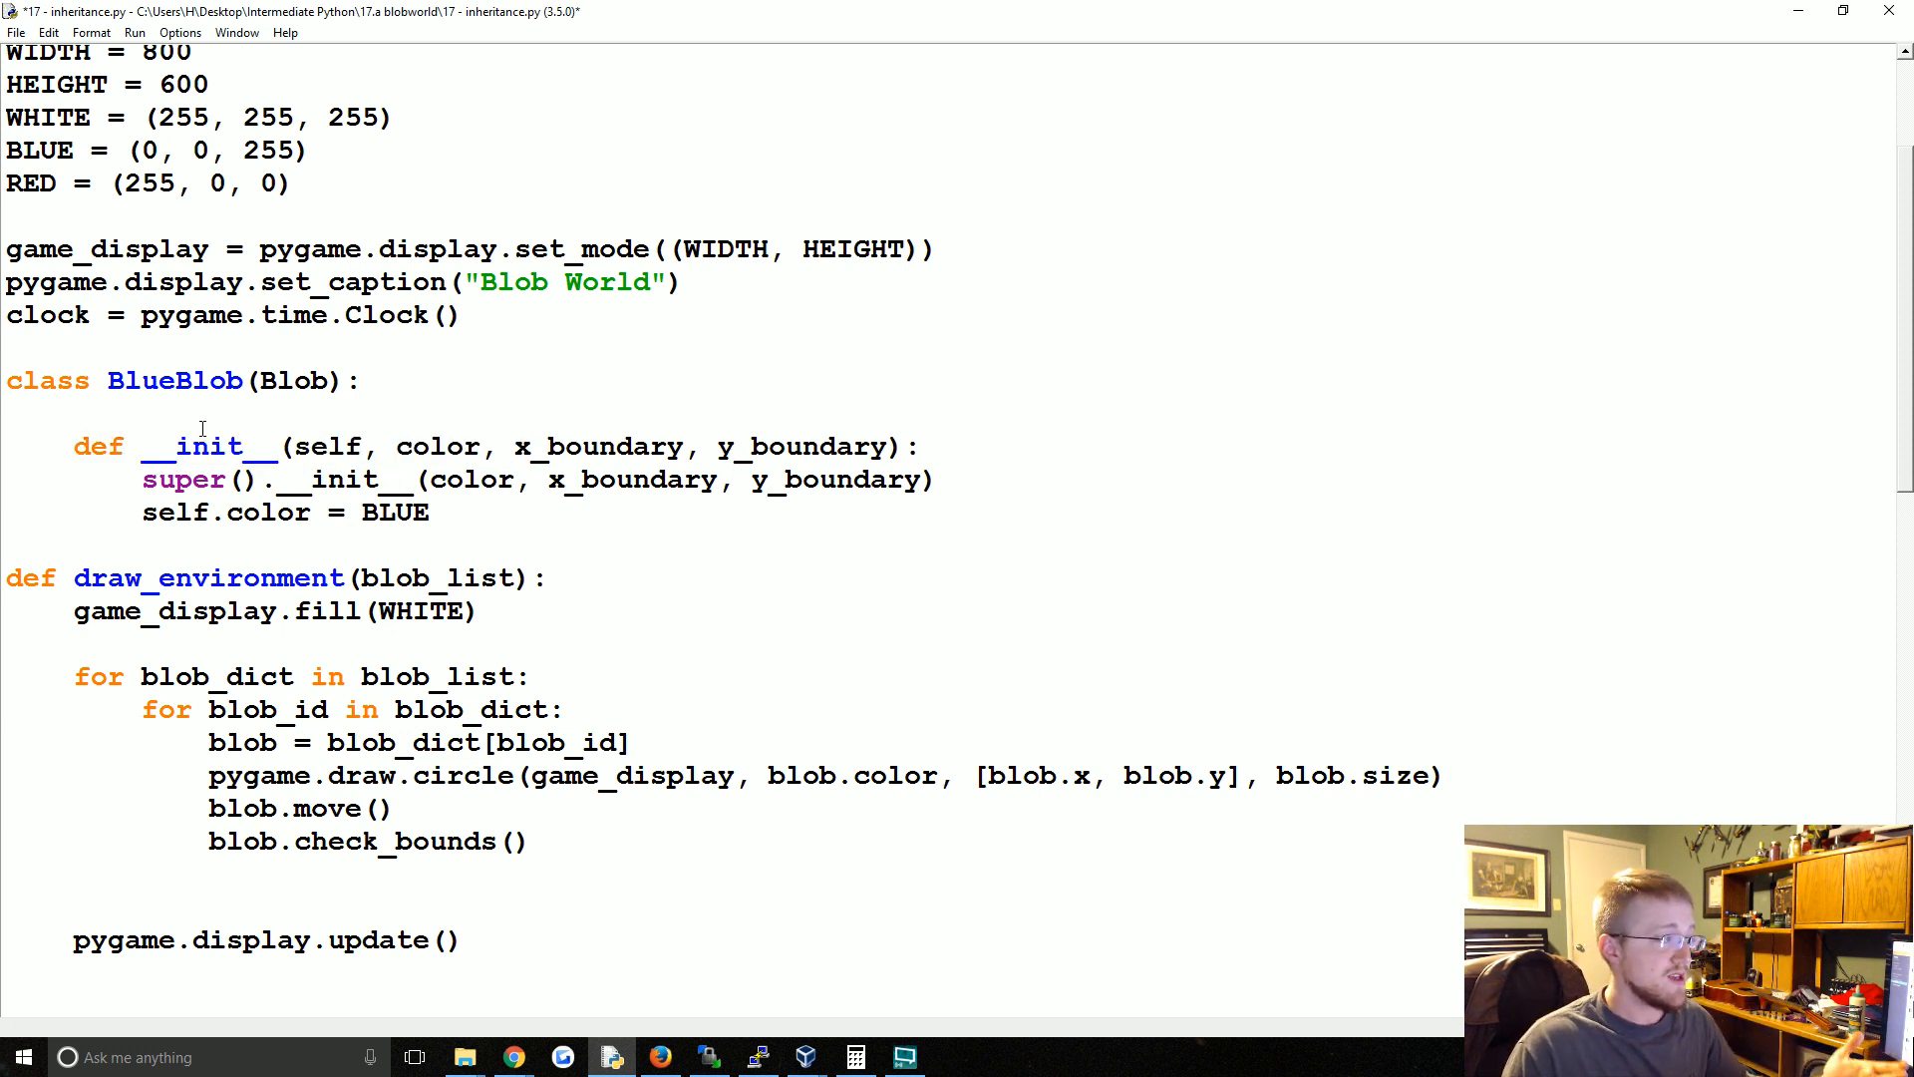
double_click(207, 444)
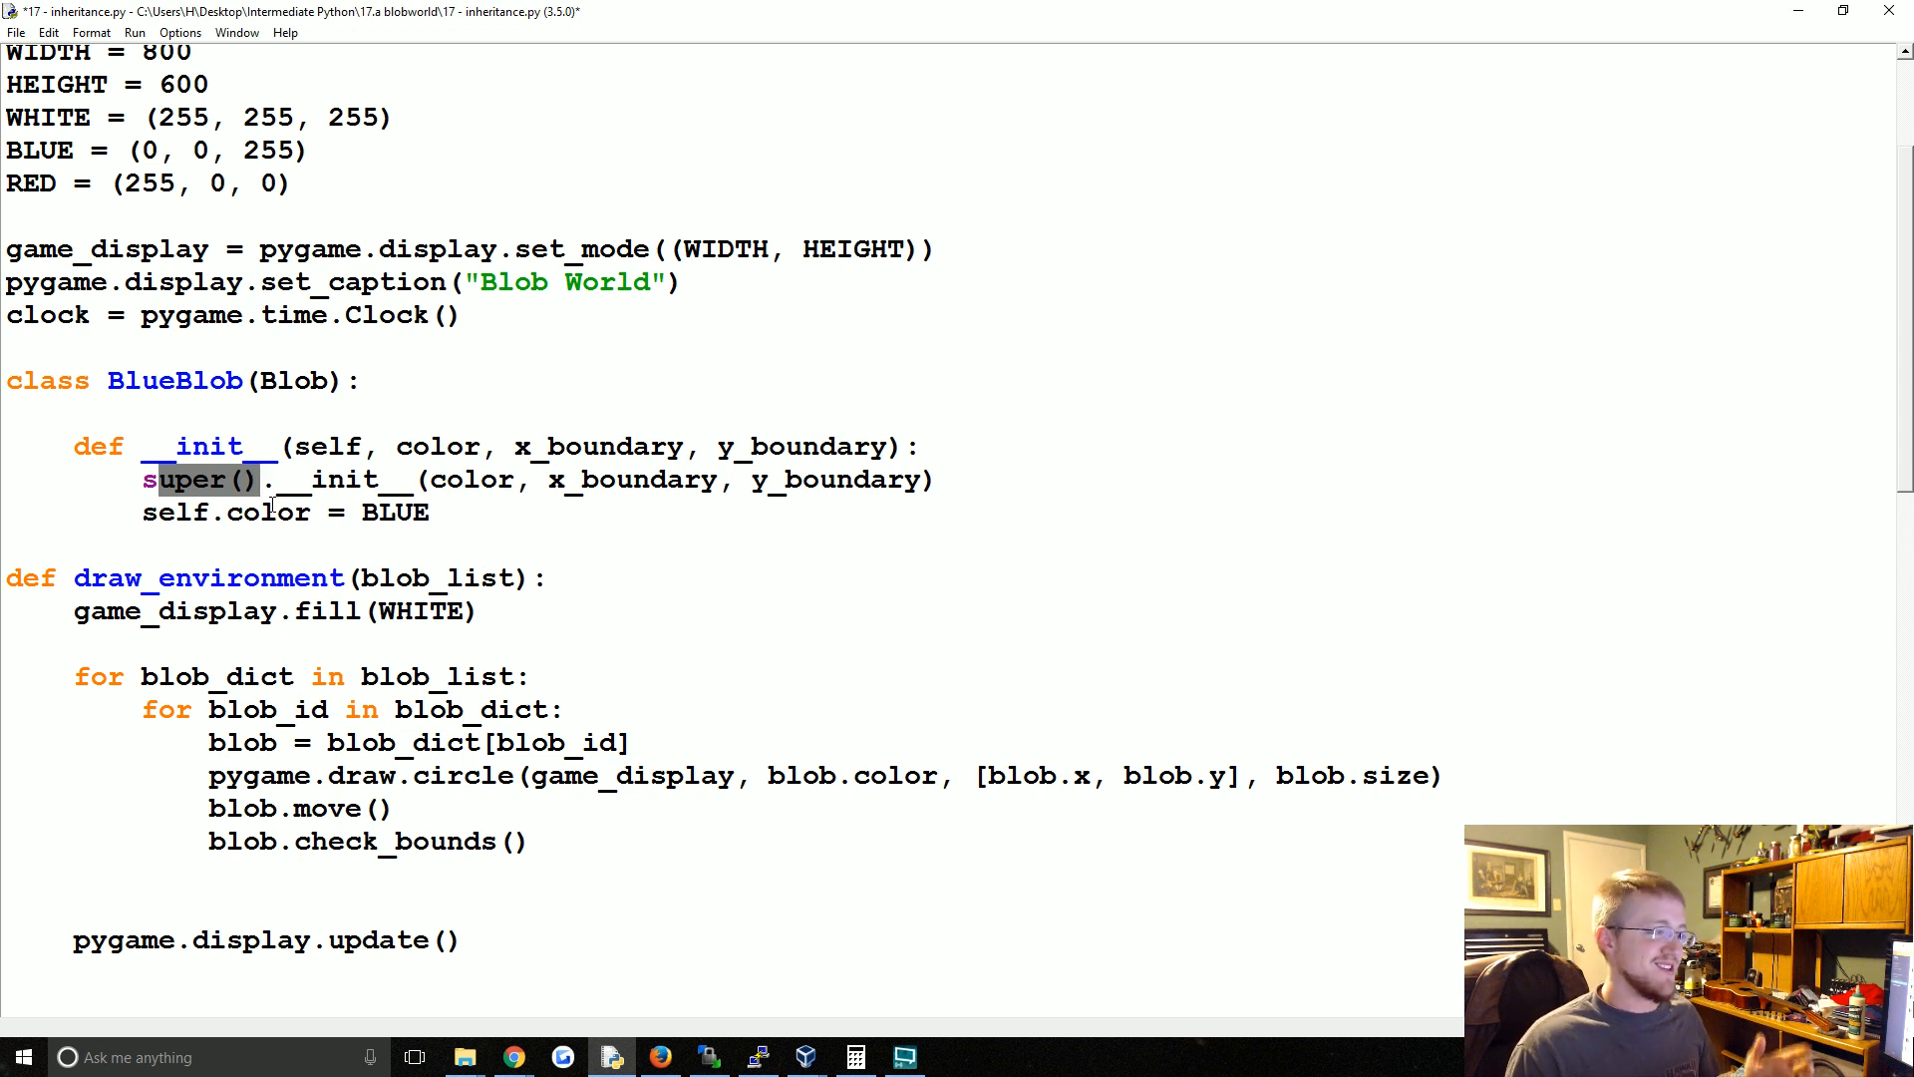
mouse_move(513, 494)
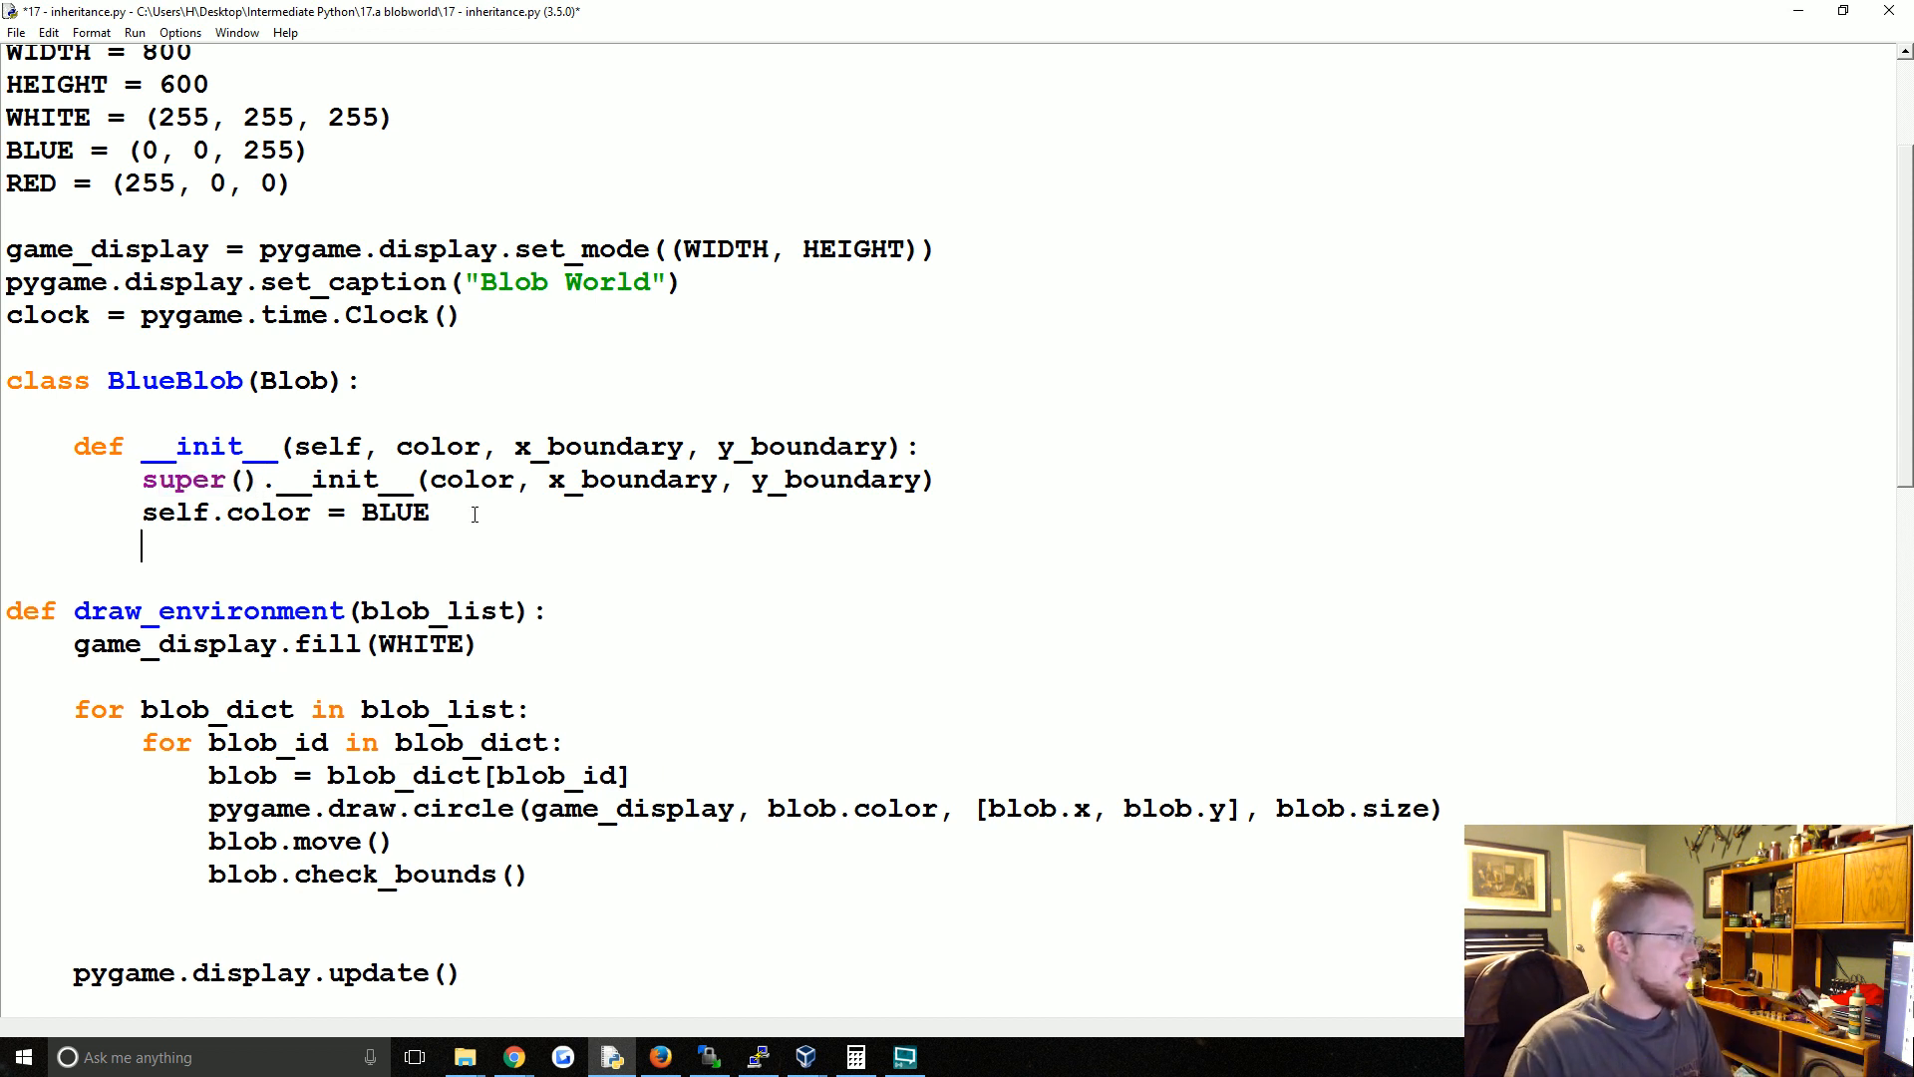
- Add a move_fast(self) method setting self.x and self.y to random.randrange(-7,7)
text(def mo)
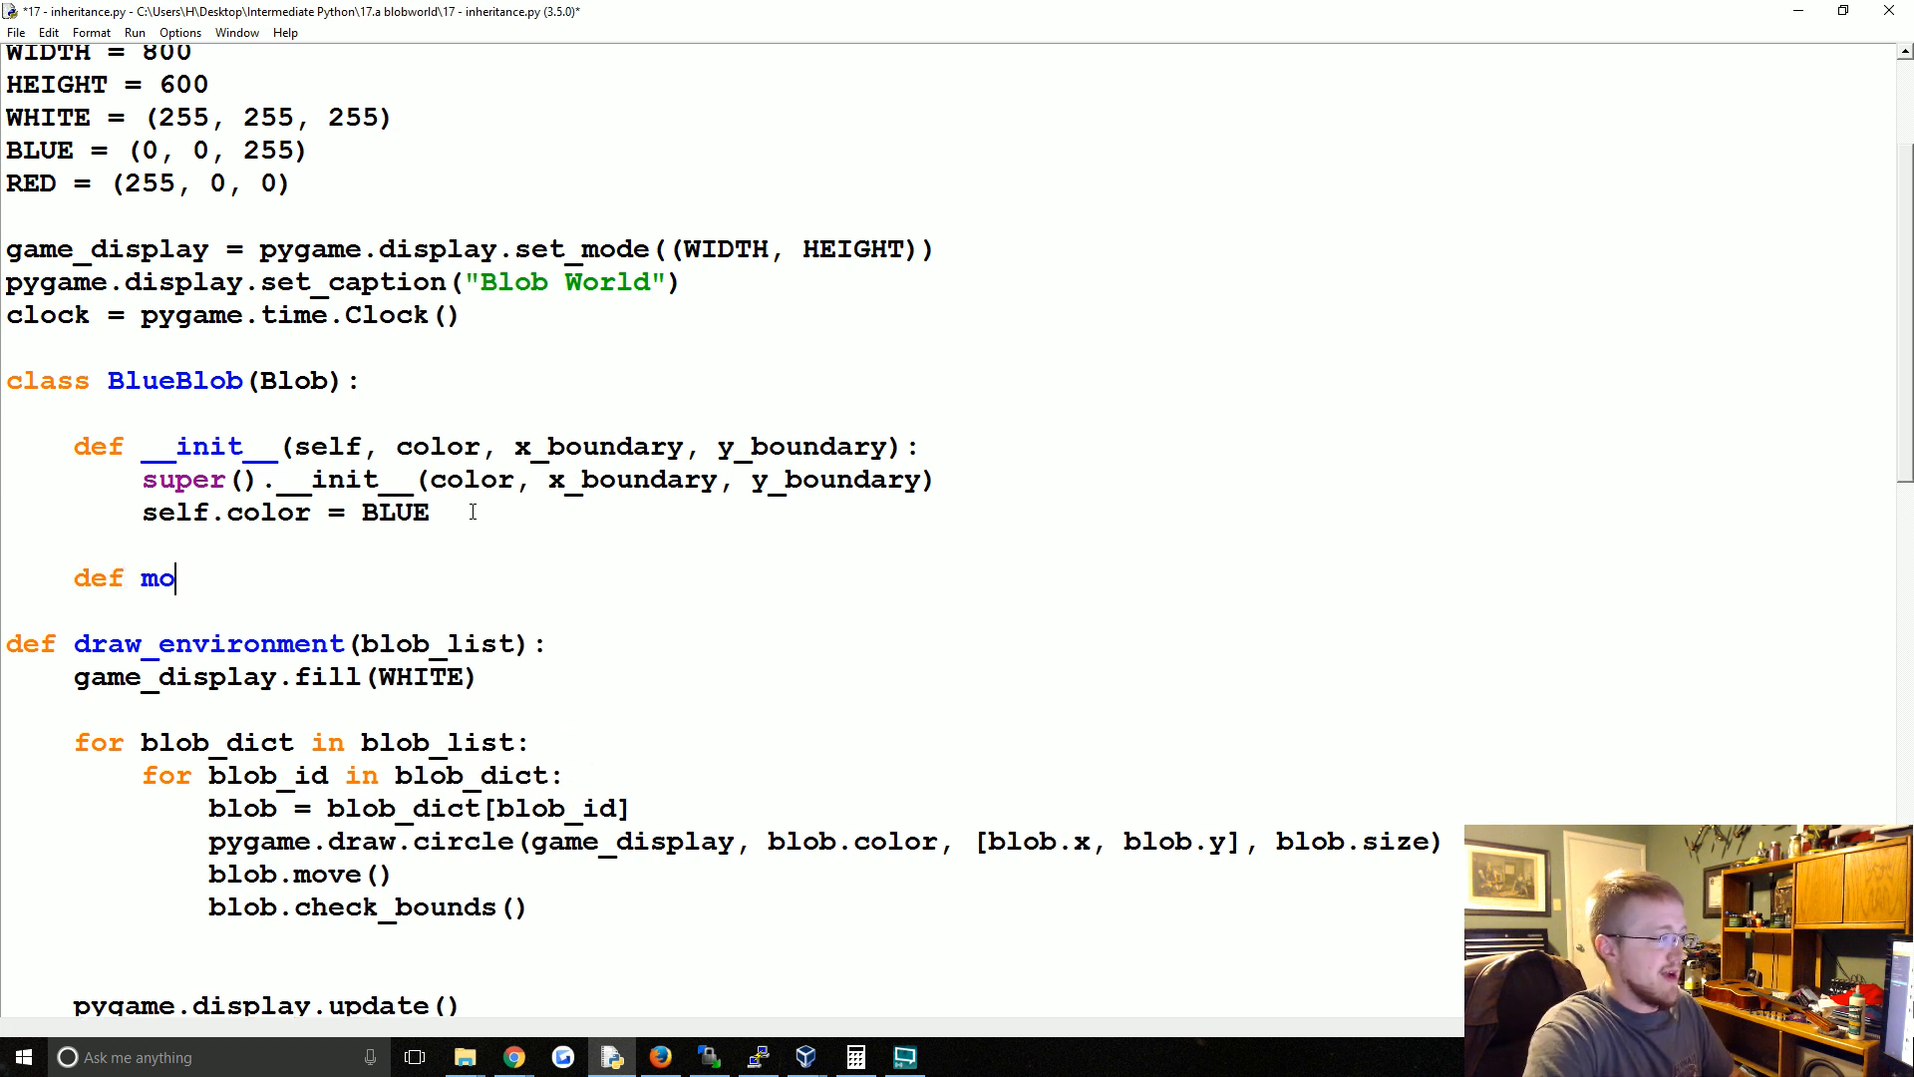
text(ve())
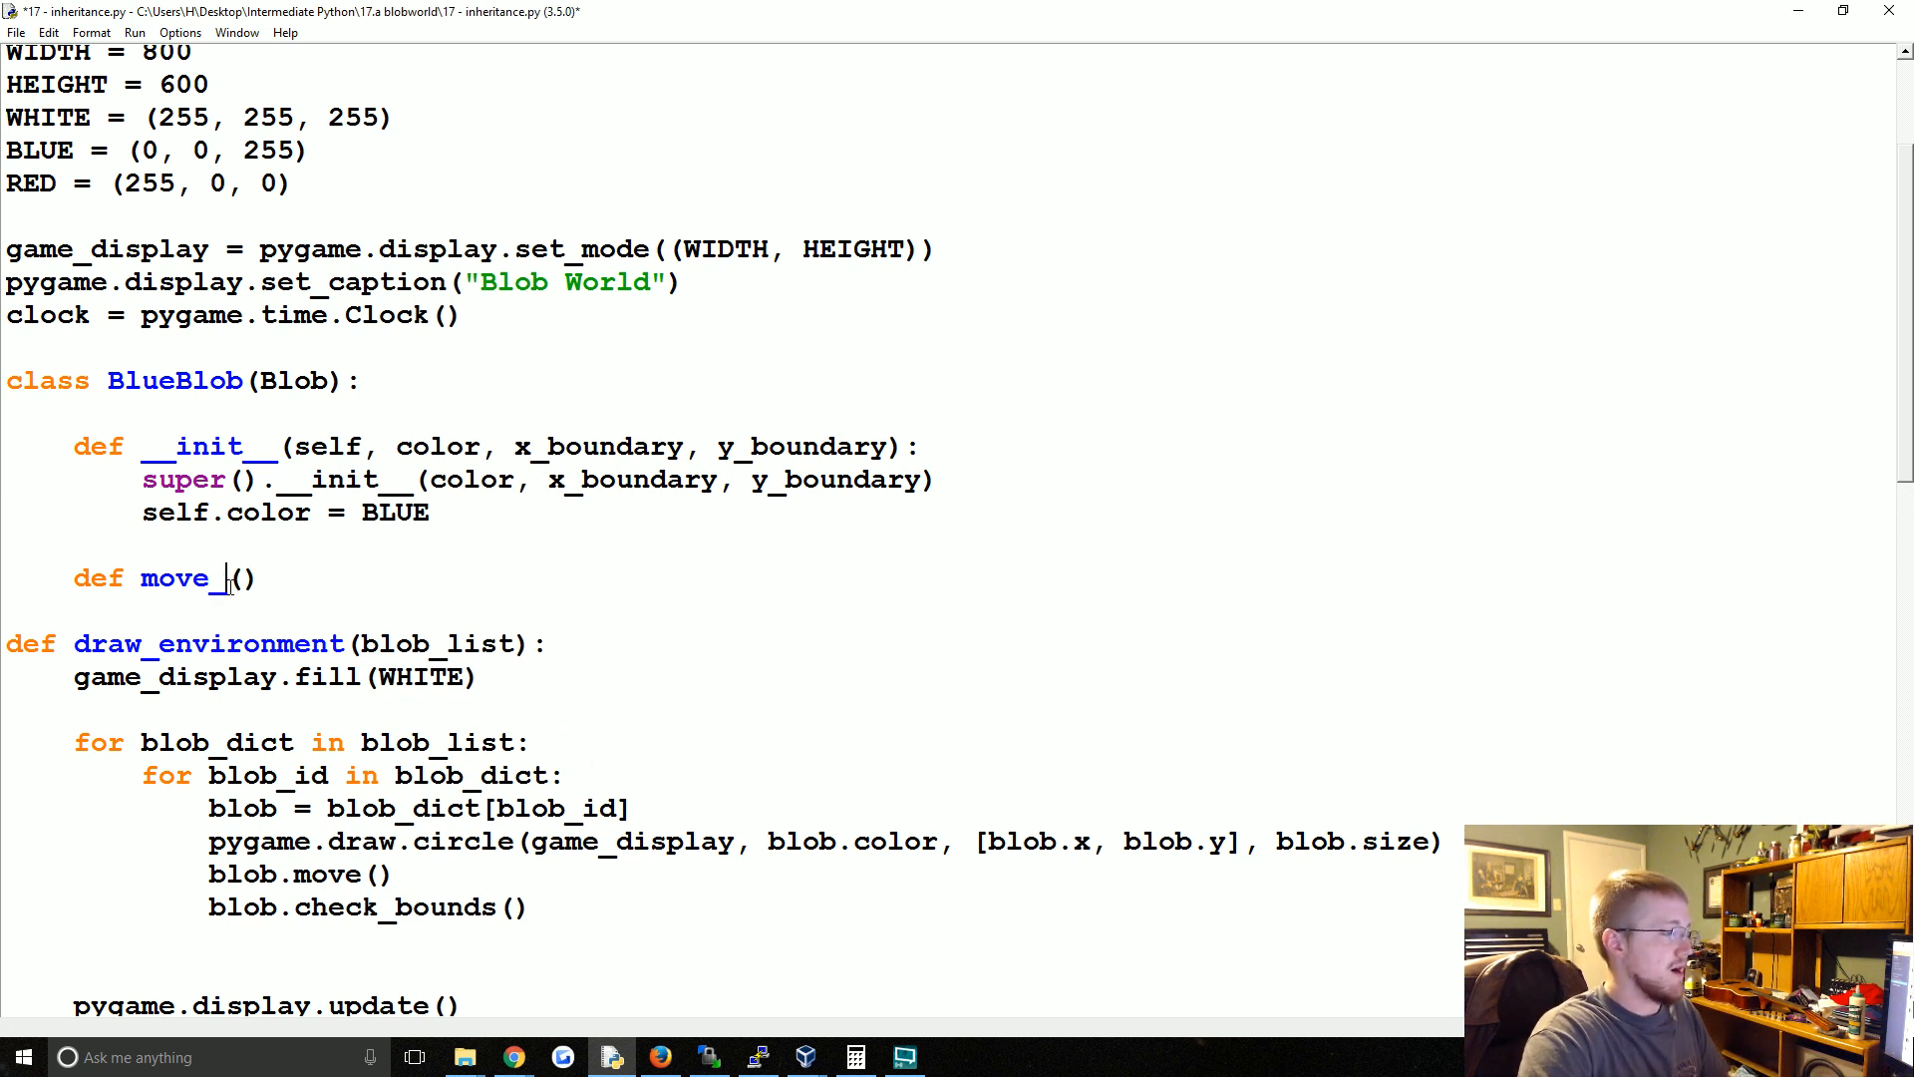
text(fast)
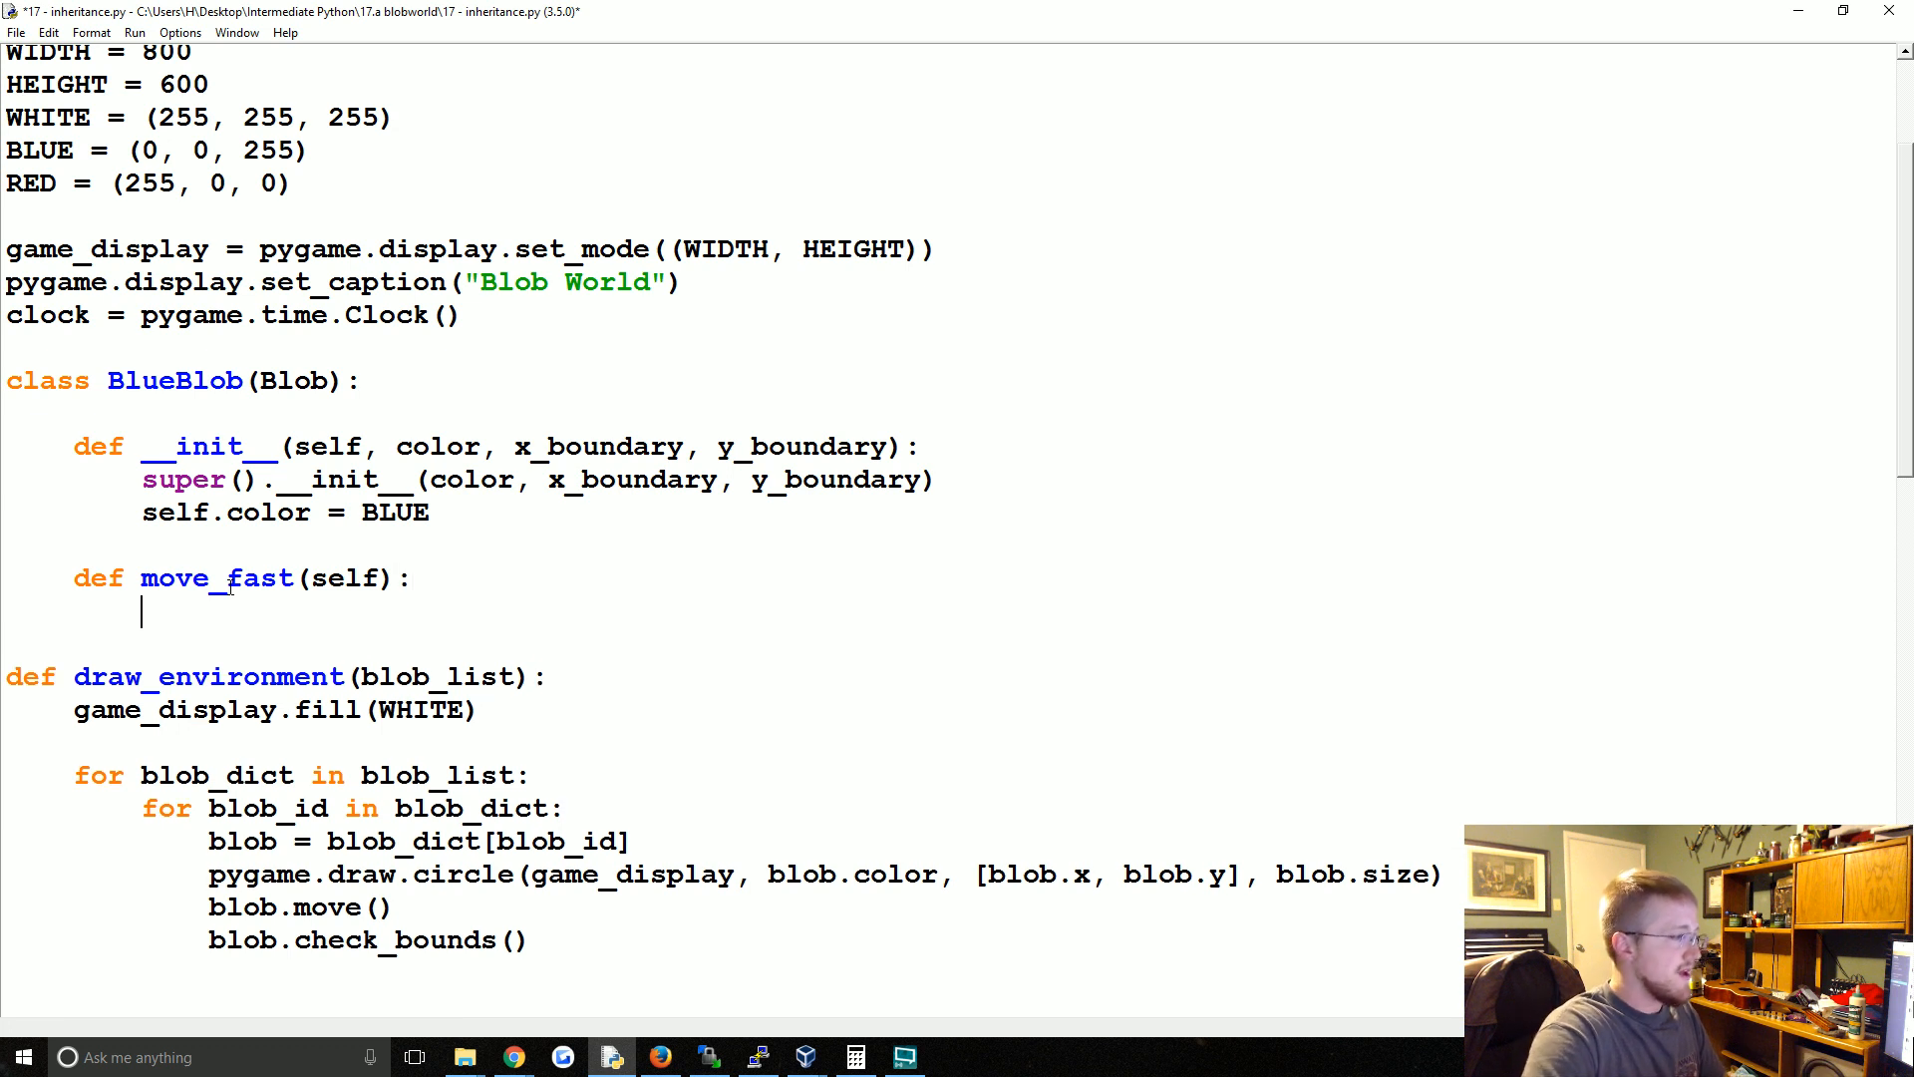
text(self.x)
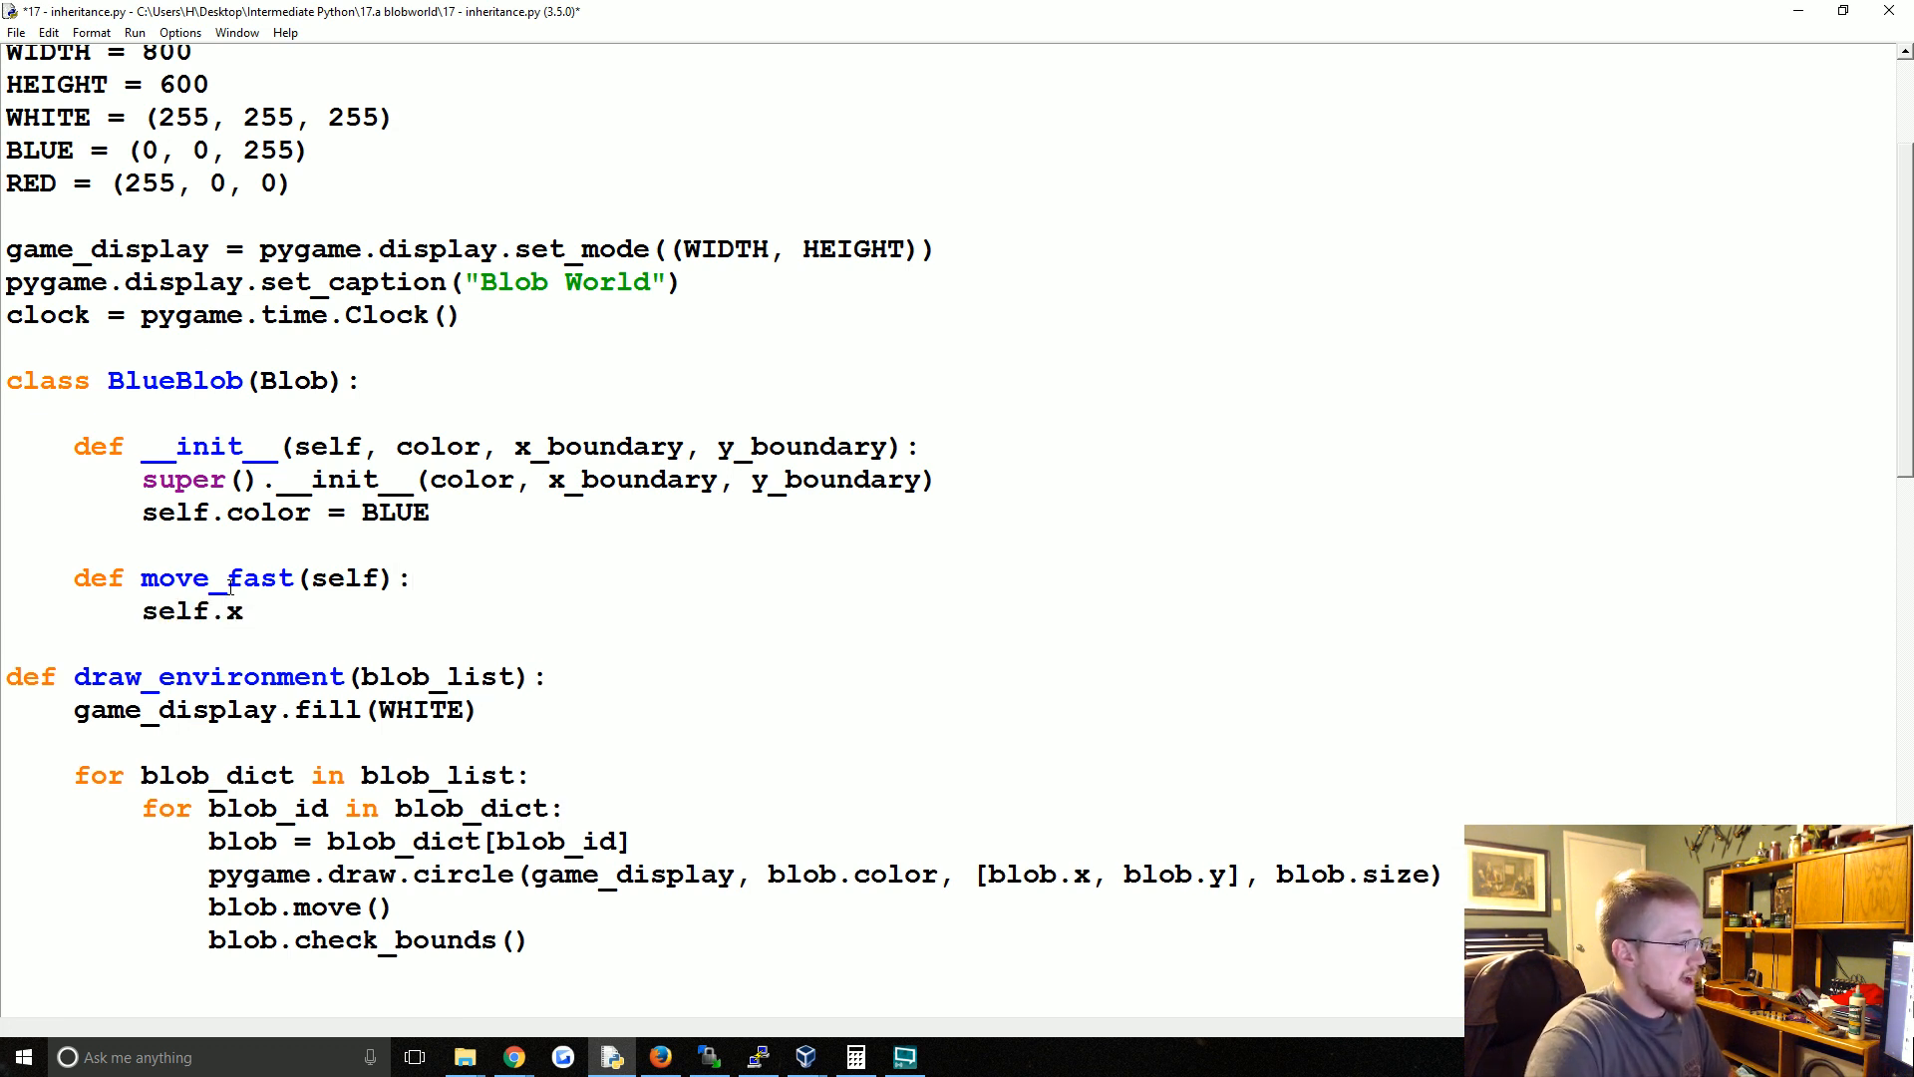
text(=)
text(self.y =)
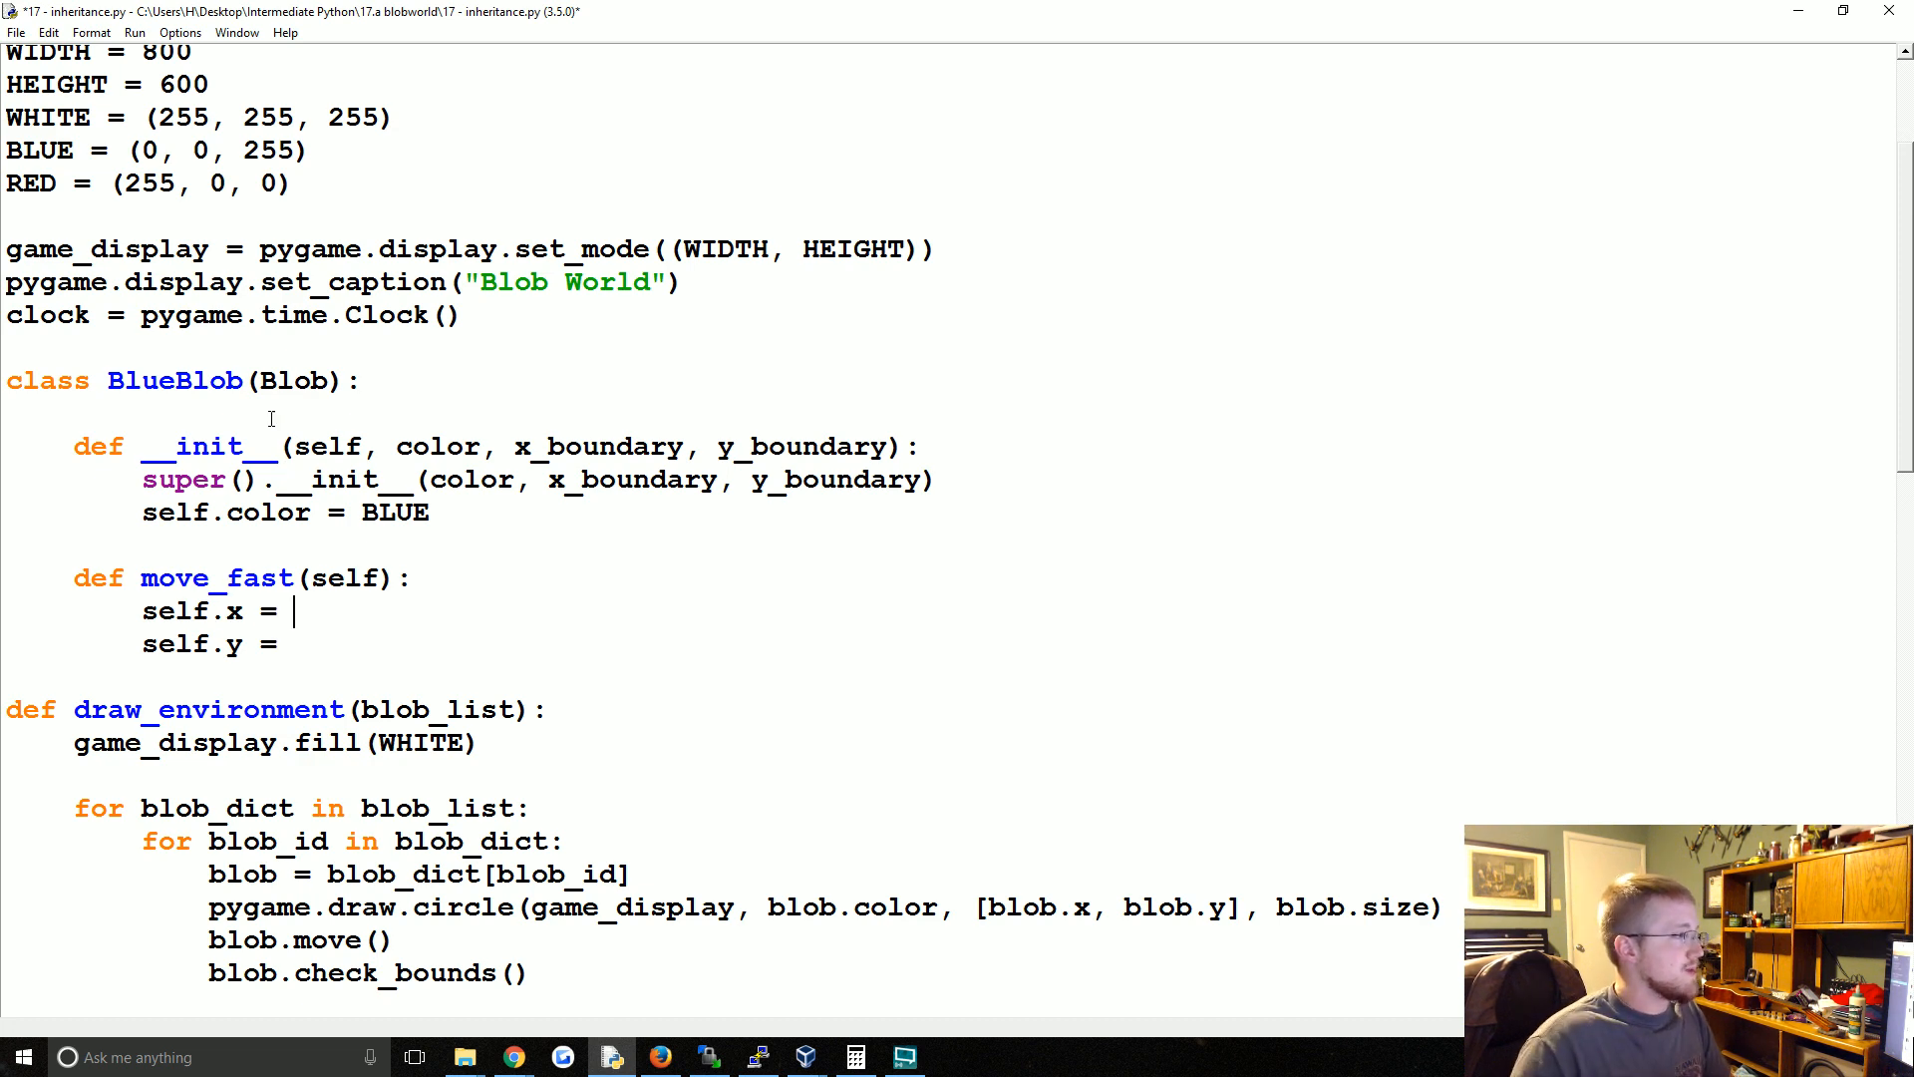
scroll(down, 3)
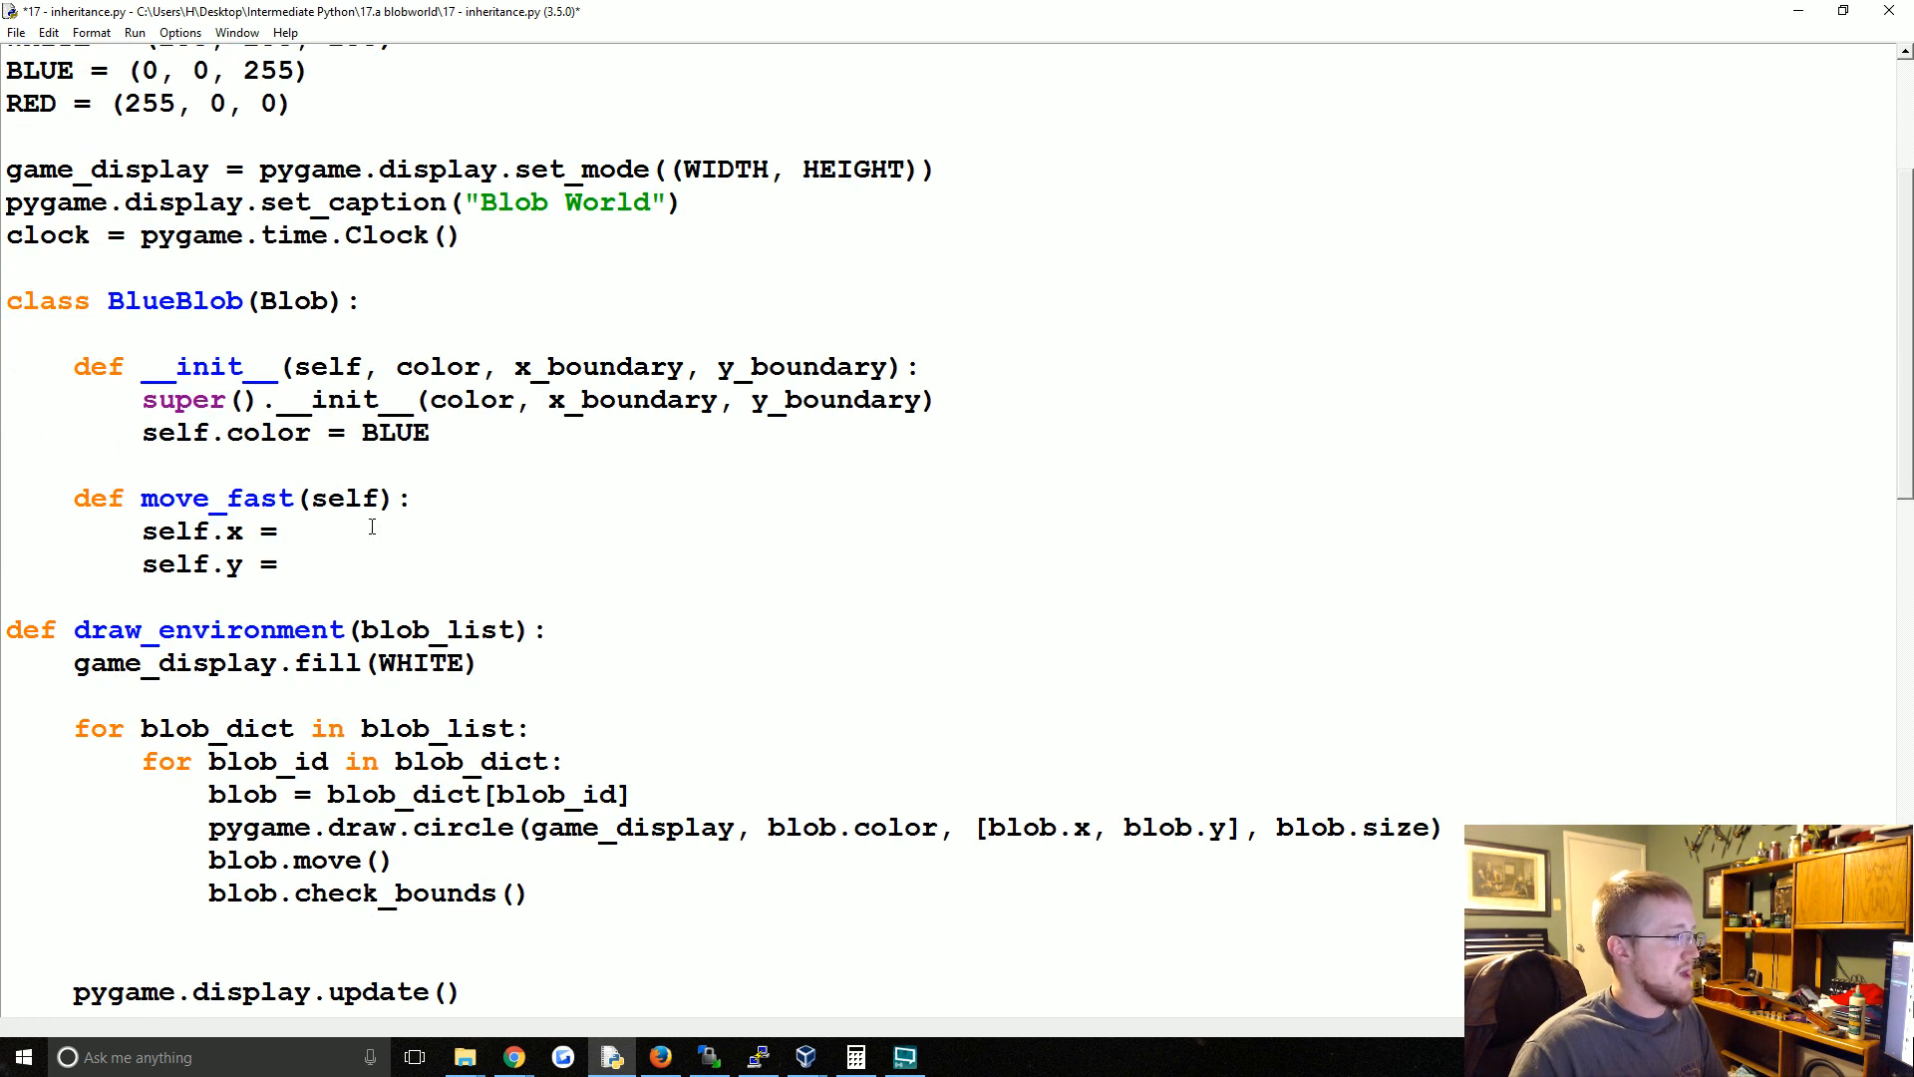
click(293, 530)
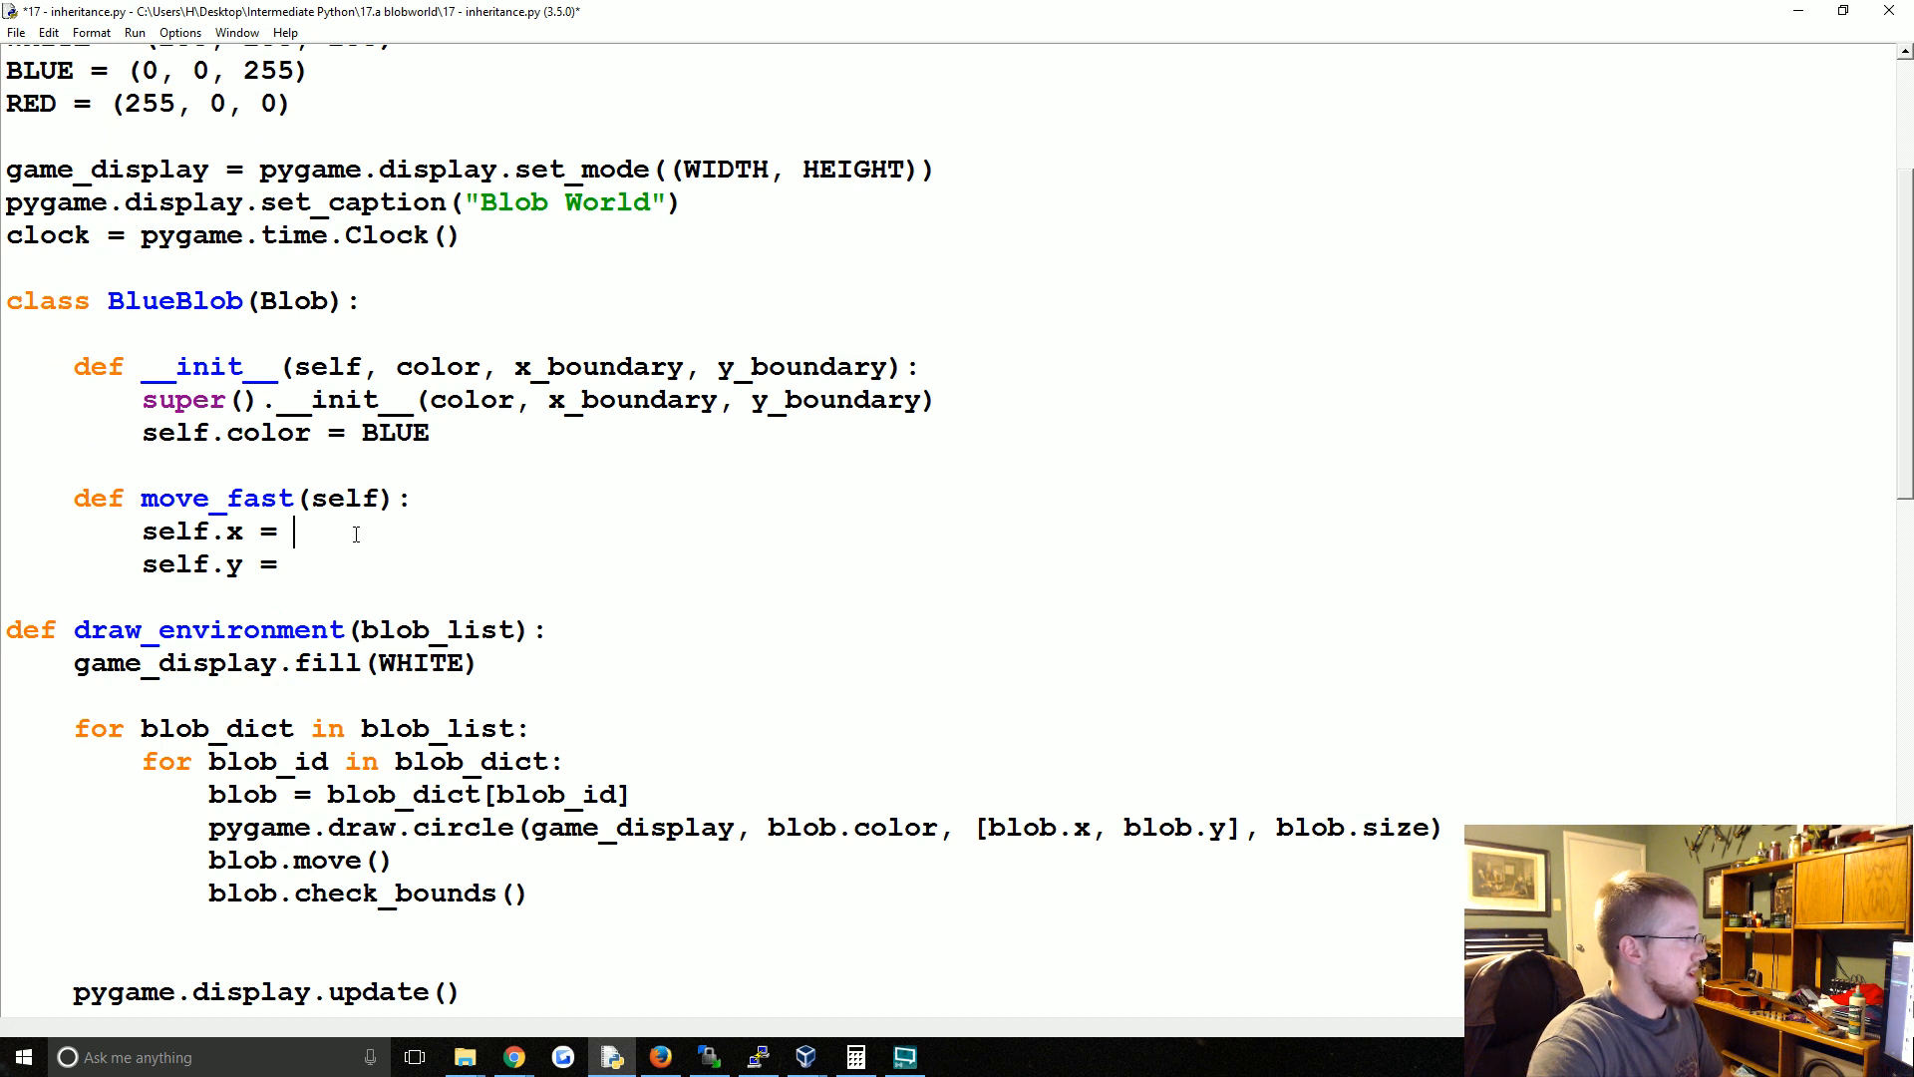
text(random.randrange)
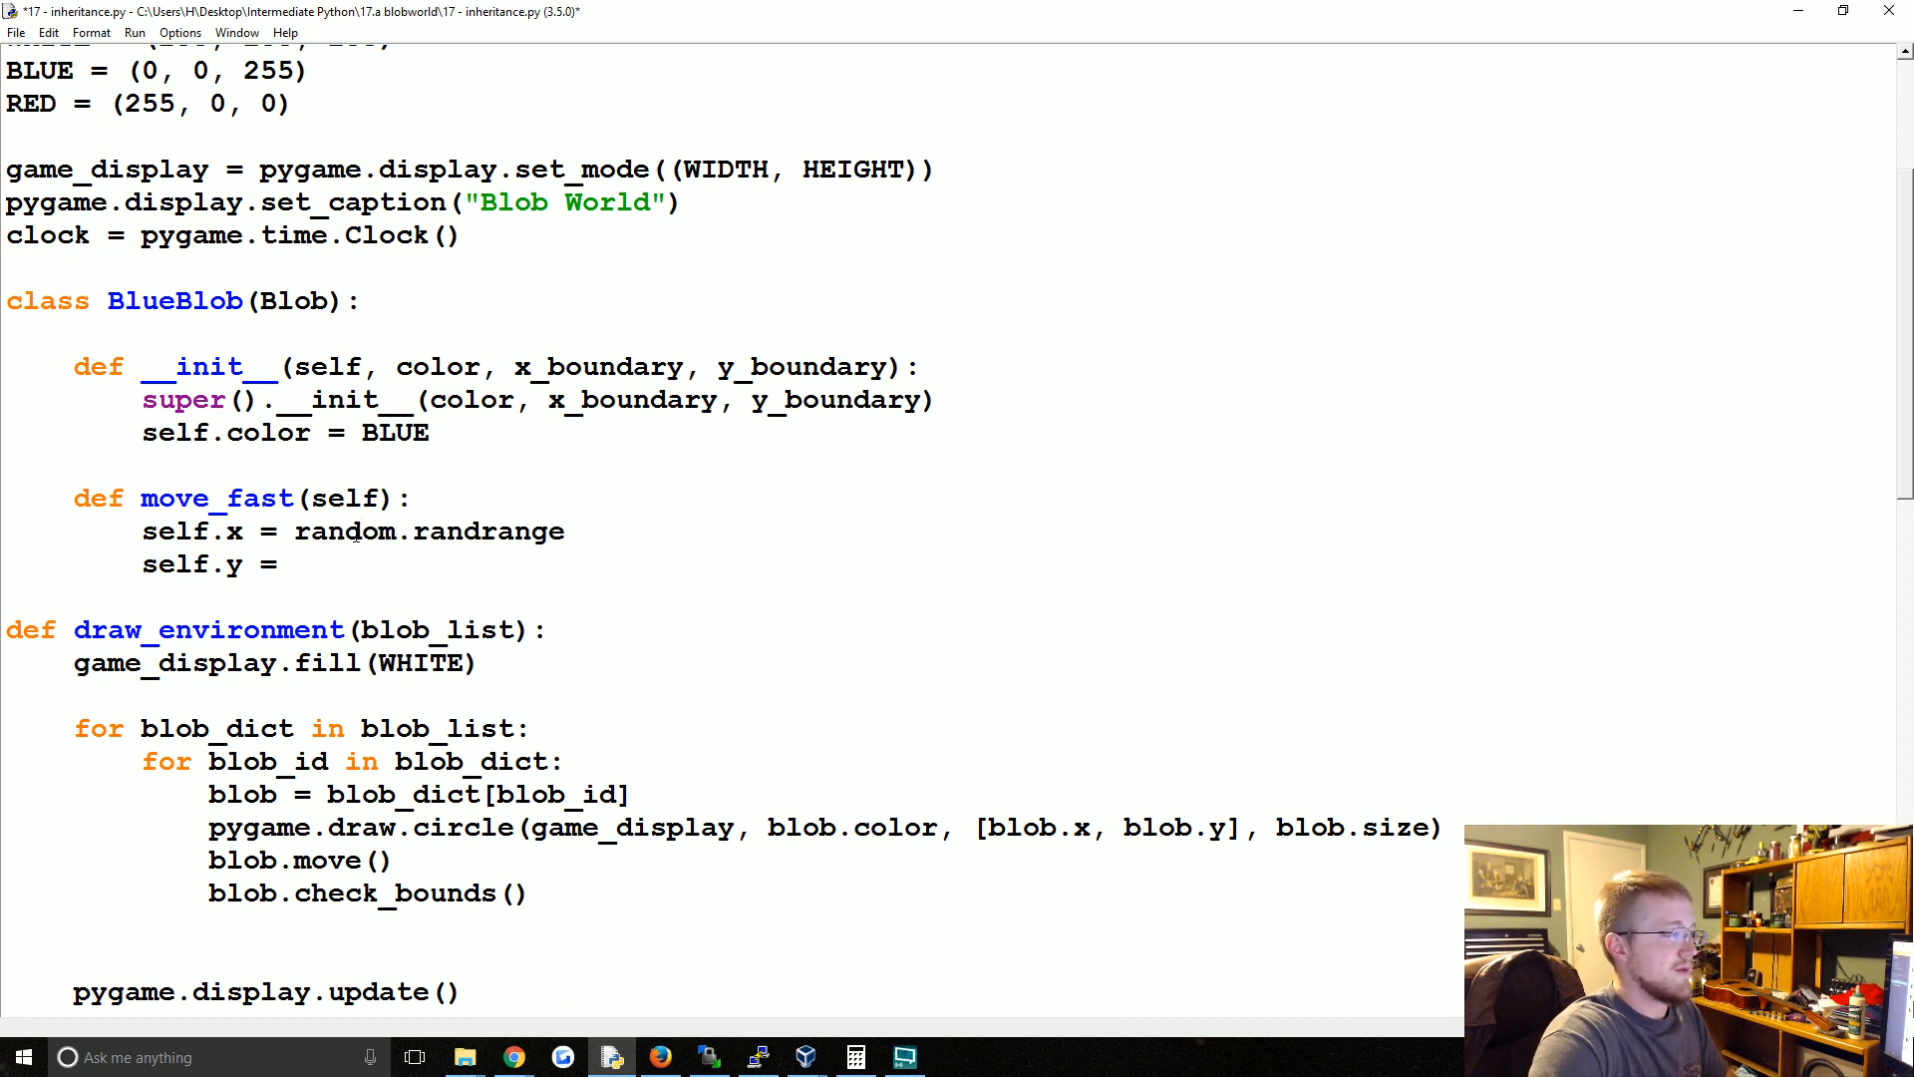
text((-7)
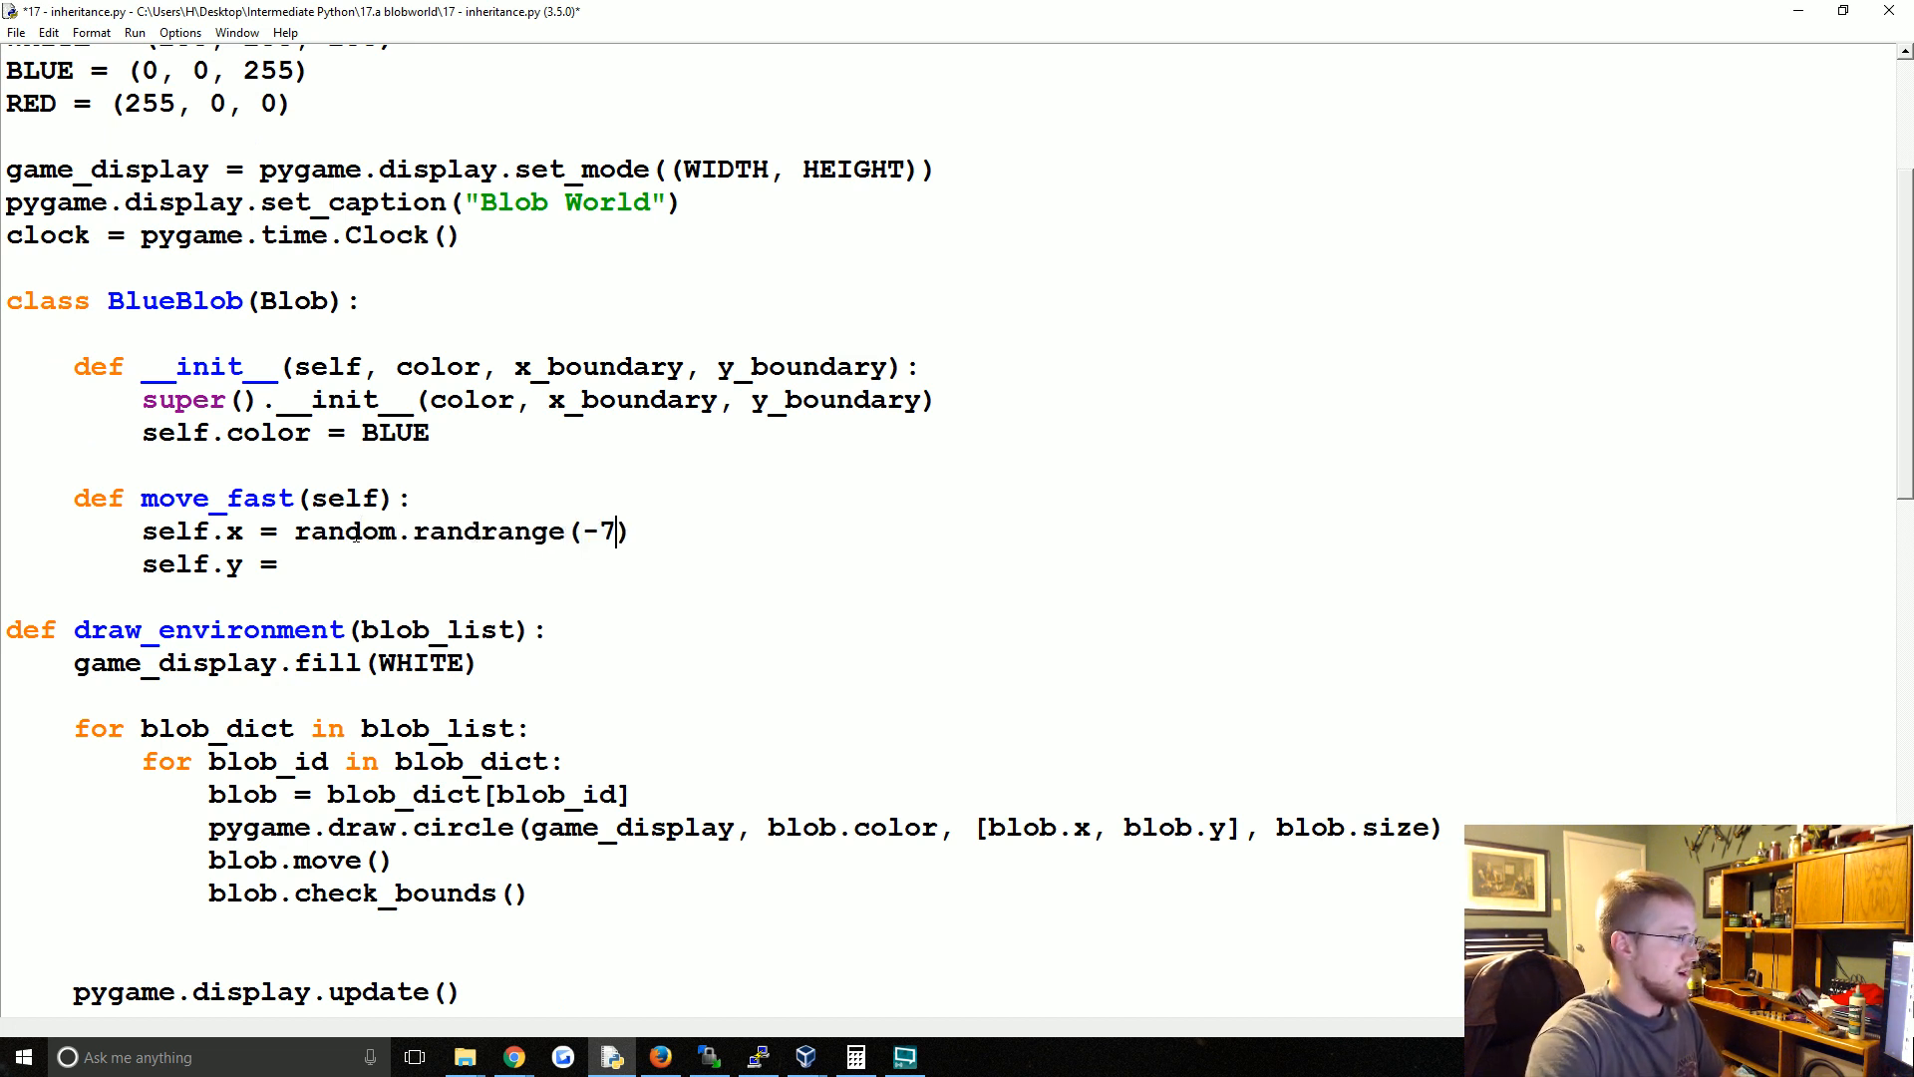
text(,7)
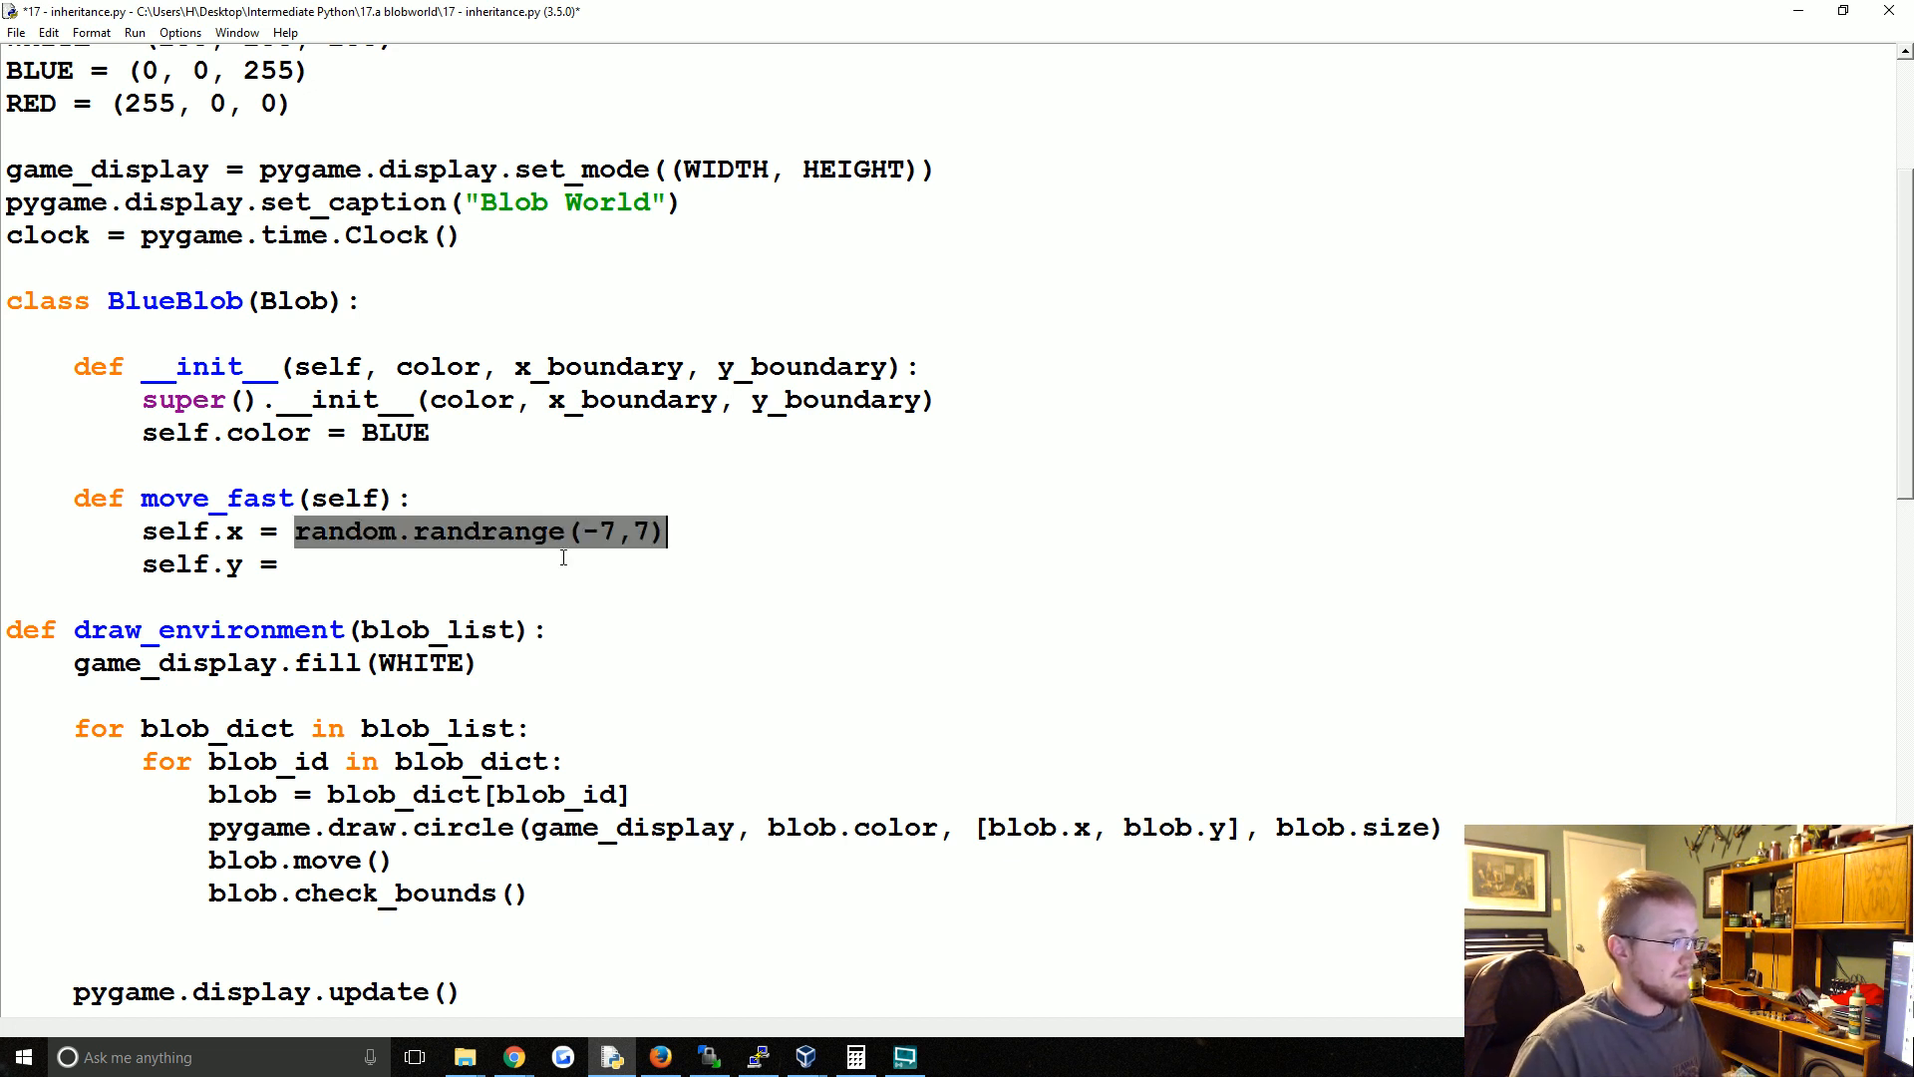
text(random.randrange(-7,7))
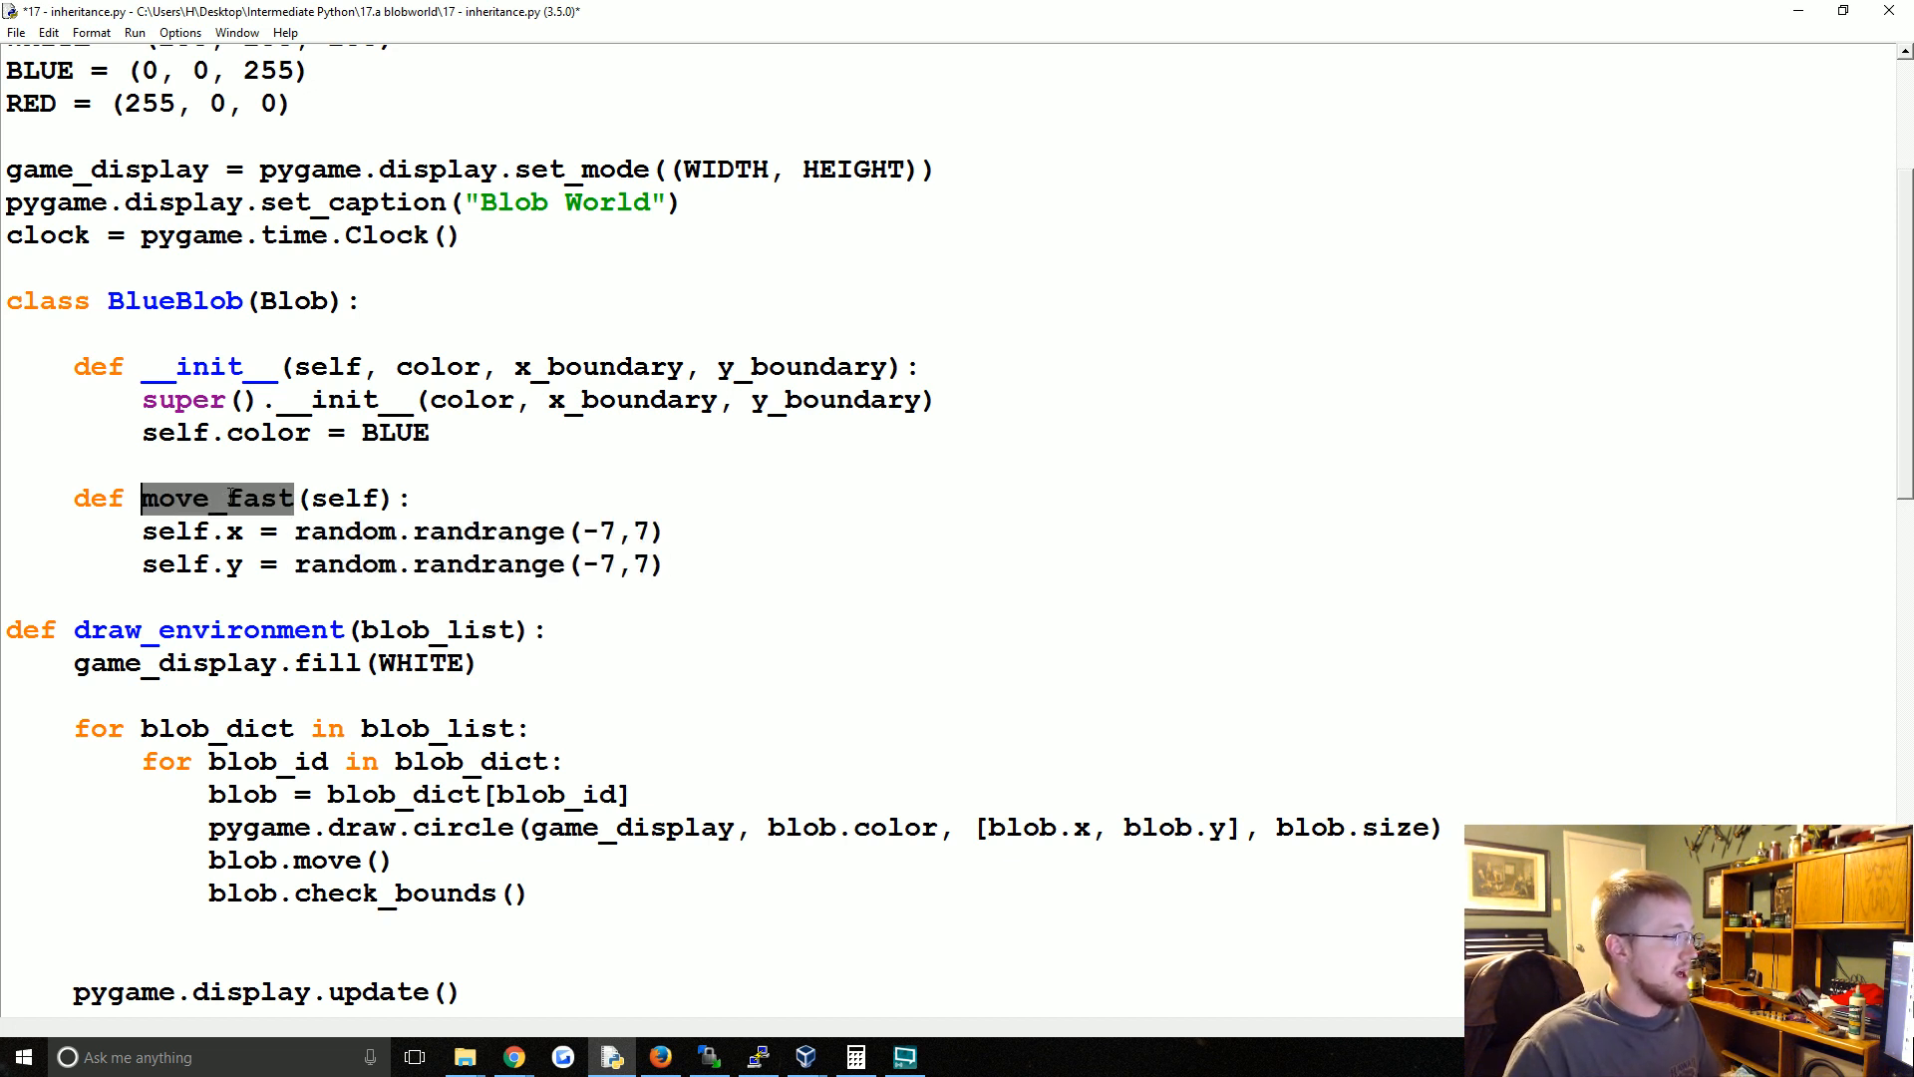
- Change draw_environment to call blob.move_fast() and run the script
scroll(down, 3)
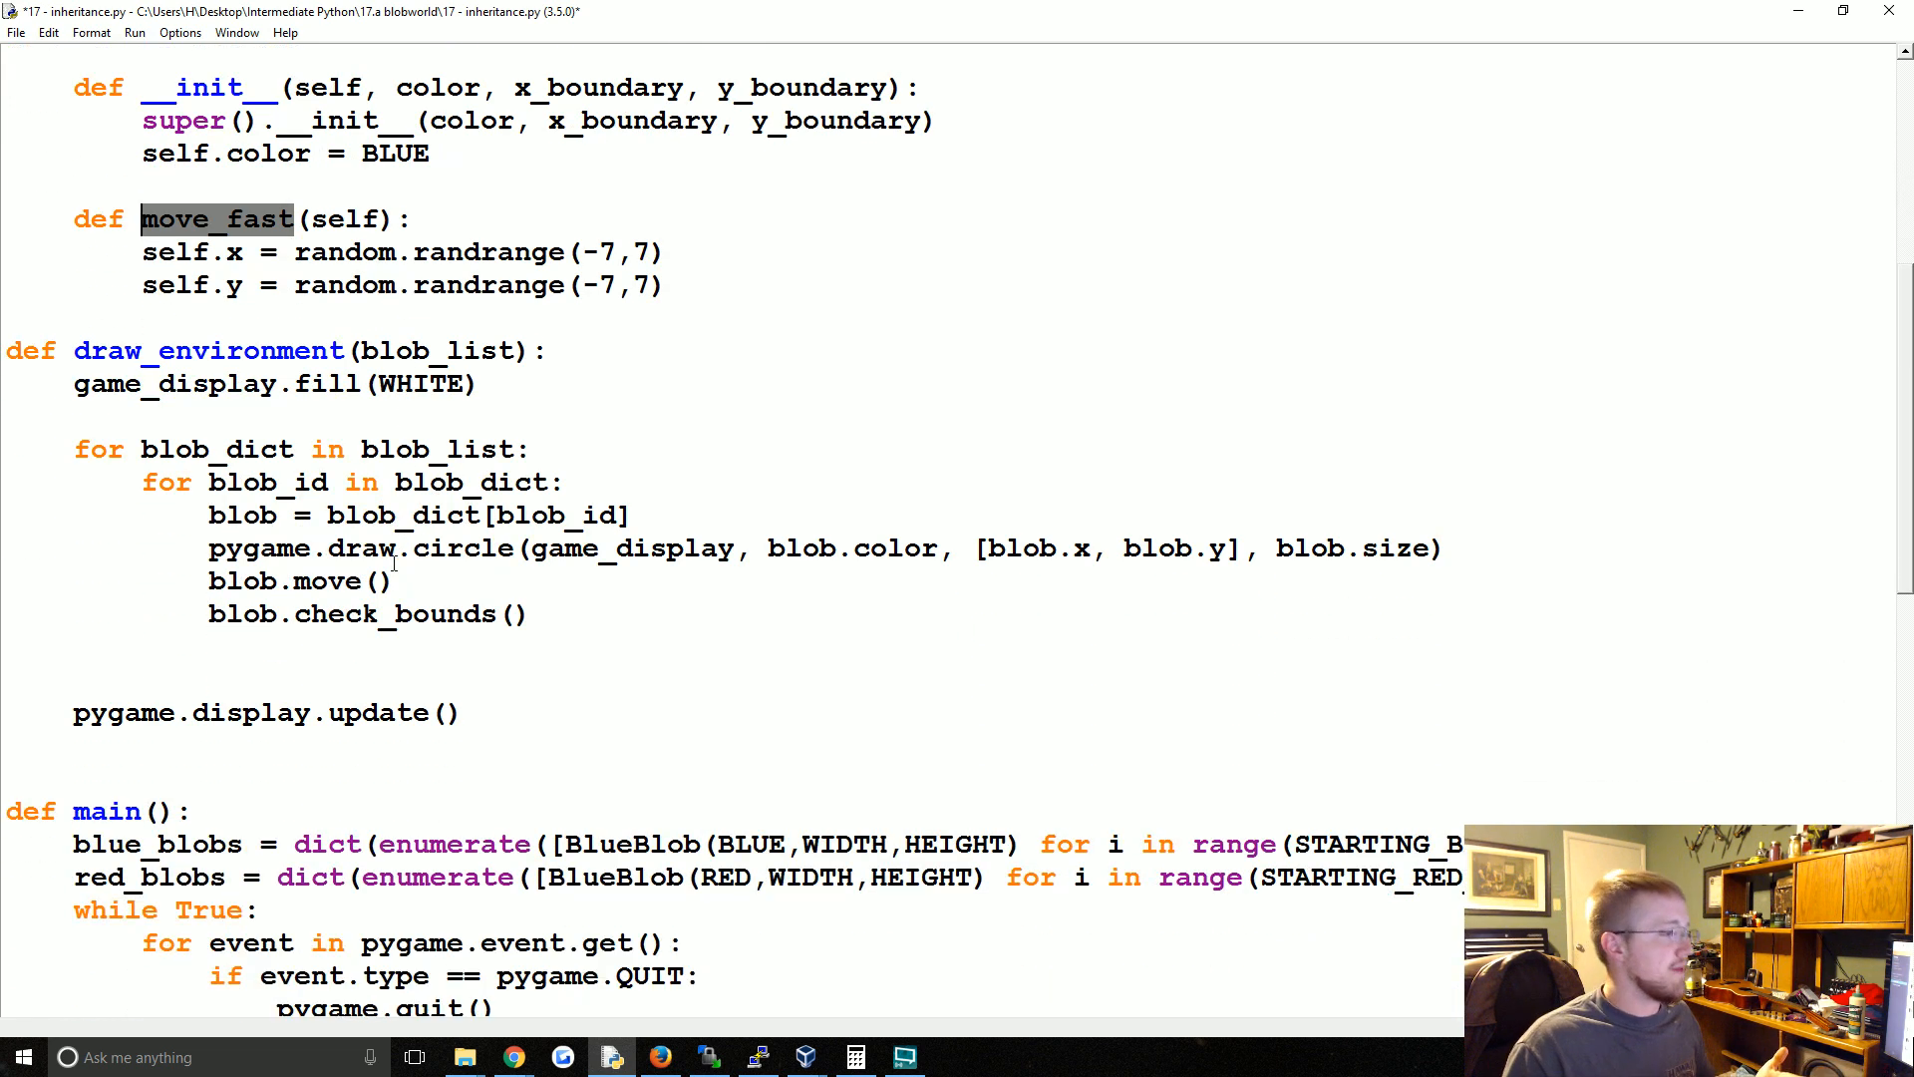
scroll(down, 3)
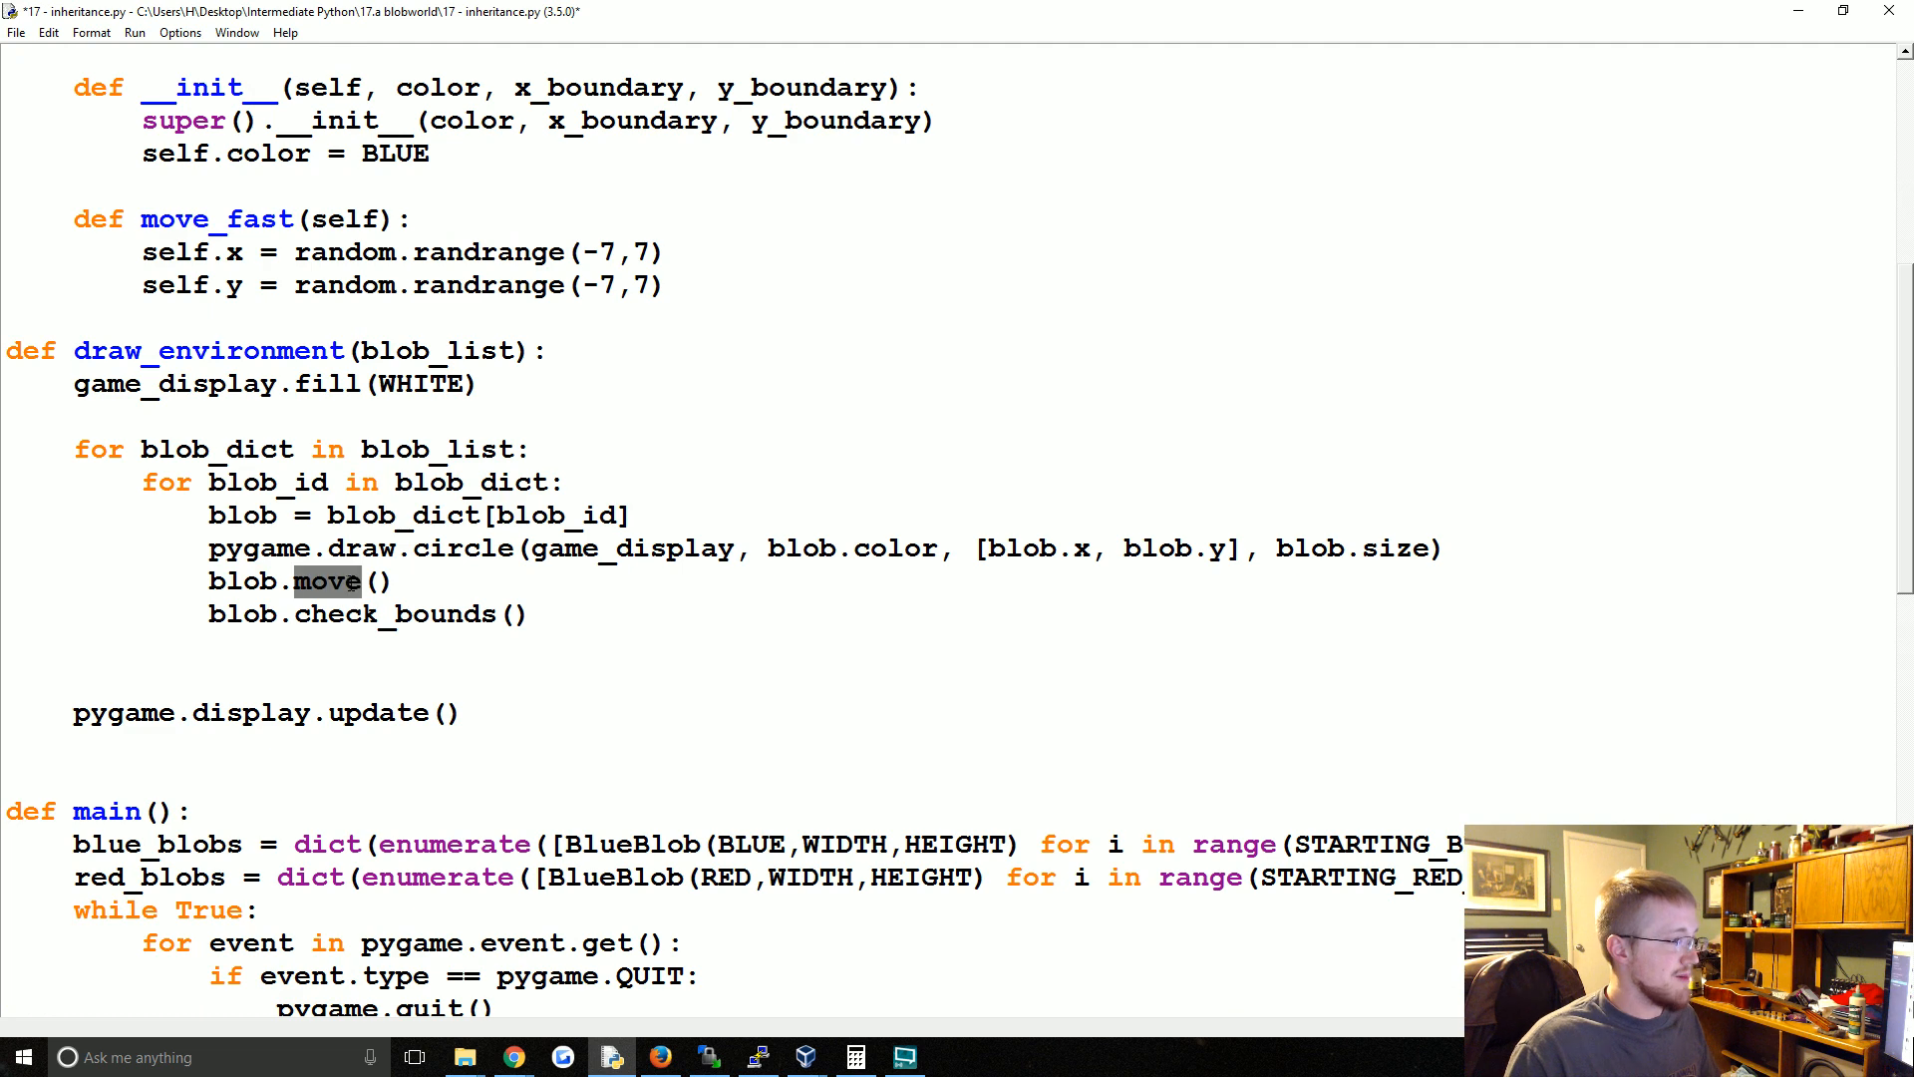
text(_fast)
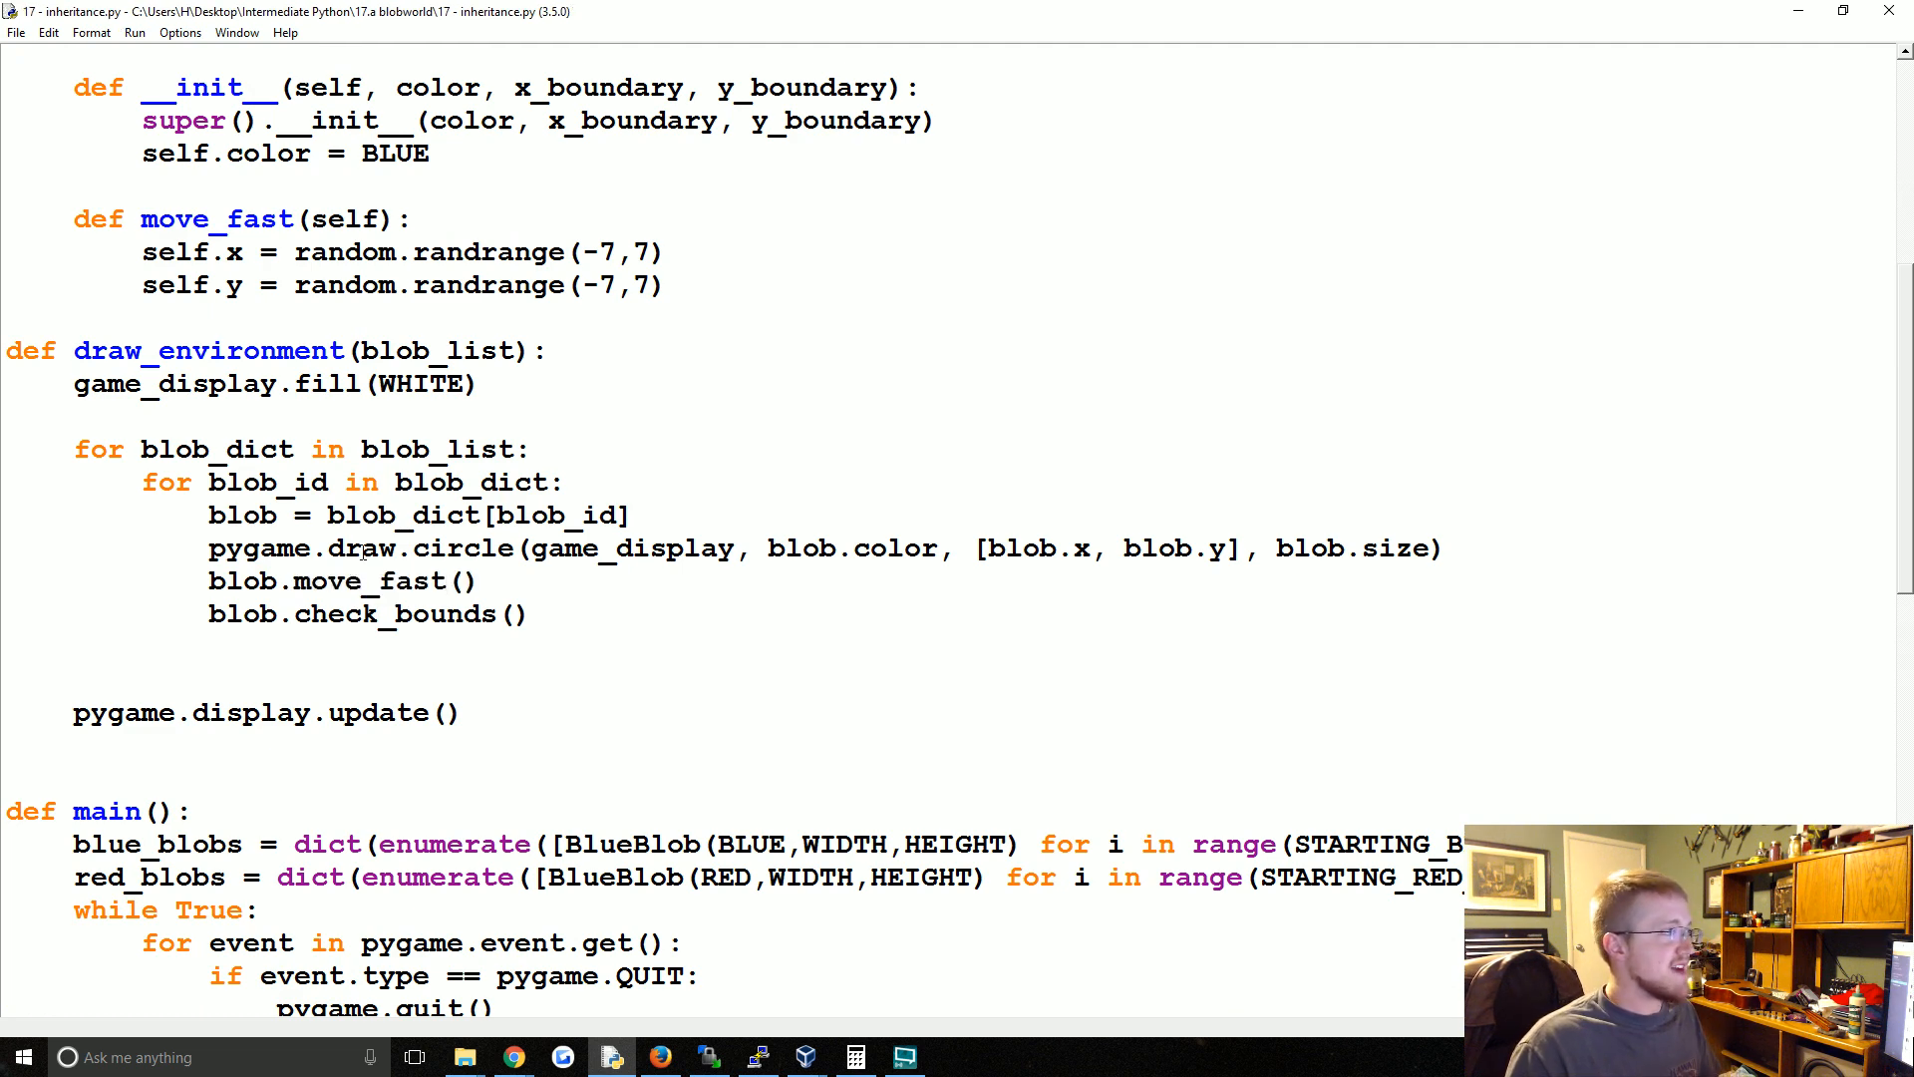
key(F5)
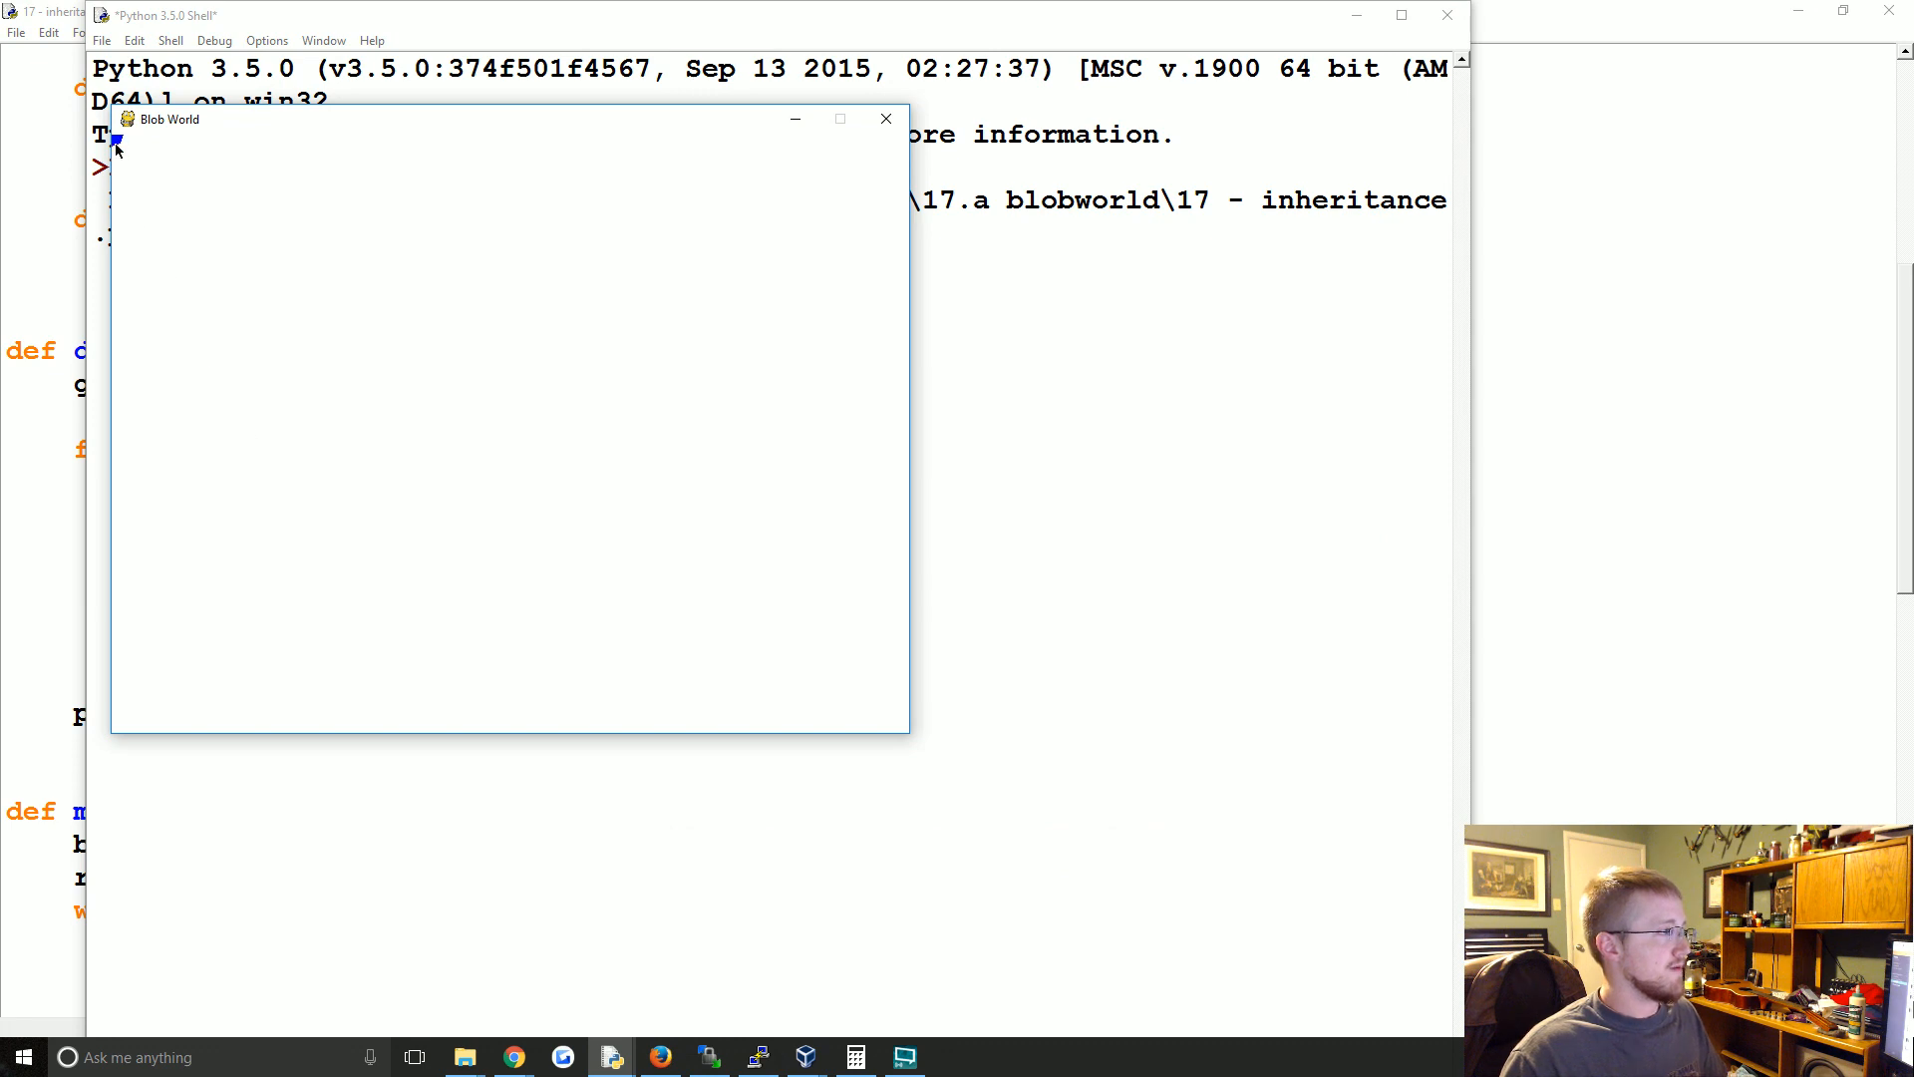
- Change move_fast to use += for self.x and self.y, then kill and restart Blob World
click(885, 117)
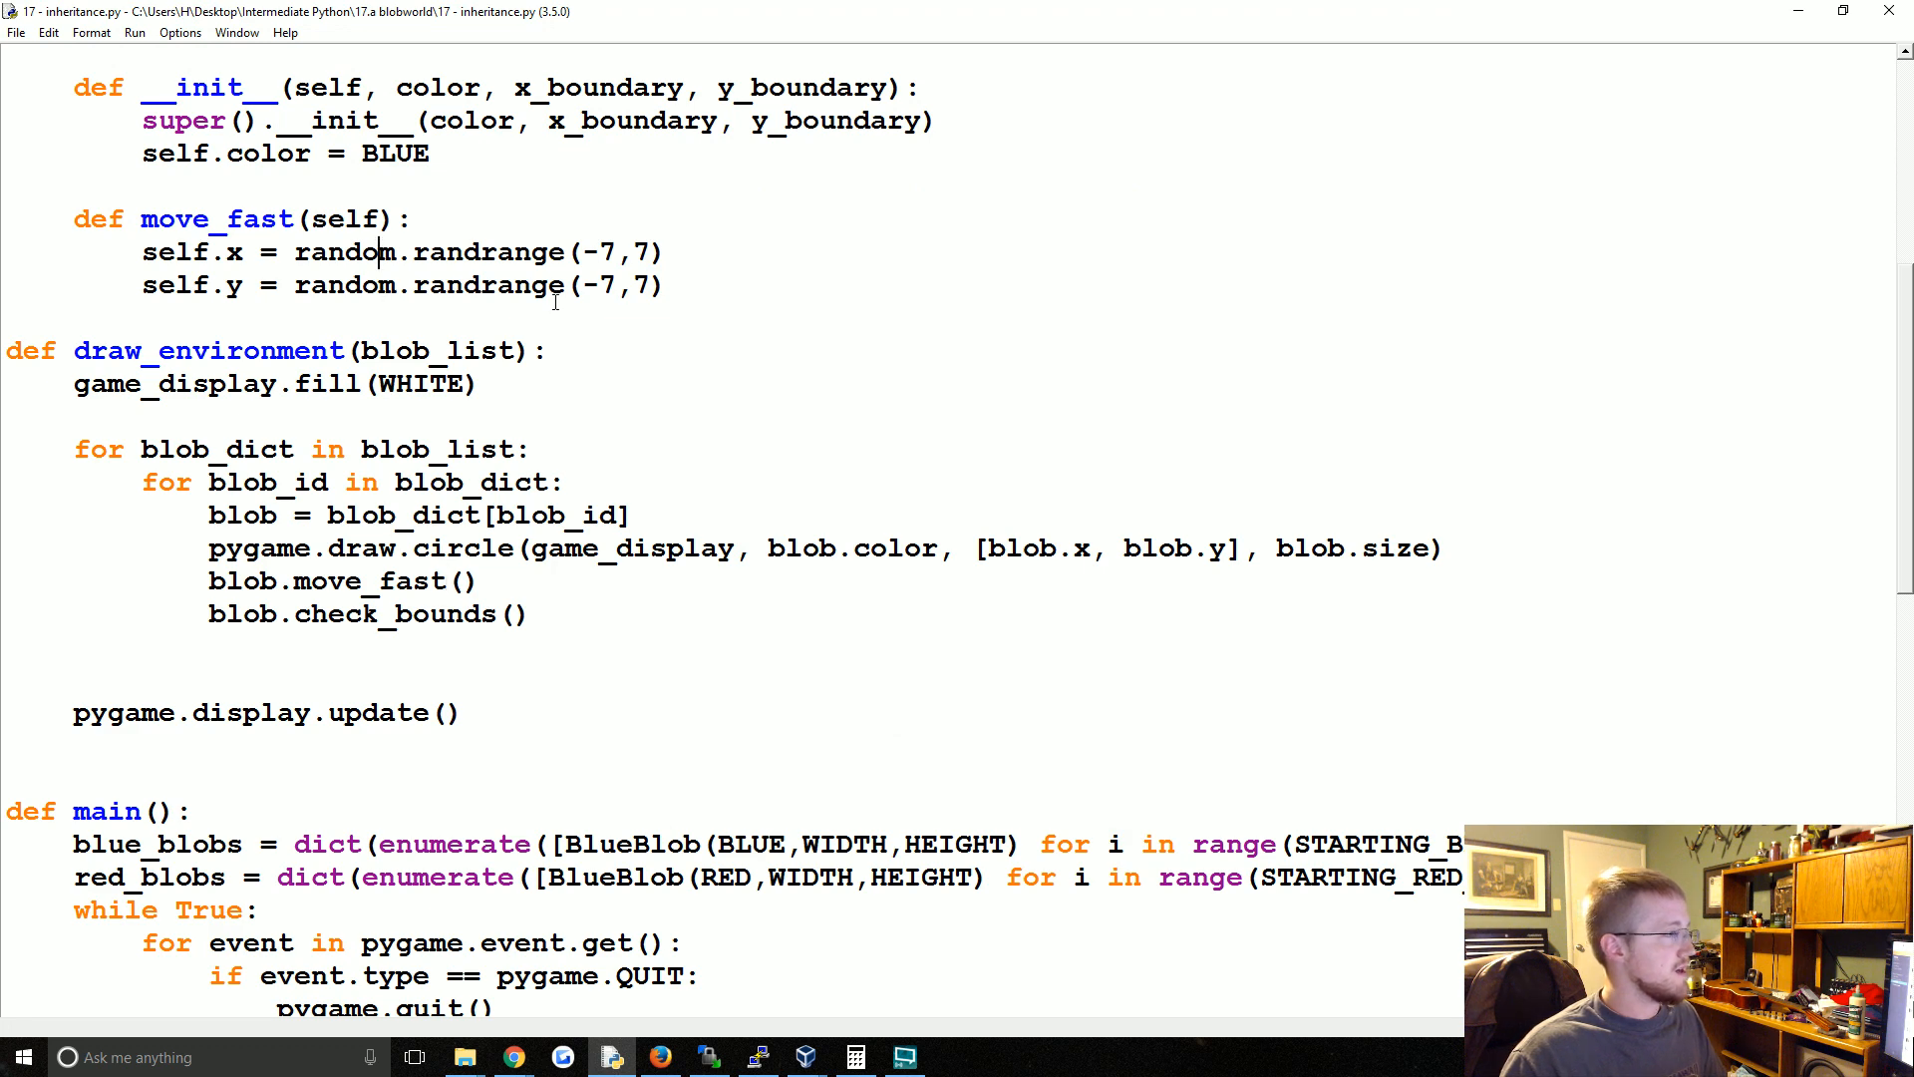
scroll(down, 3)
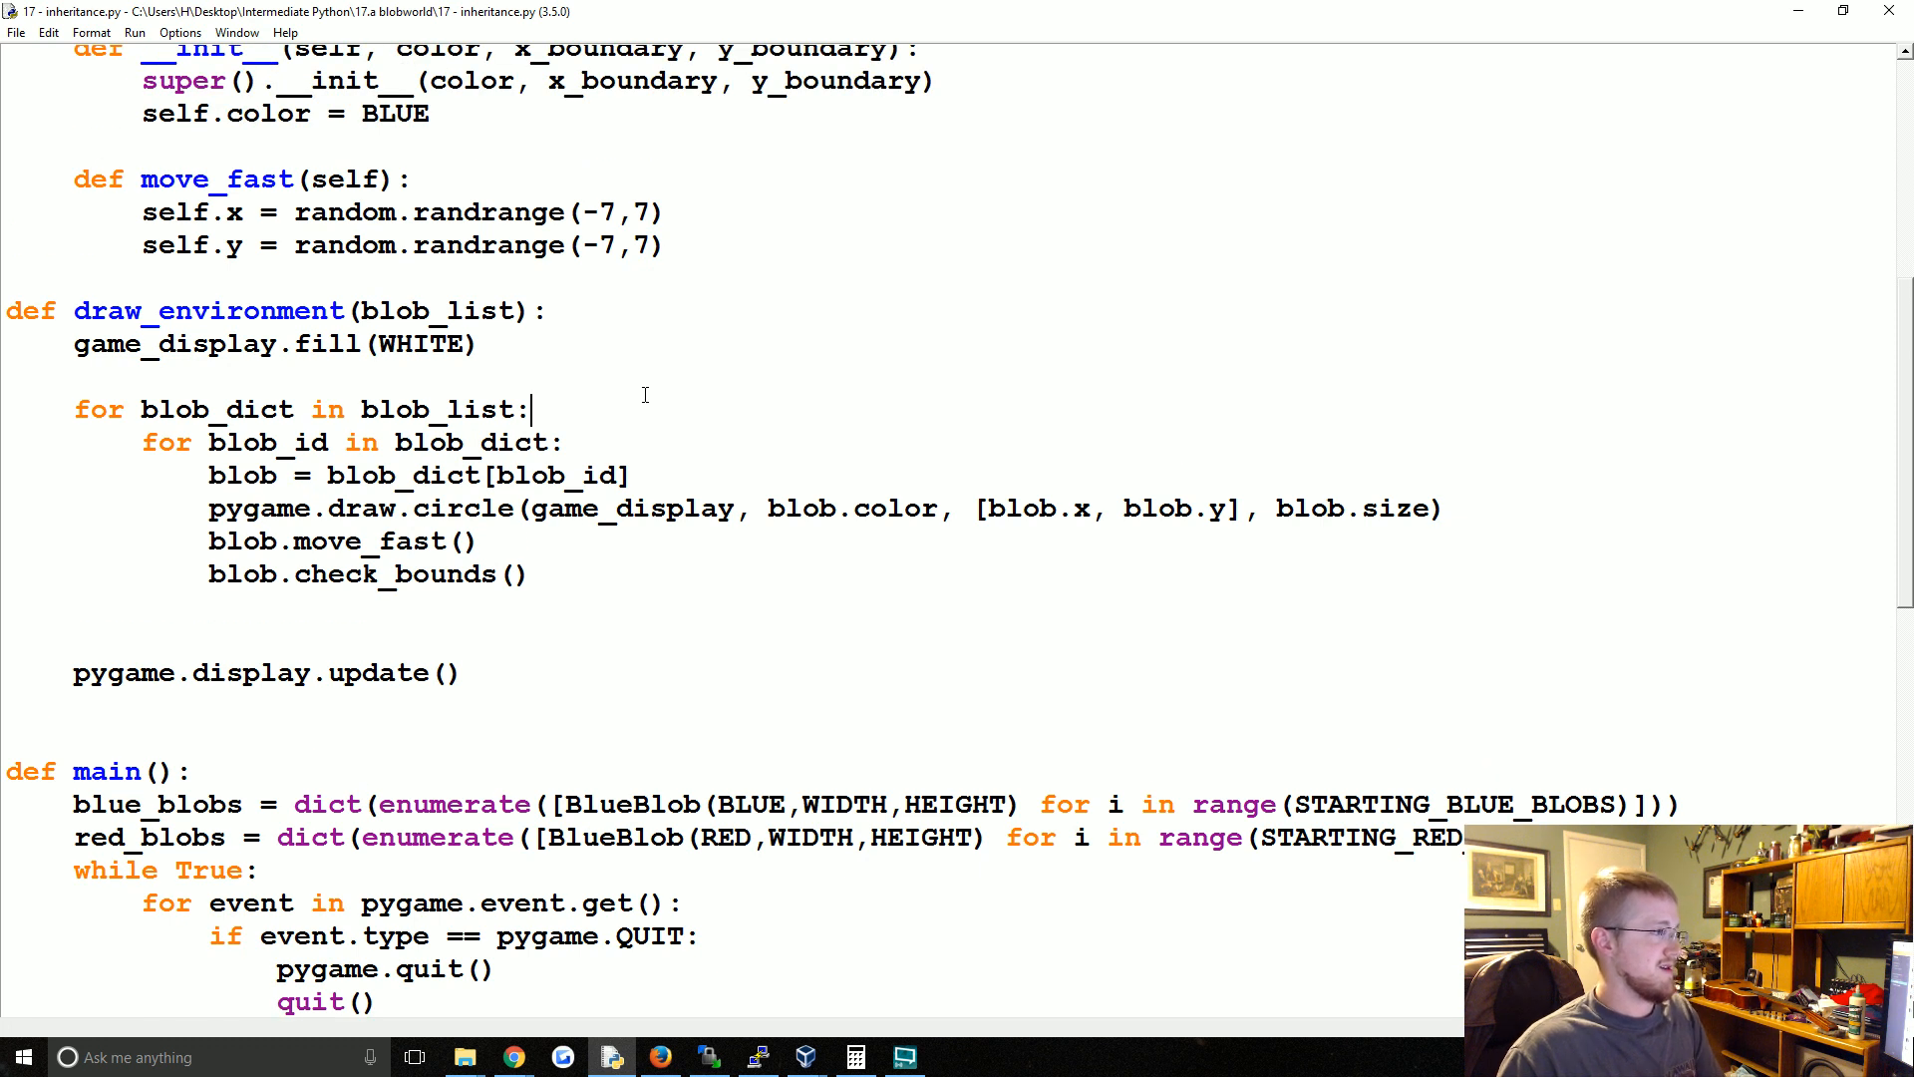
text(+)
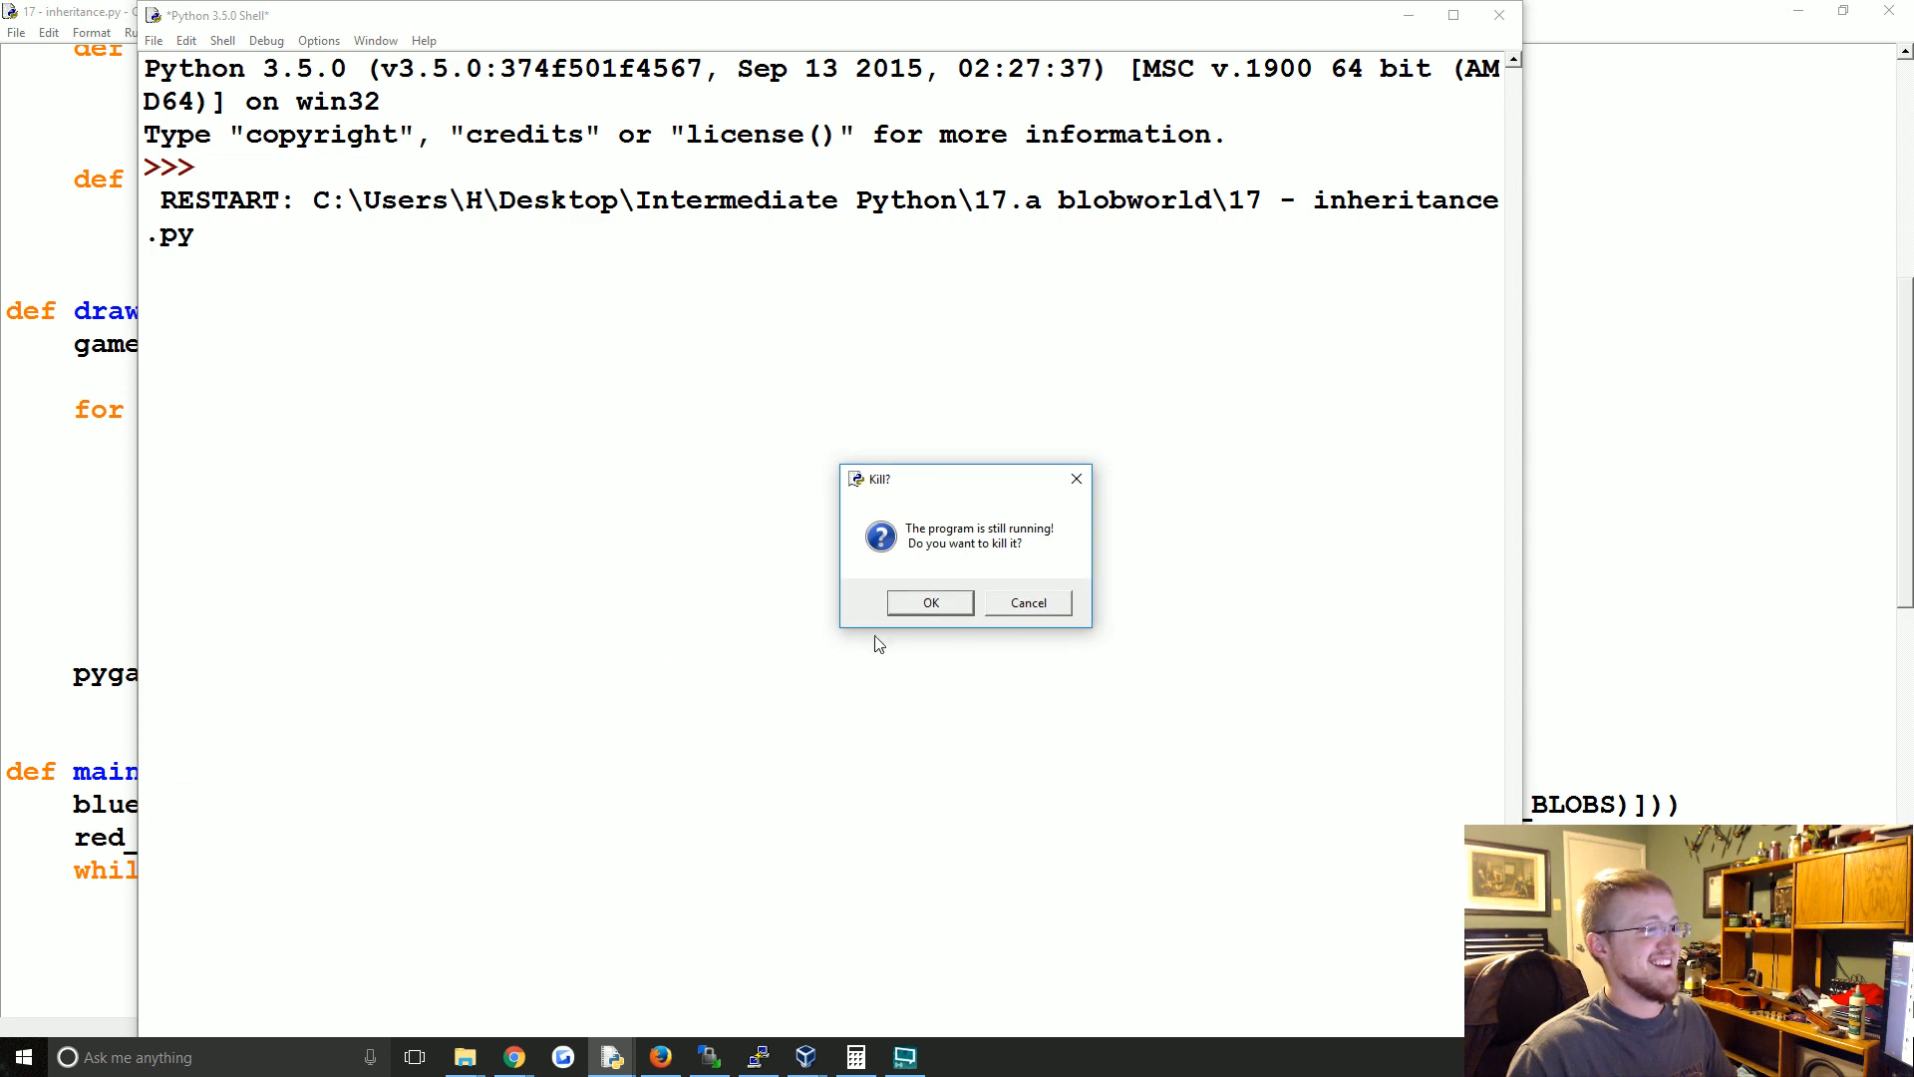
click(929, 603)
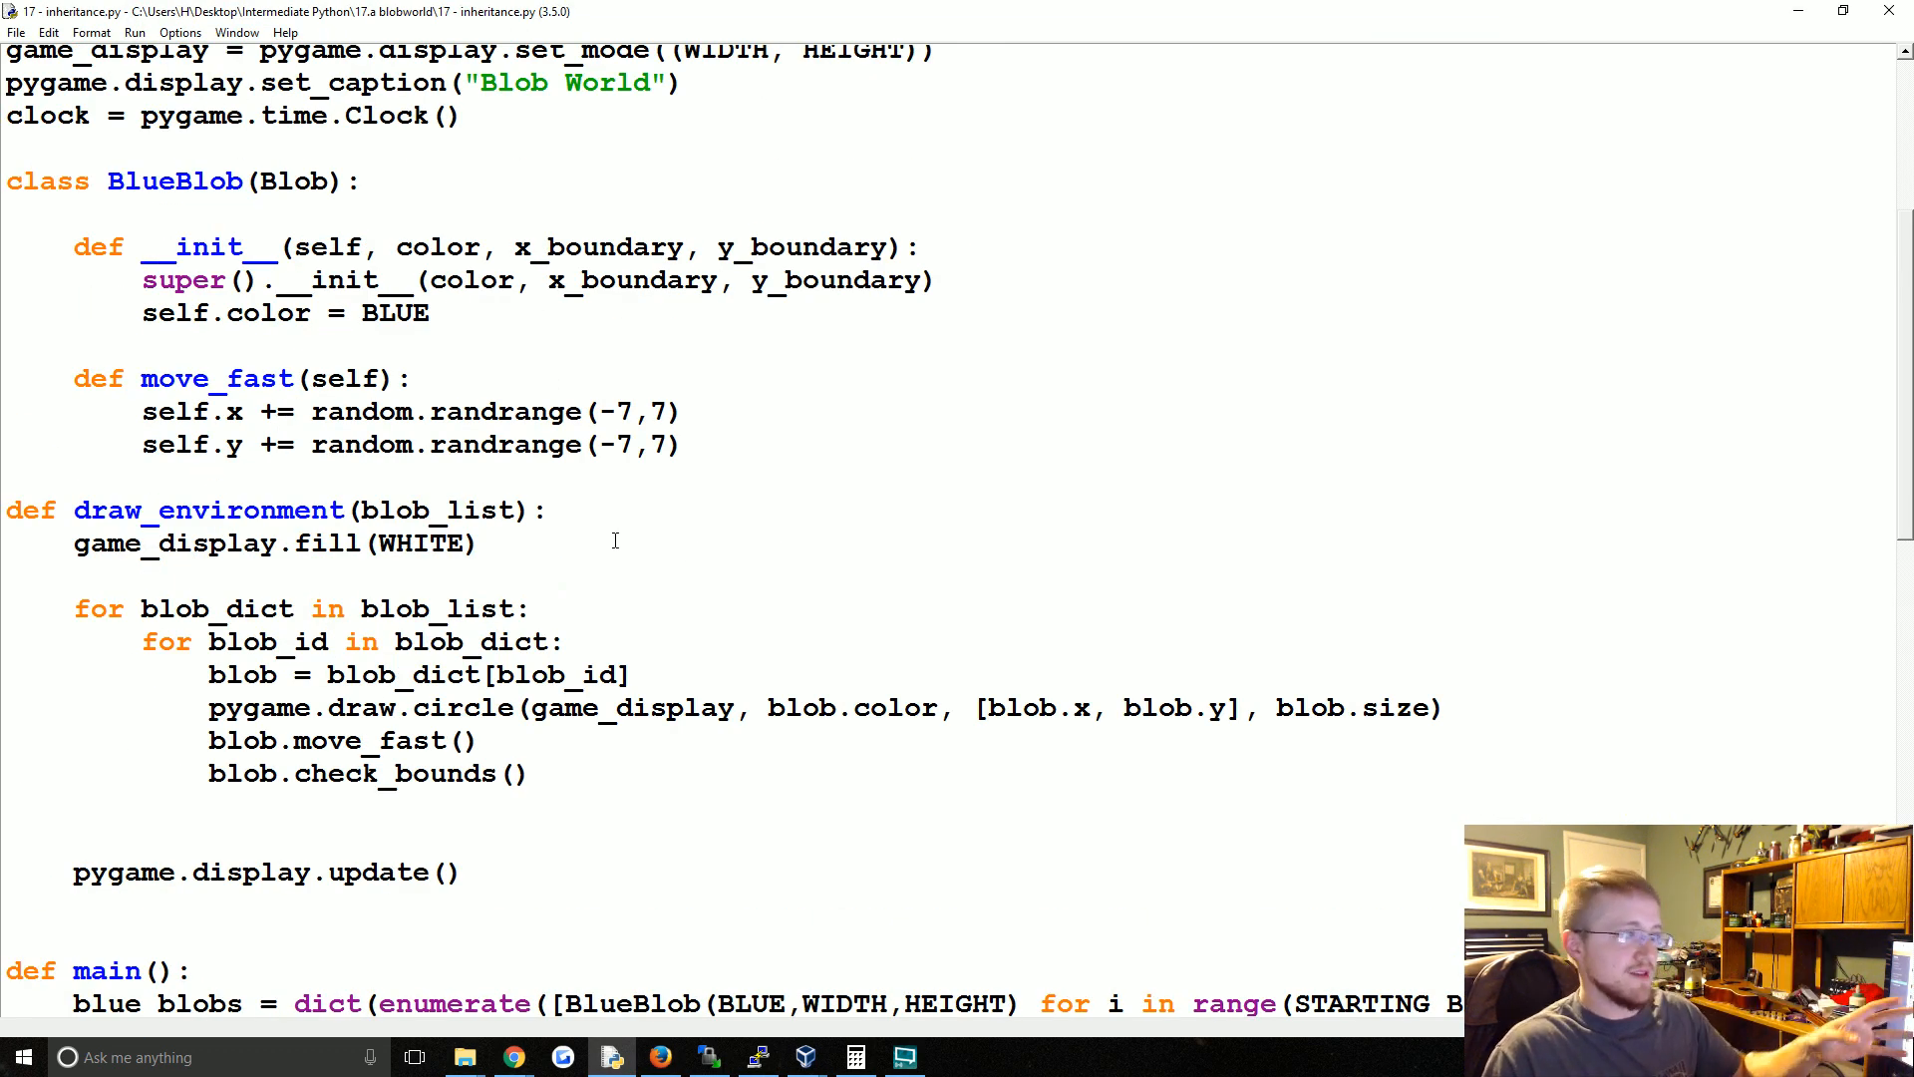
scroll(up, 3)
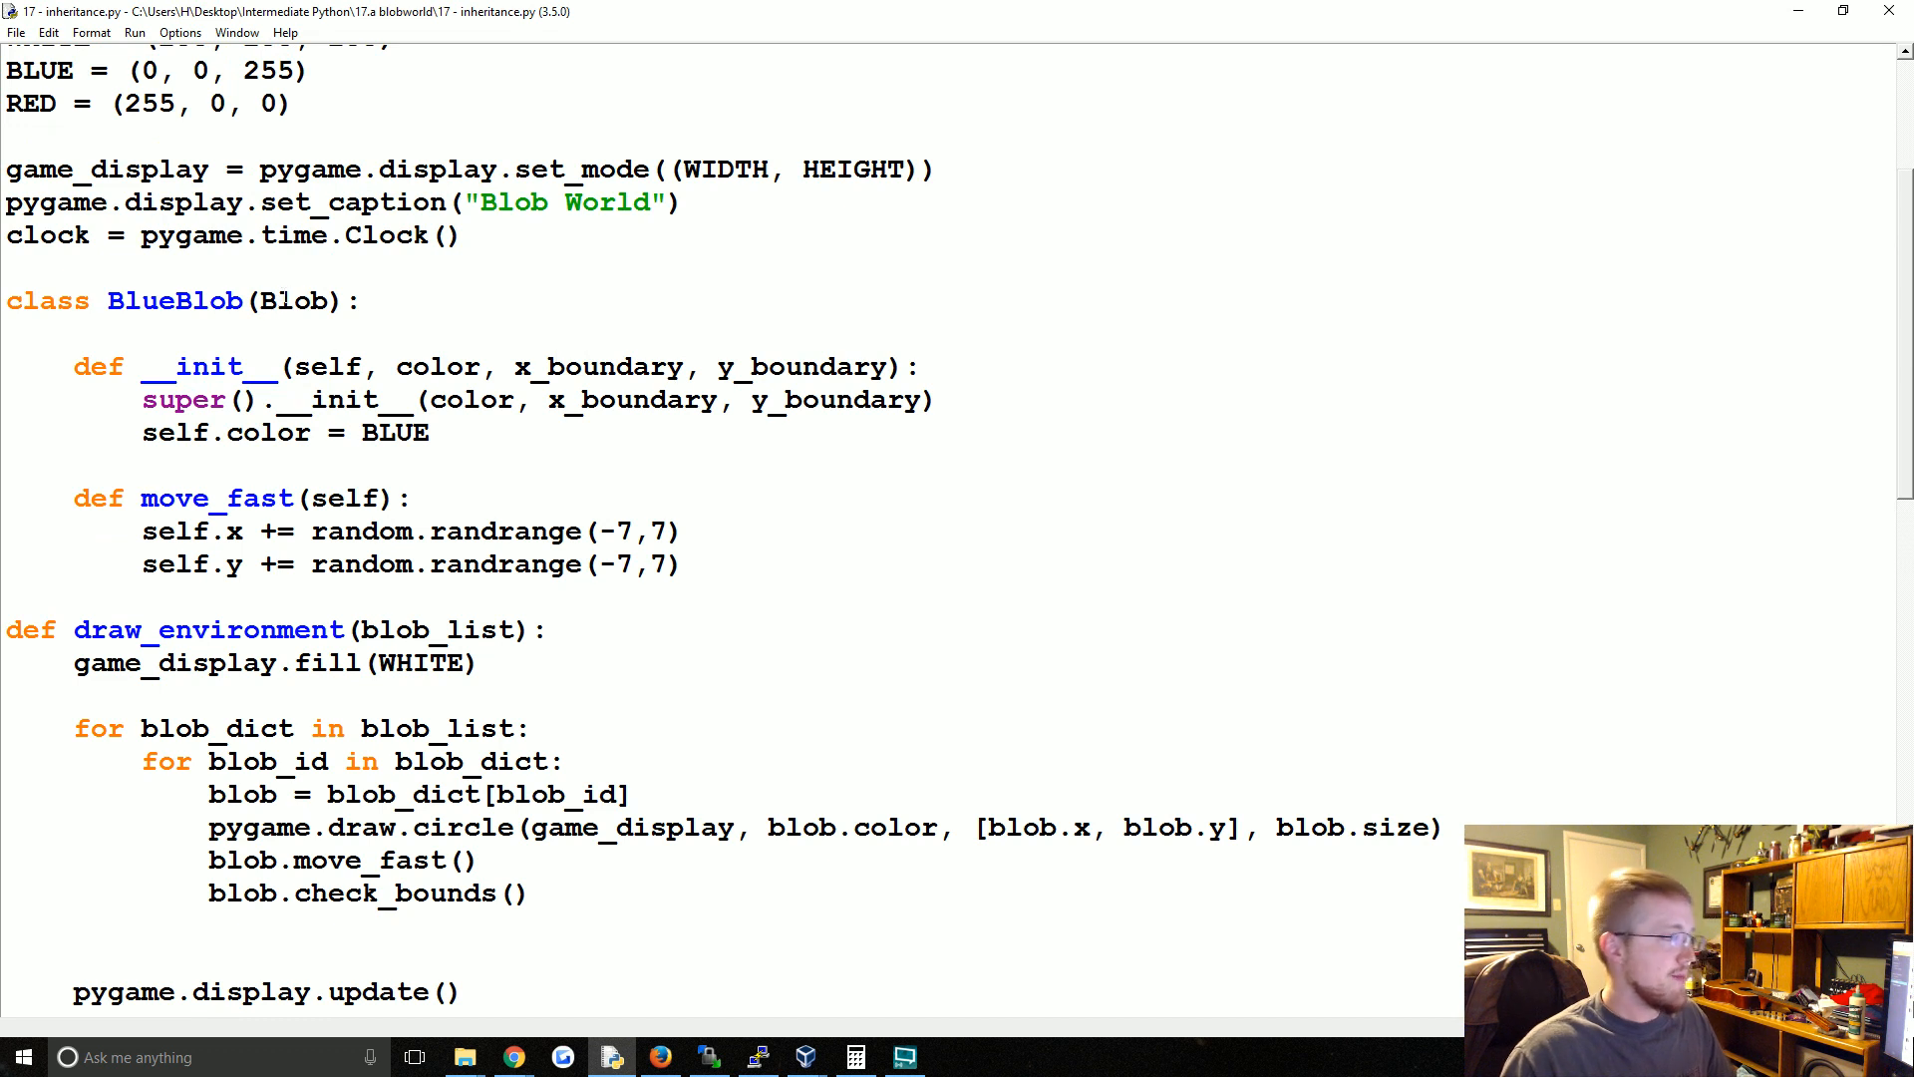
double_click(293, 301)
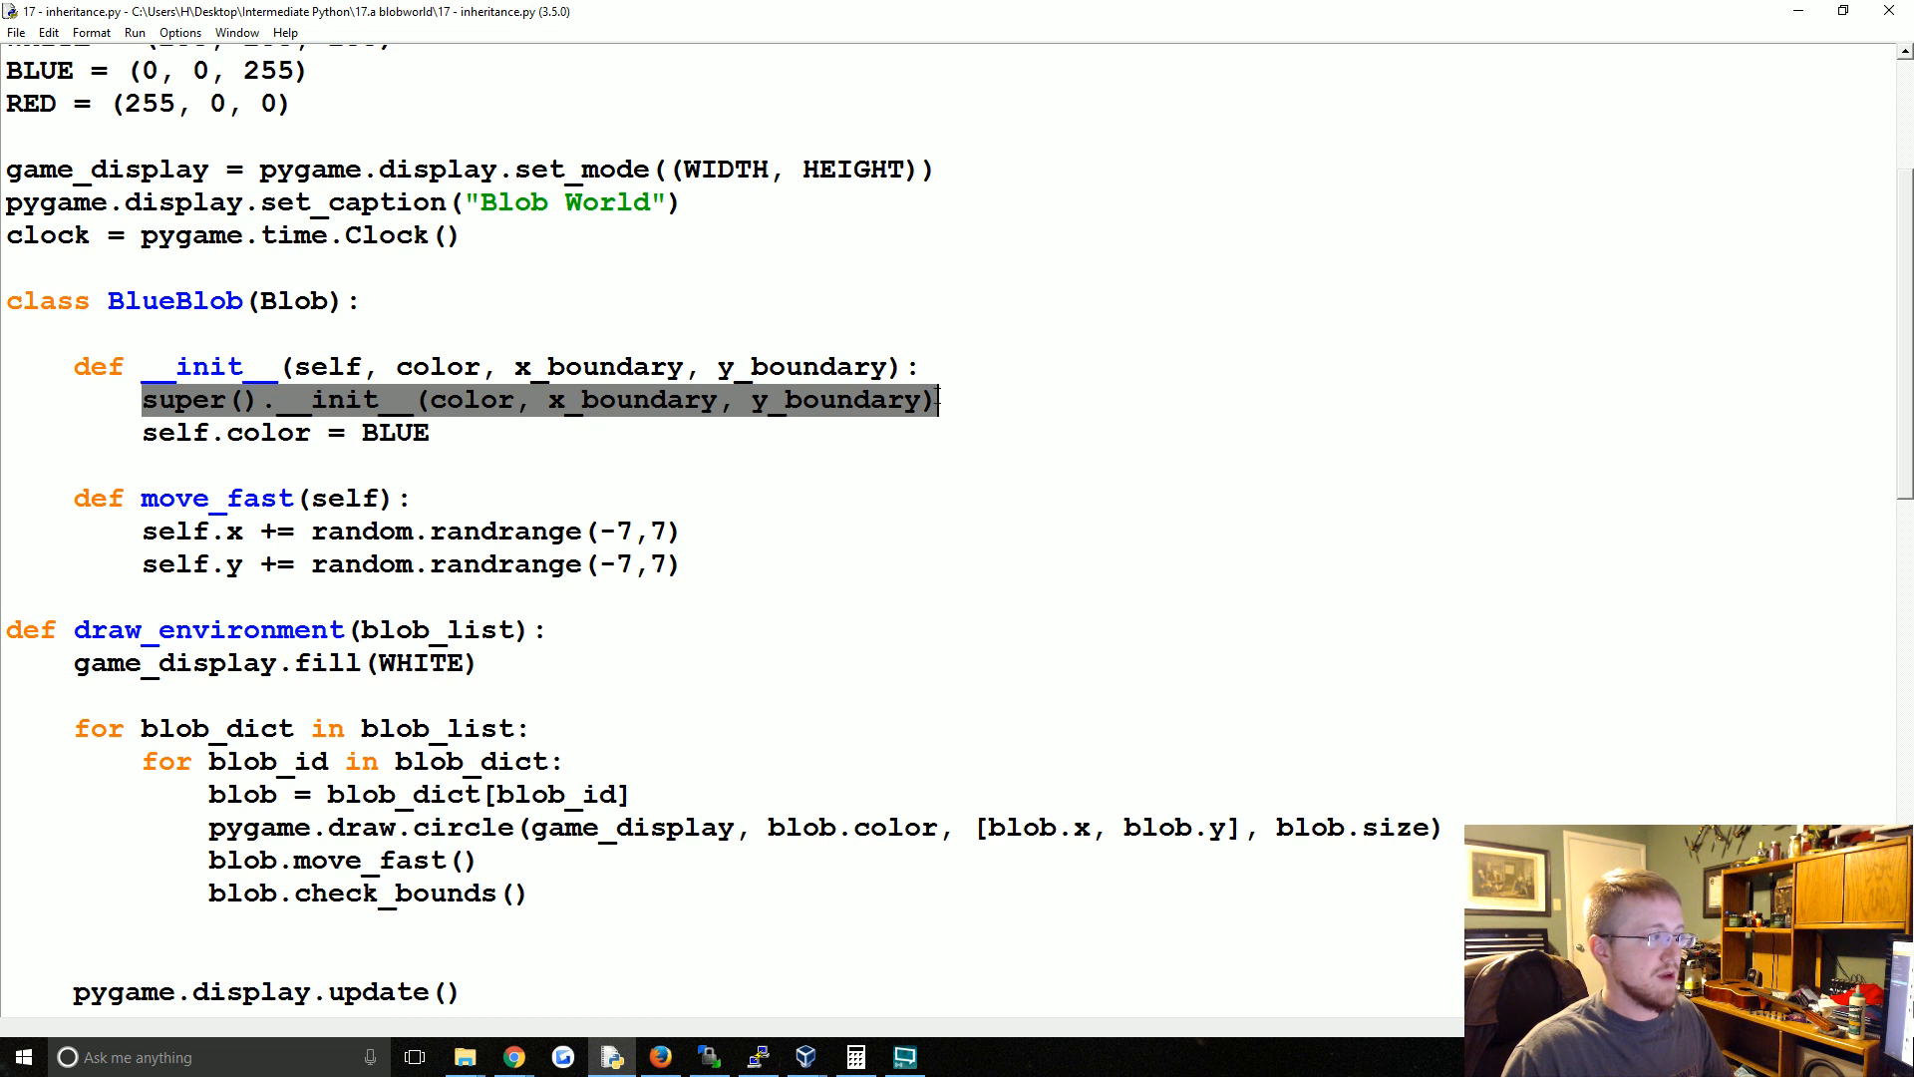
click(939, 399)
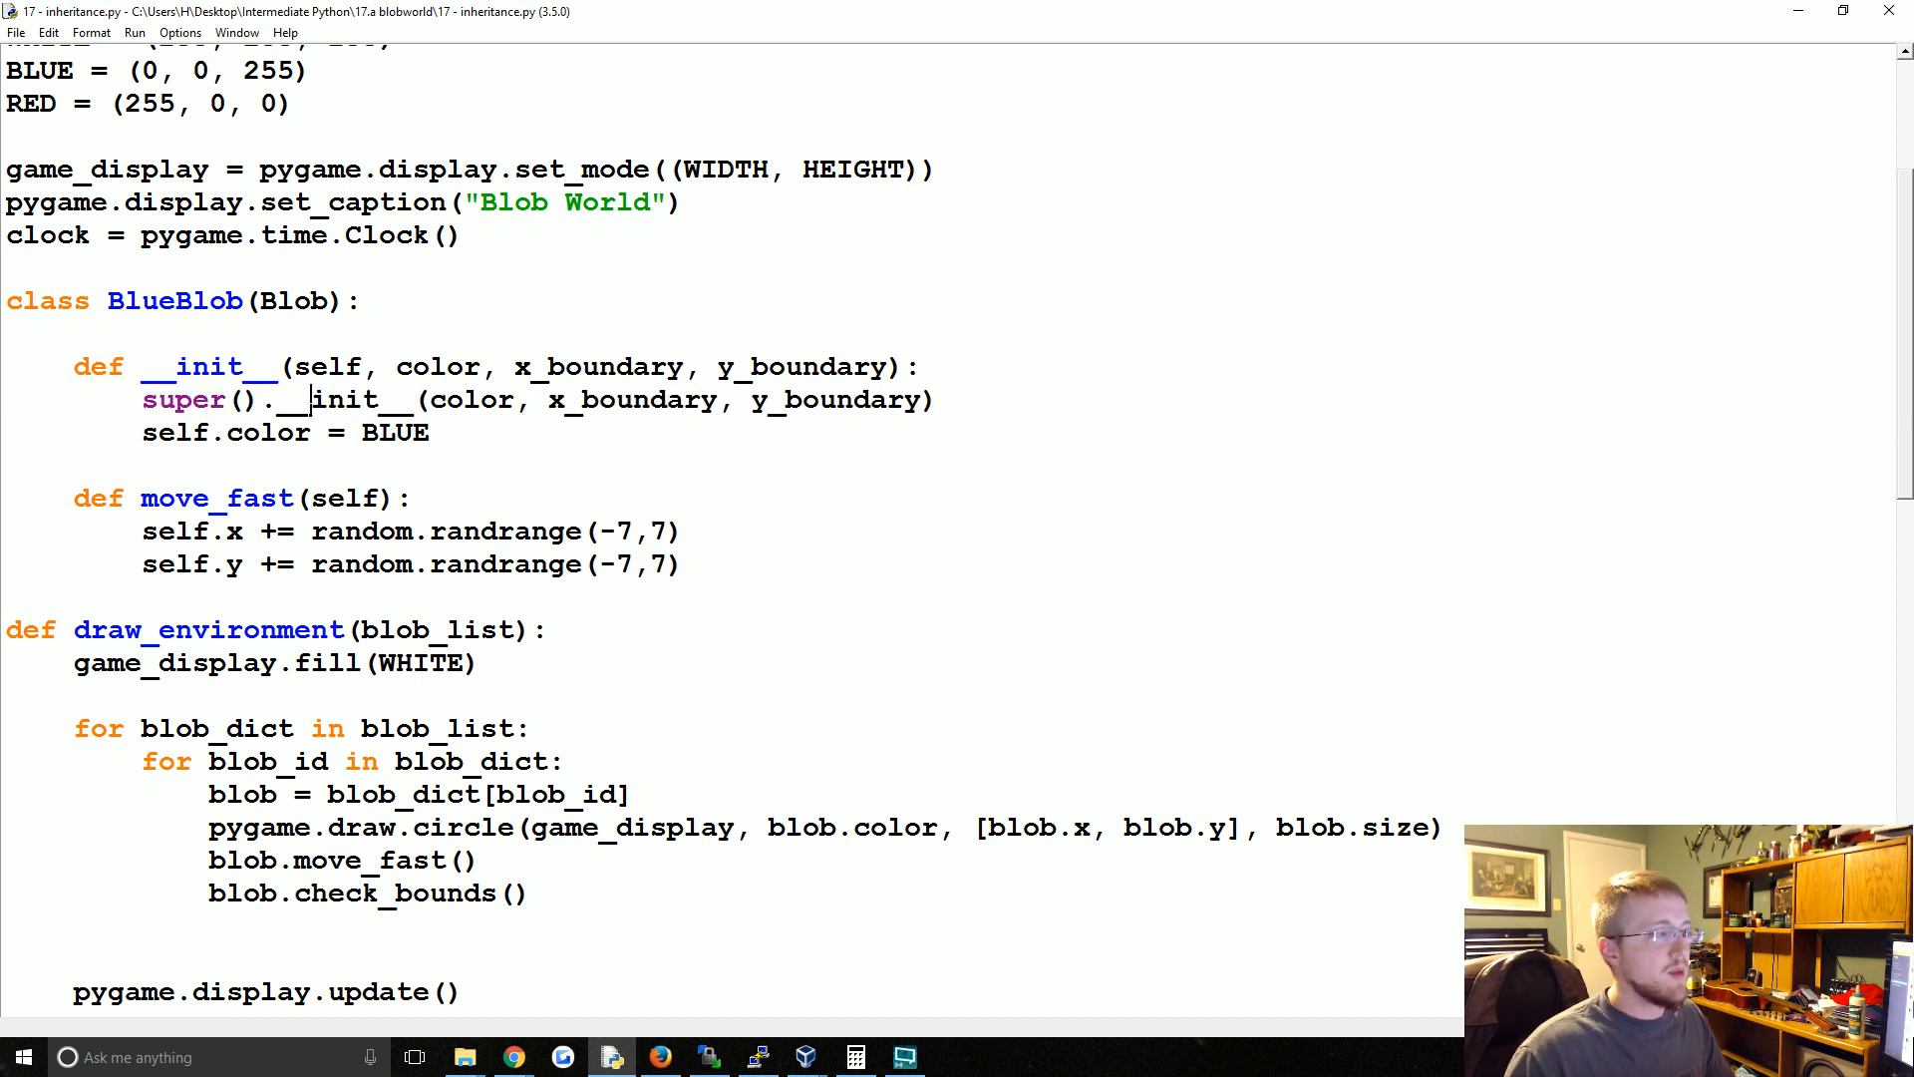
double_click(184, 398)
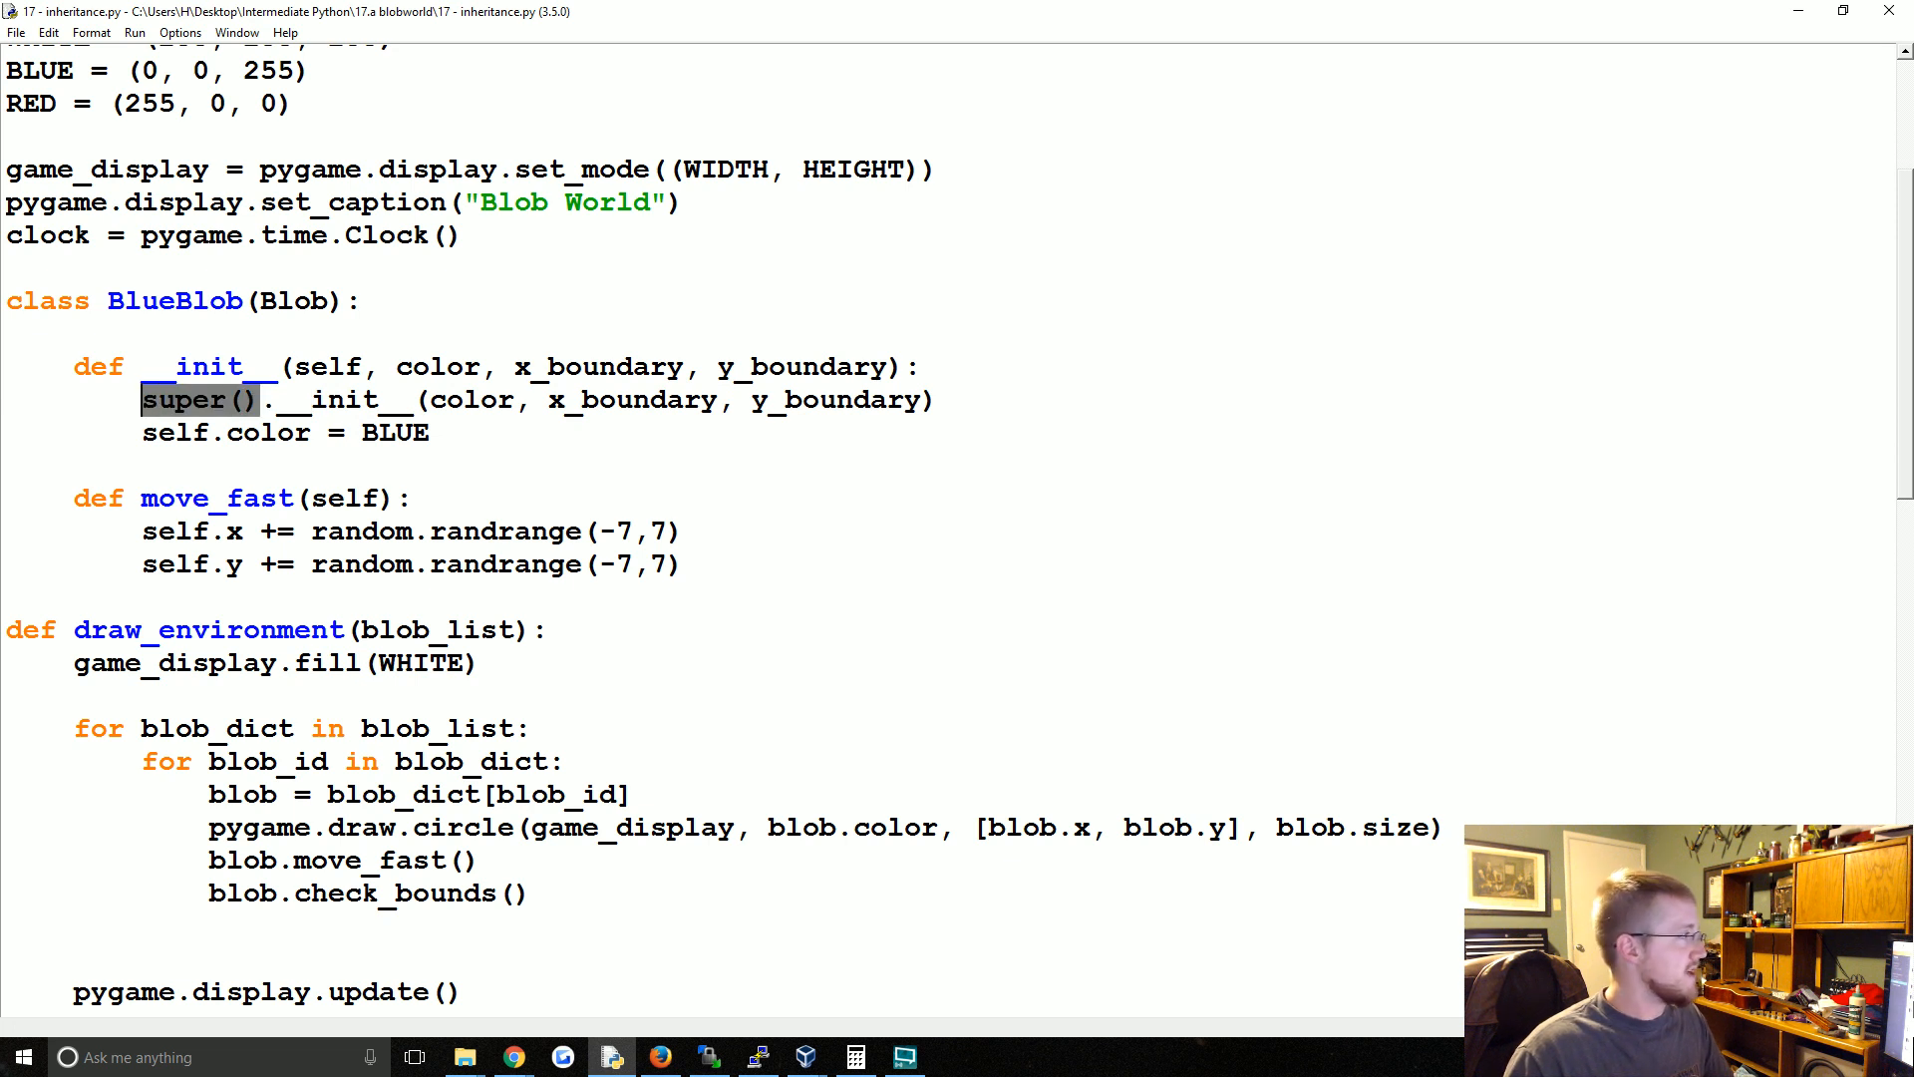